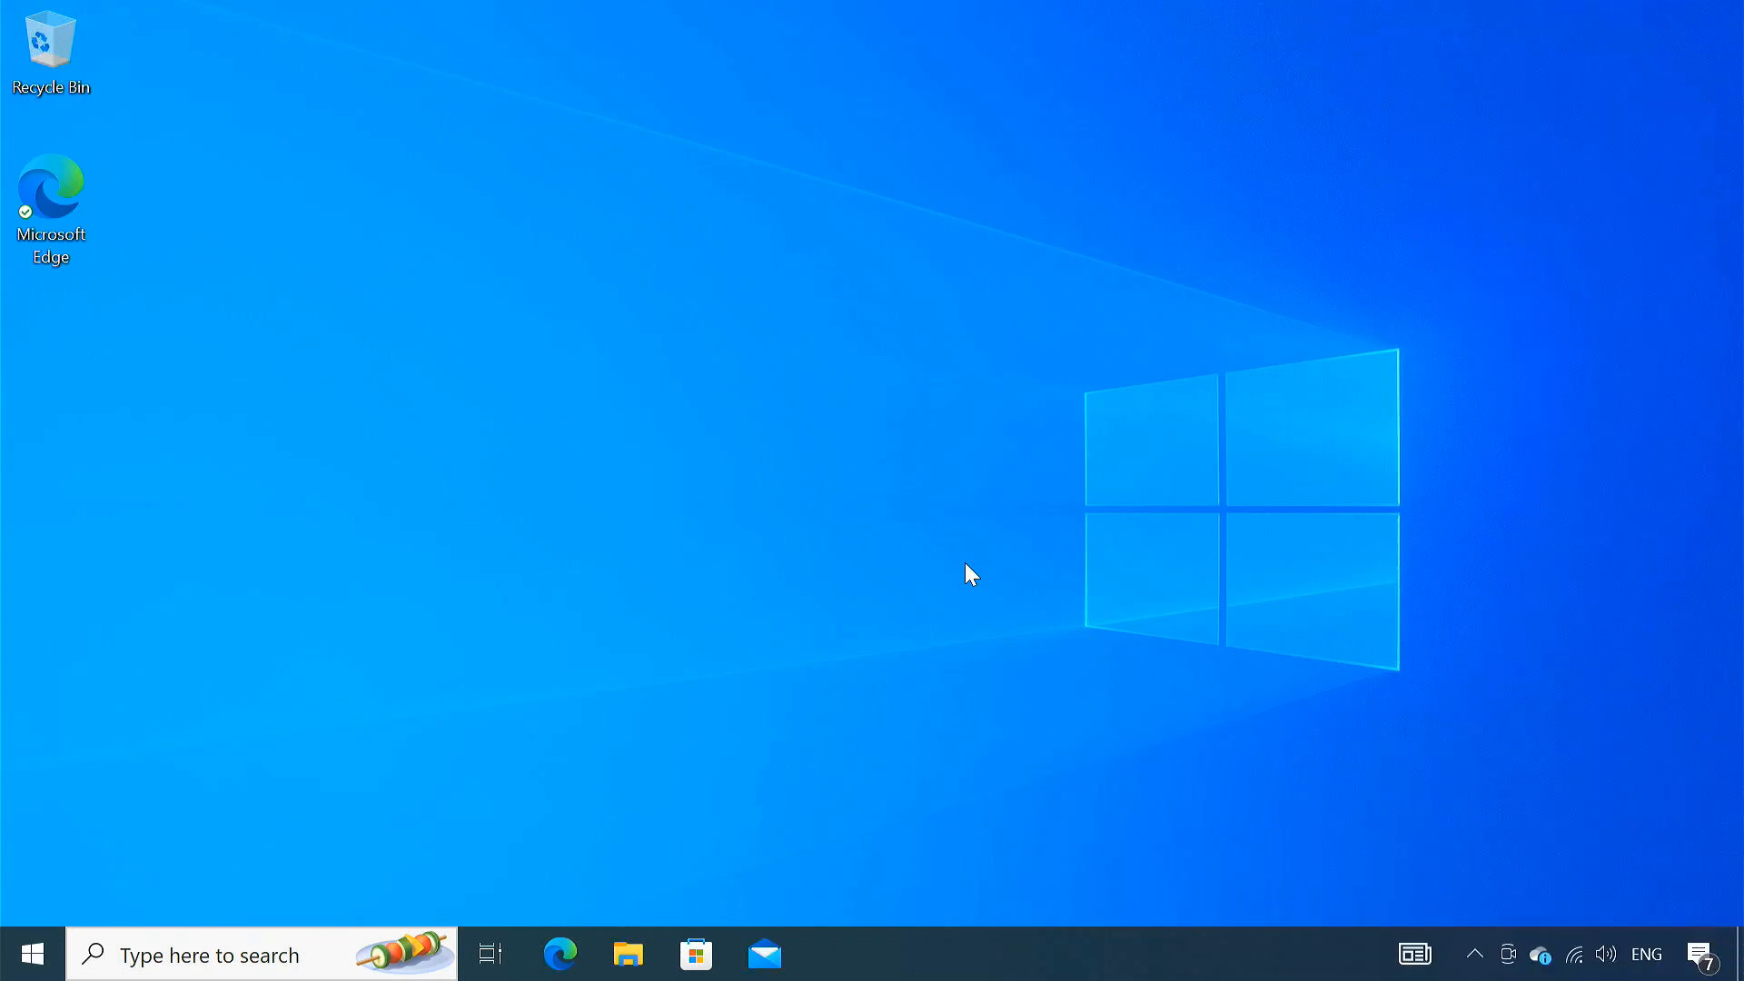
Step: Open Disk Management from the Start button's quick-link menu, showing uninitialized 119.24 GB Disk 1
{"action": "right_click", "coordinate": [30, 955]}
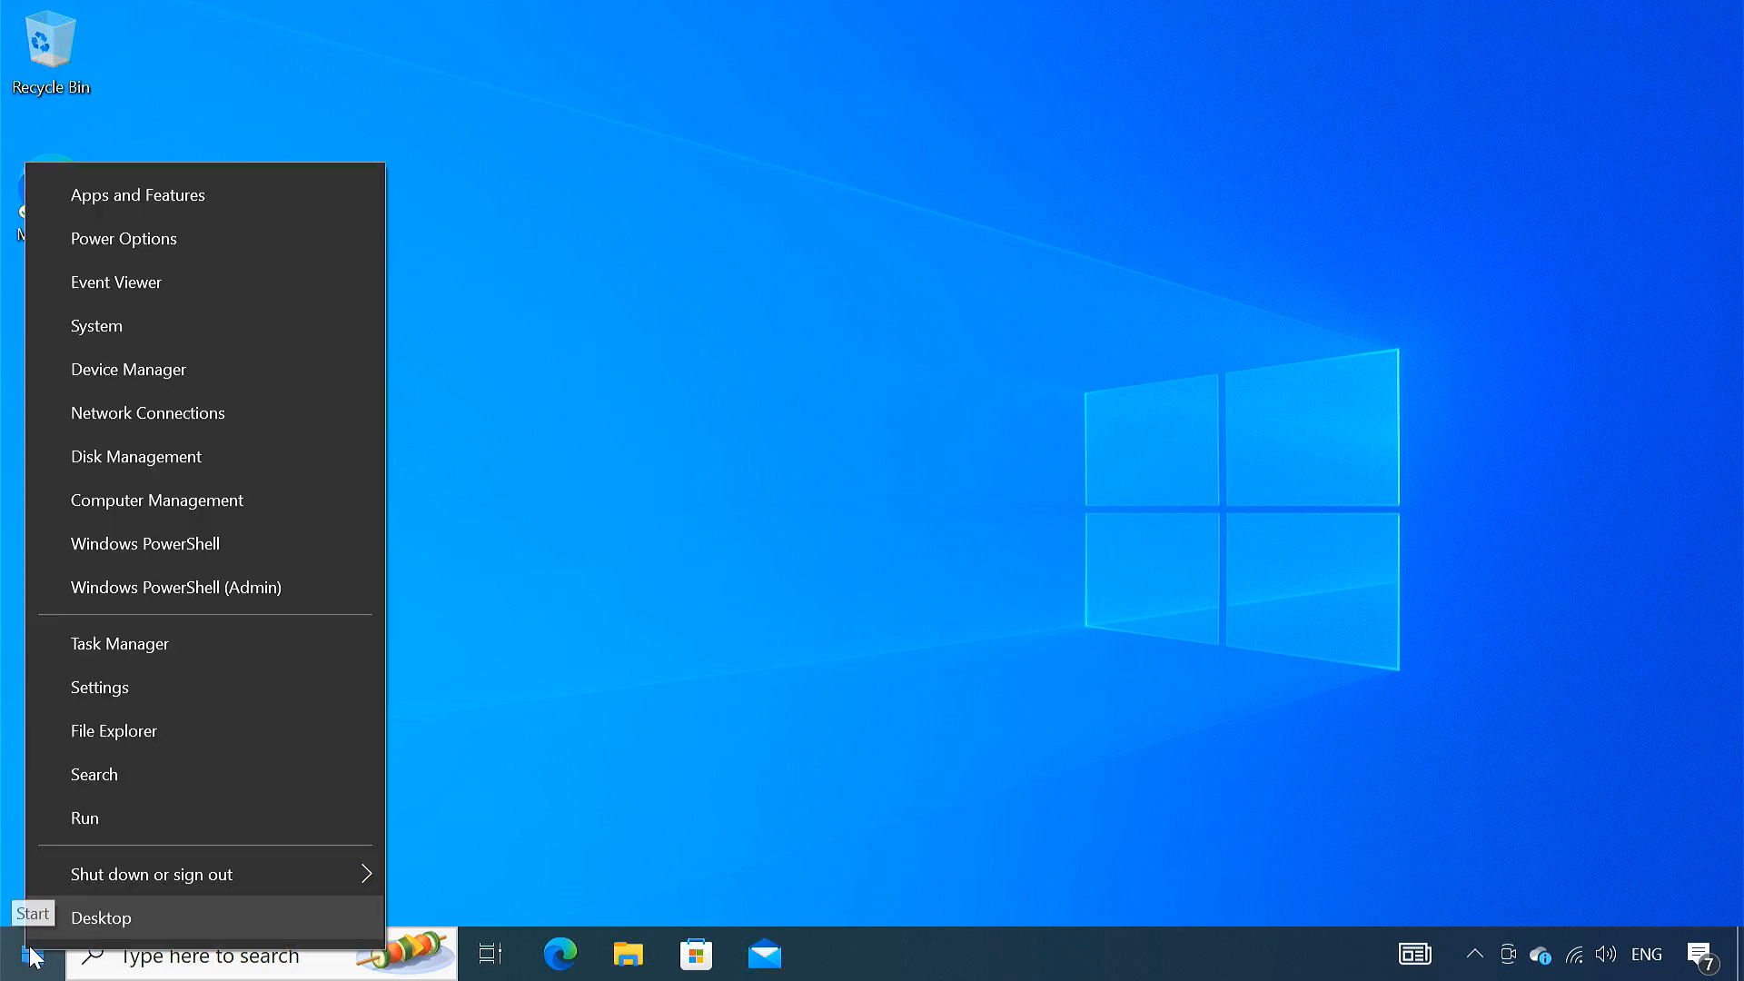
{"action": "mouse_move", "coordinate": [206, 457]}
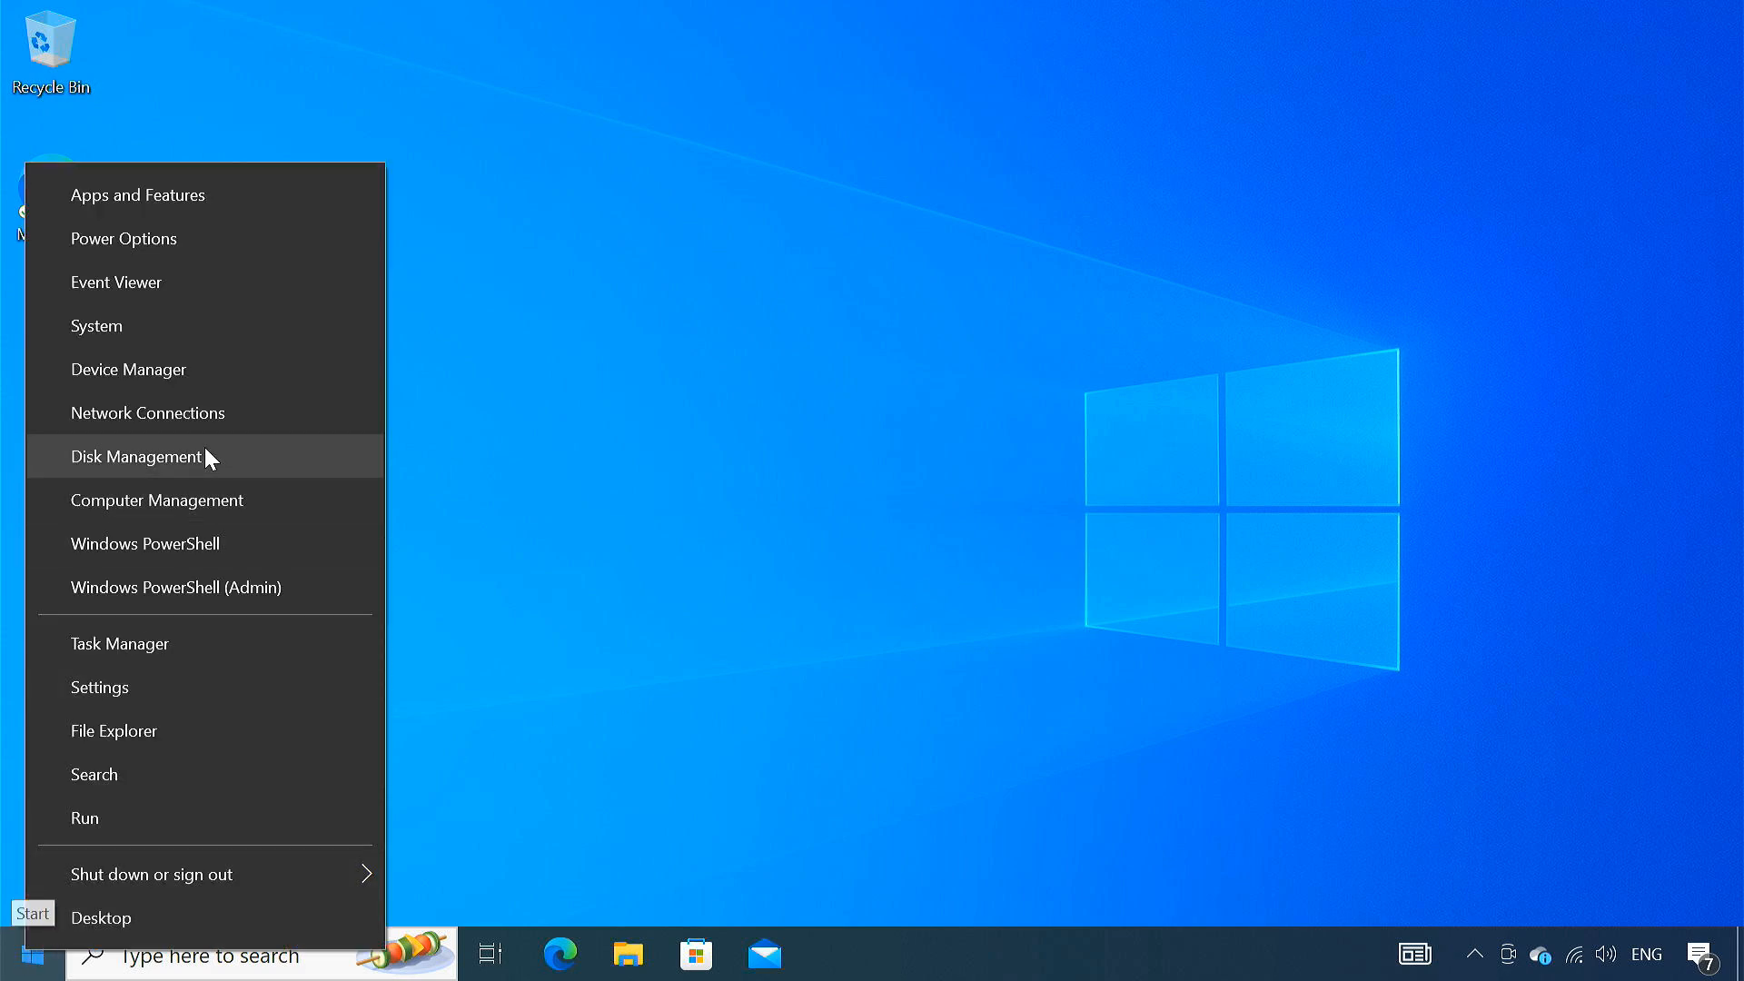
{"action": "left_click", "coordinate": [135, 456]}
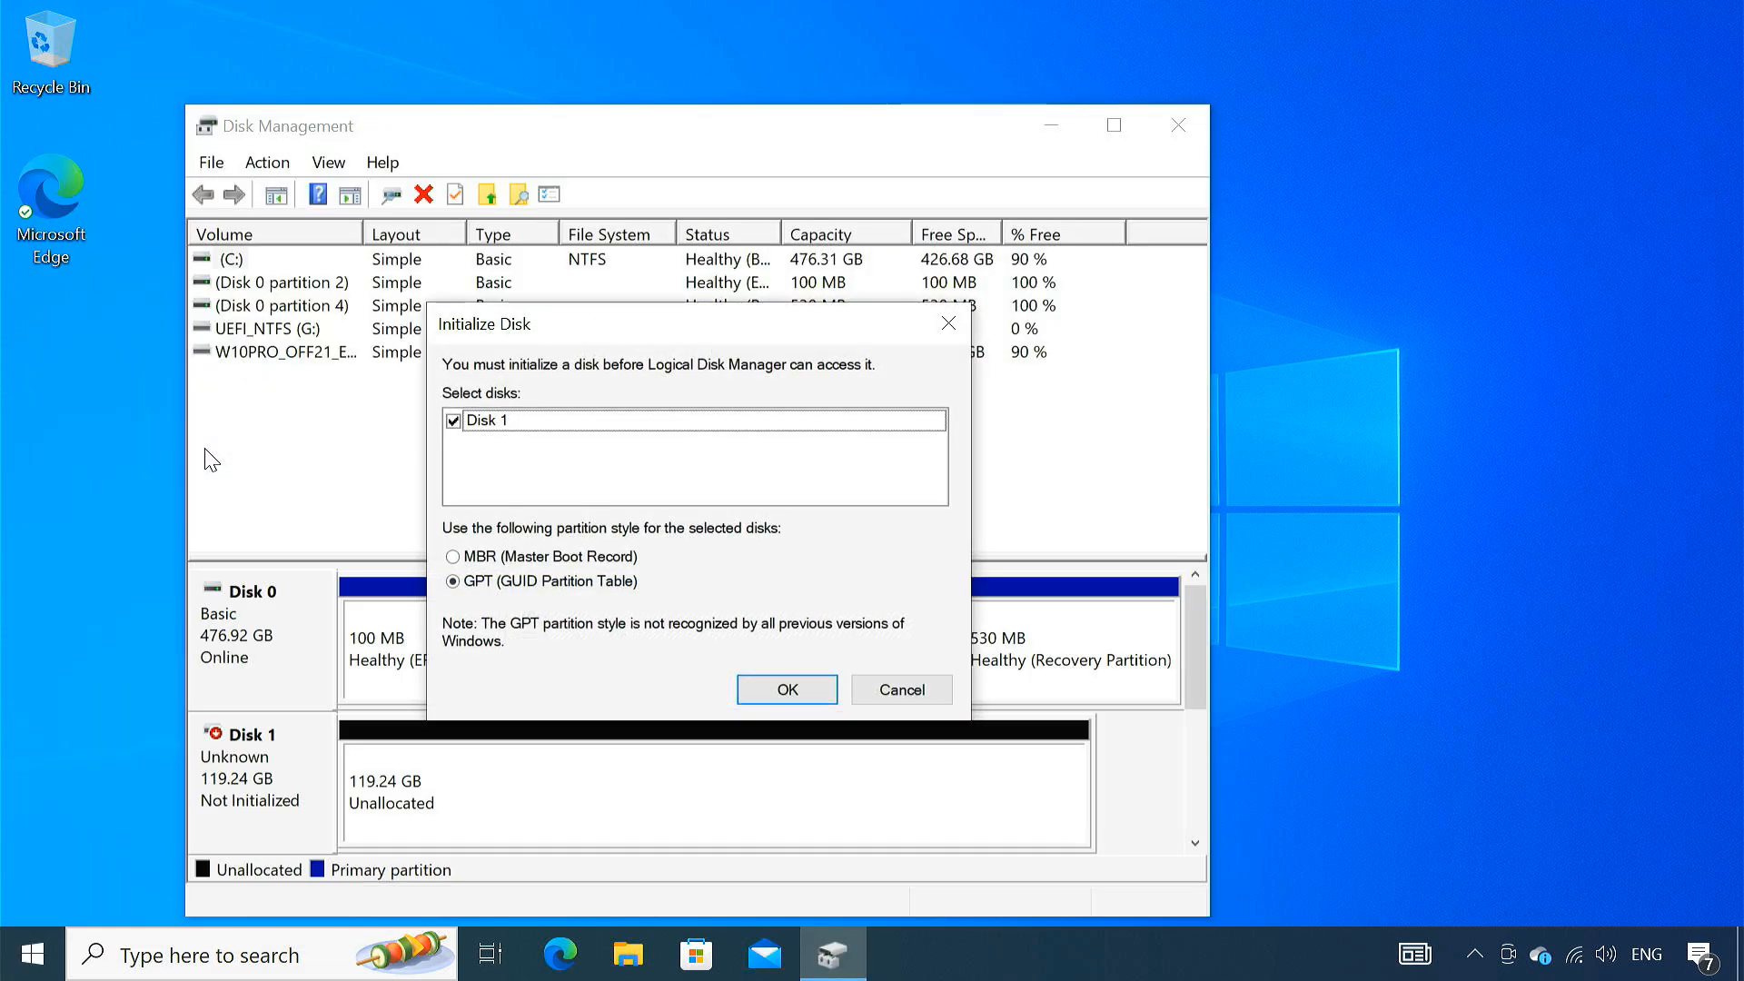
{"action": "mouse_move", "coordinate": [228, 821]}
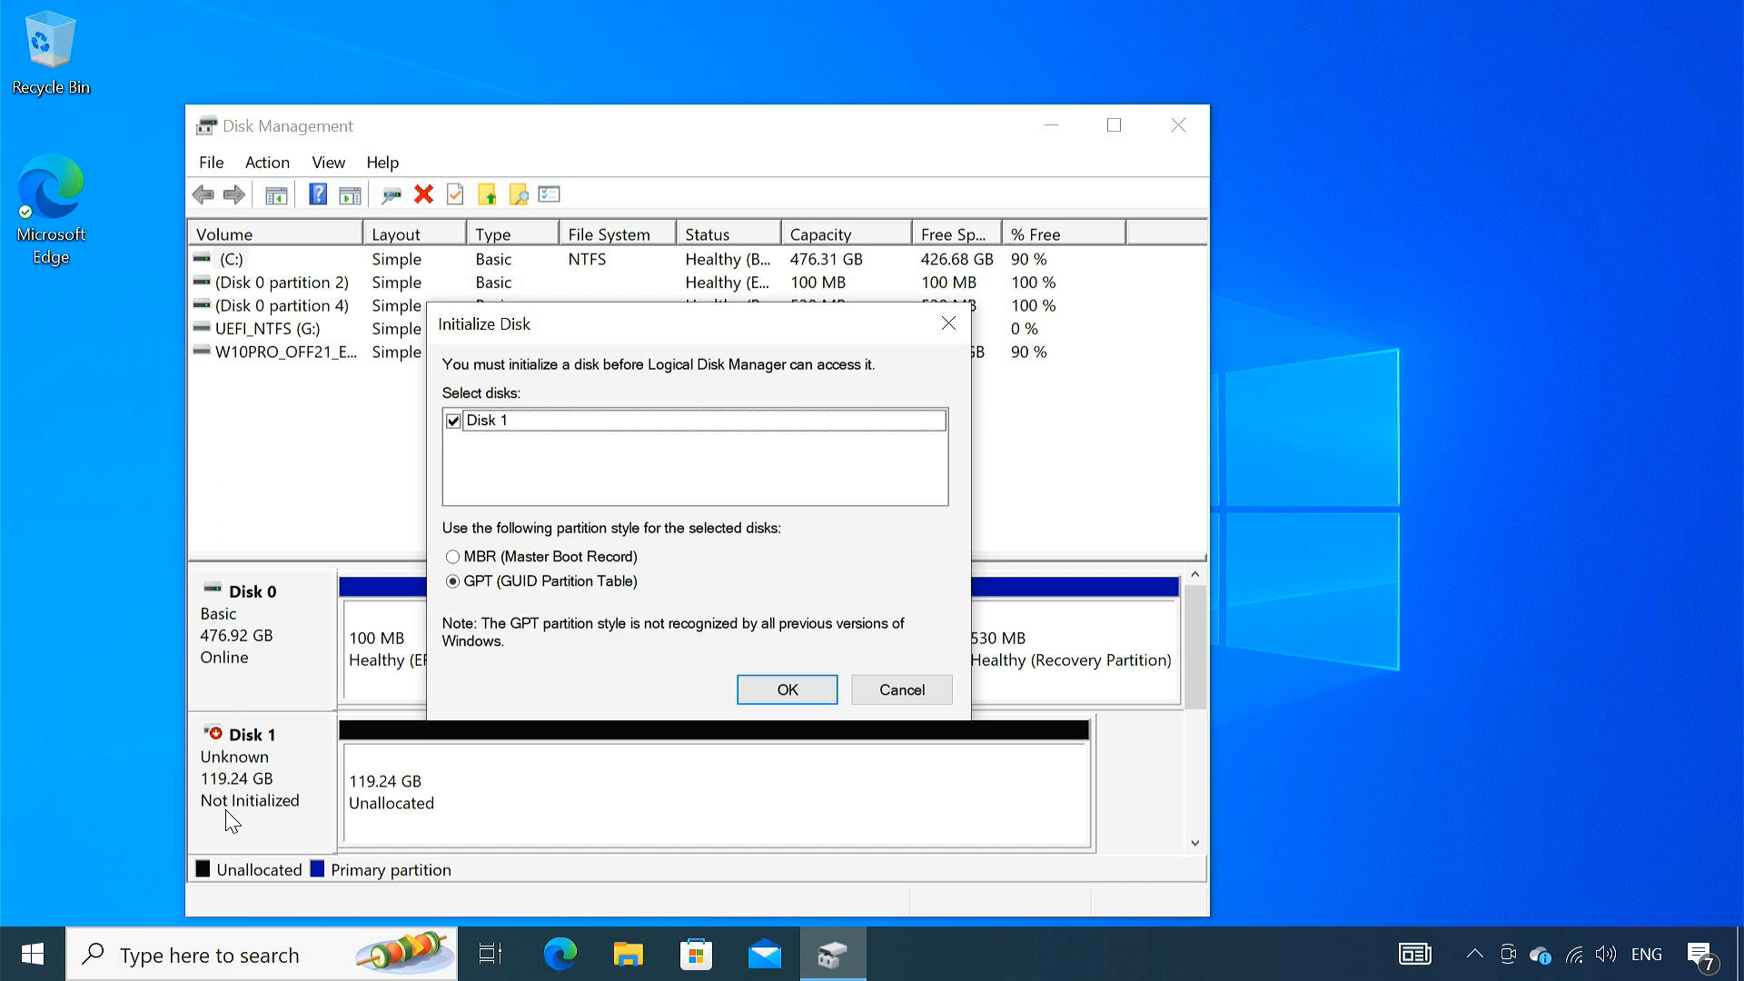
{"action": "mouse_move", "coordinate": [267, 816]}
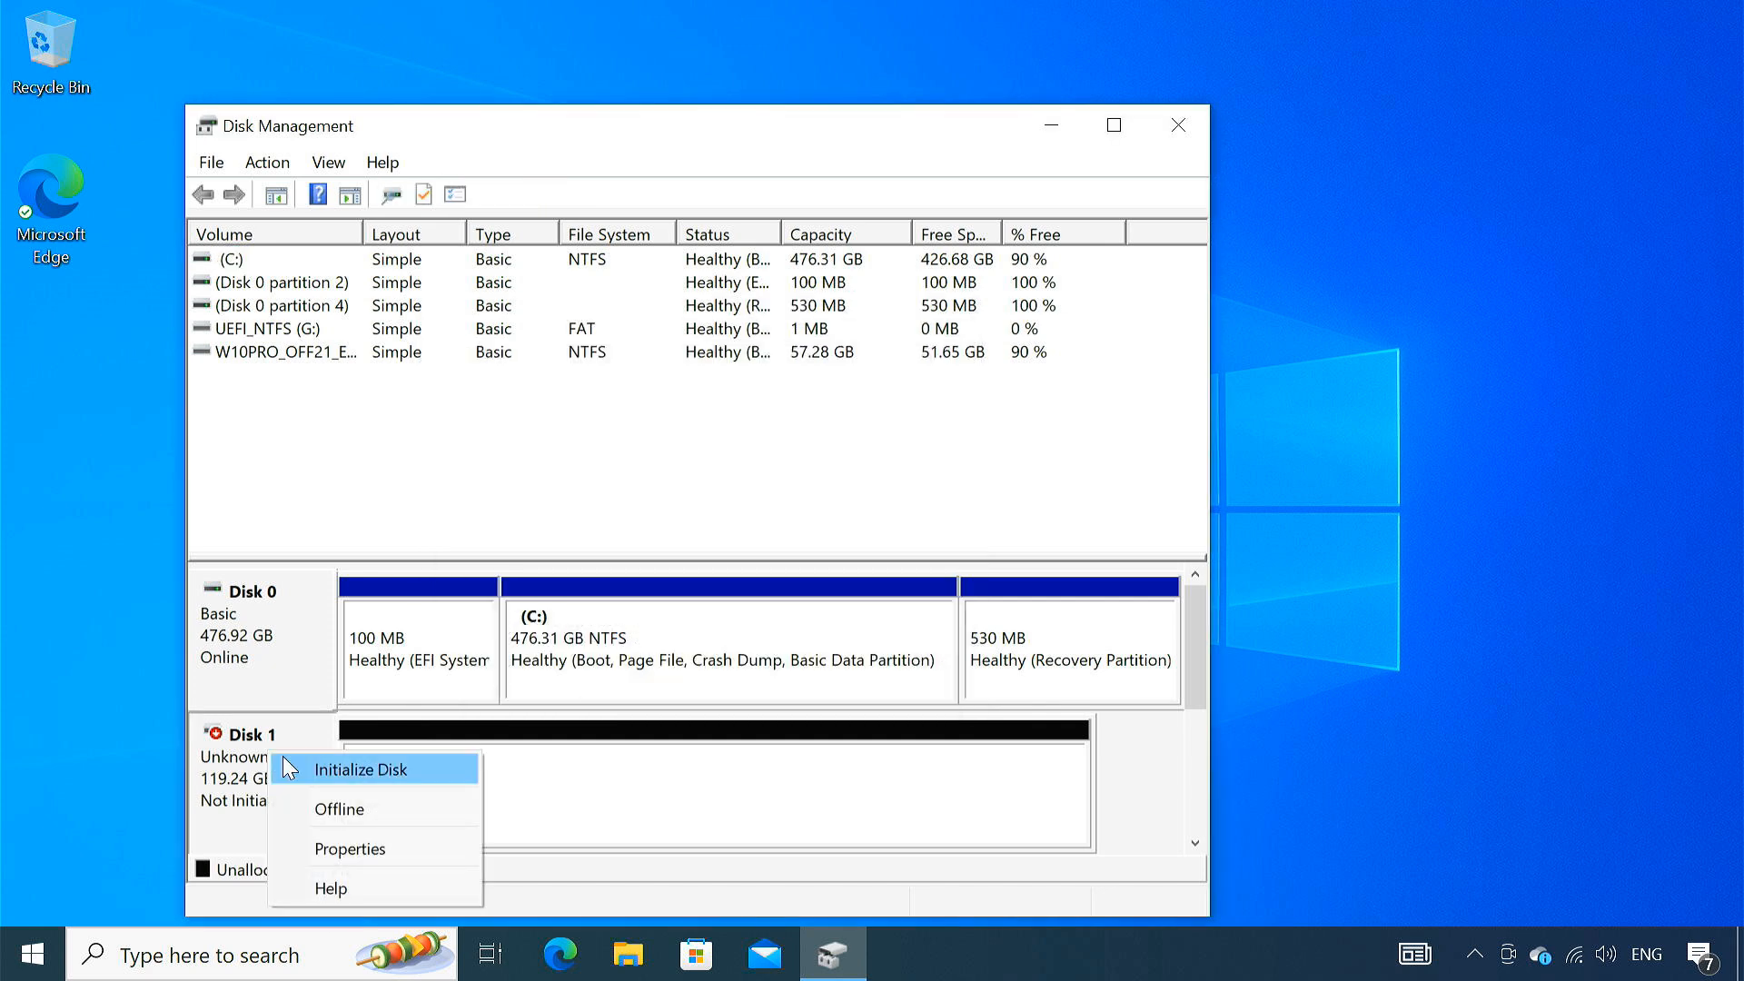
Step: Initialize the 119.24 GB Disk 1 with the GPT partition style
{"action": "left_click", "coordinate": [357, 769]}
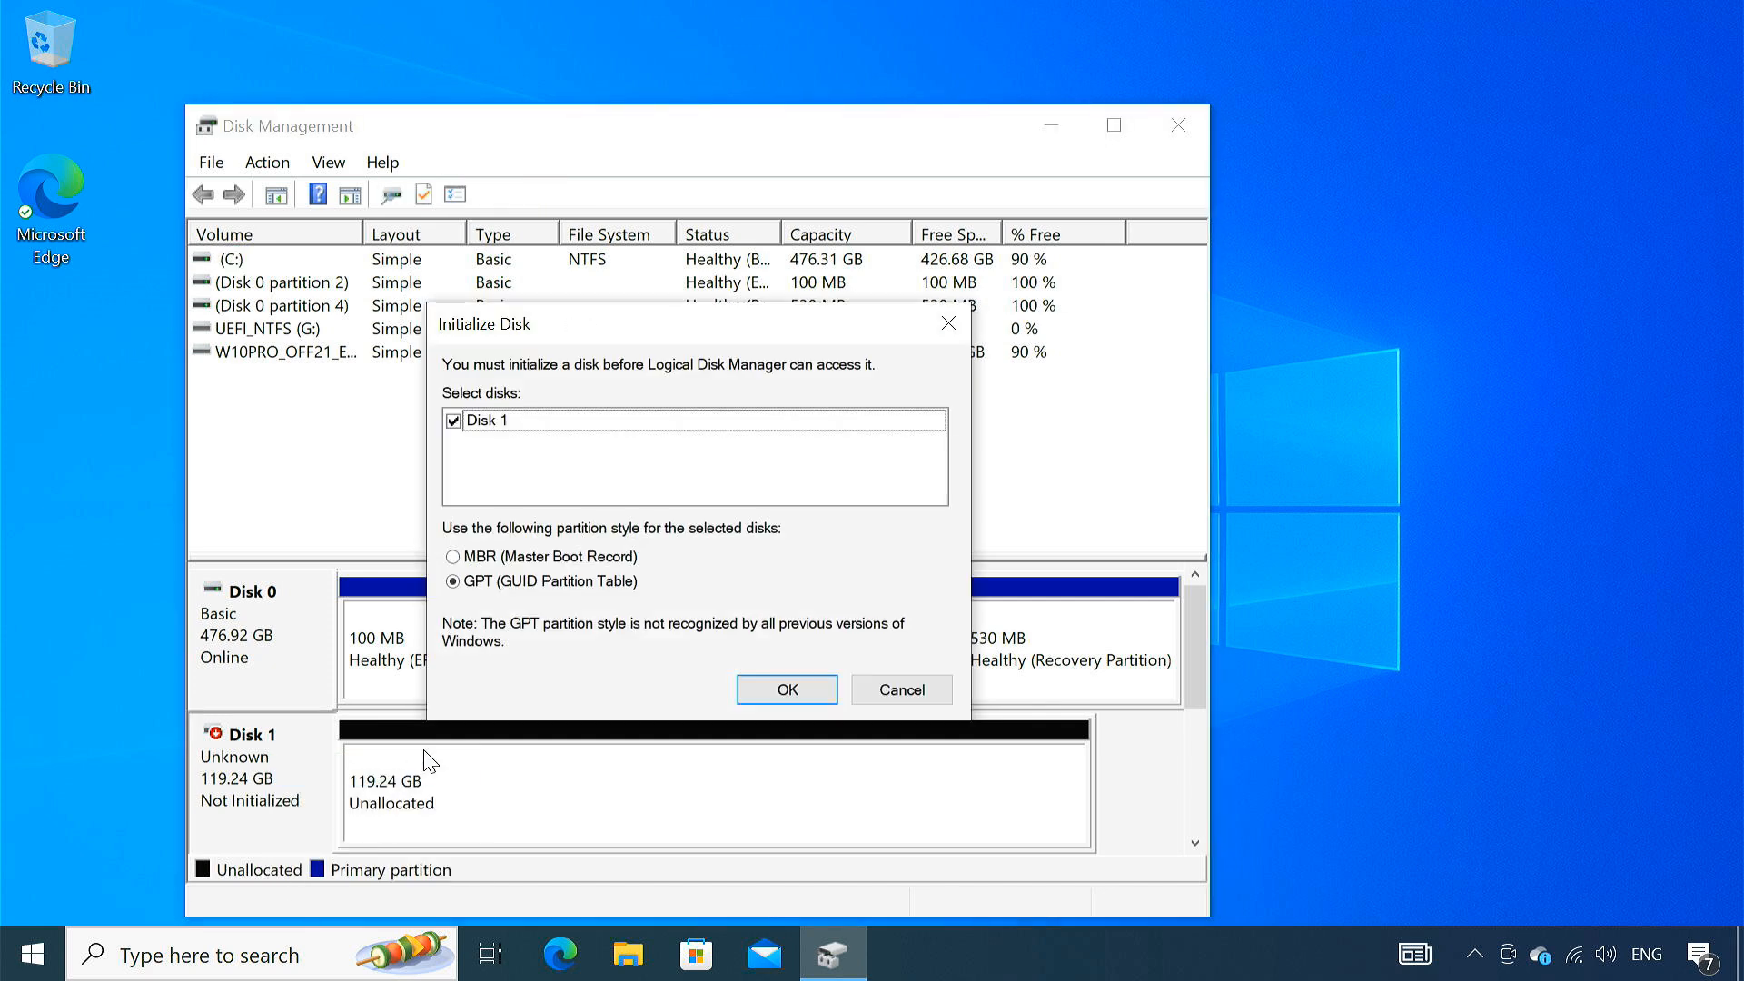
{"action": "mouse_move", "coordinate": [683, 649]}
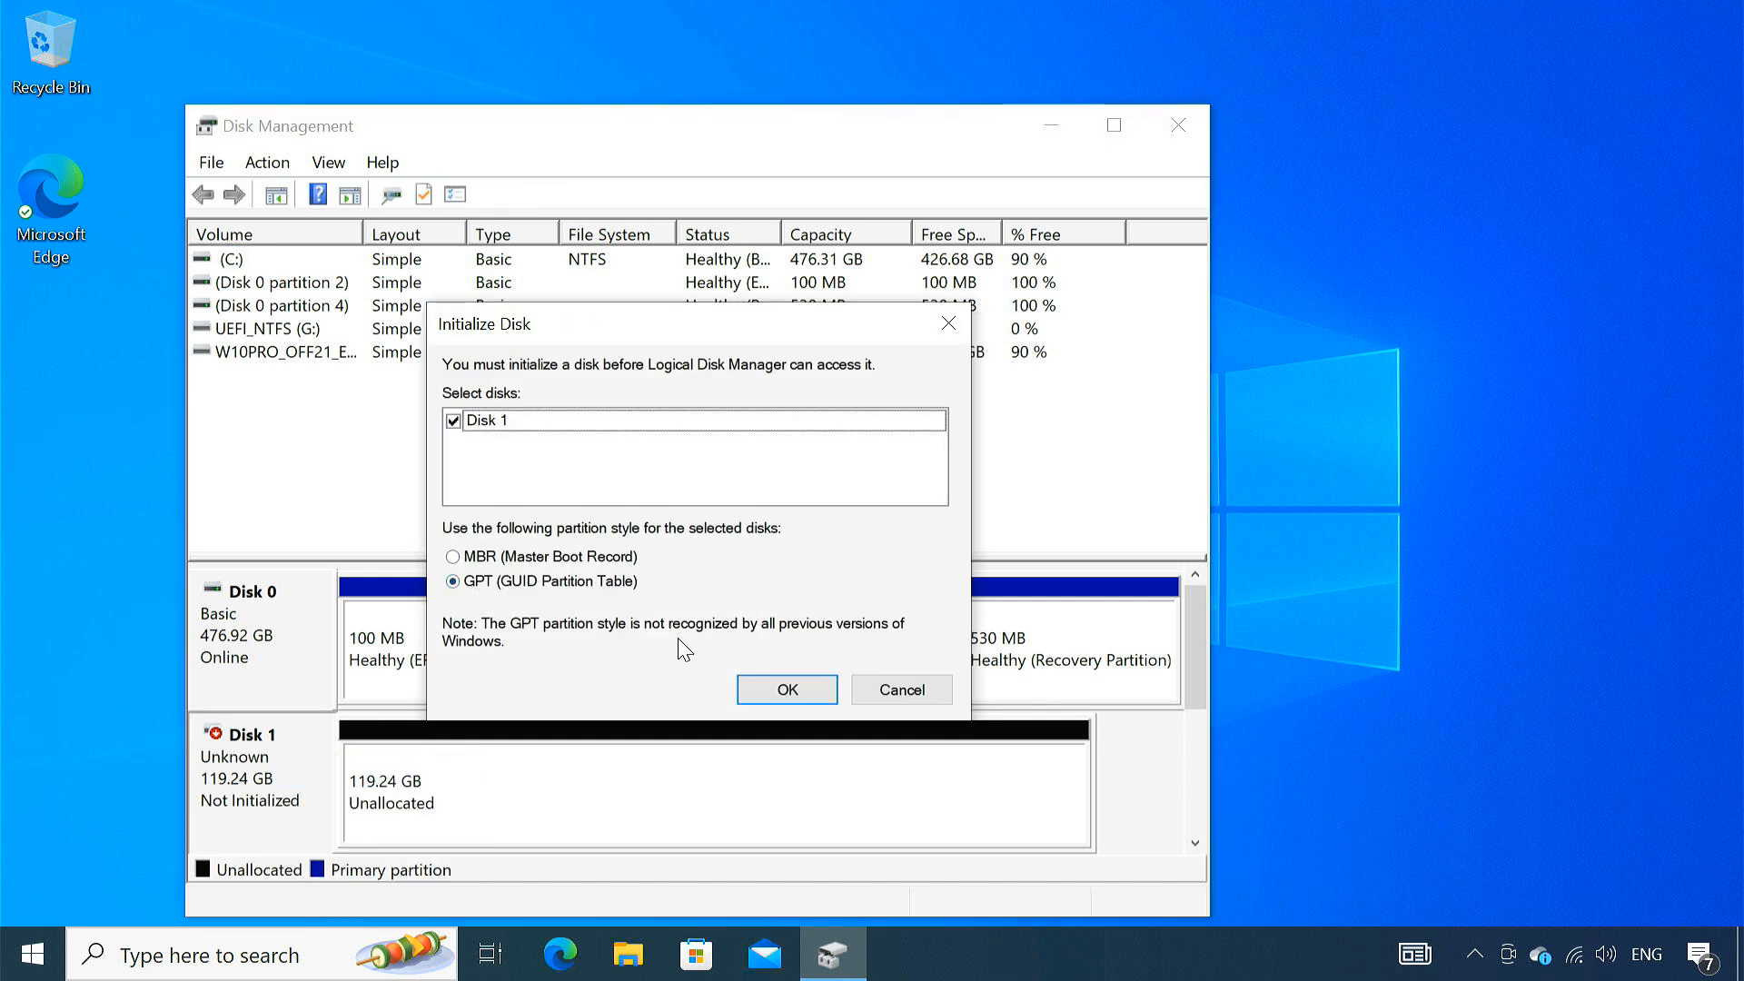
{"action": "left_click", "coordinate": [787, 690]}
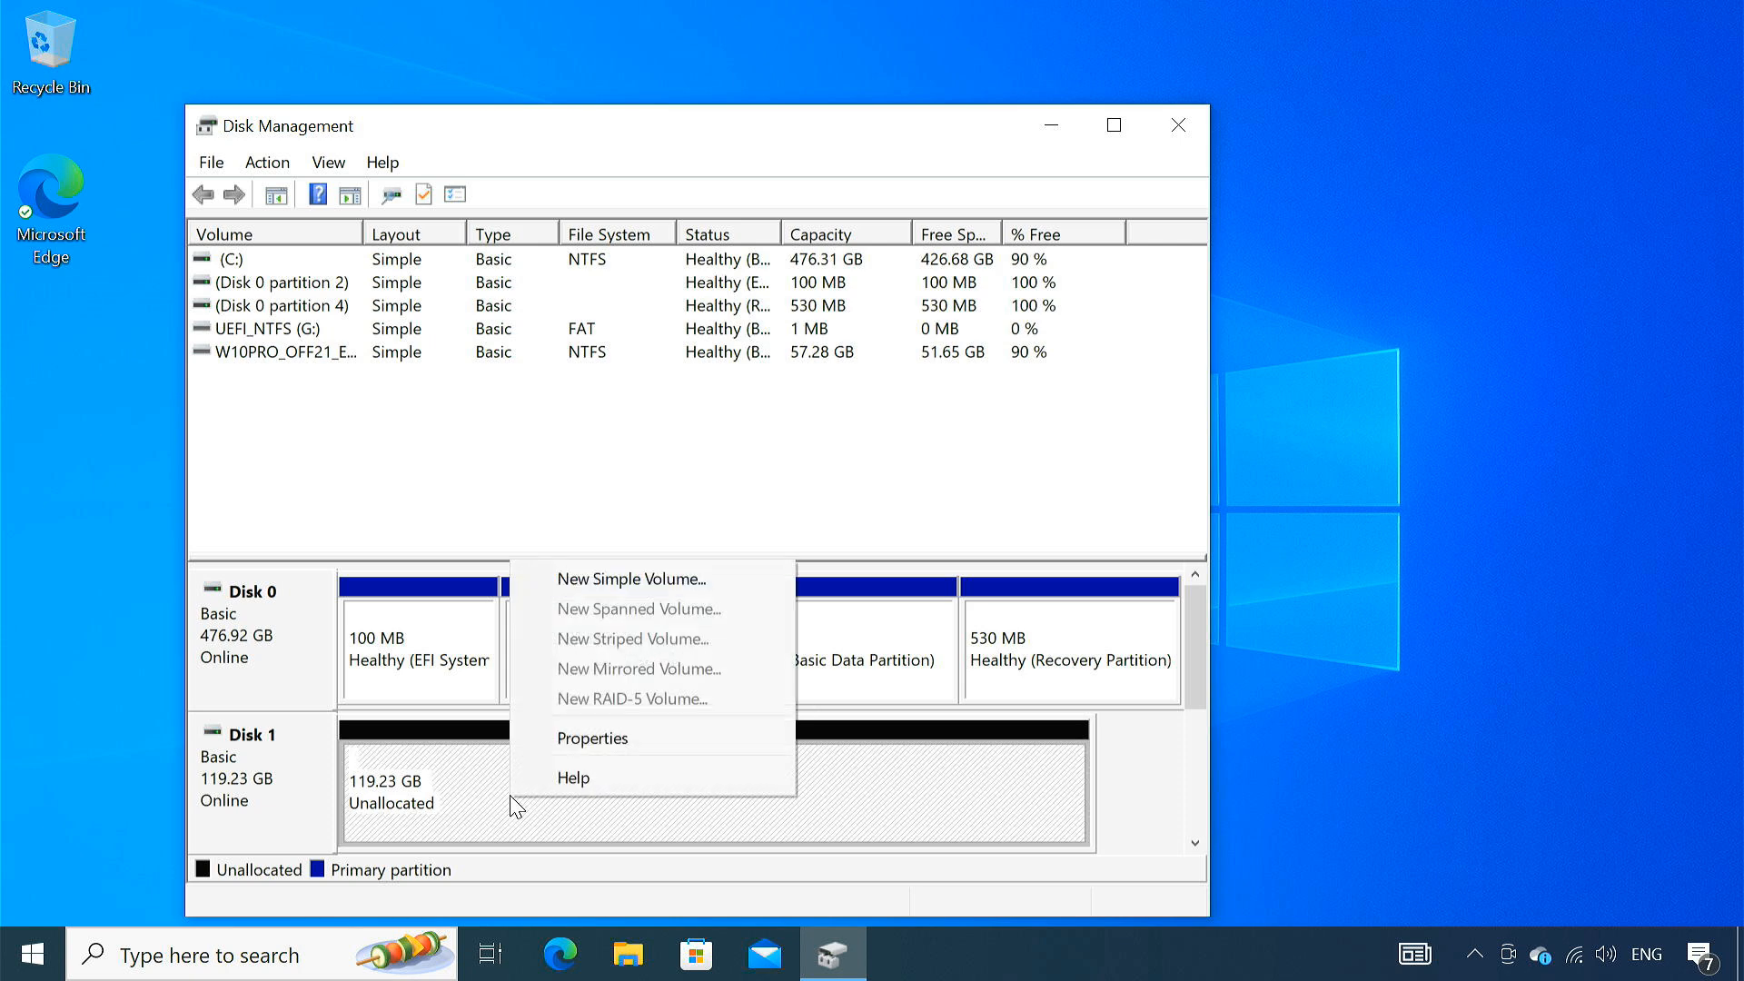
{"action": "mouse_move", "coordinate": [631, 579]}
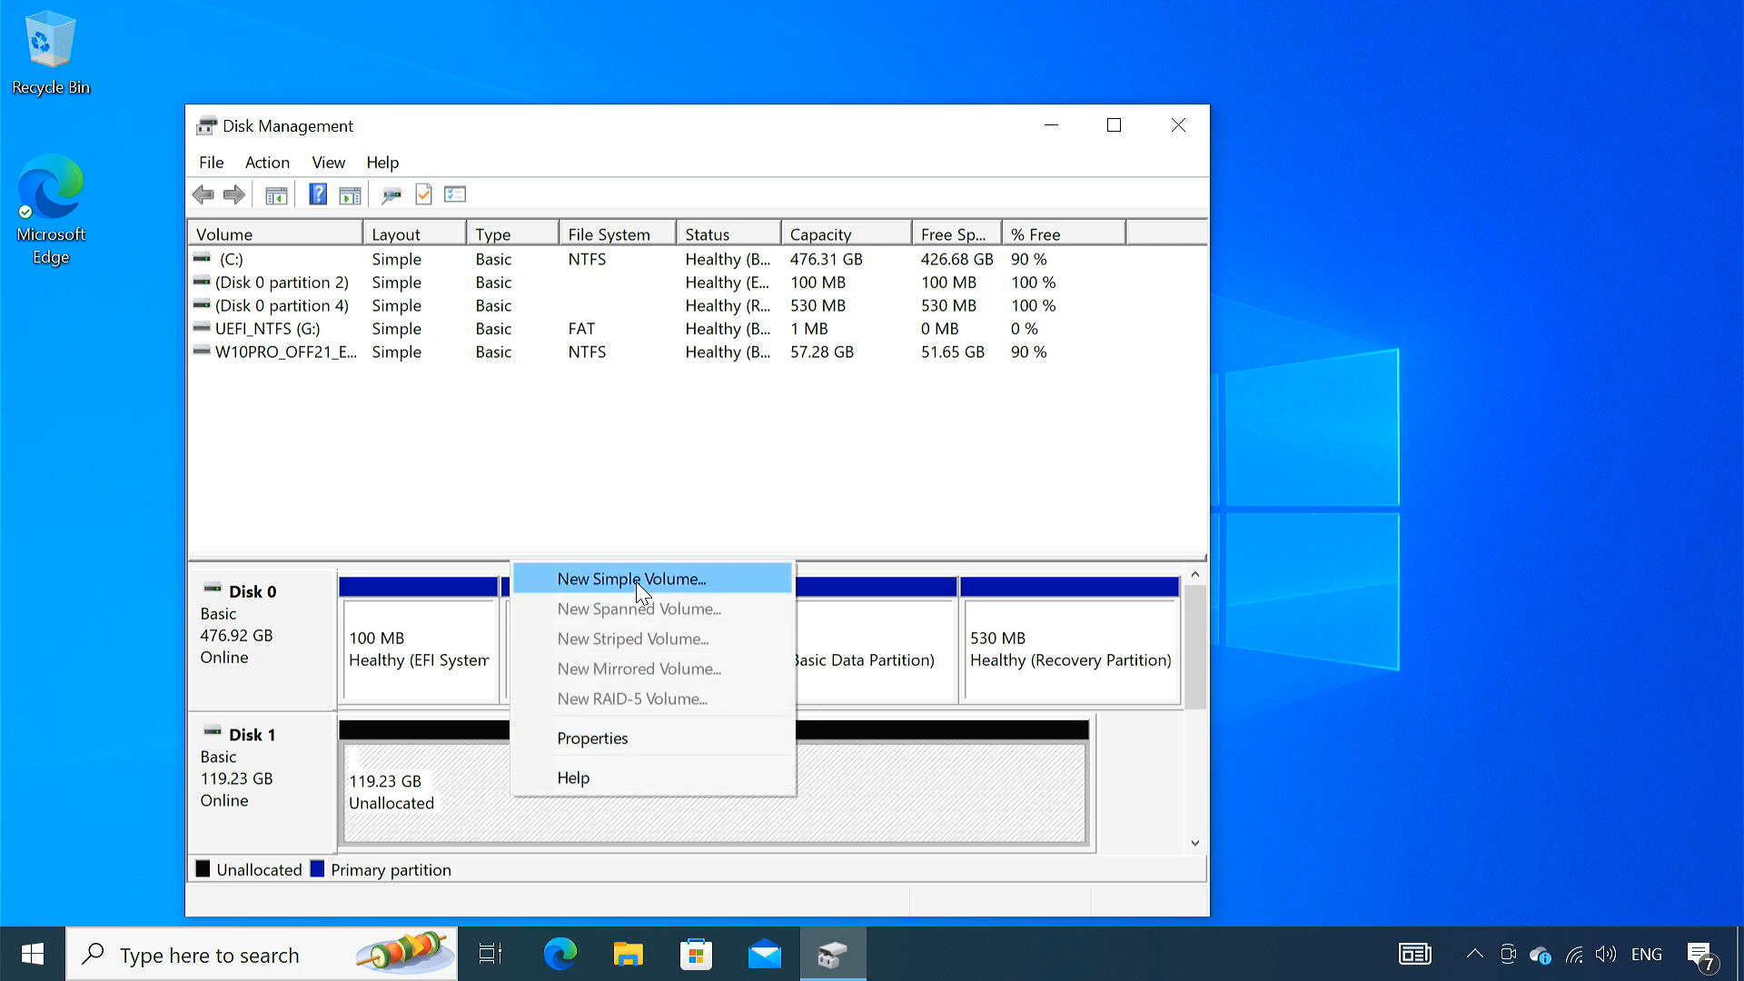
Step: Create a 119.23 GB NTFS New Volume (D:) on Disk 1 using default wizard settings
{"action": "left_click", "coordinate": [632, 578]}
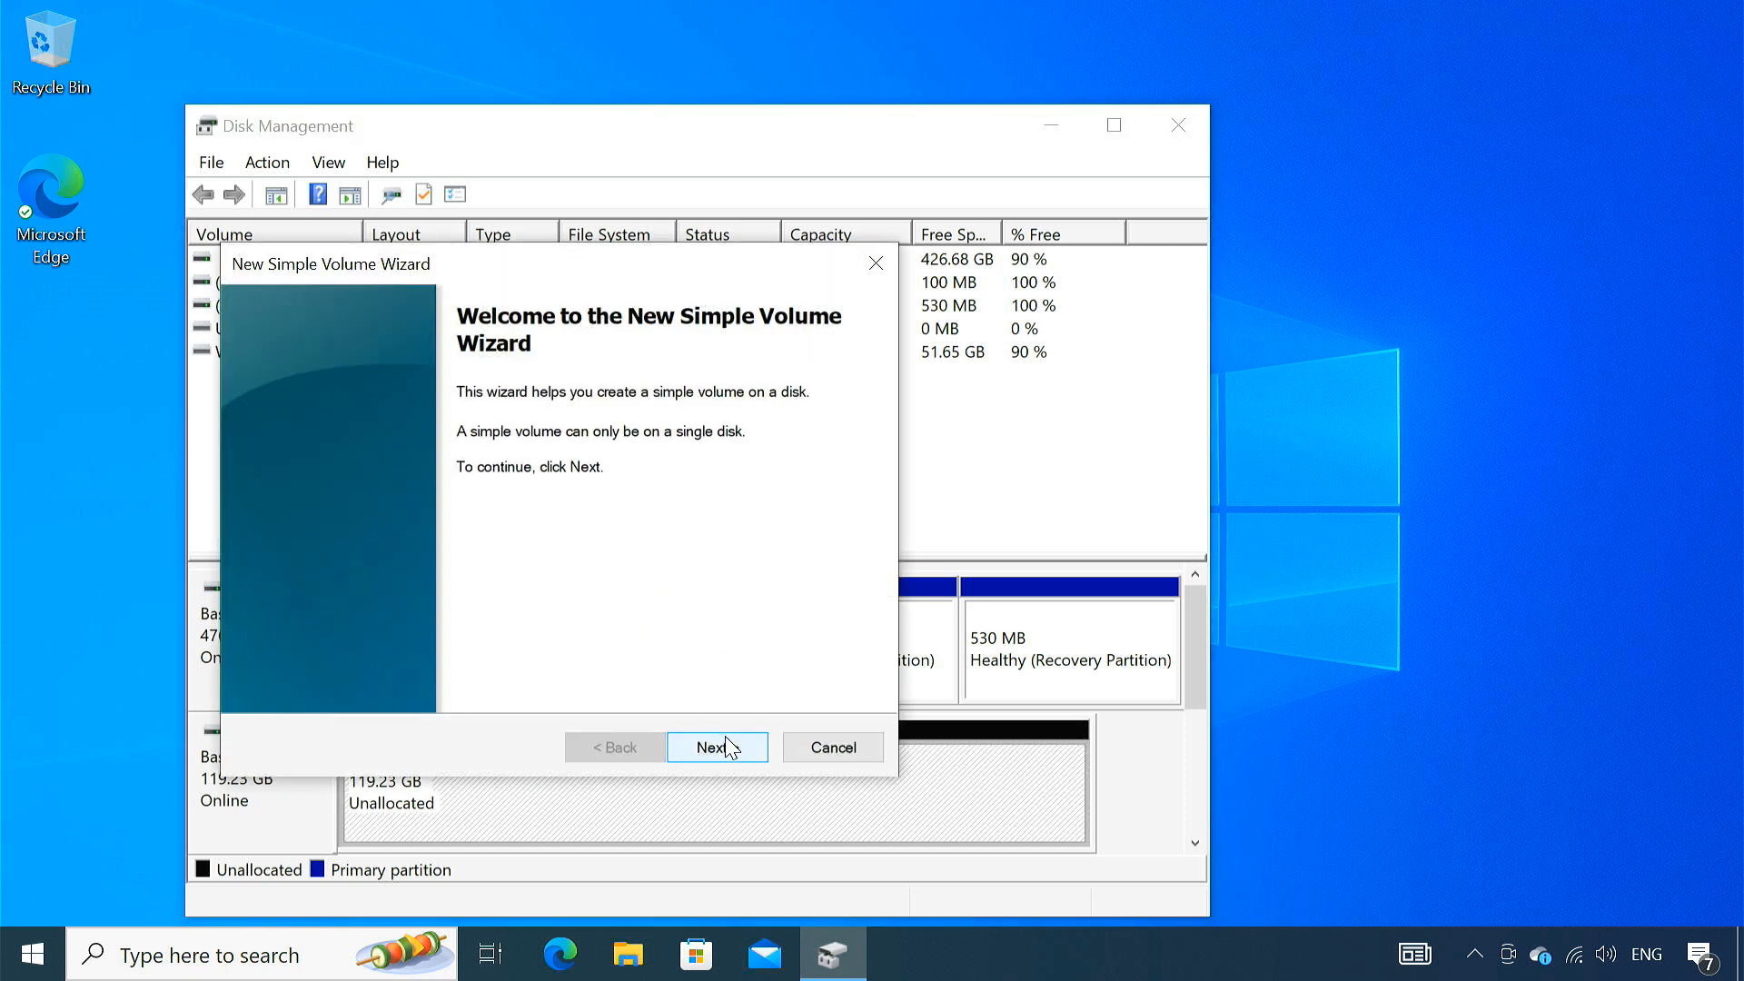
{"action": "left_click", "coordinate": [717, 746]}
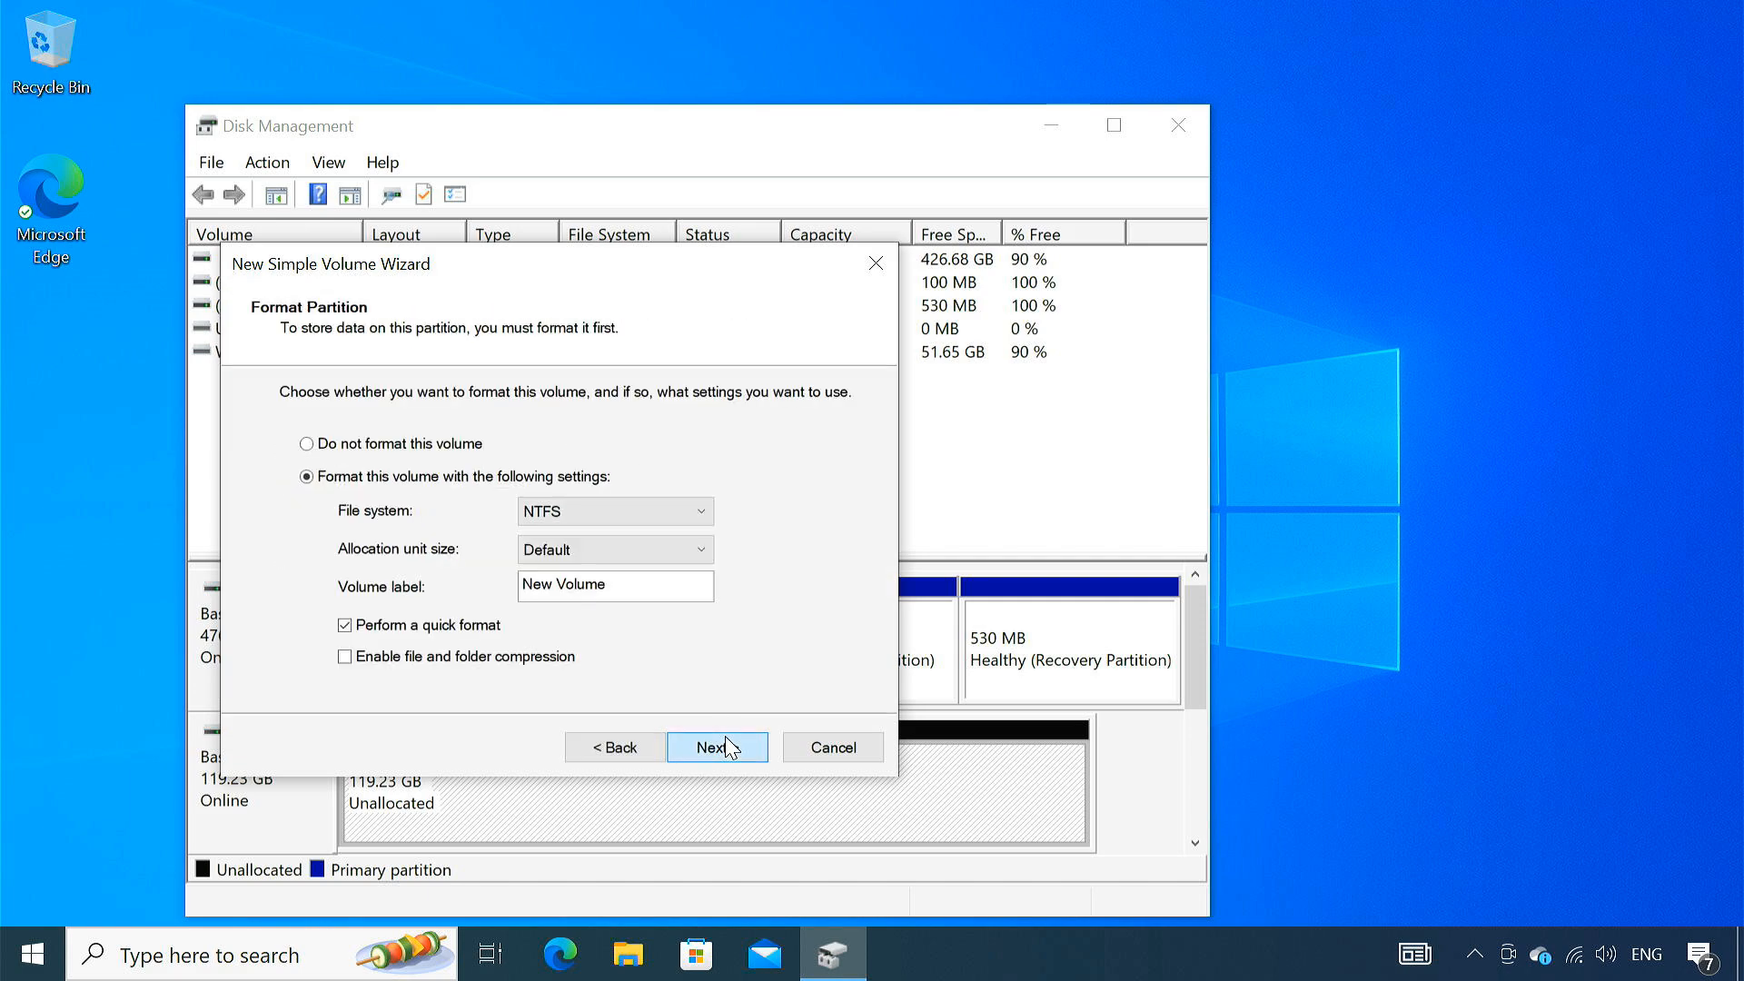
{"action": "left_click", "coordinate": [717, 747]}
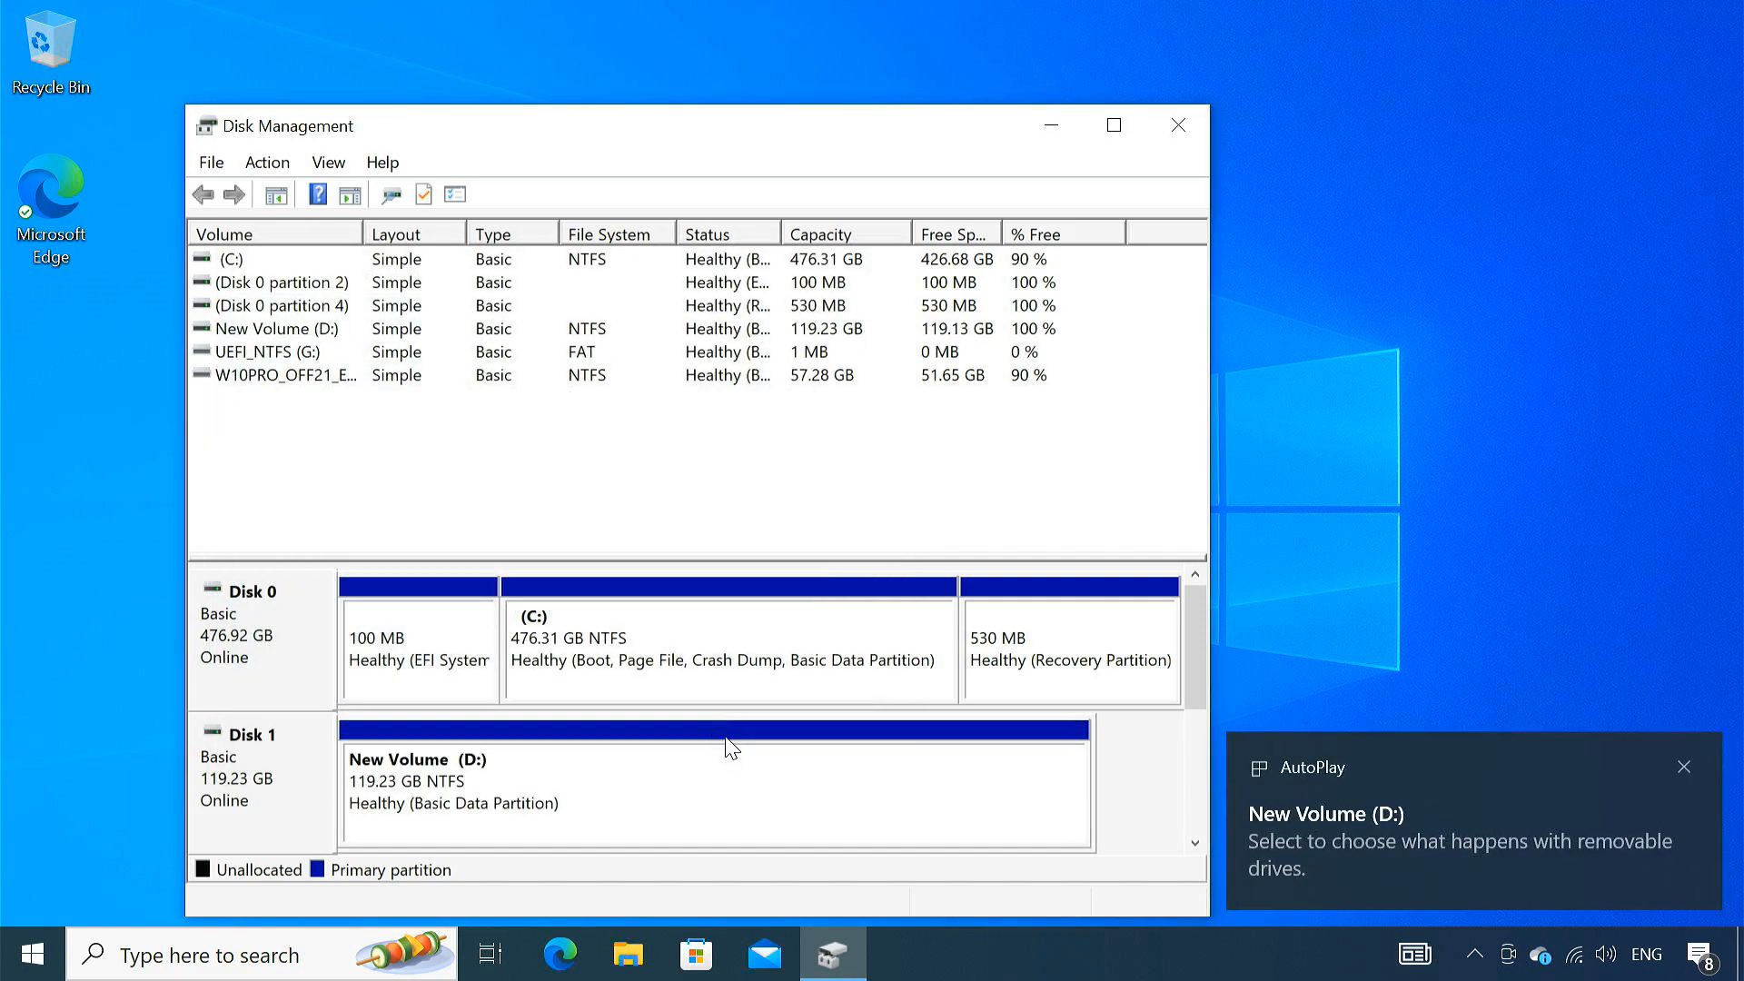
{"action": "left_click", "coordinate": [712, 779]}
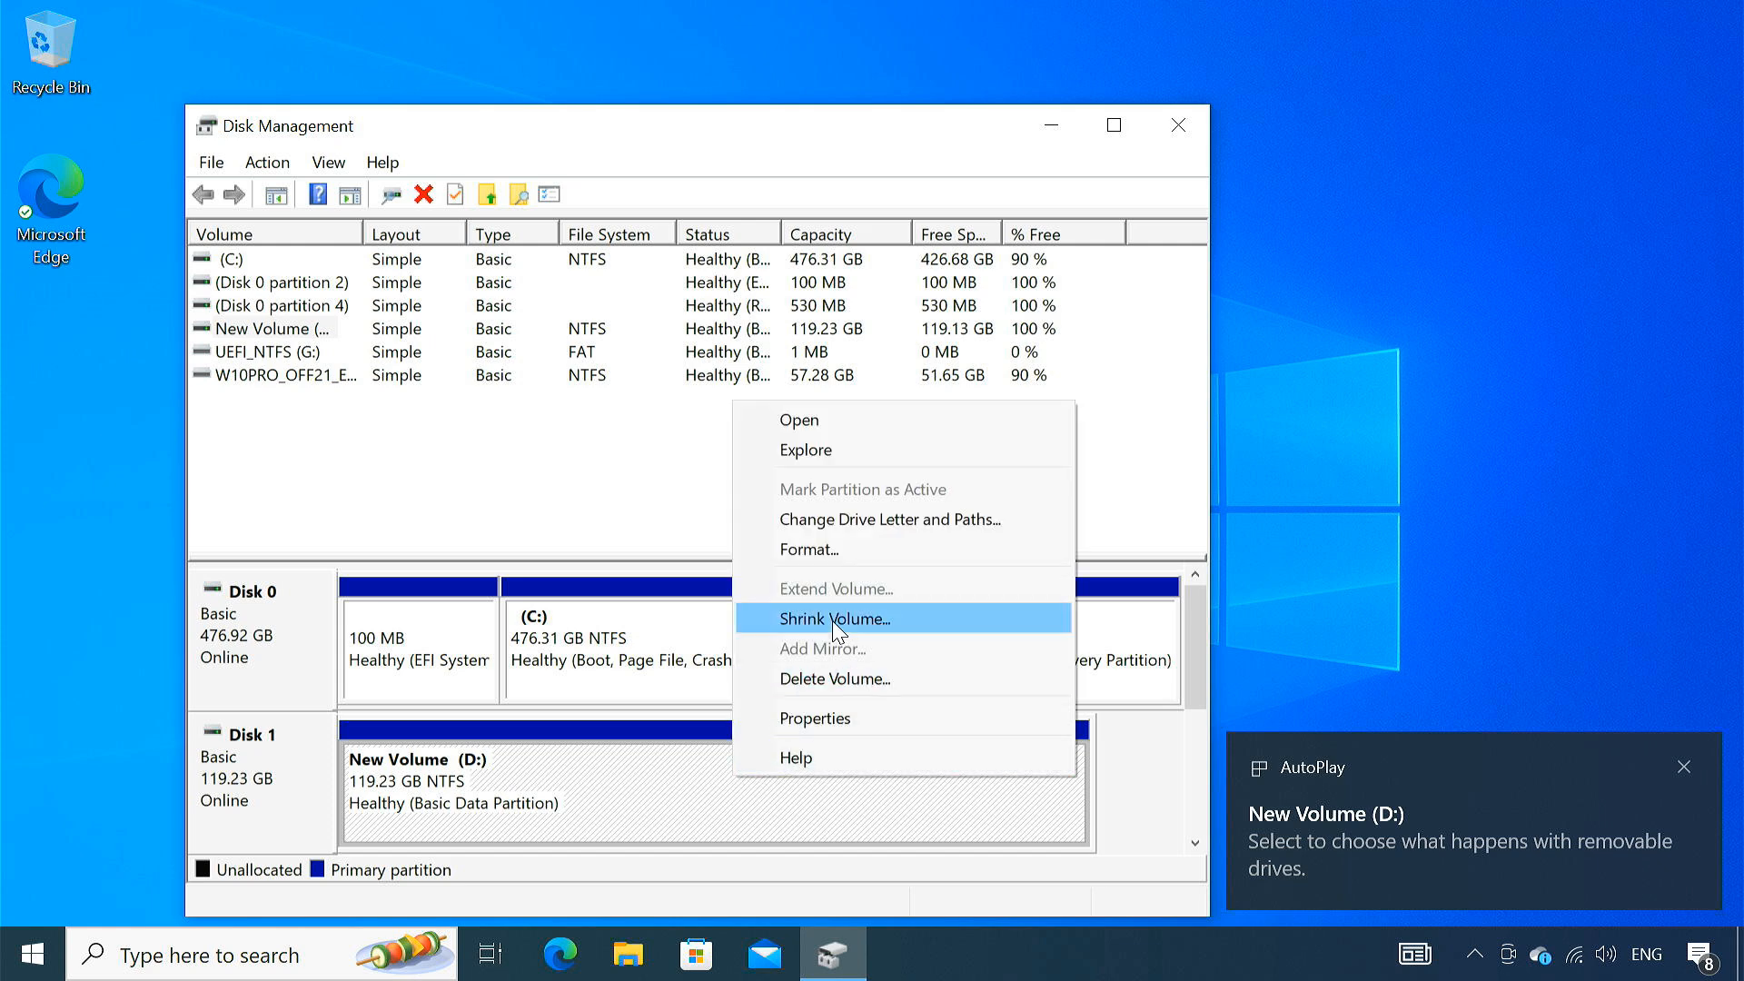
Step: Shrink New Volume (D:) by 10000 MB, freeing 9.77 GB on Disk 1
{"action": "left_click", "coordinate": [834, 619]}
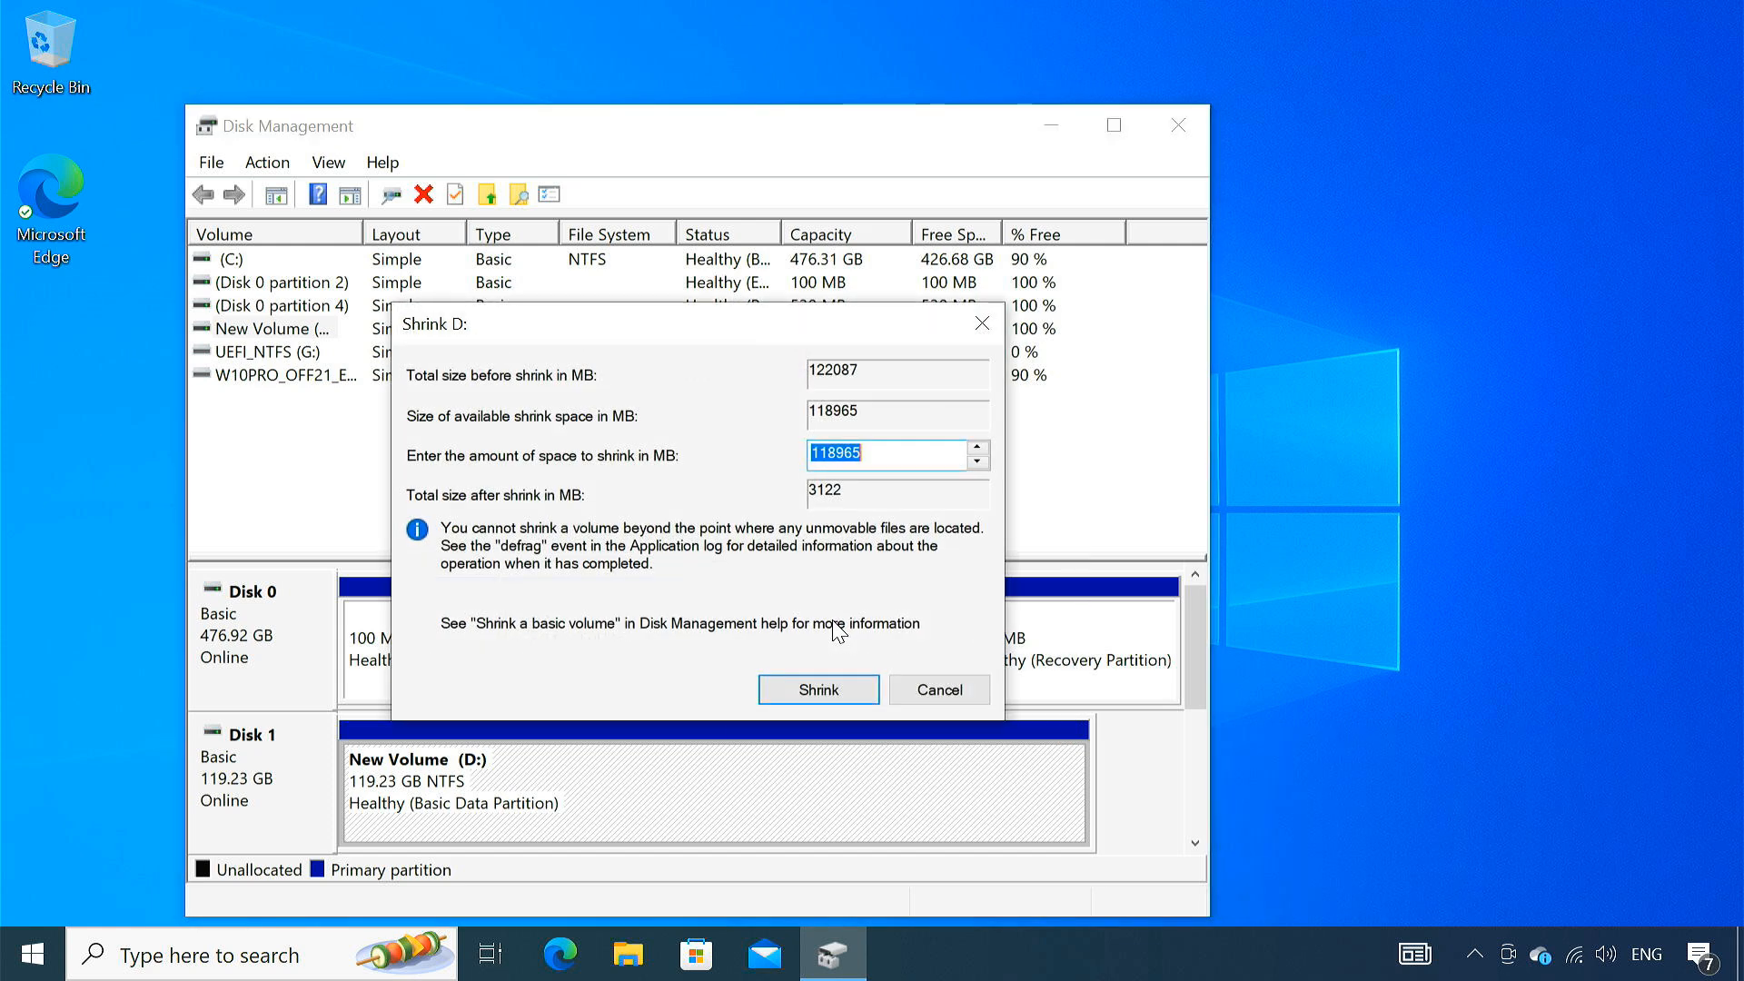
{"action": "type", "text": "1"}
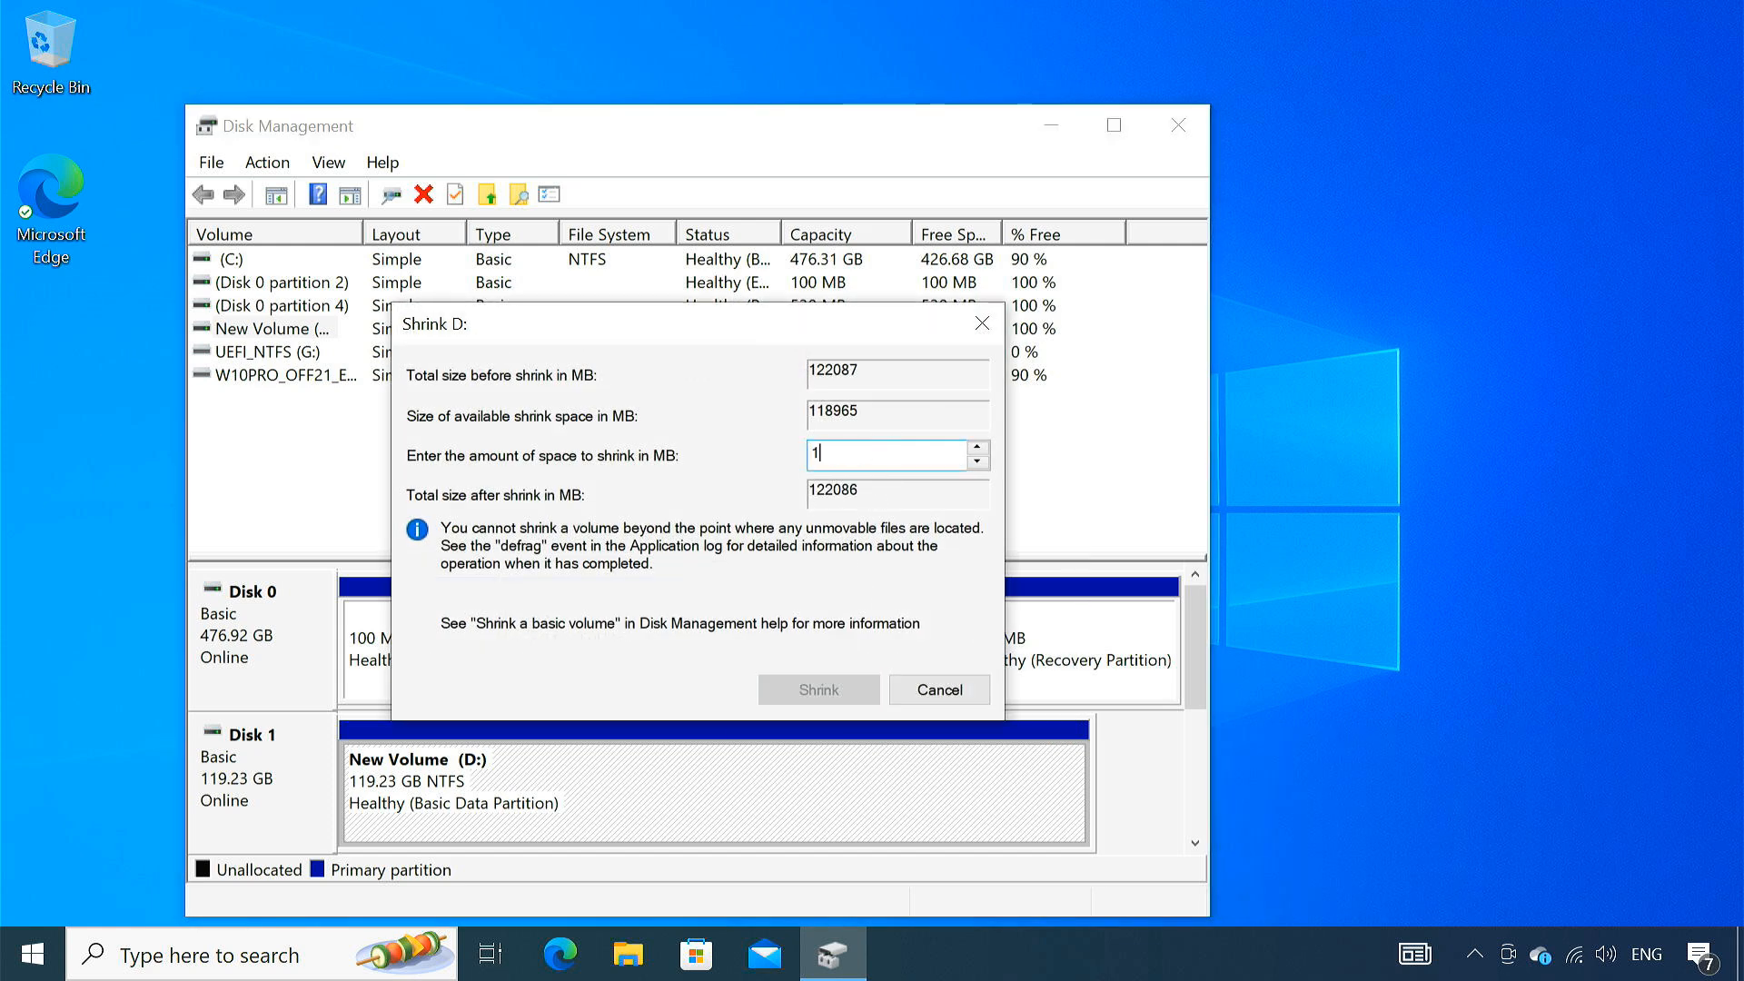
{"action": "type", "text": "0000"}
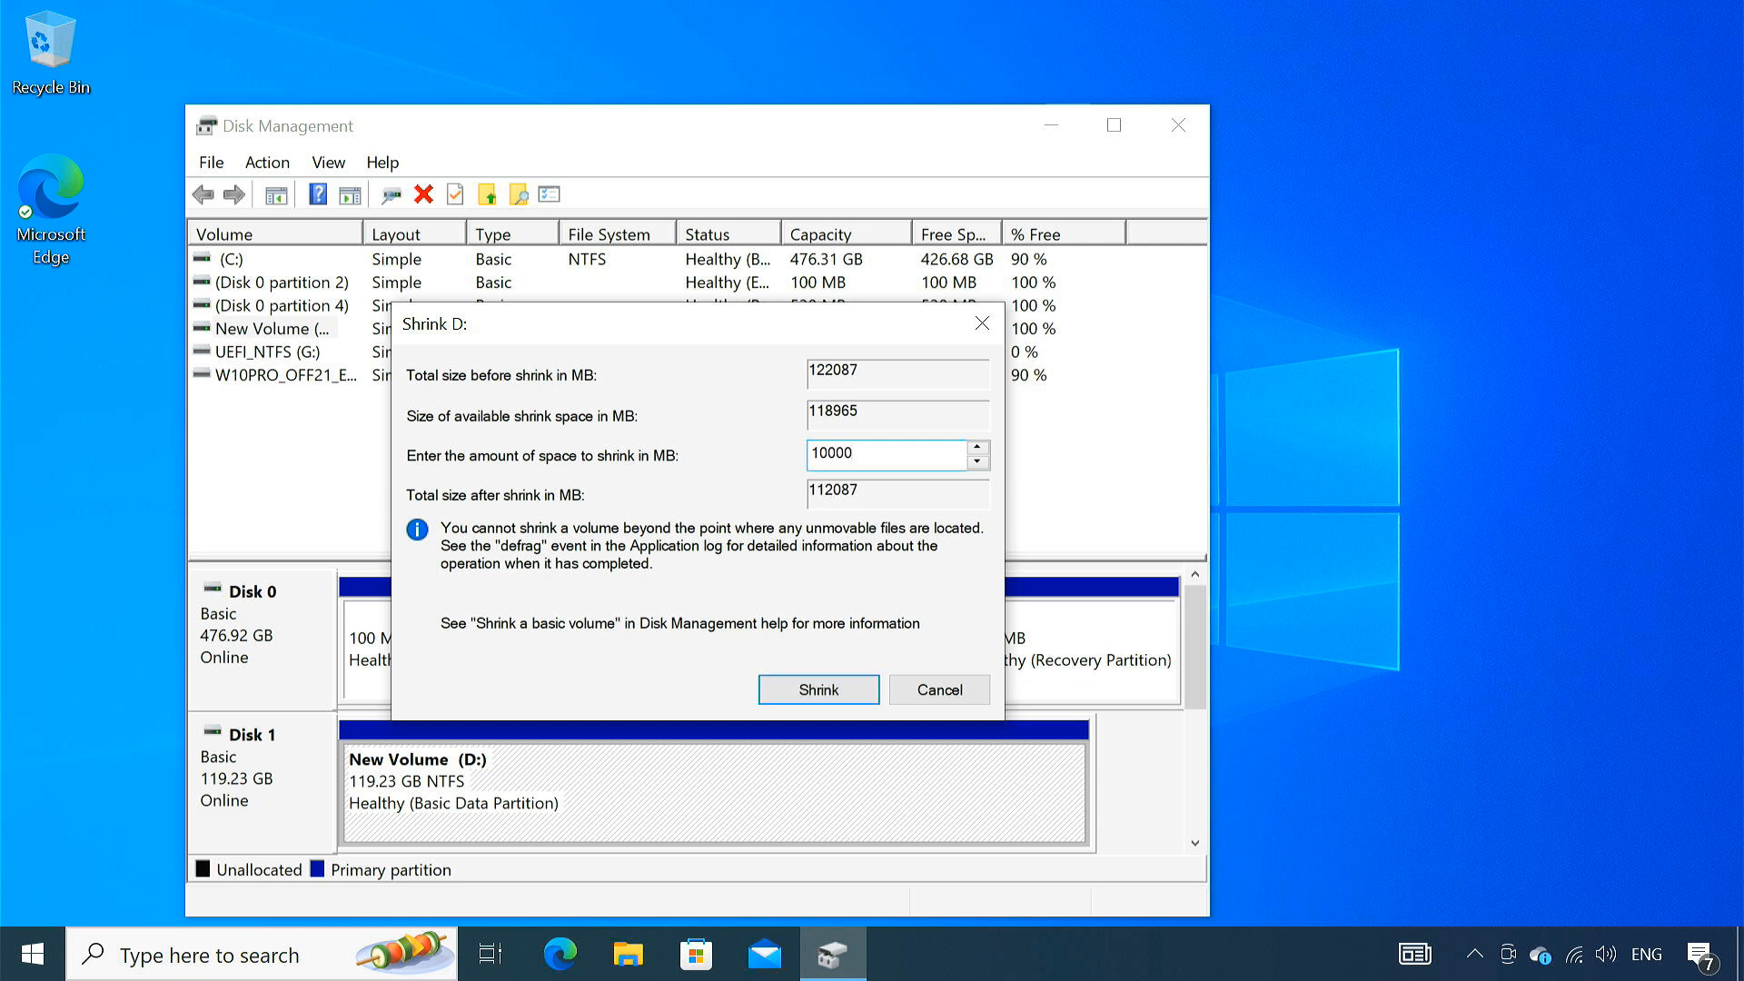
{"action": "mouse_move", "coordinate": [817, 689]}
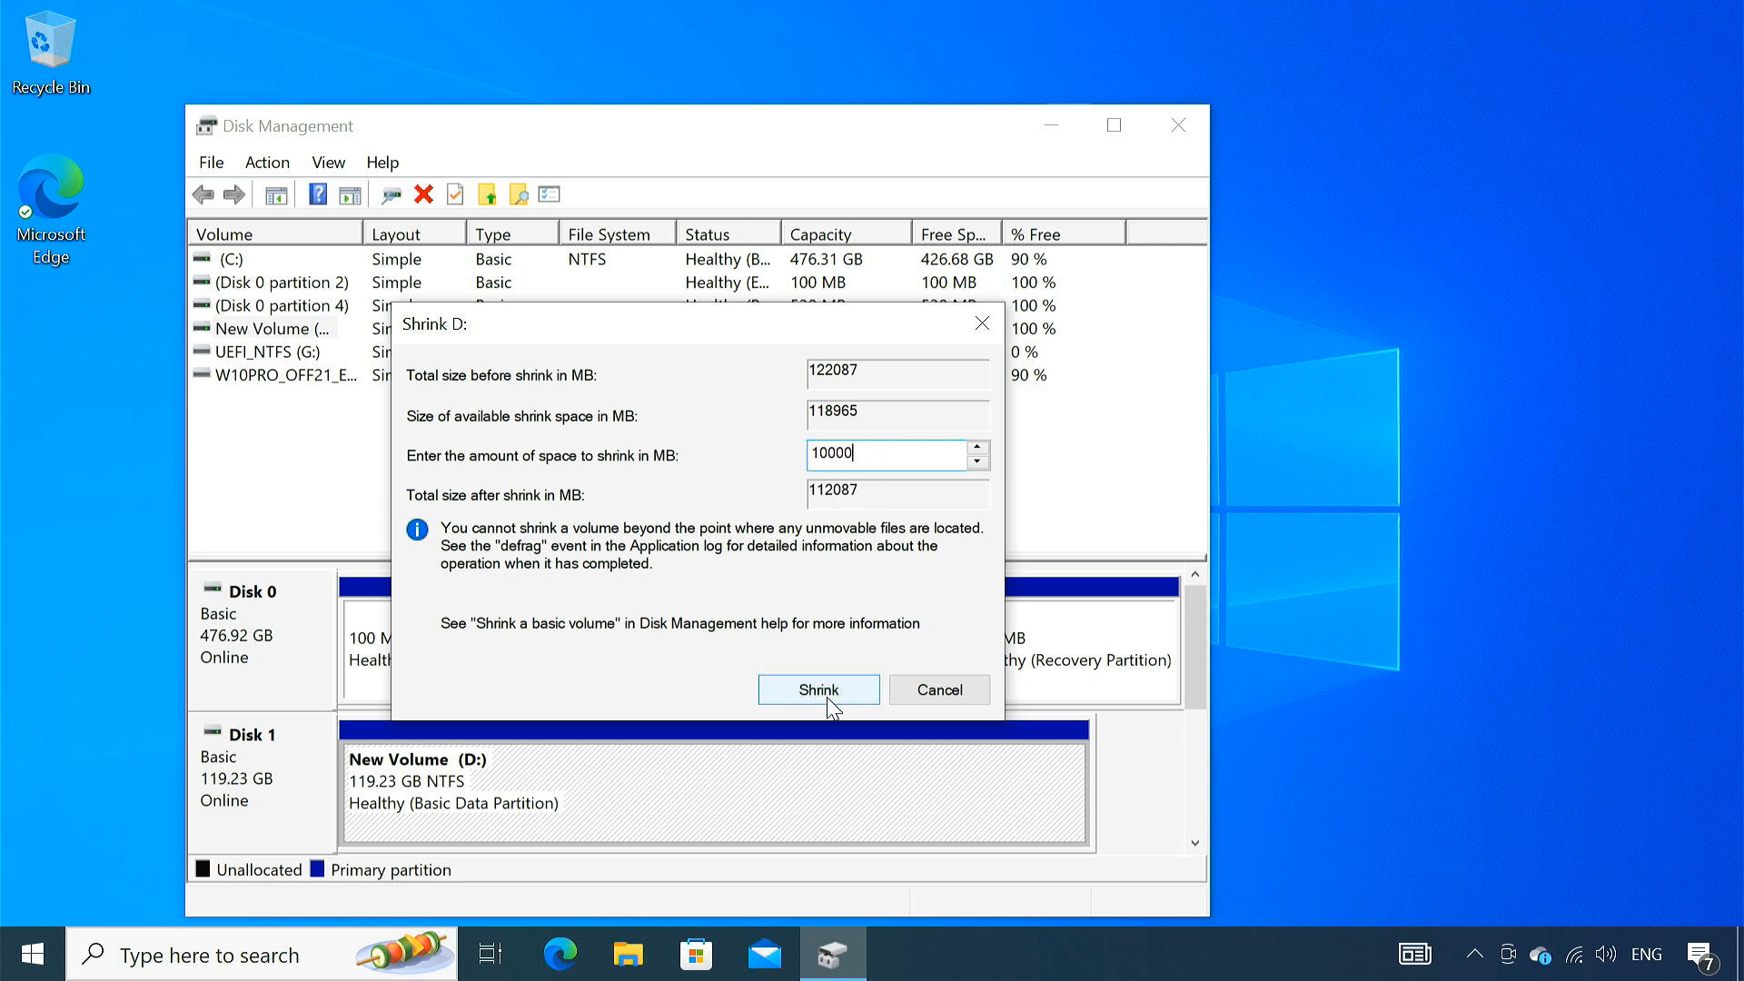
{"action": "left_click", "coordinate": [818, 688]}
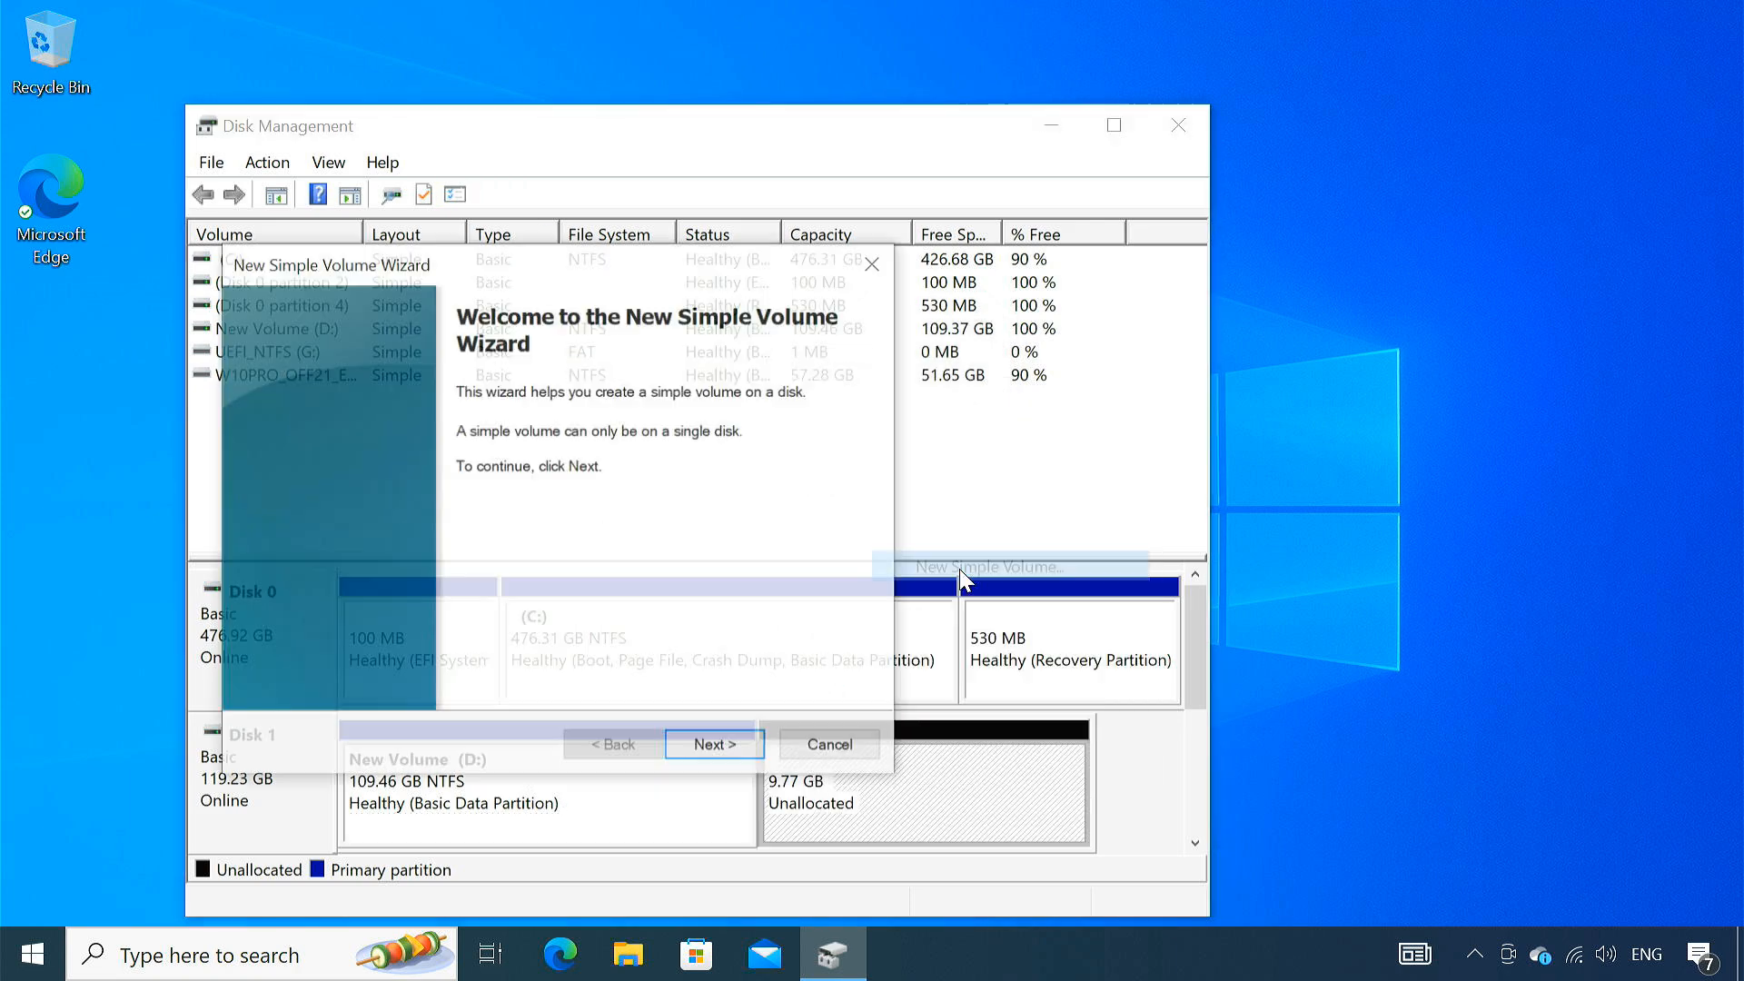
Step: Create the 9.77 GB NTFS volume 'Windows 11 Installer' as drive E and dismiss AutoPlay
{"action": "left_click", "coordinate": [713, 744]}
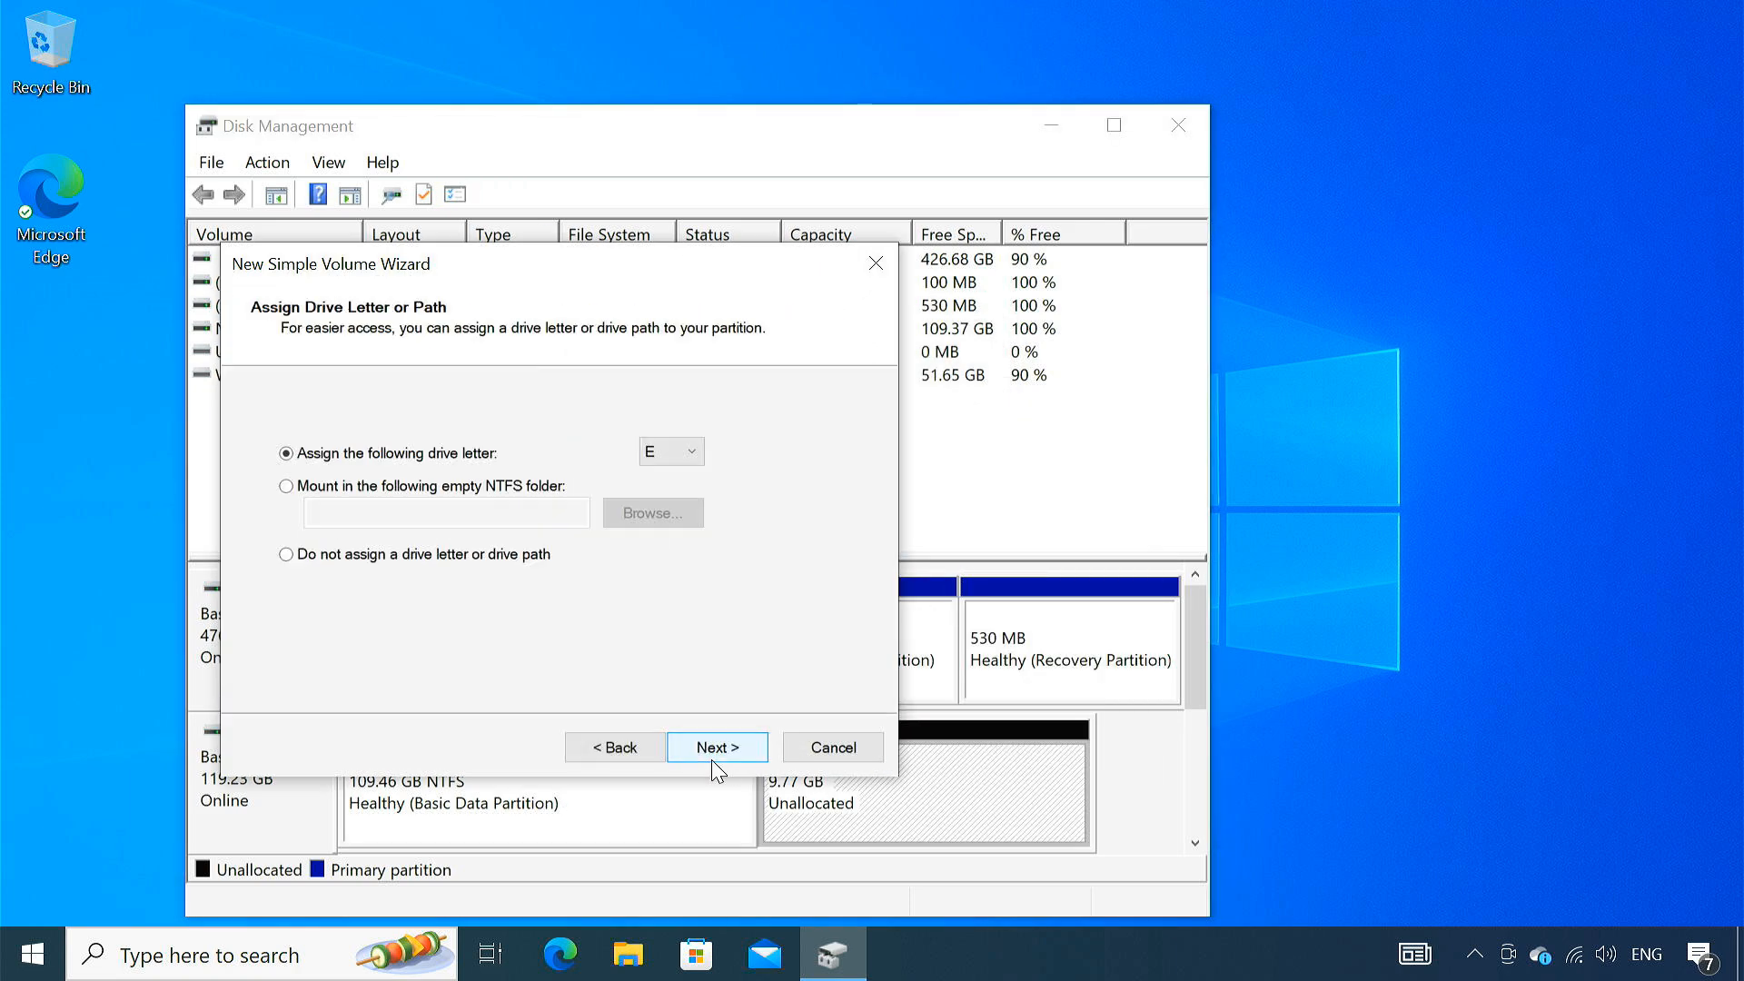
{"action": "left_click", "coordinate": [717, 747]}
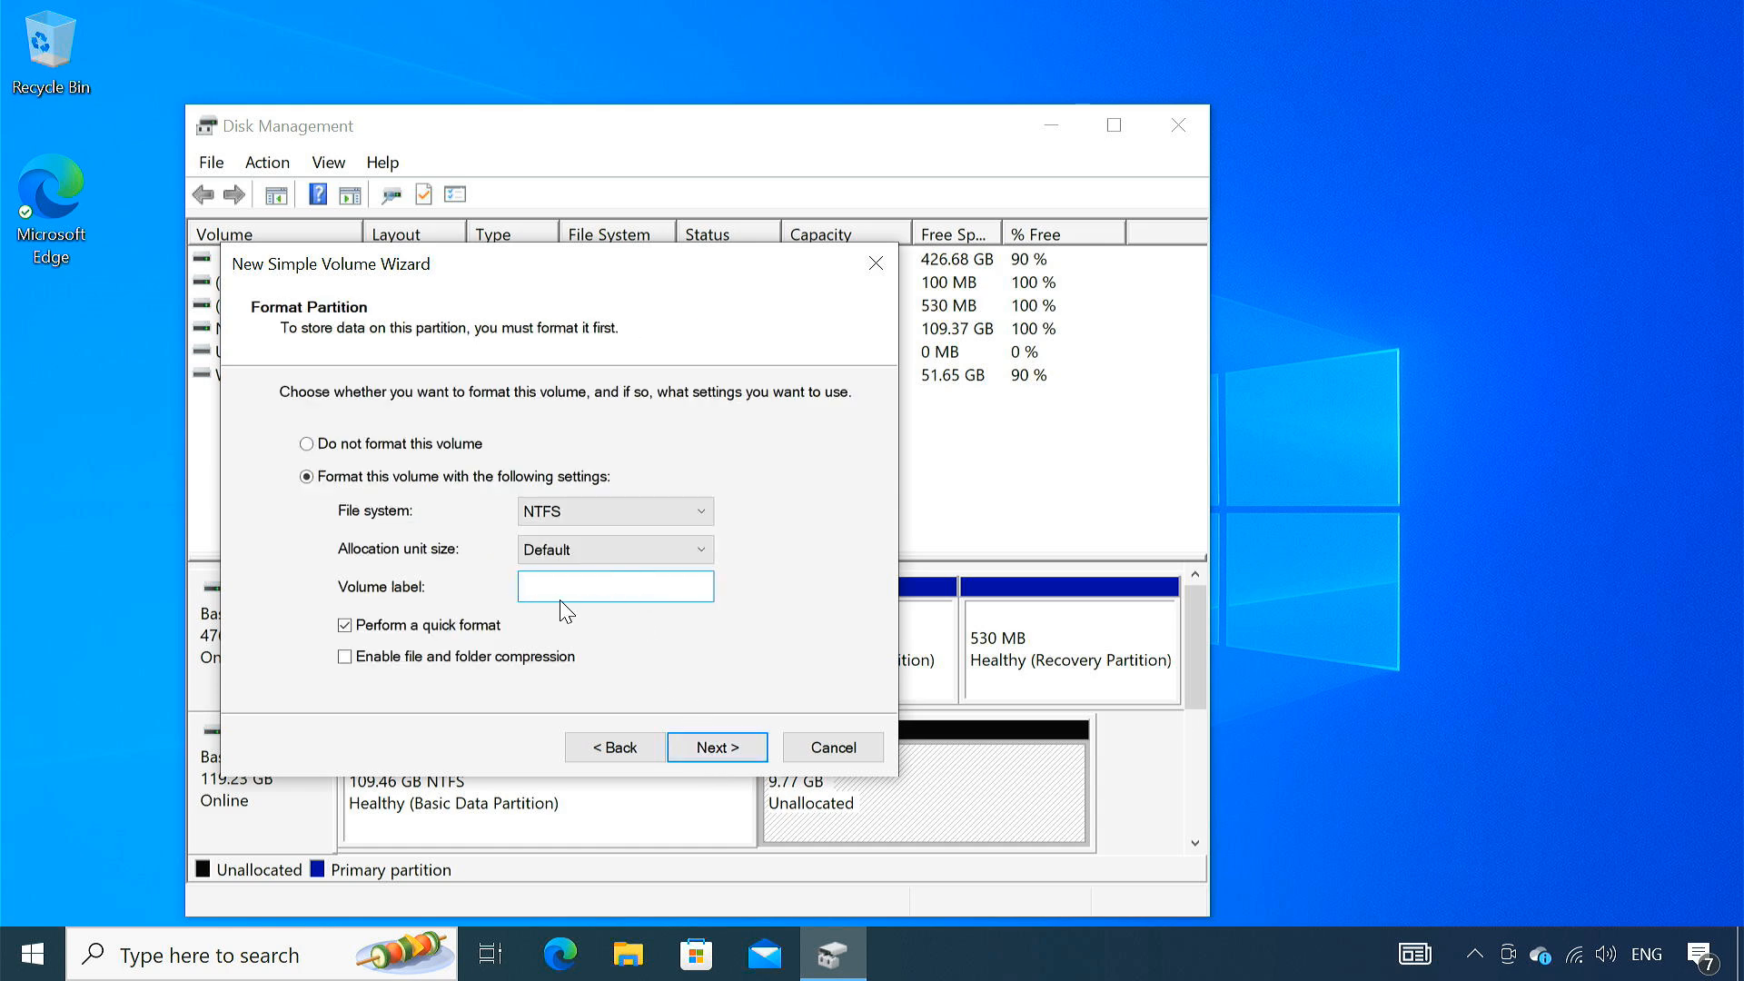
{"action": "type", "text": "Windows 11"}
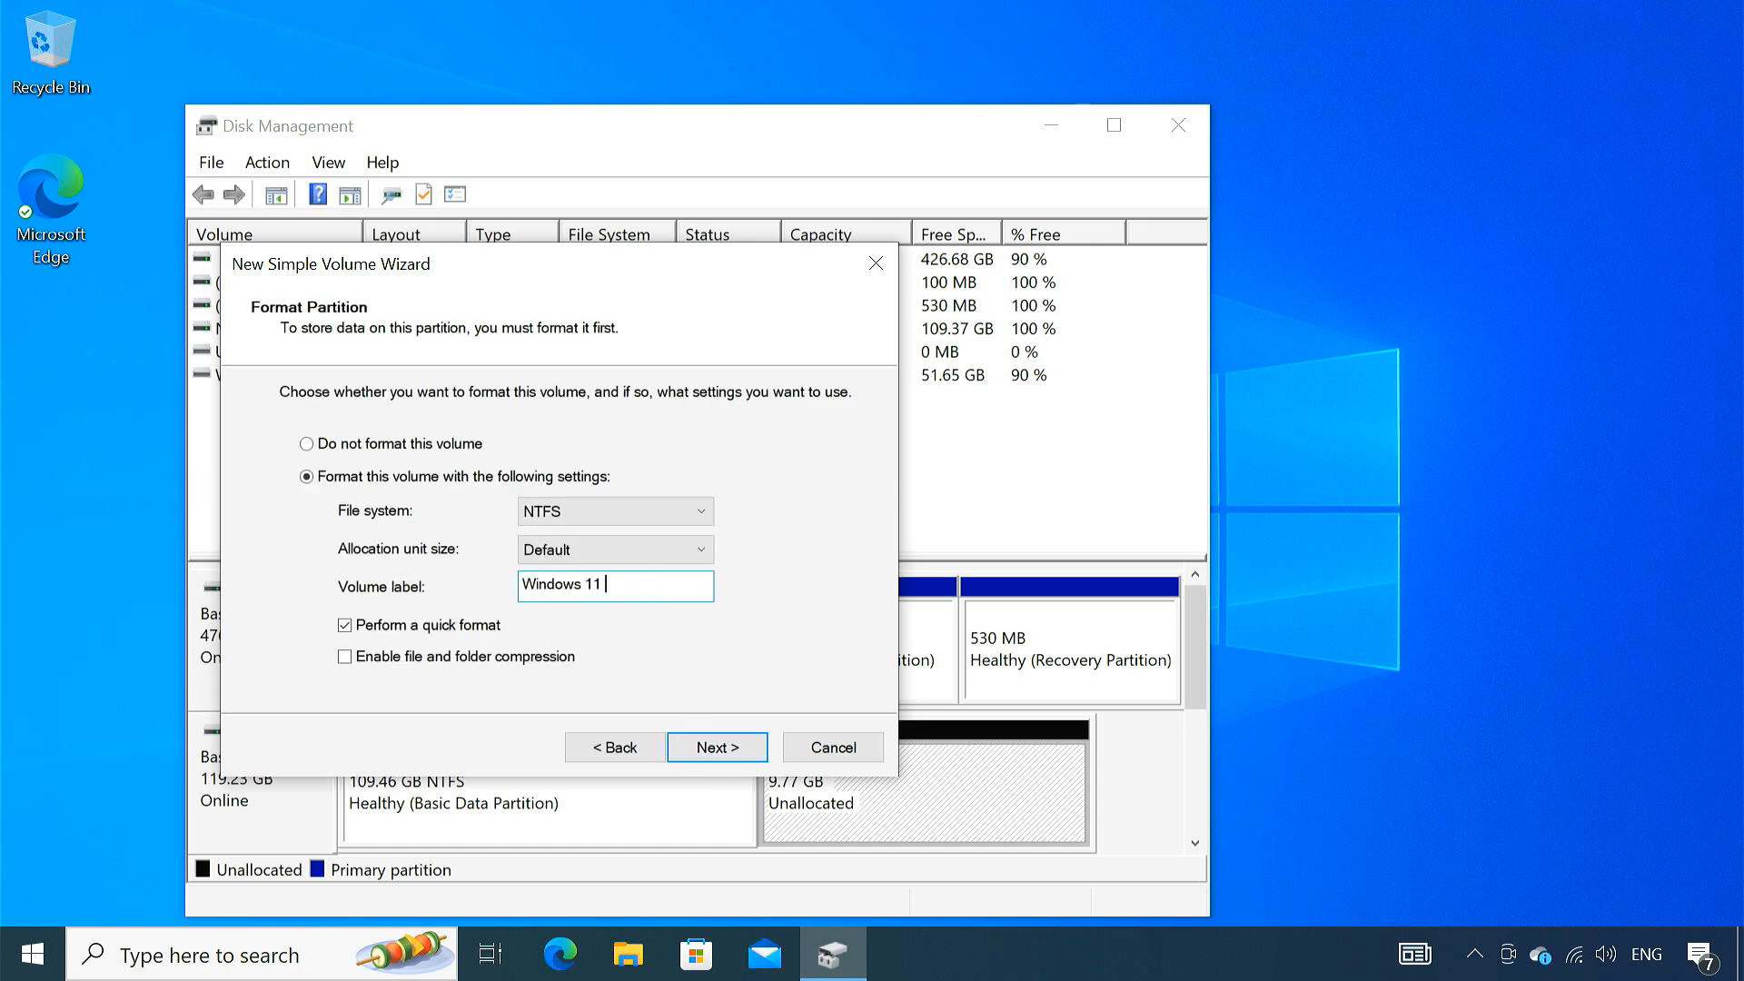
{"action": "type", "text": "Installer"}
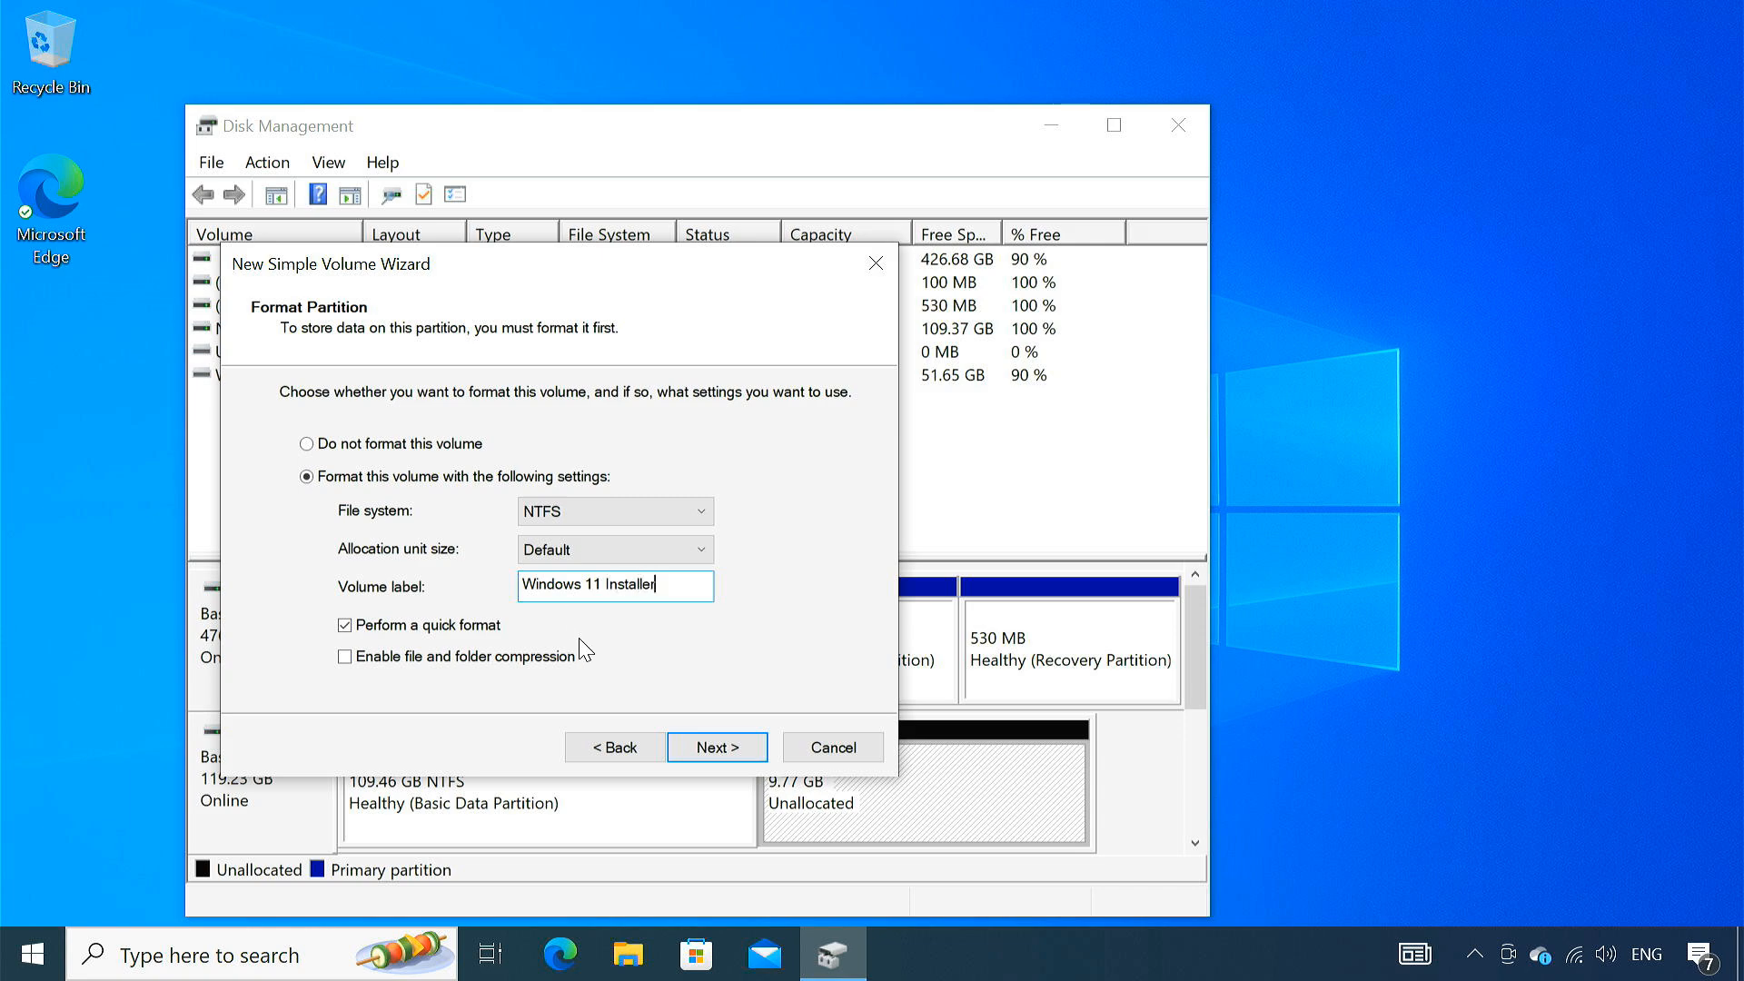
{"action": "left_click", "coordinate": [717, 747]}
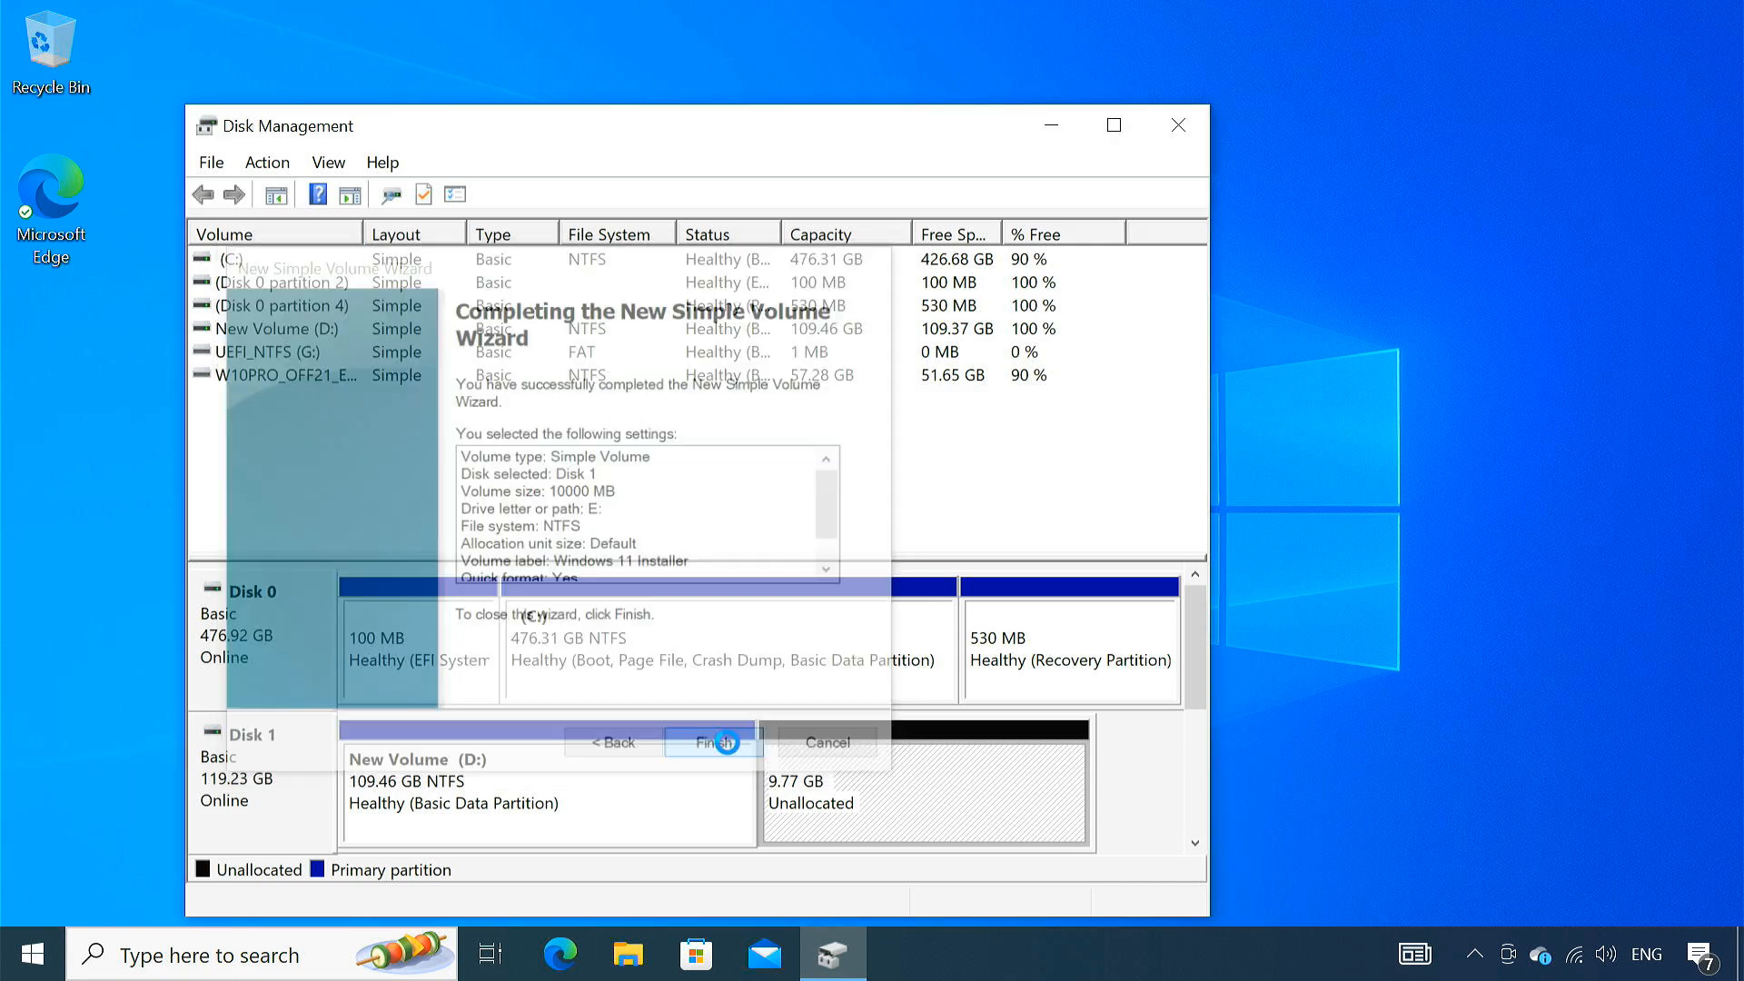
{"action": "left_click", "coordinate": [709, 742]}
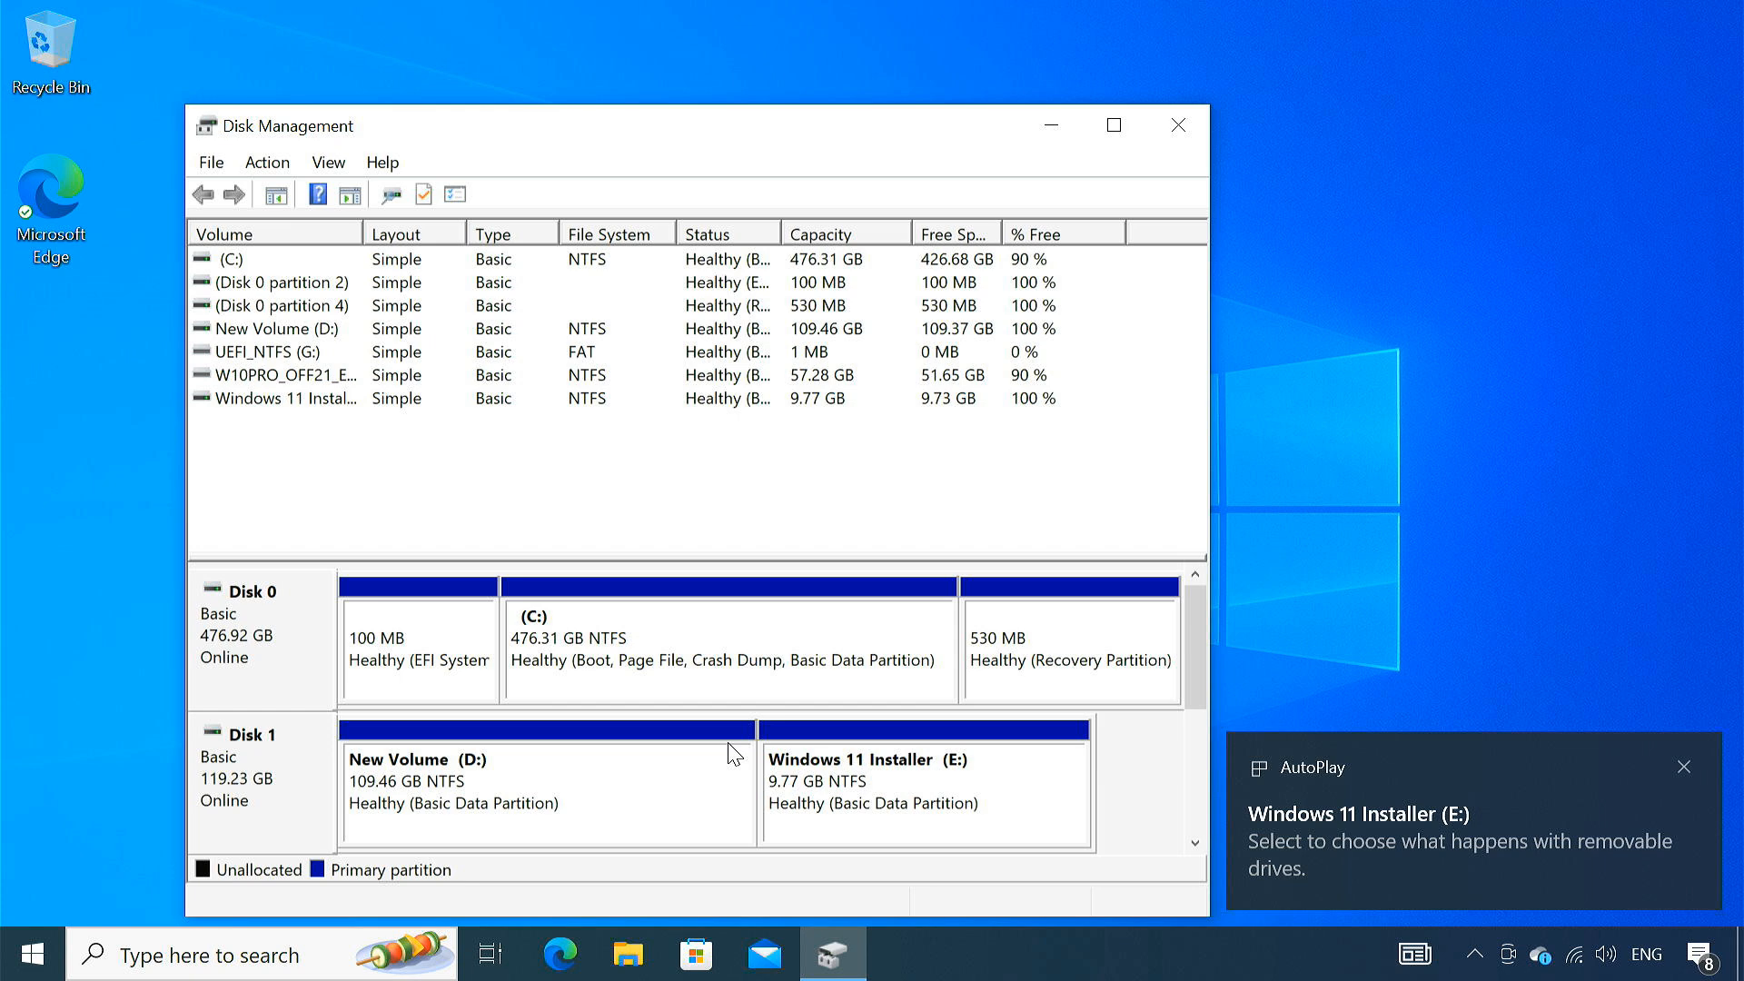
{"action": "left_click", "coordinate": [1683, 767]}
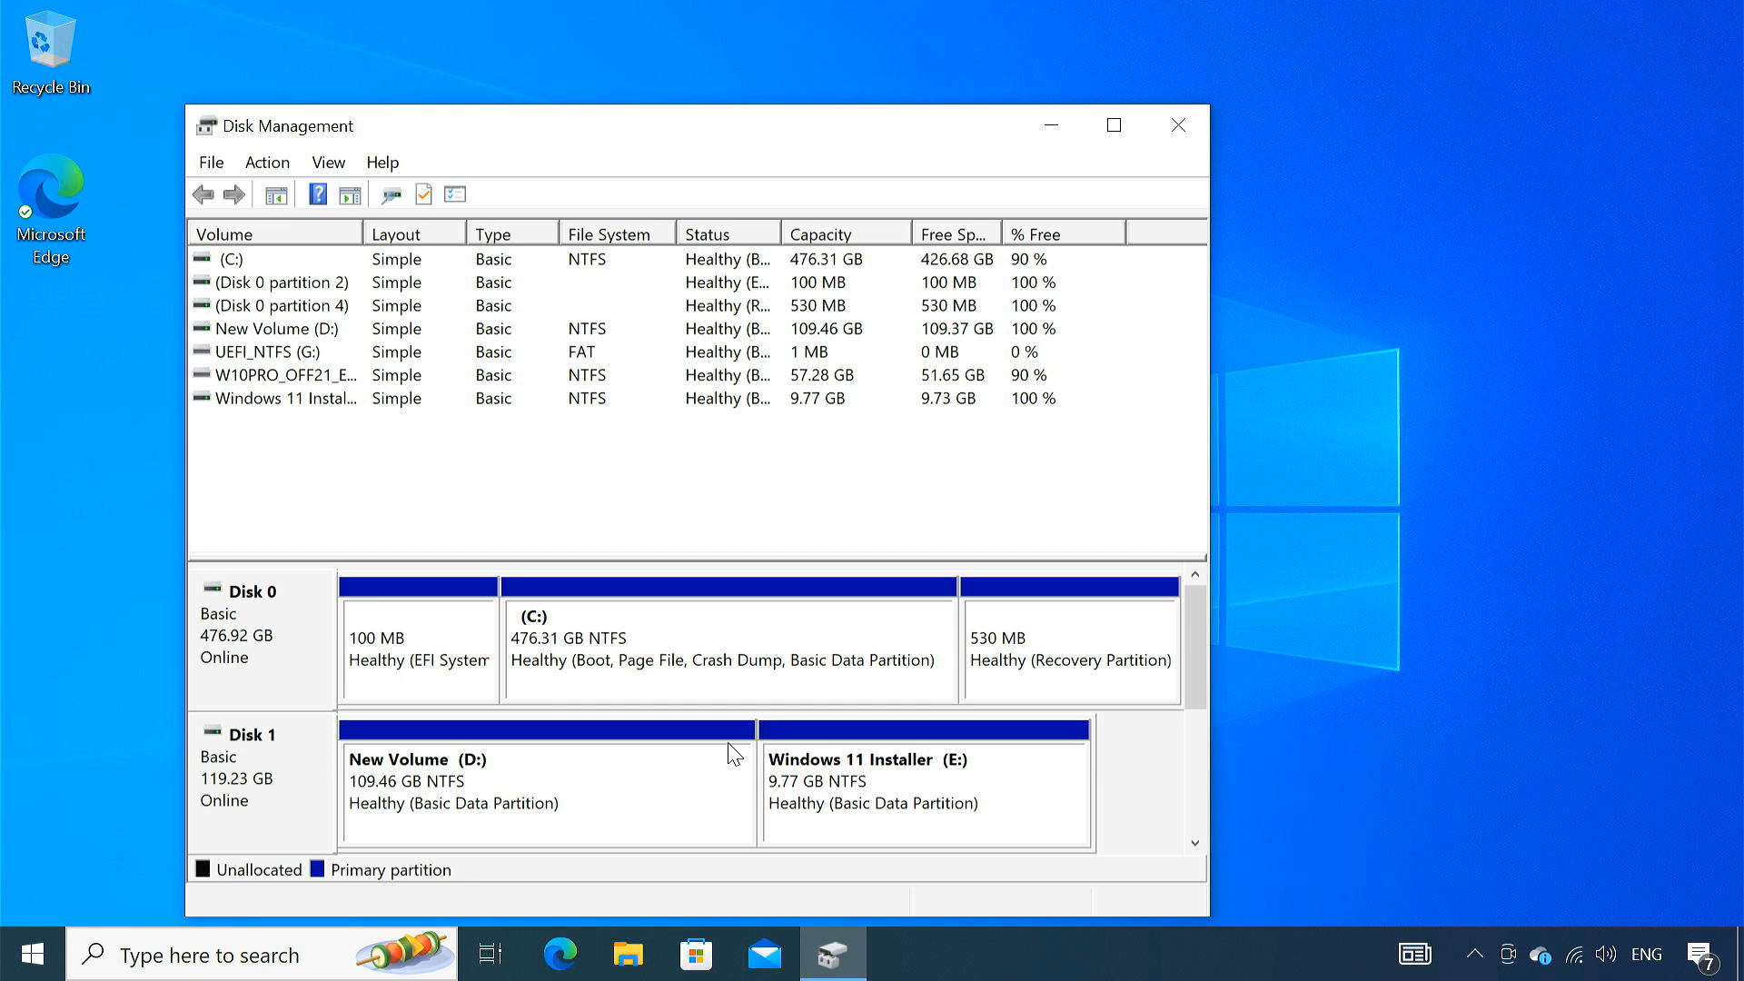
{"action": "left_click", "coordinate": [1179, 124]}
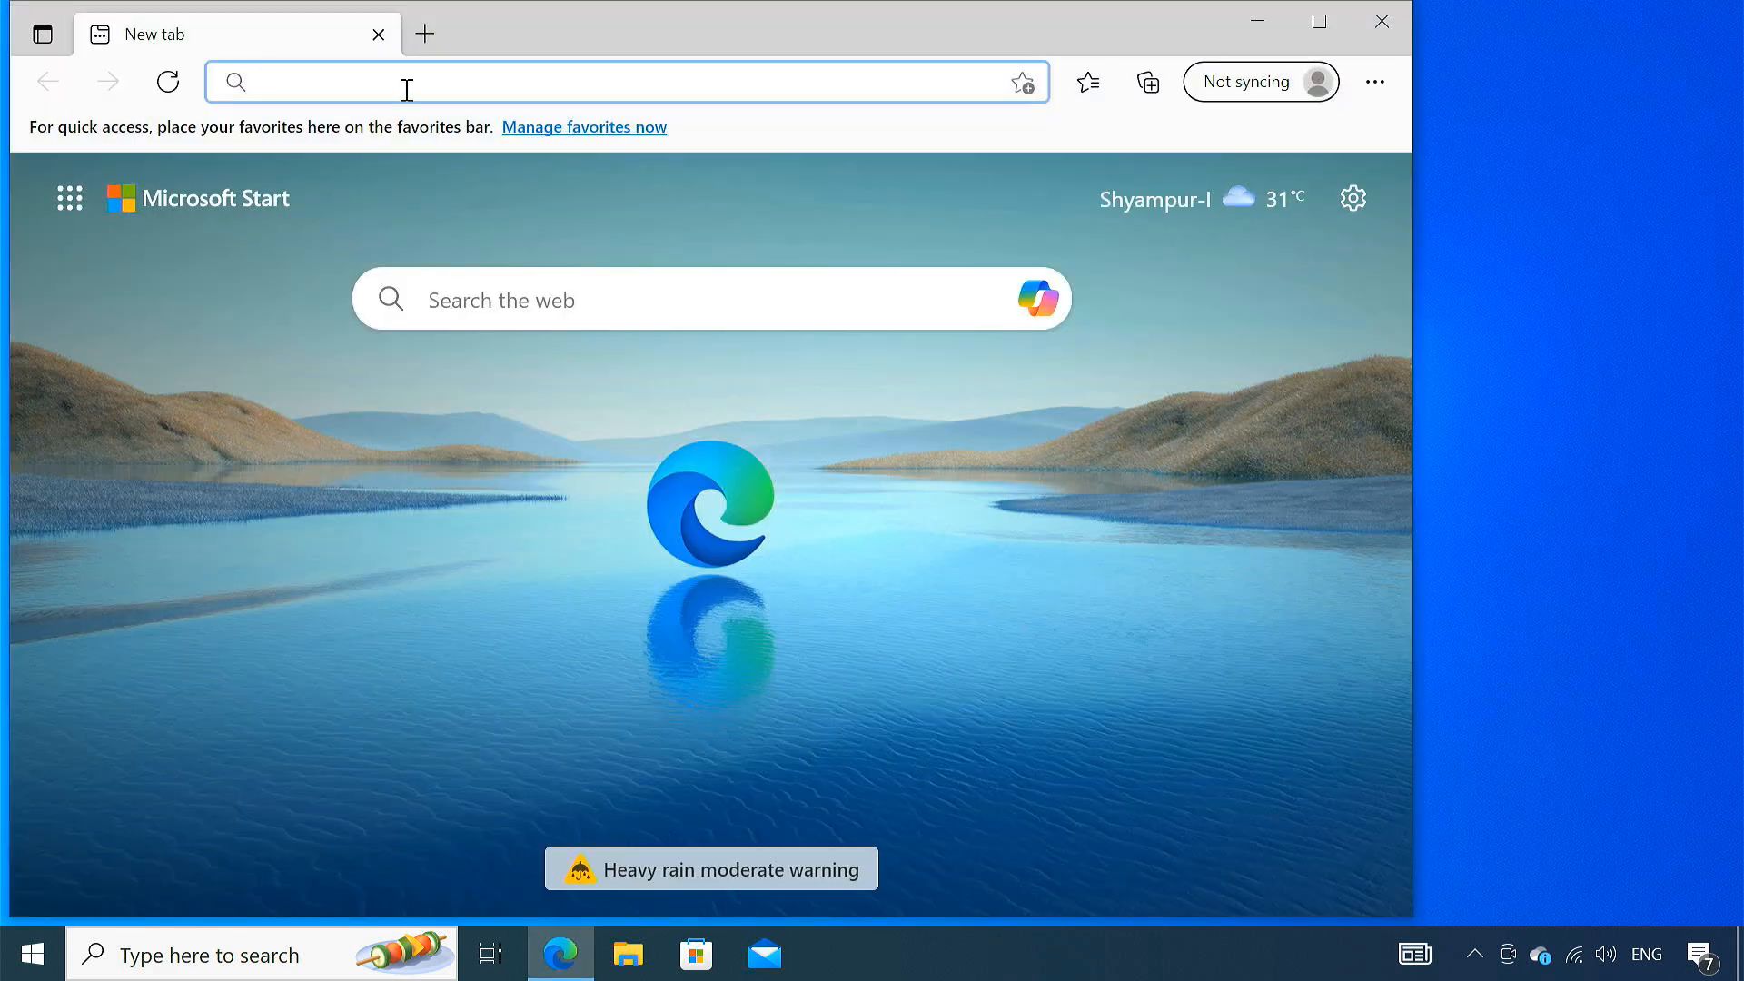
Step: Search 'easybcd' and download the non-commercial EasyBCD 2.4 installer from NeoSmart without registration details
{"action": "type", "text": "easybcd&cvid=58d274c0072c4601af9fd4c7ac98f4..."}
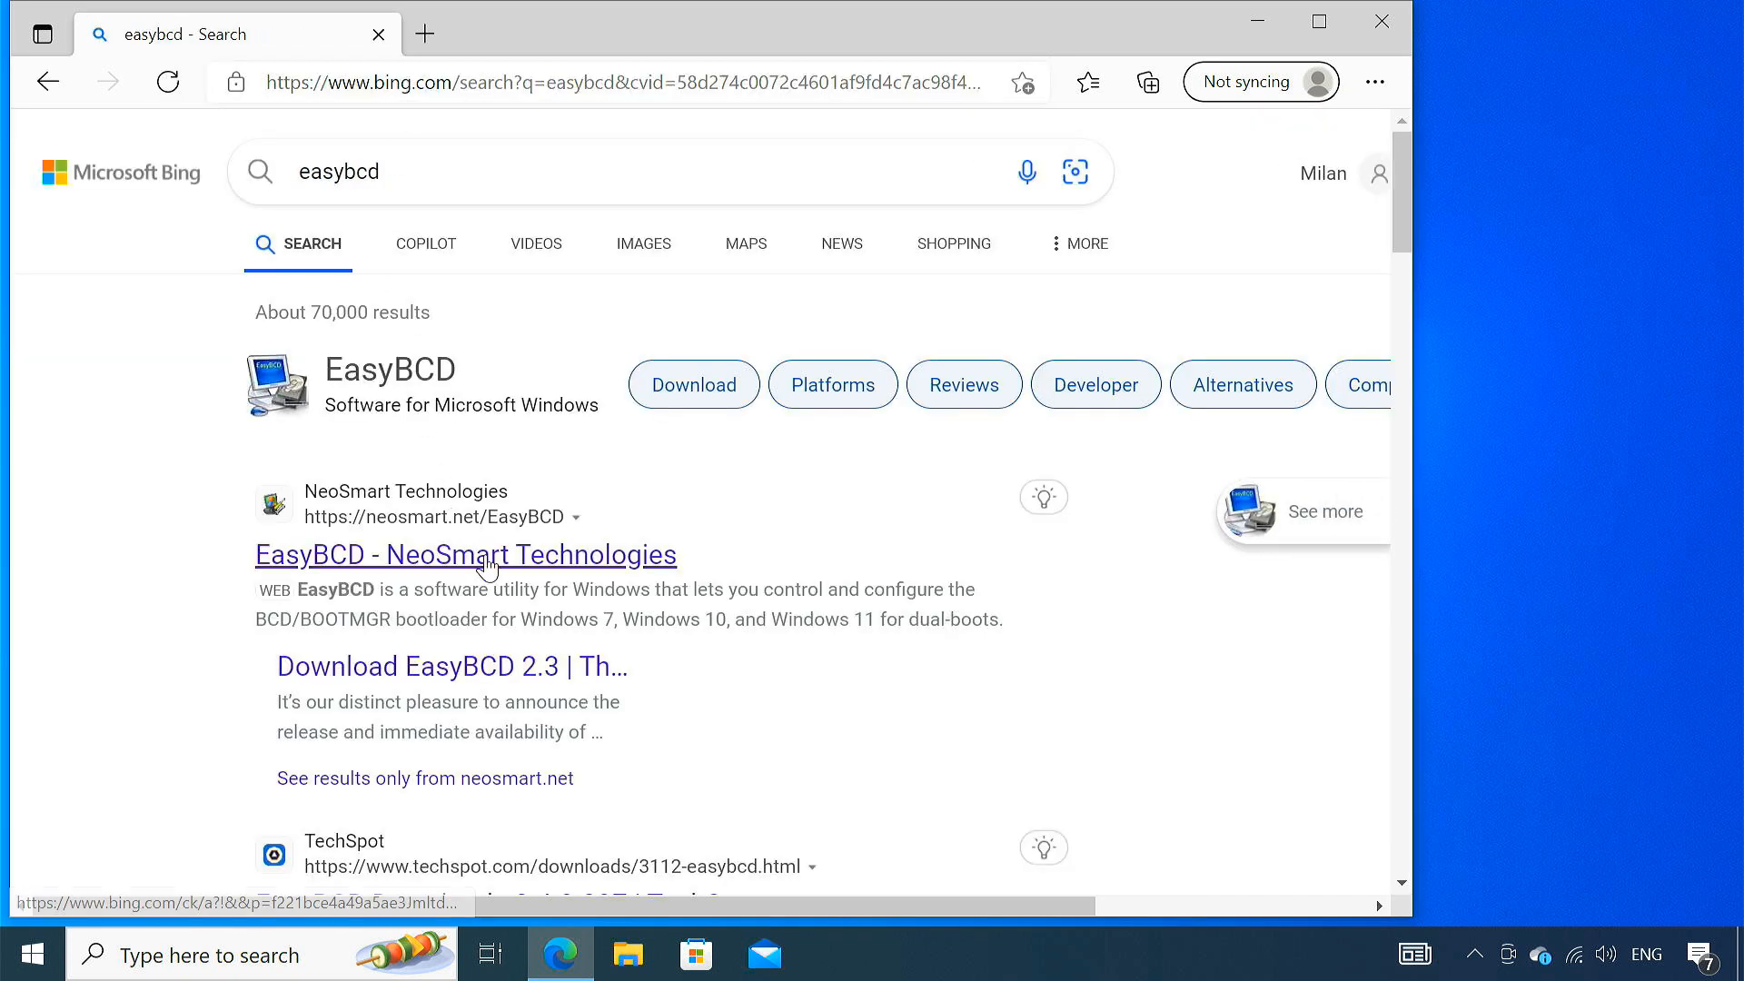
{"action": "left_click", "coordinate": [465, 554]}
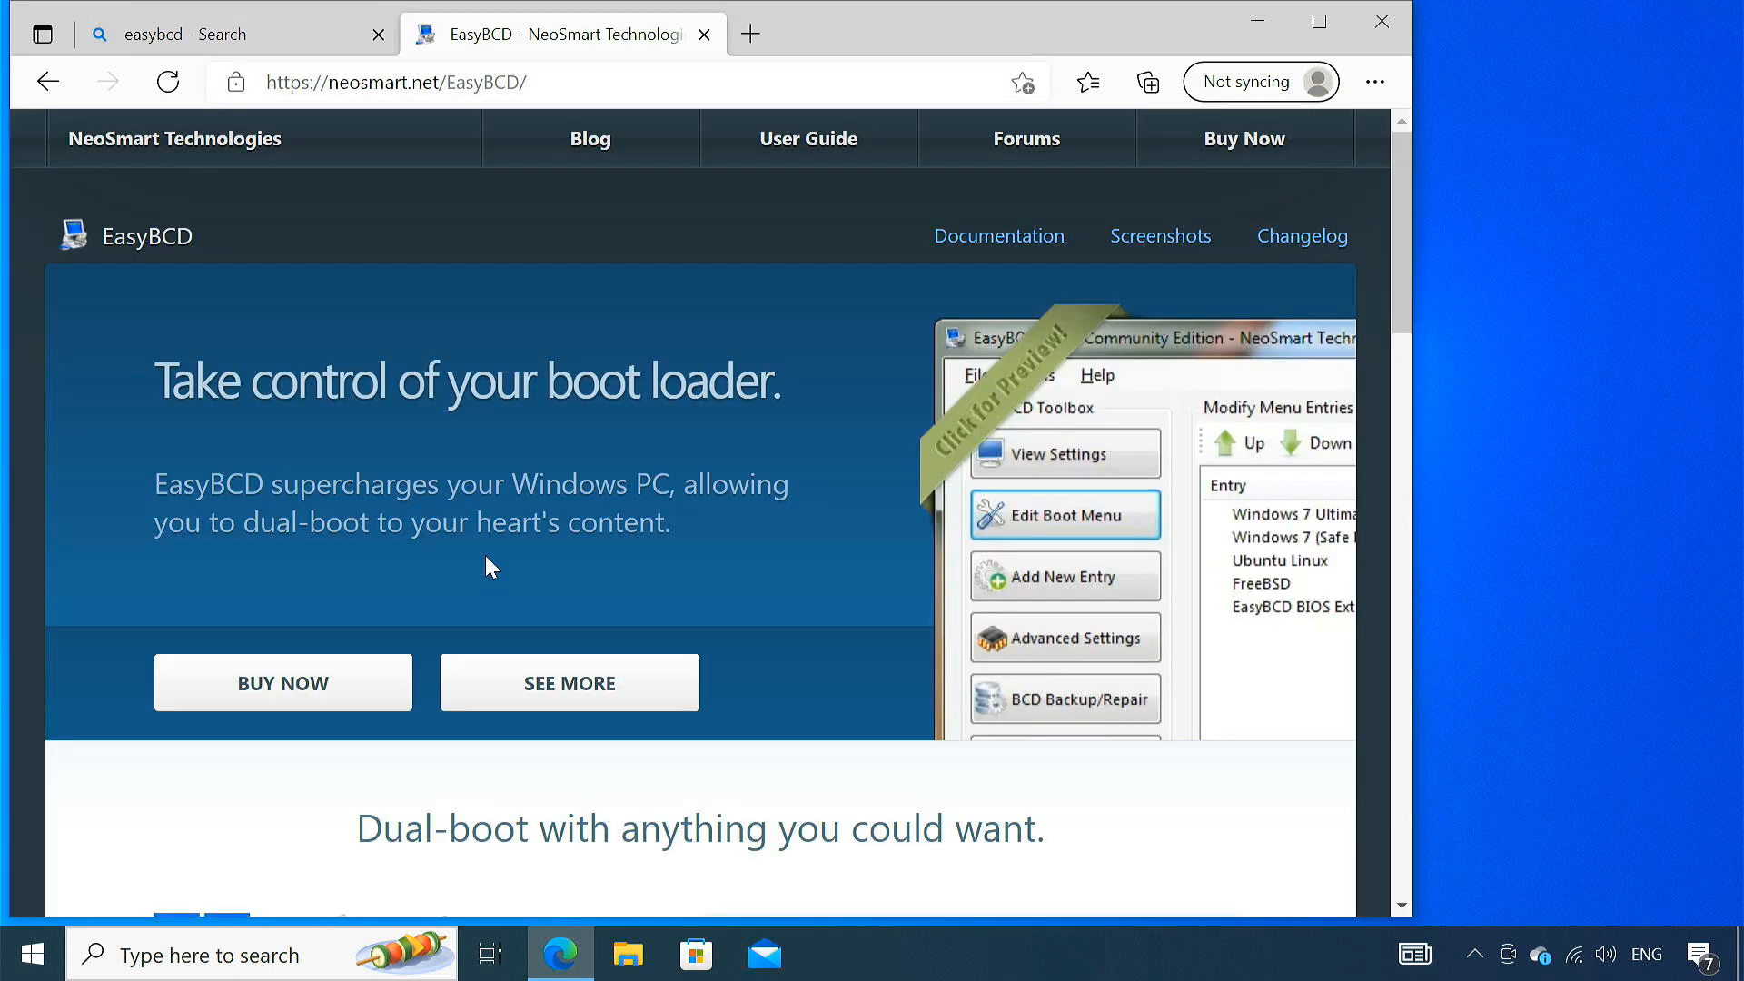
{"action": "scroll", "scroll_direction": "down", "scroll_amount": 3}
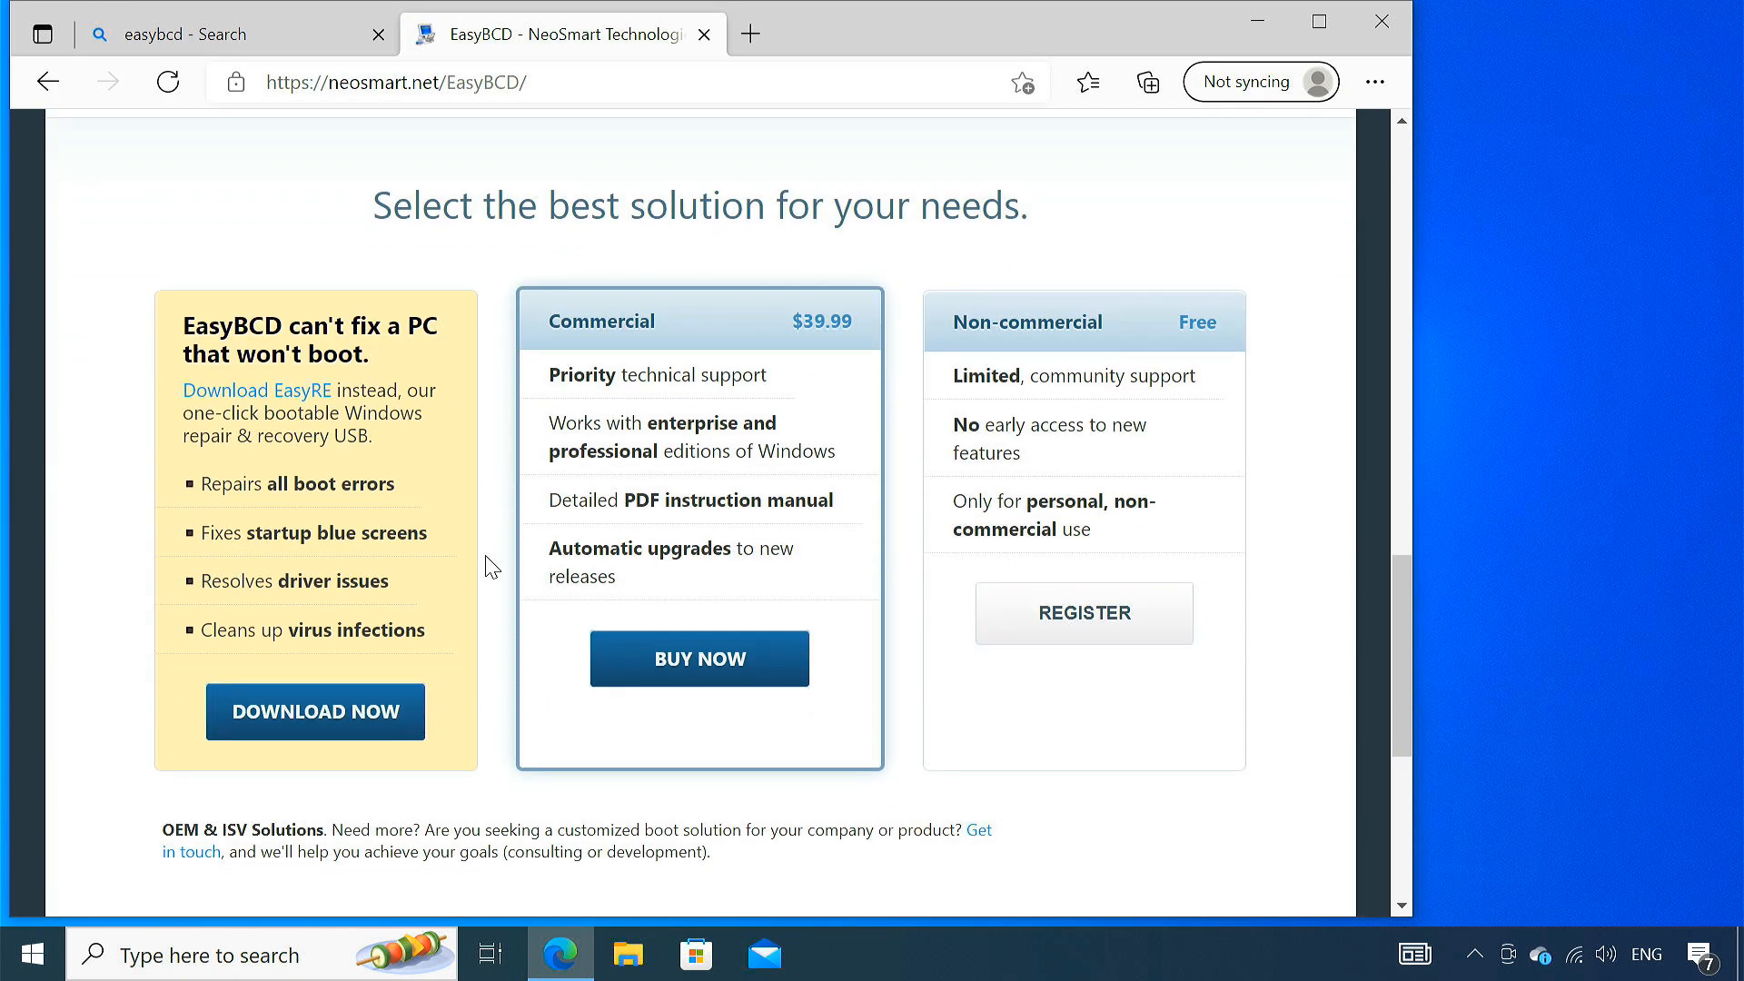
{"action": "double_click", "coordinate": [1027, 321]}
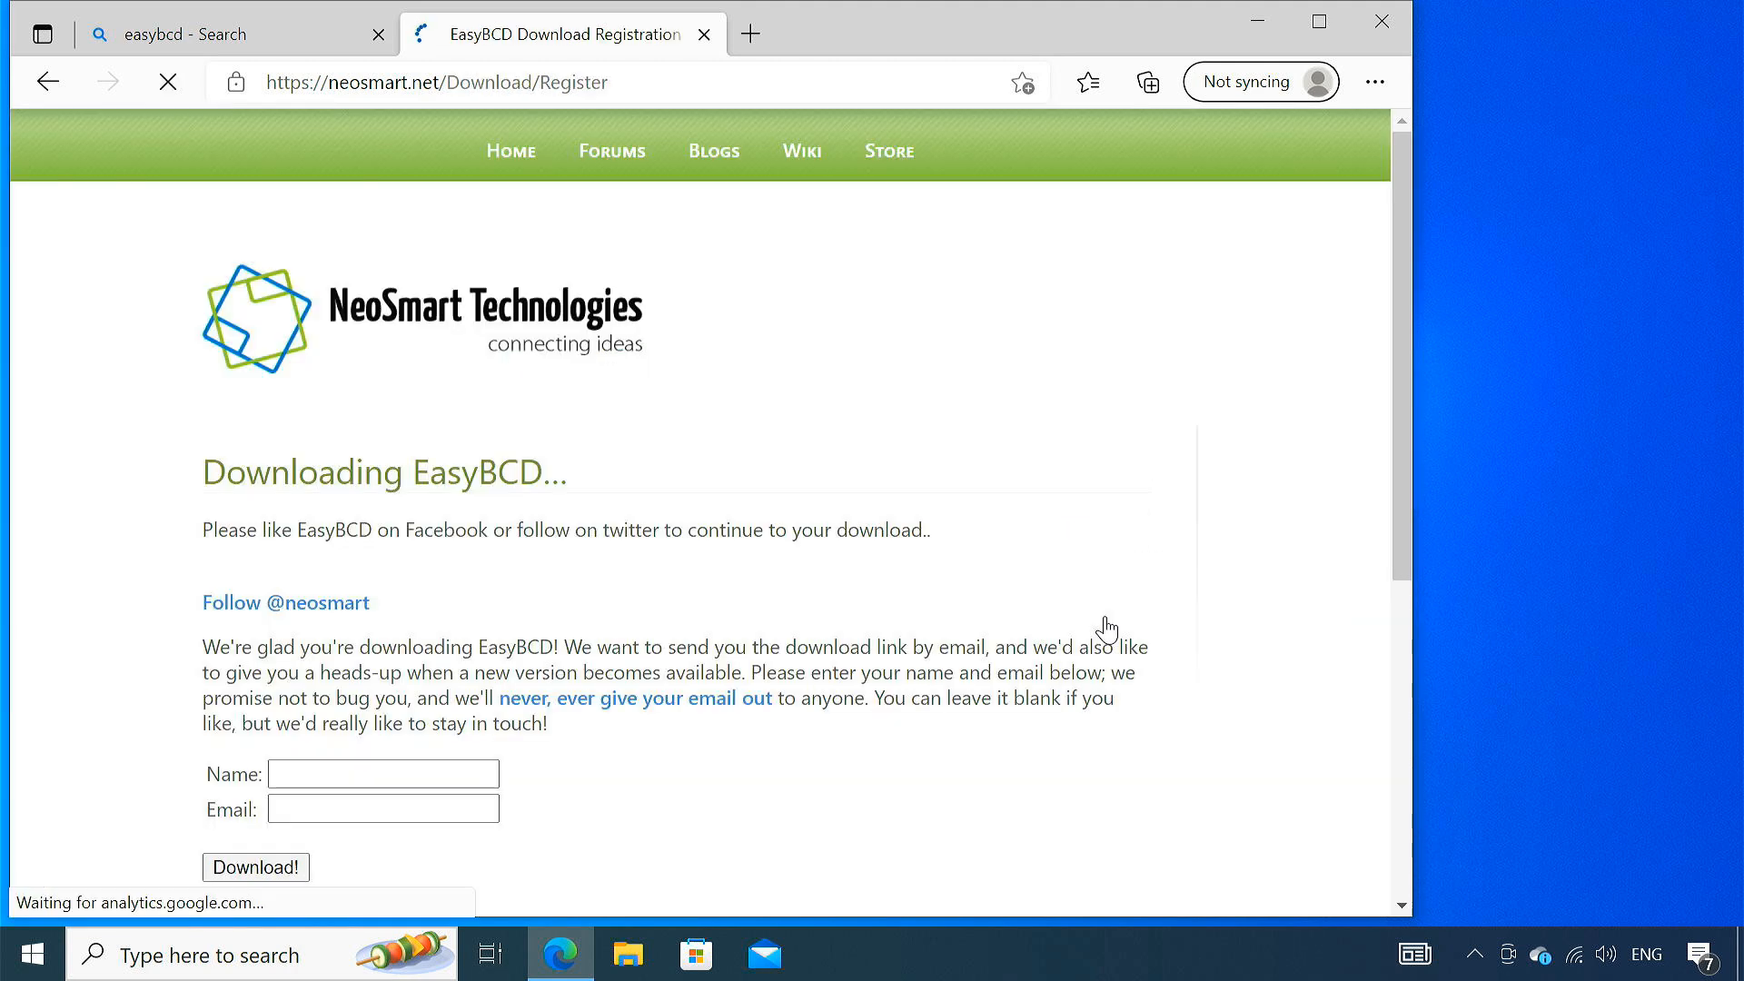
{"action": "scroll", "scroll_direction": "down", "scroll_amount": 3}
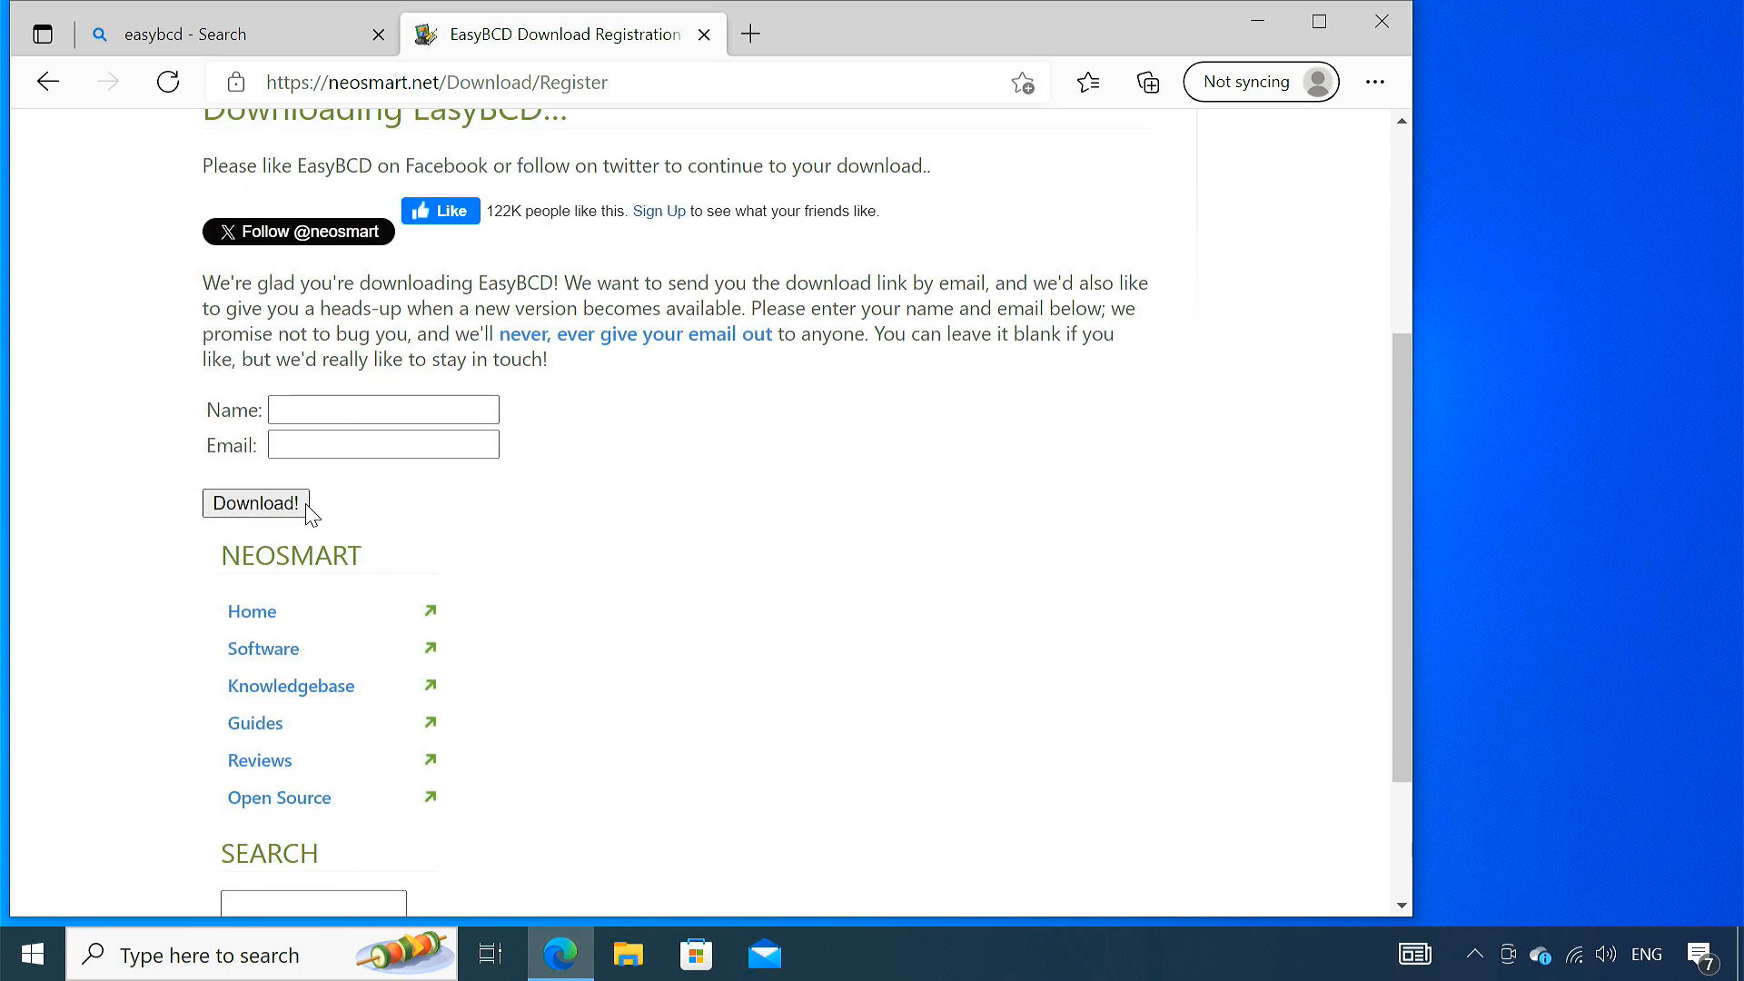
{"action": "left_click", "coordinate": [256, 502]}
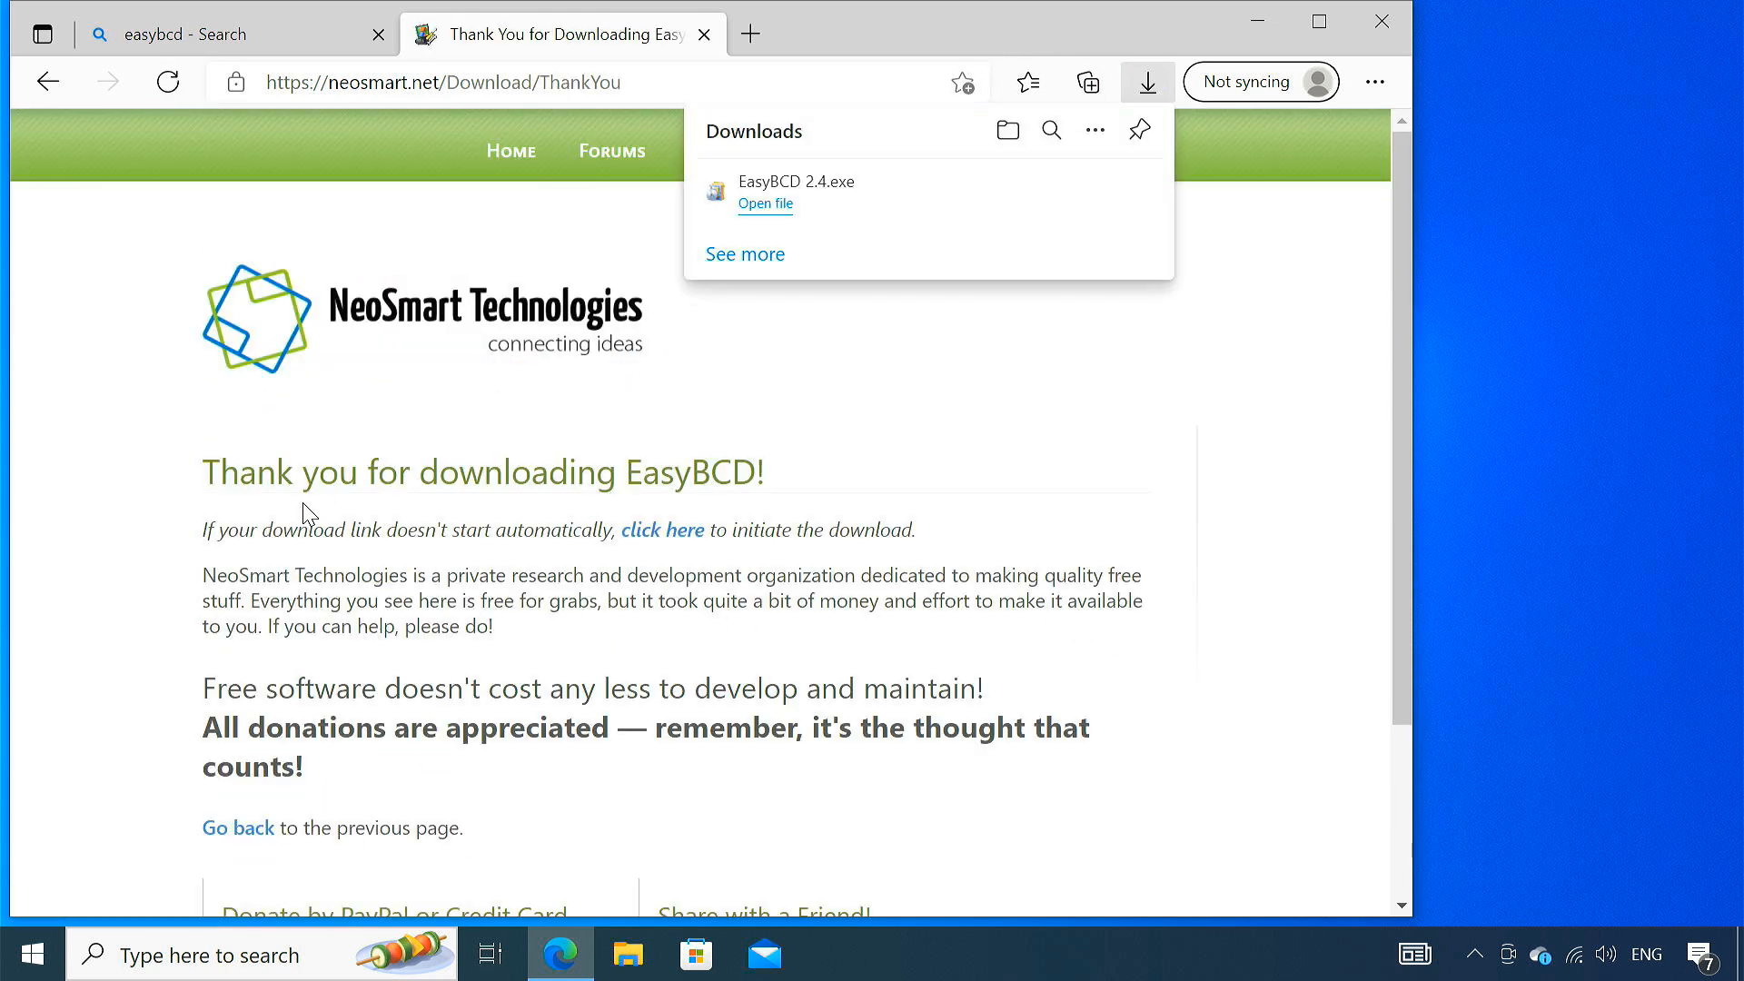
{"action": "mouse_move", "coordinate": [775, 215]}
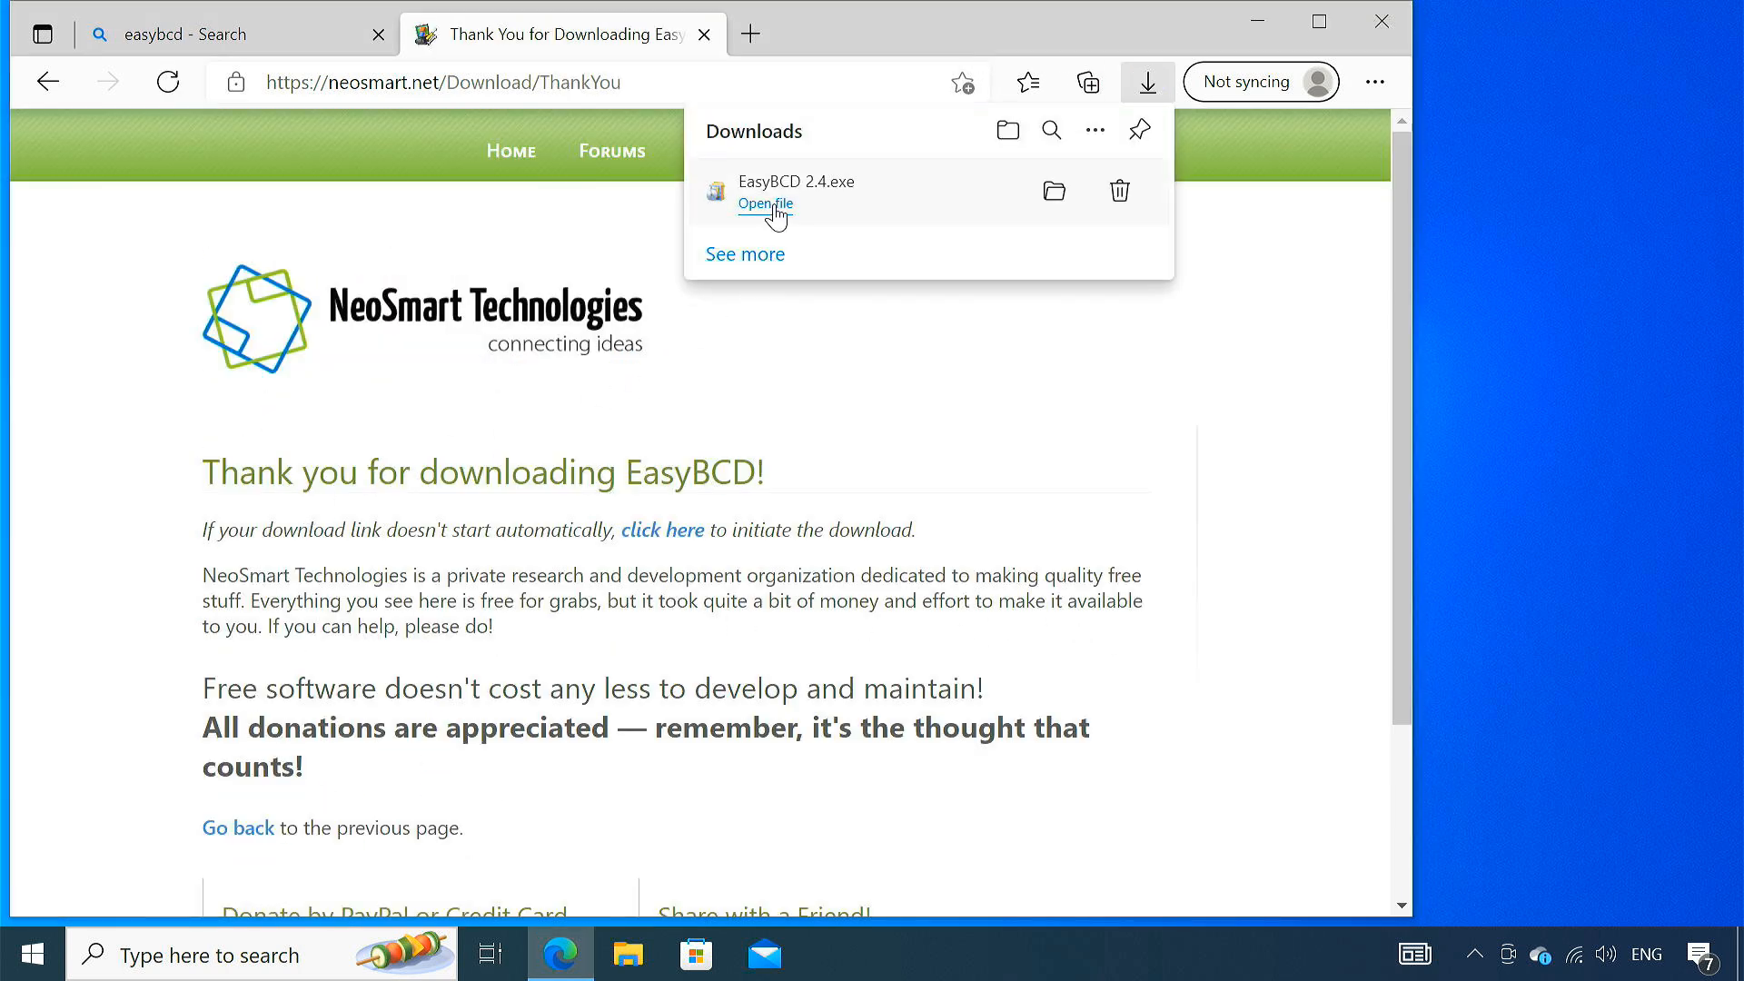
{"action": "mouse_move", "coordinate": [748, 675]}
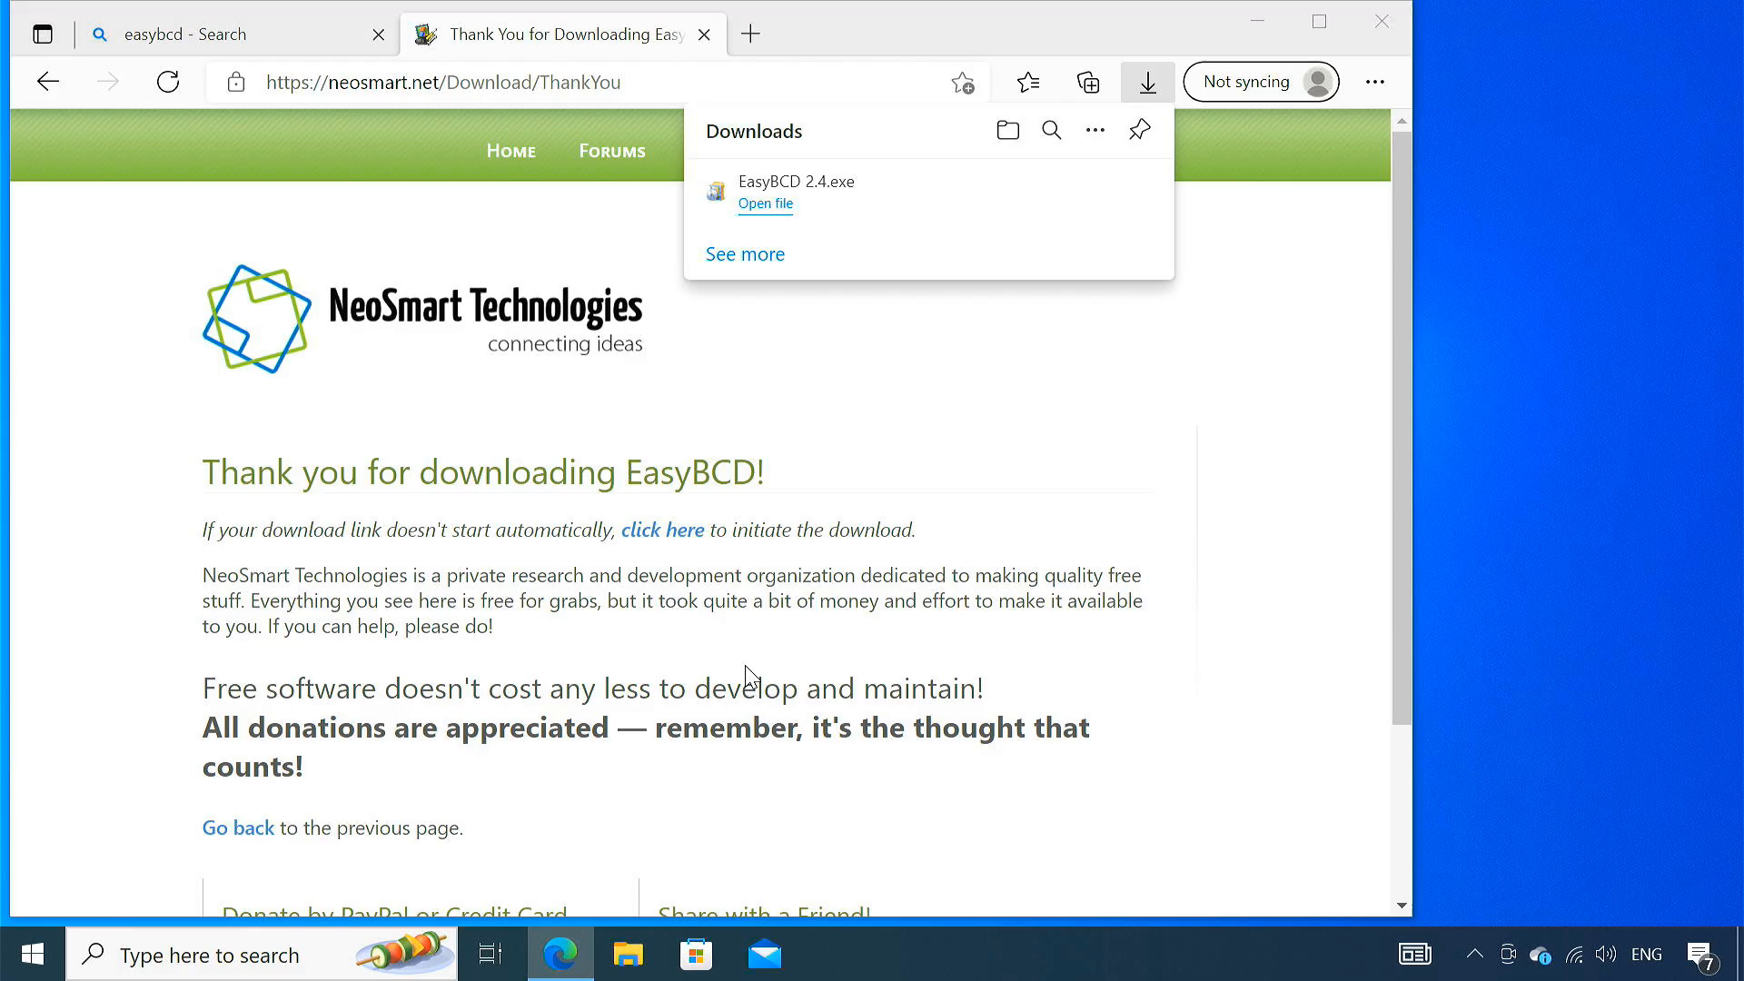
Step: Run the EasyBCD 2.4 installer, accept the license, and finish setup
{"action": "left_click", "coordinate": [765, 203]}
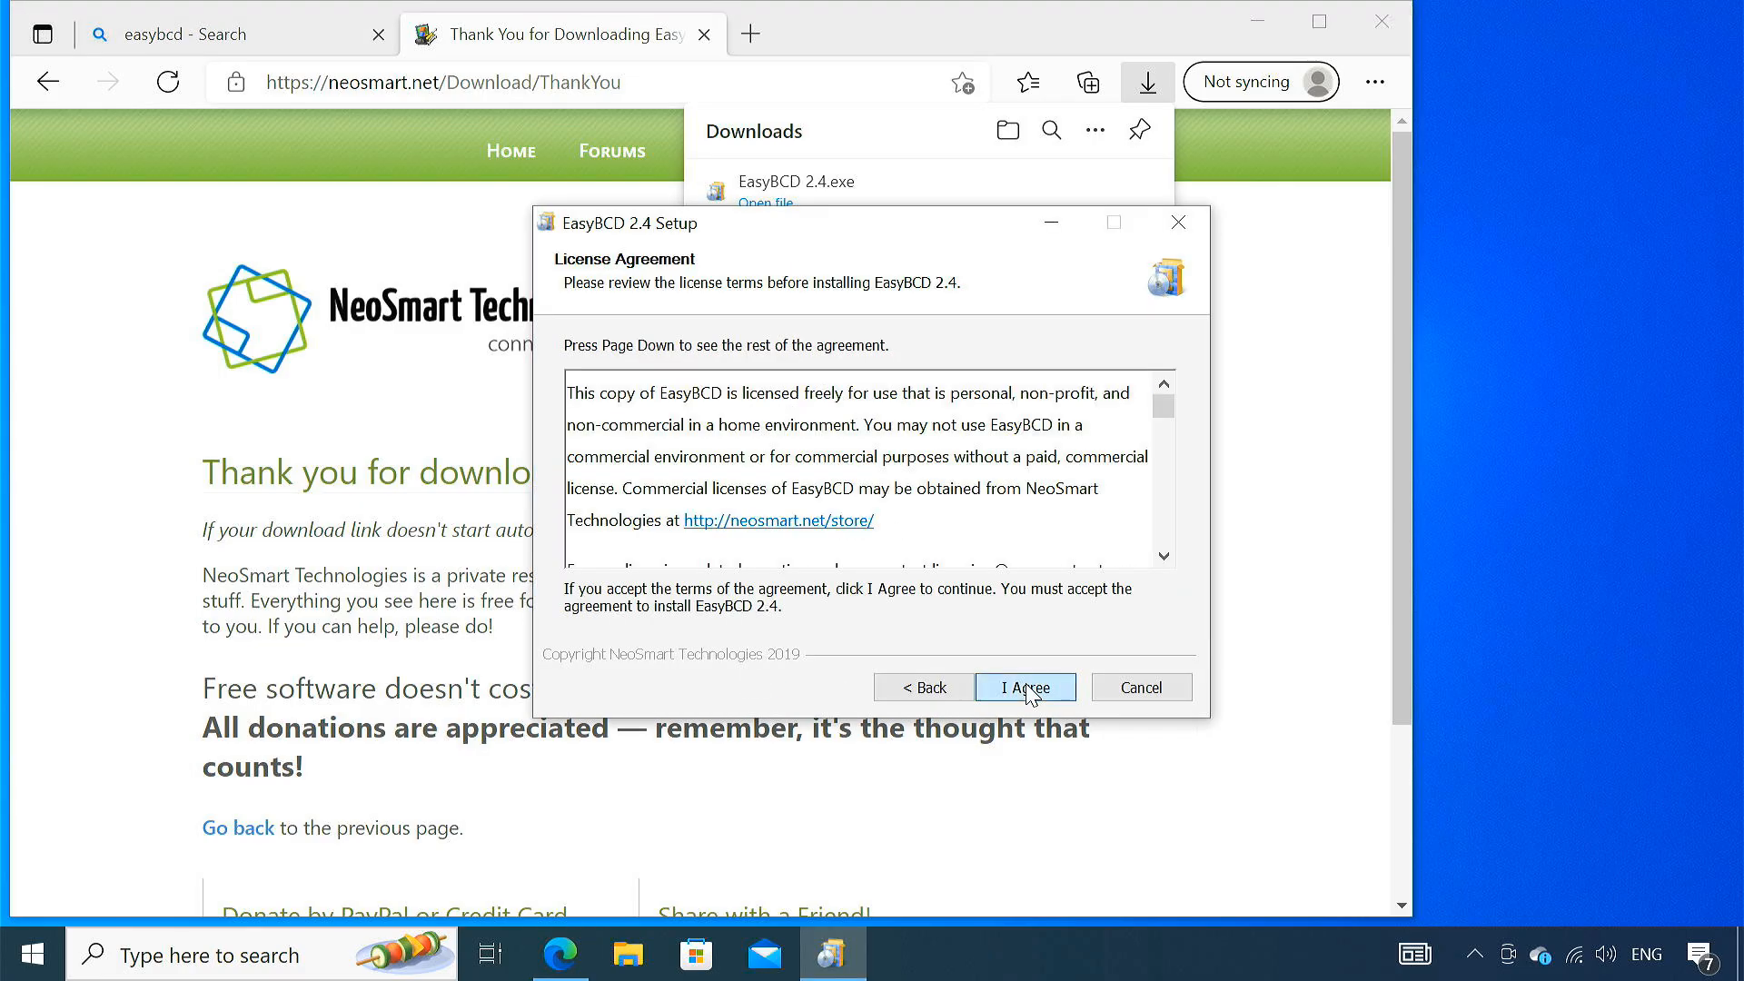
{"action": "left_click", "coordinate": [1024, 686]}
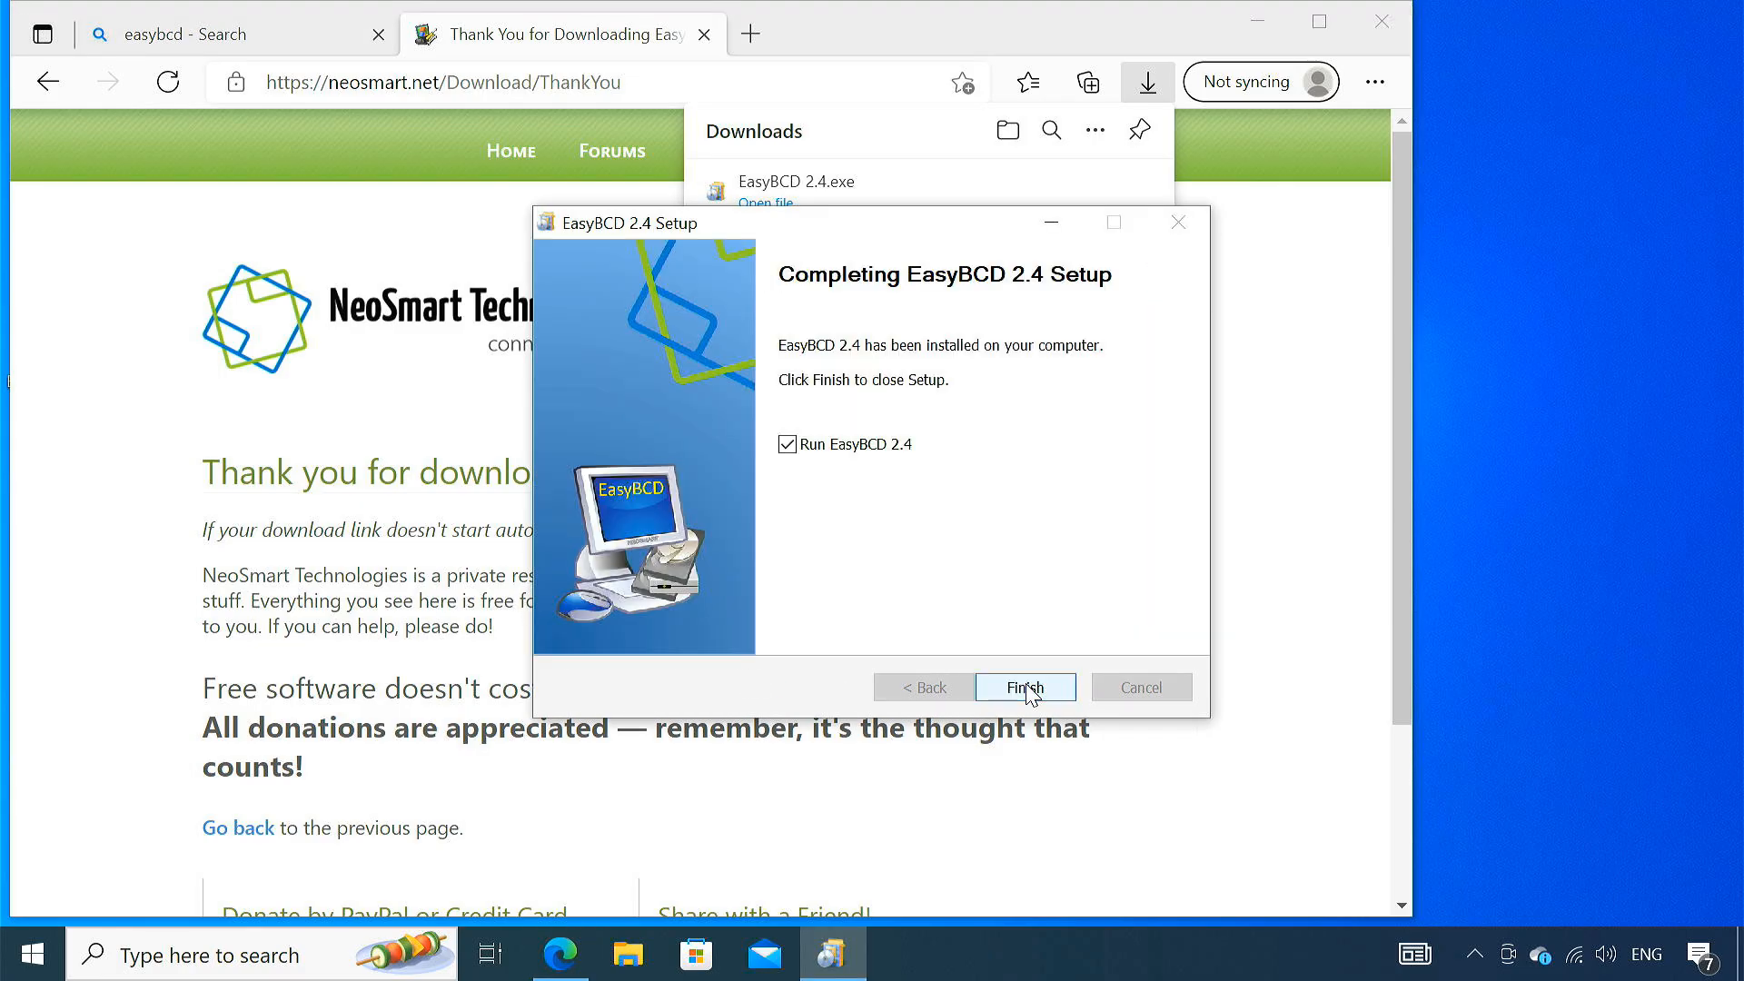
{"action": "left_click", "coordinate": [1024, 686]}
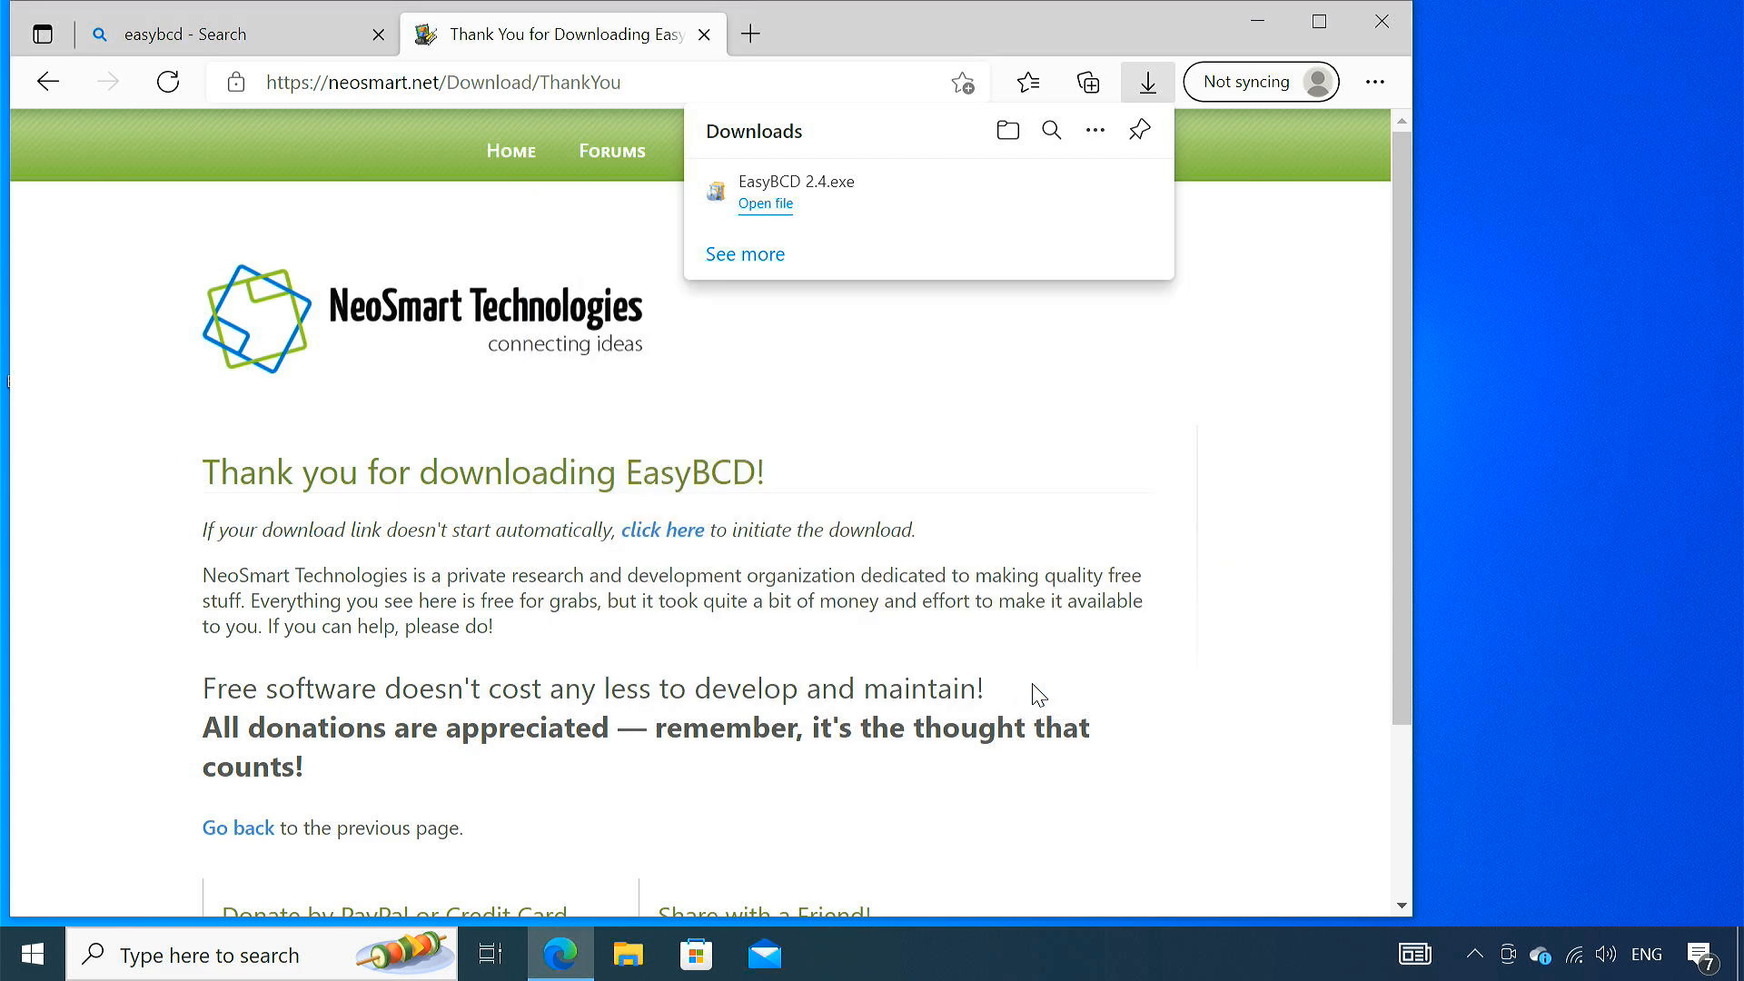
{"action": "left_click", "coordinate": [750, 34]}
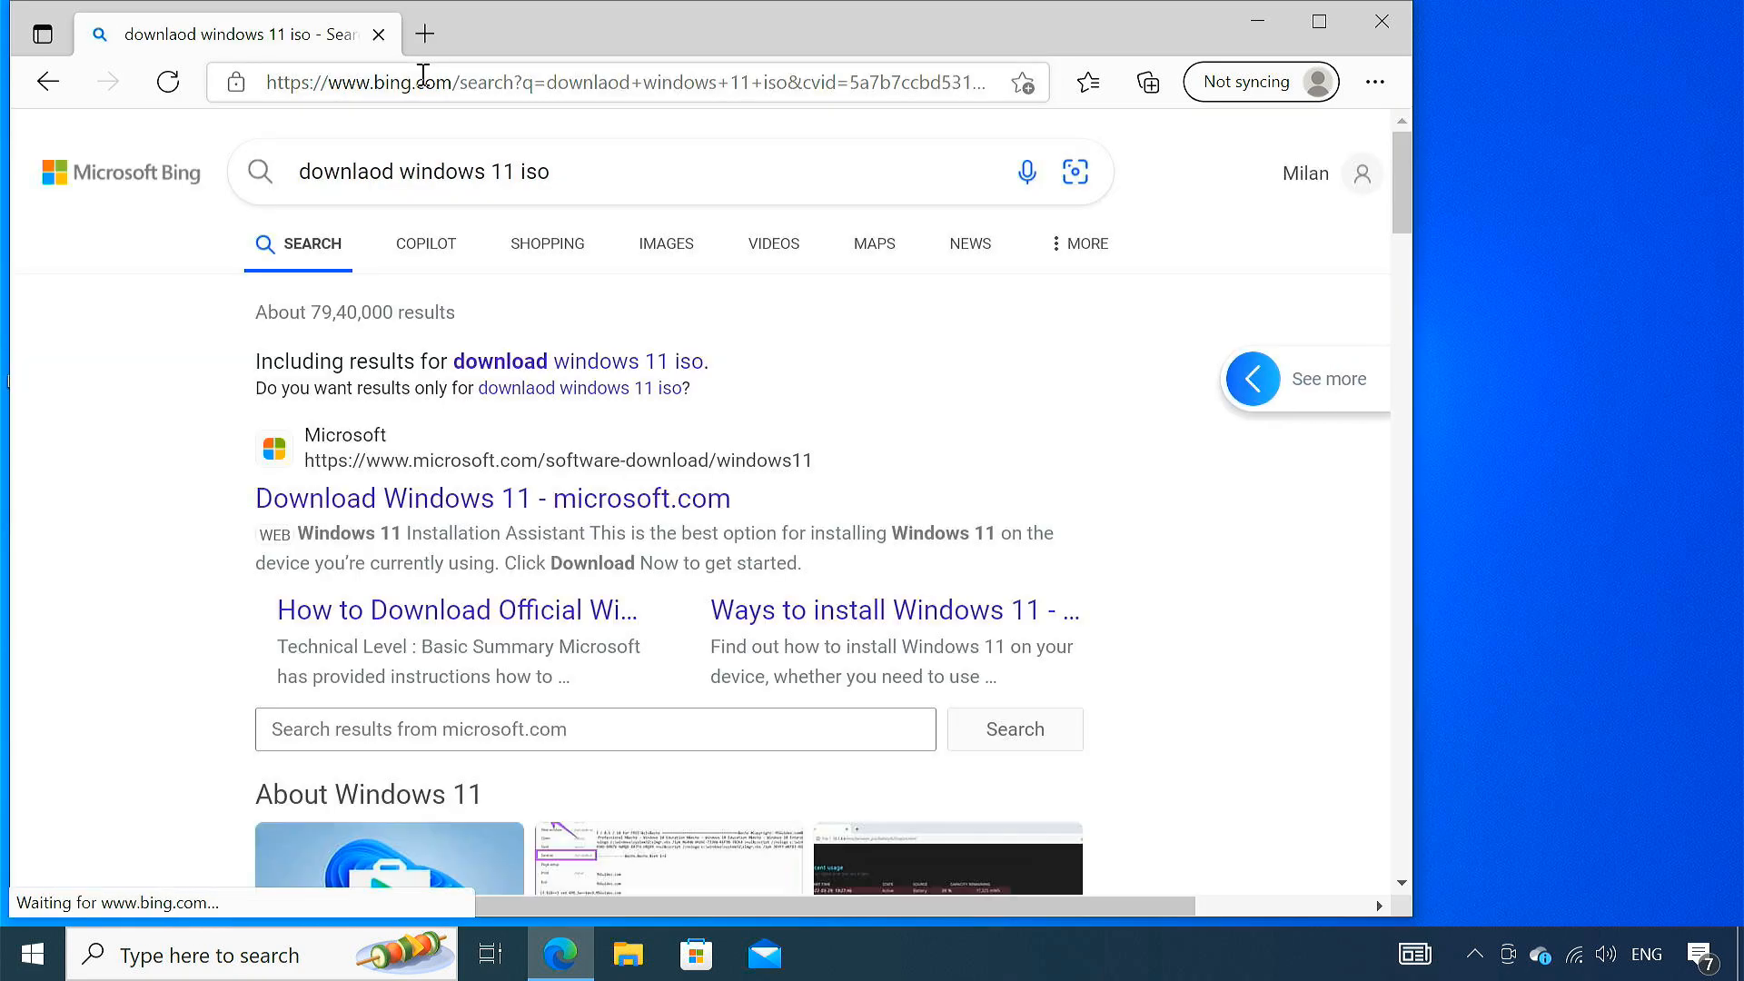
Step: Start the English 64-bit Windows 11 multi-edition ISO download from microsoft.com, then cancel it
{"action": "left_click", "coordinate": [493, 498]}
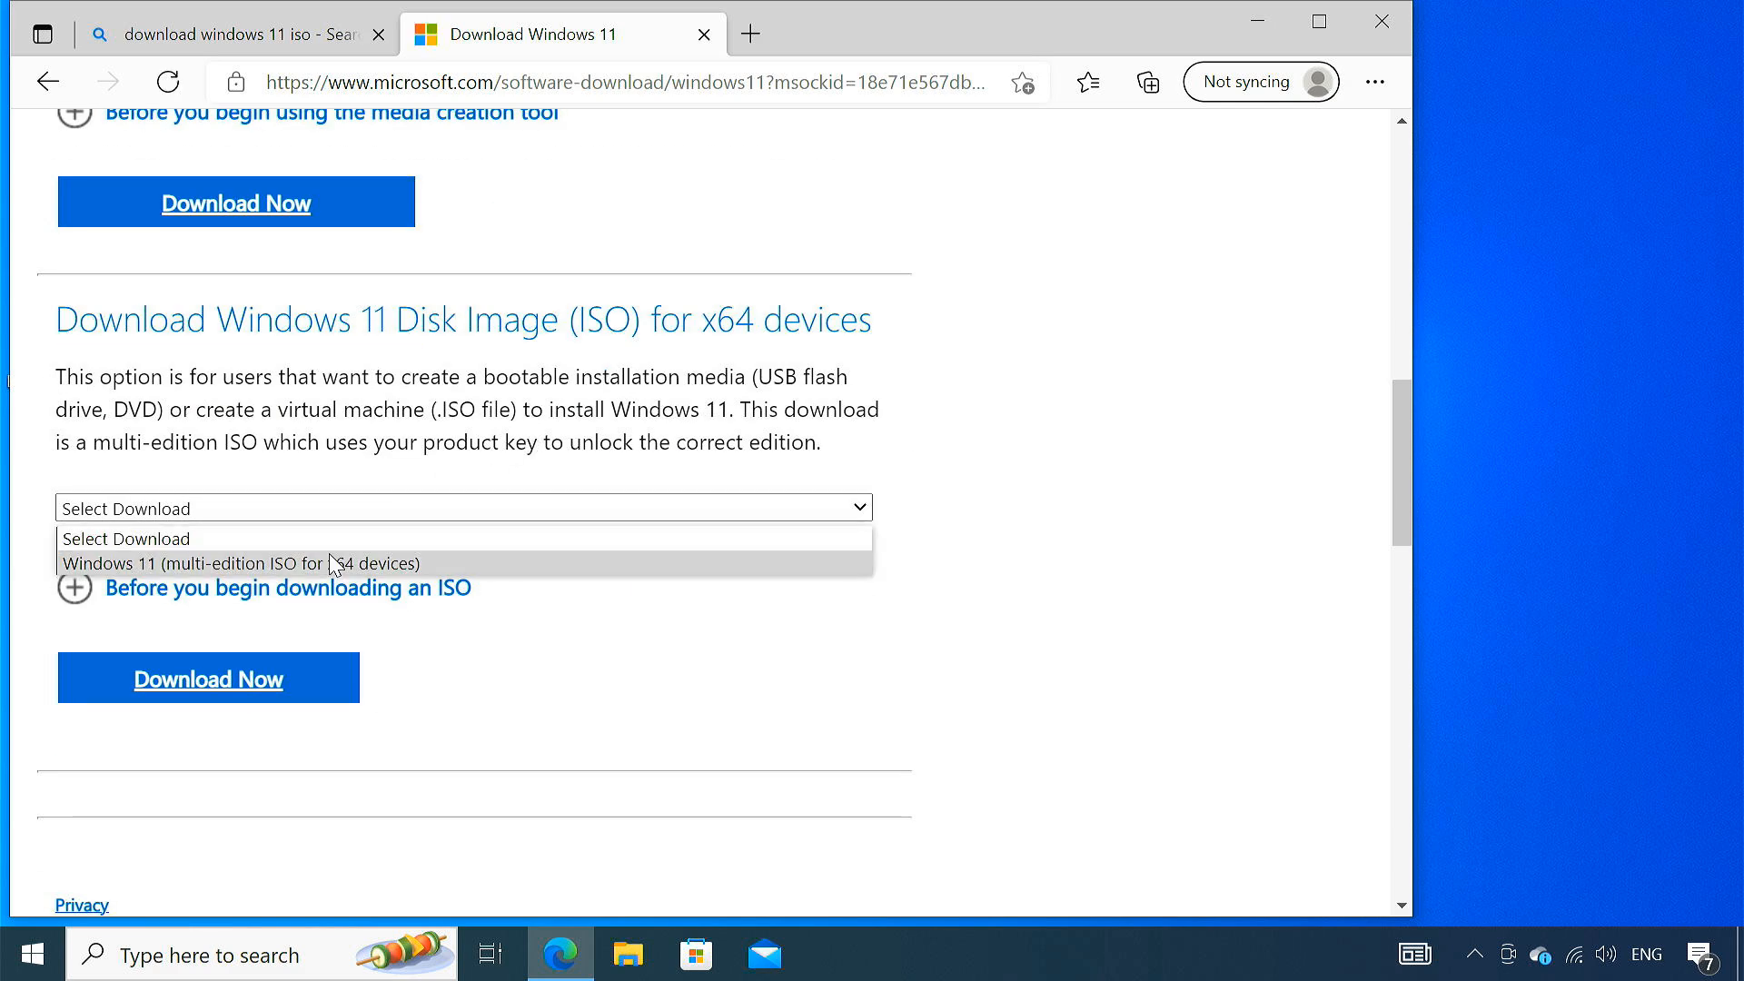
{"action": "left_click", "coordinate": [208, 678]}
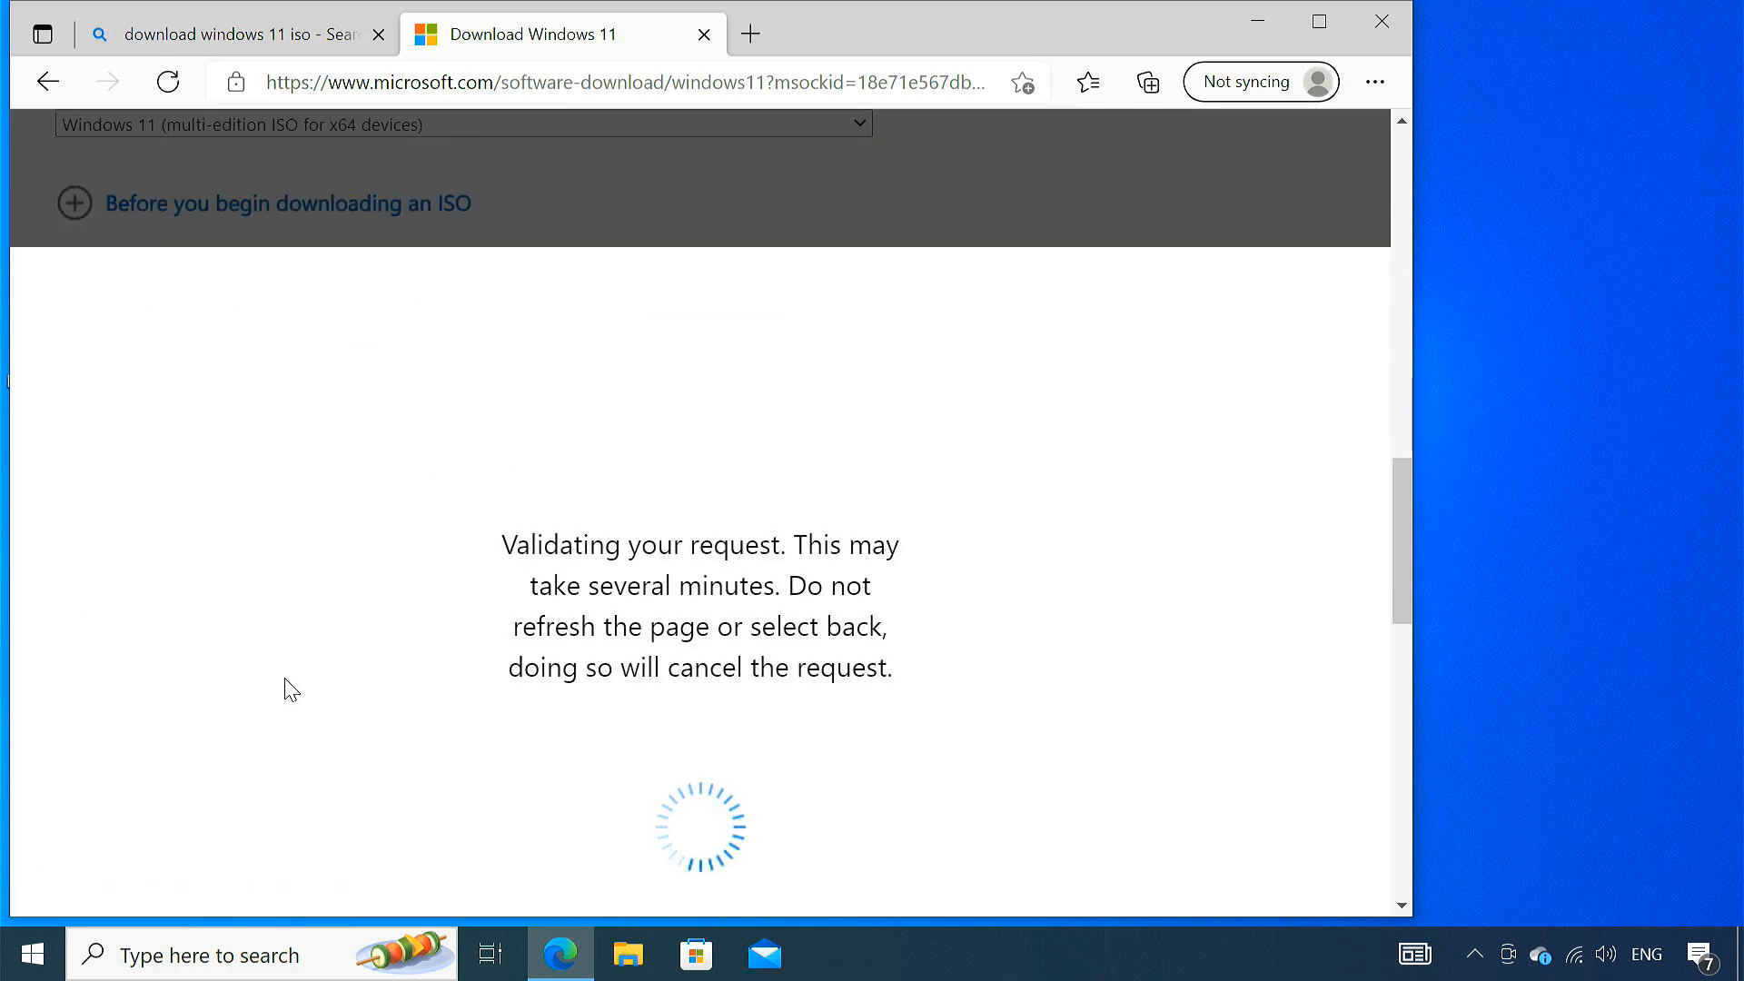
{"action": "left_click", "coordinate": [309, 598]}
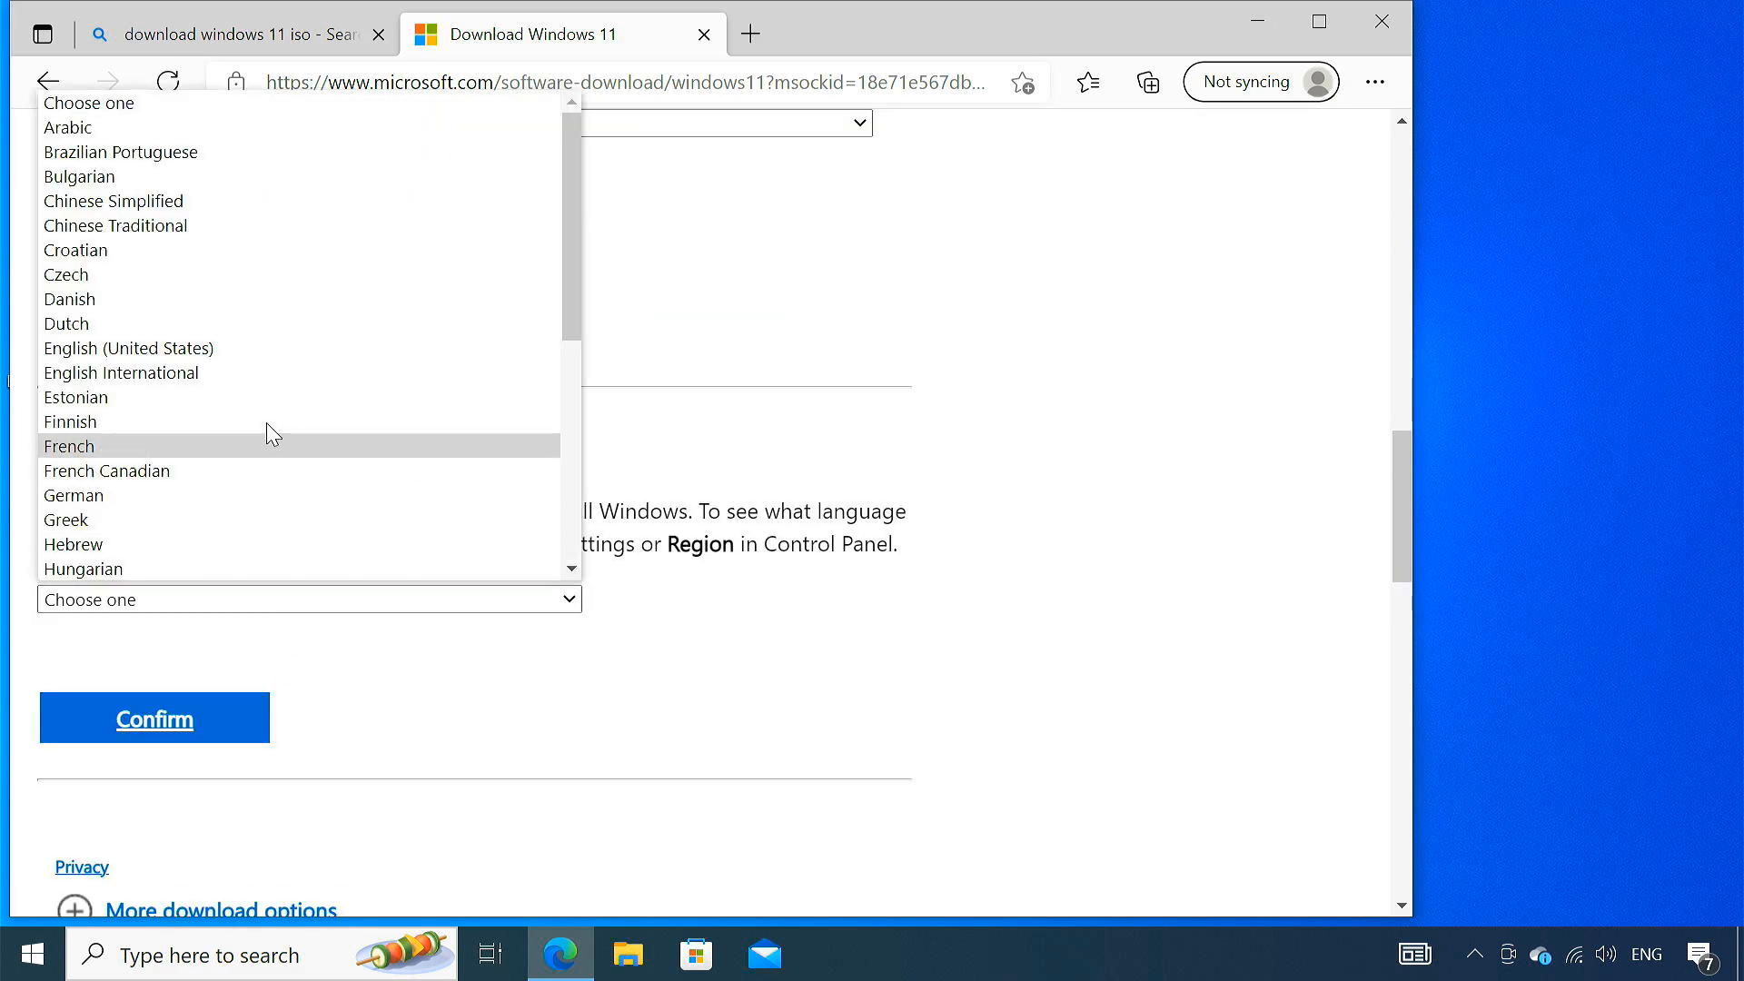
{"action": "left_click", "coordinate": [153, 717]}
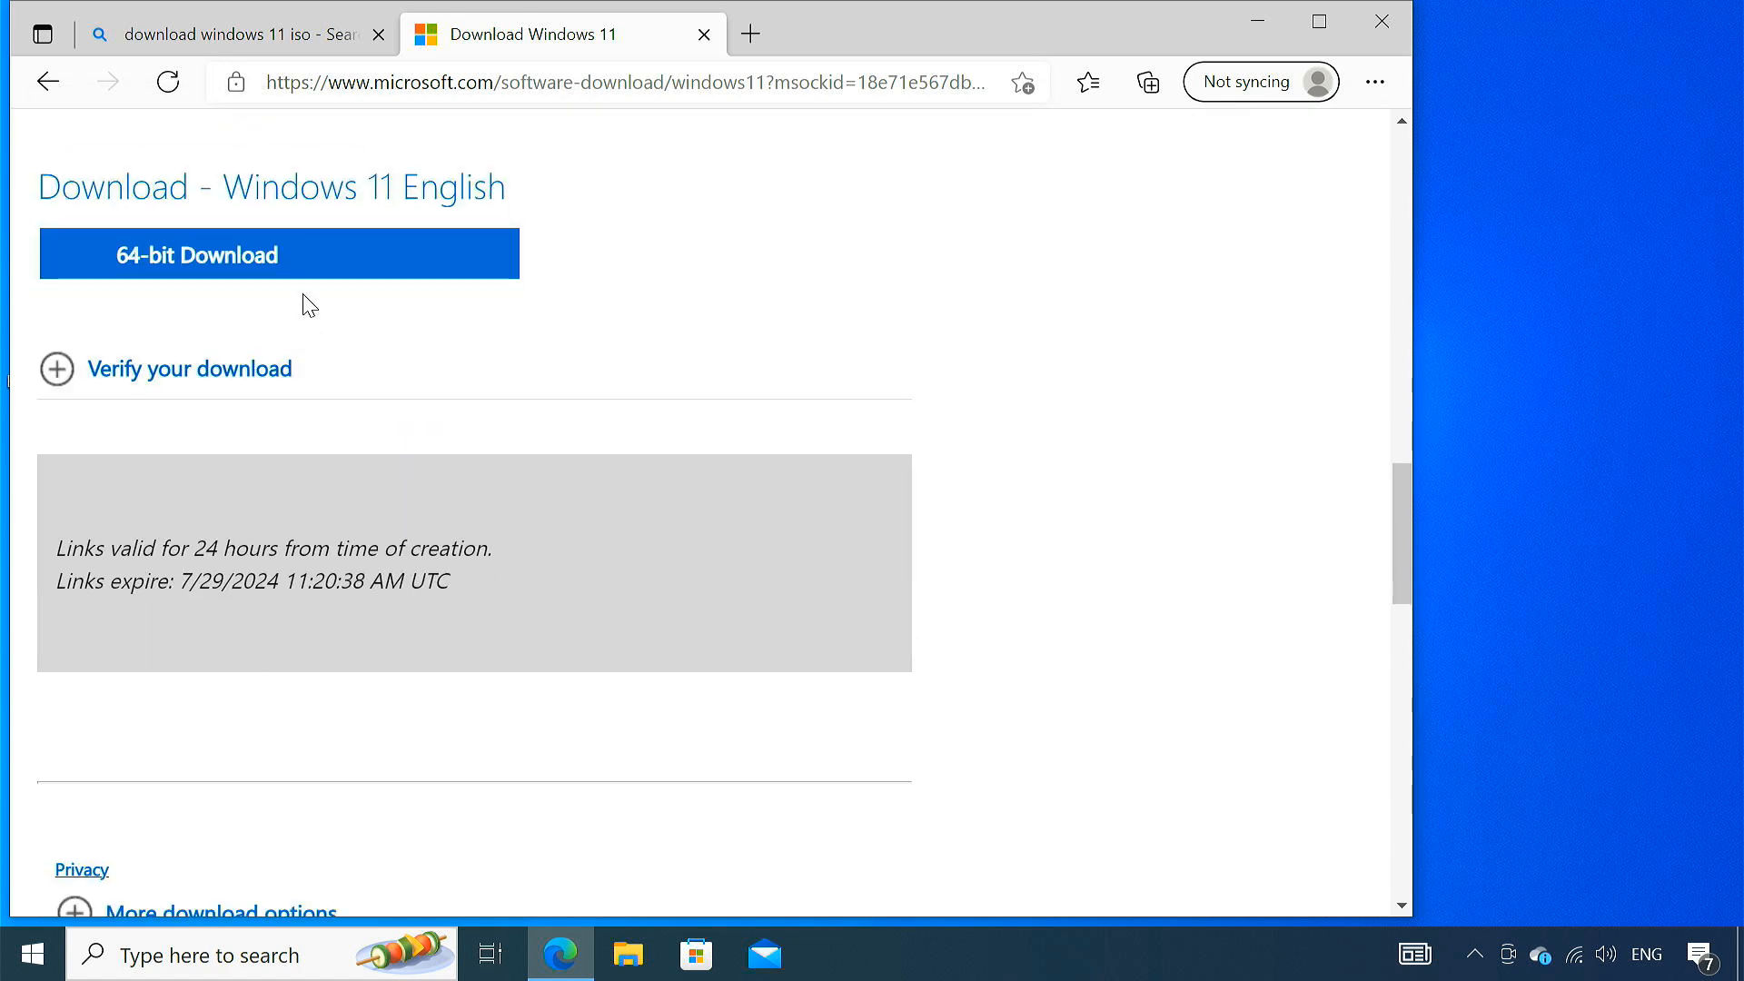
{"action": "left_click", "coordinate": [279, 253]}
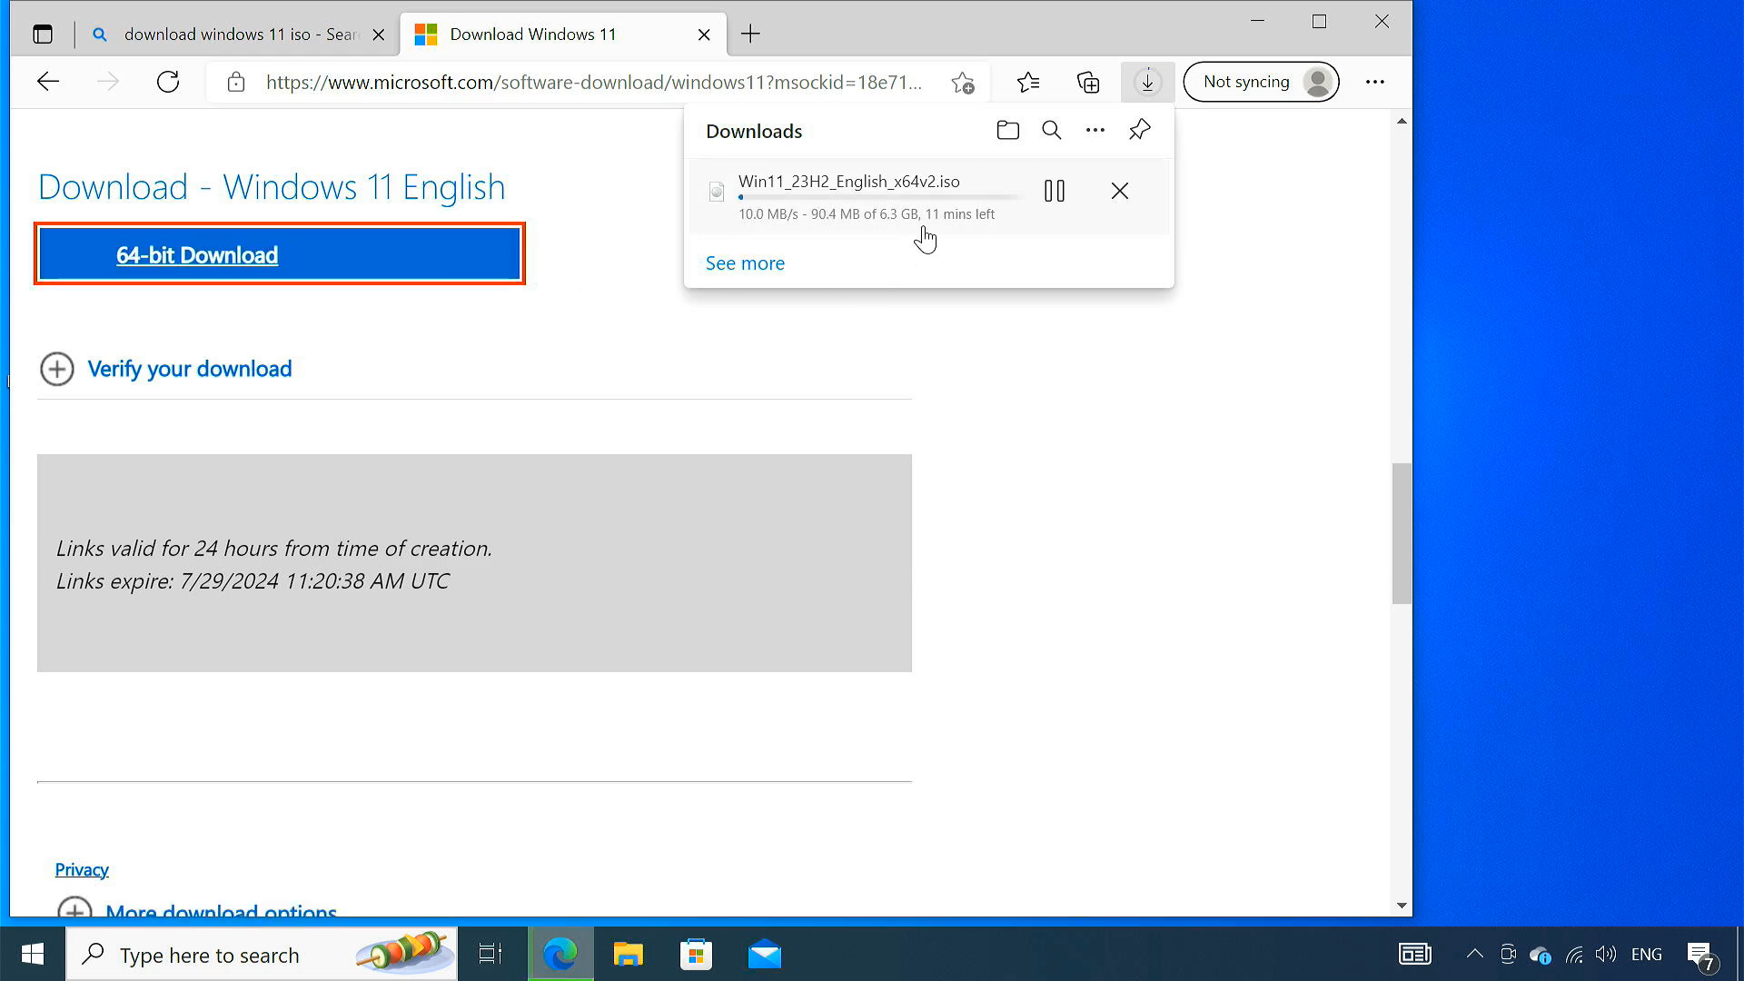
{"action": "left_click", "coordinate": [1119, 192]}
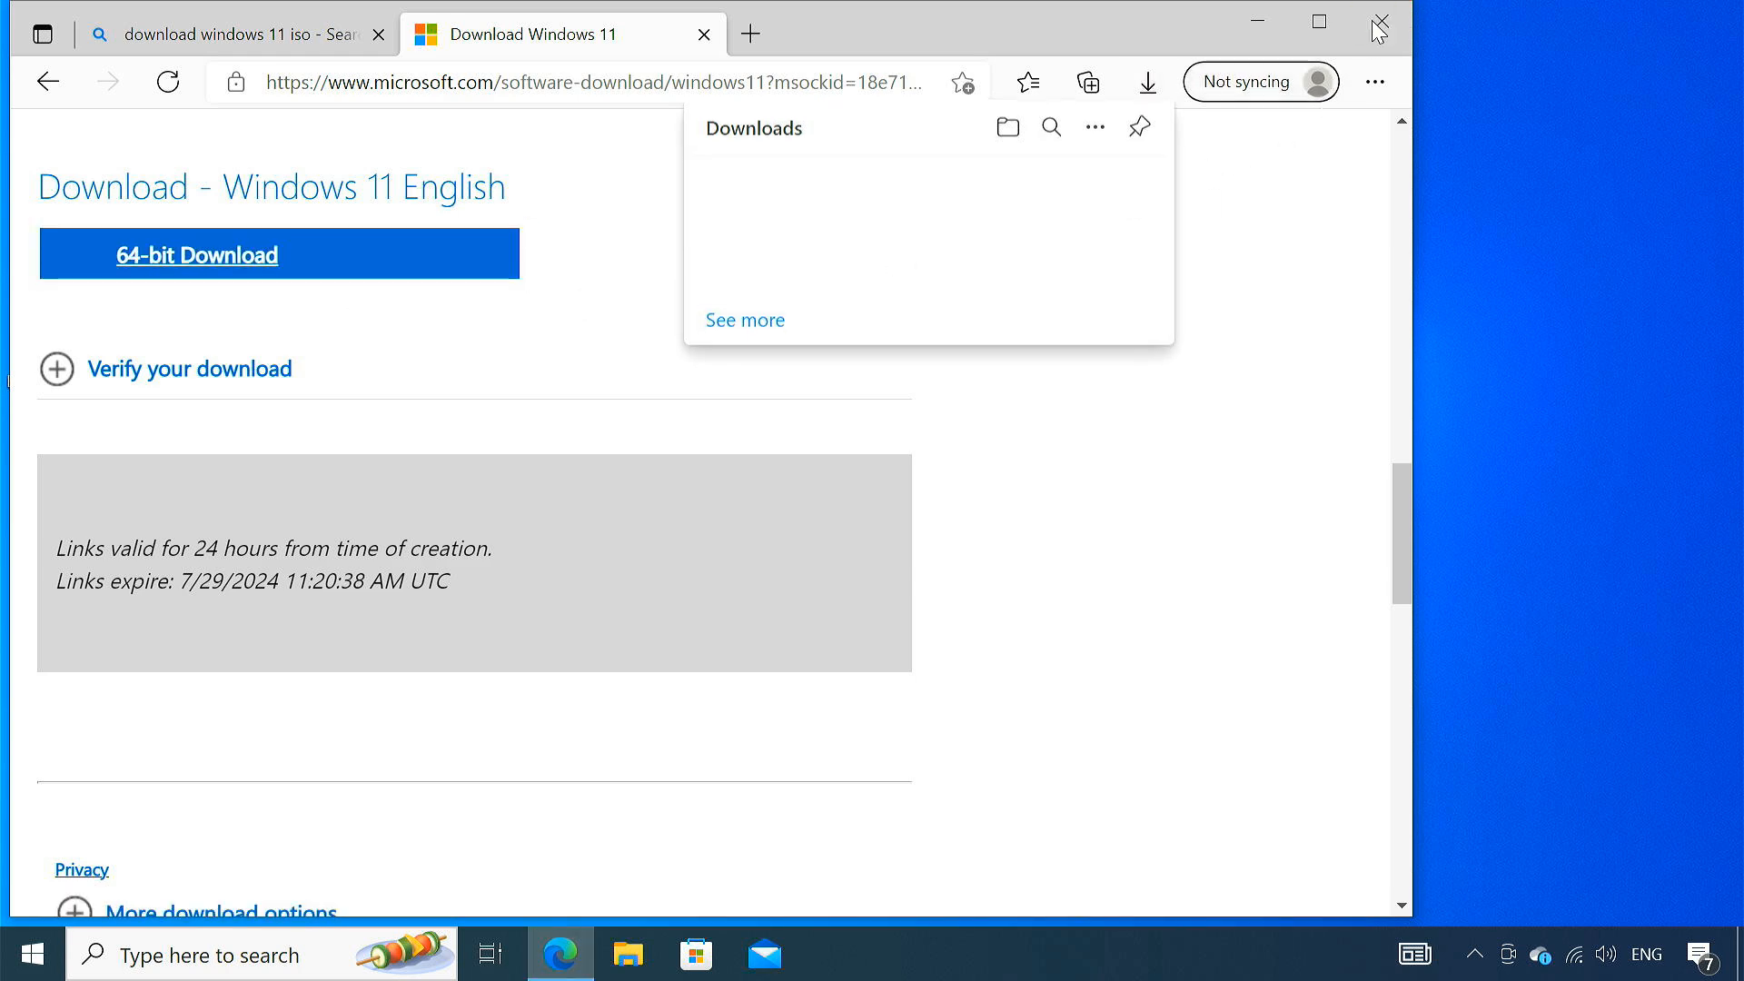
Step: Close Edge, mount the Windows 11 ISO from Downloads, and select all its files
{"action": "left_click", "coordinate": [1379, 25]}
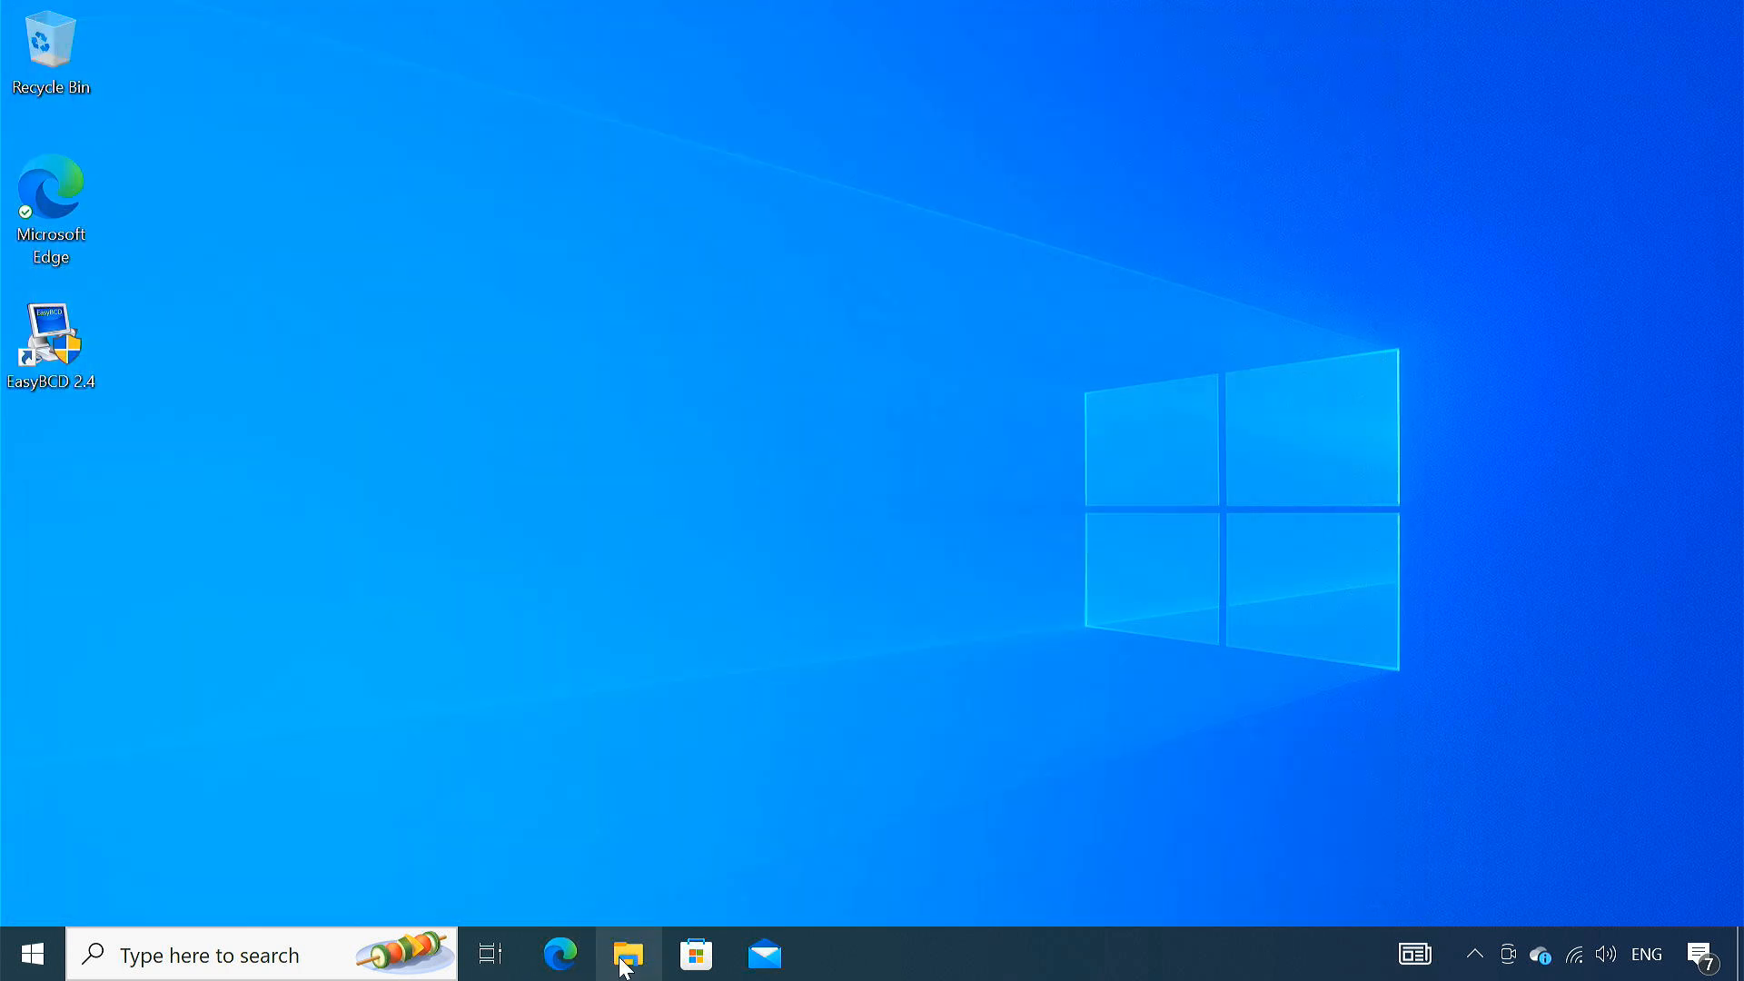
{"action": "left_click", "coordinate": [628, 953]}
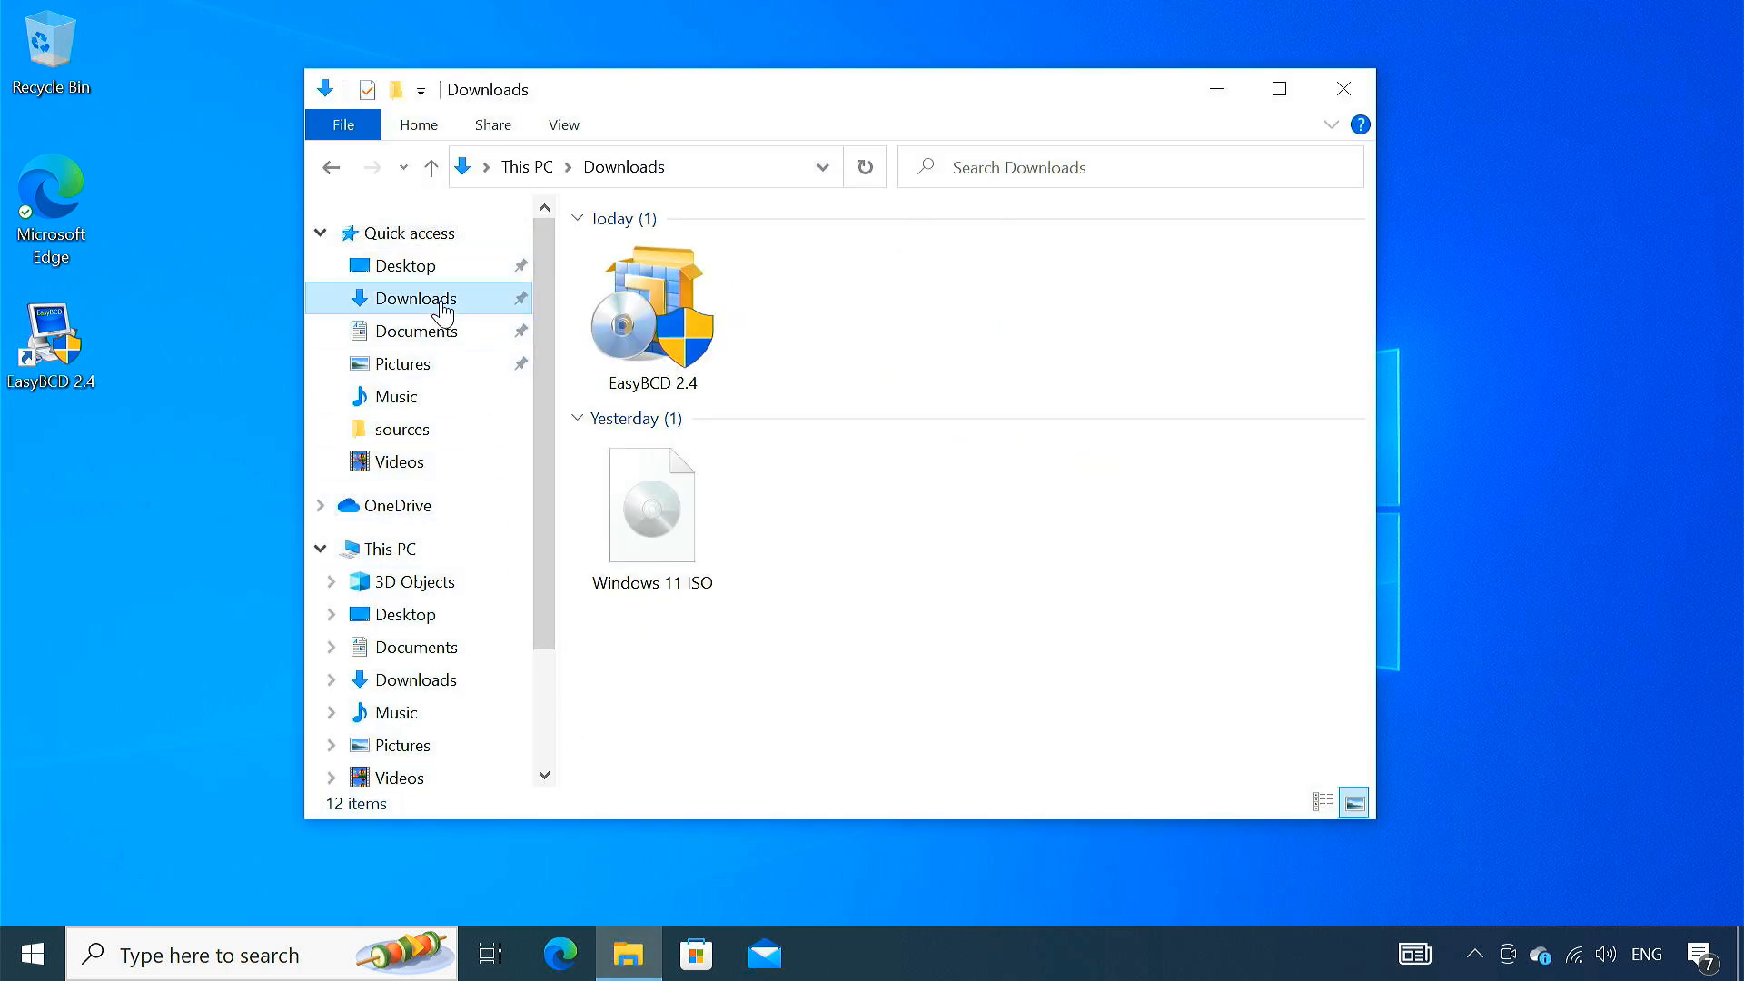
{"action": "left_click", "coordinate": [652, 505]}
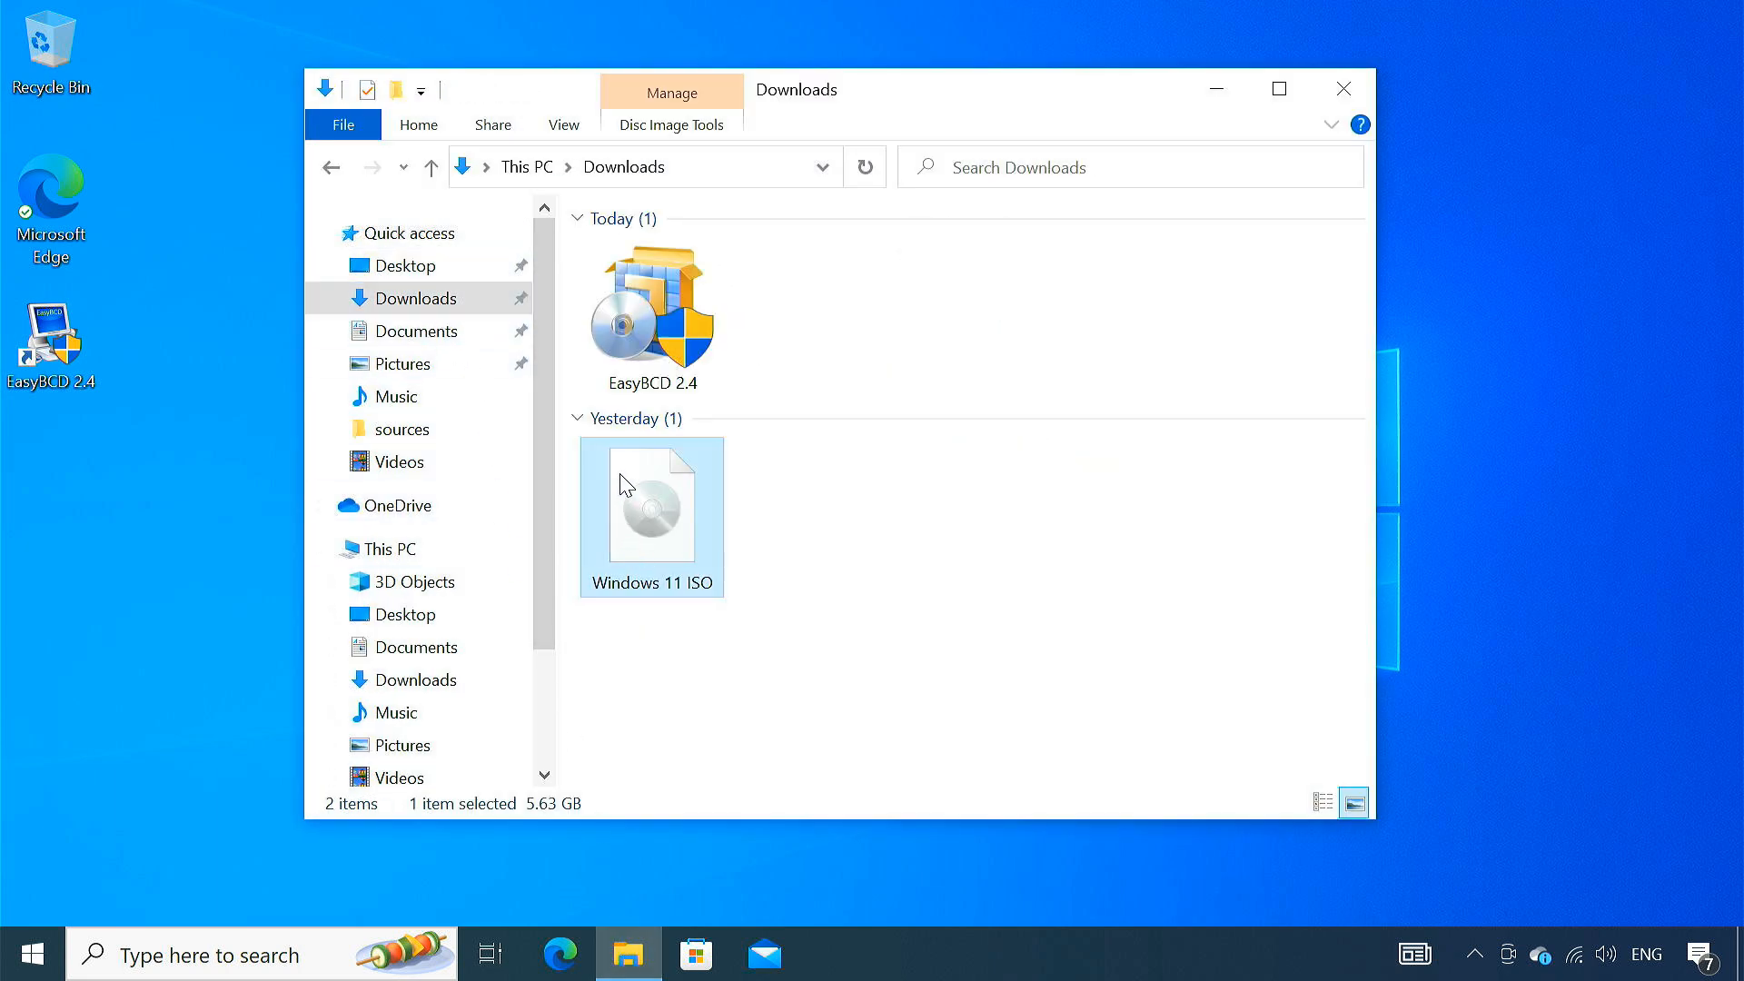
{"action": "mouse_move", "coordinate": [771, 422]}
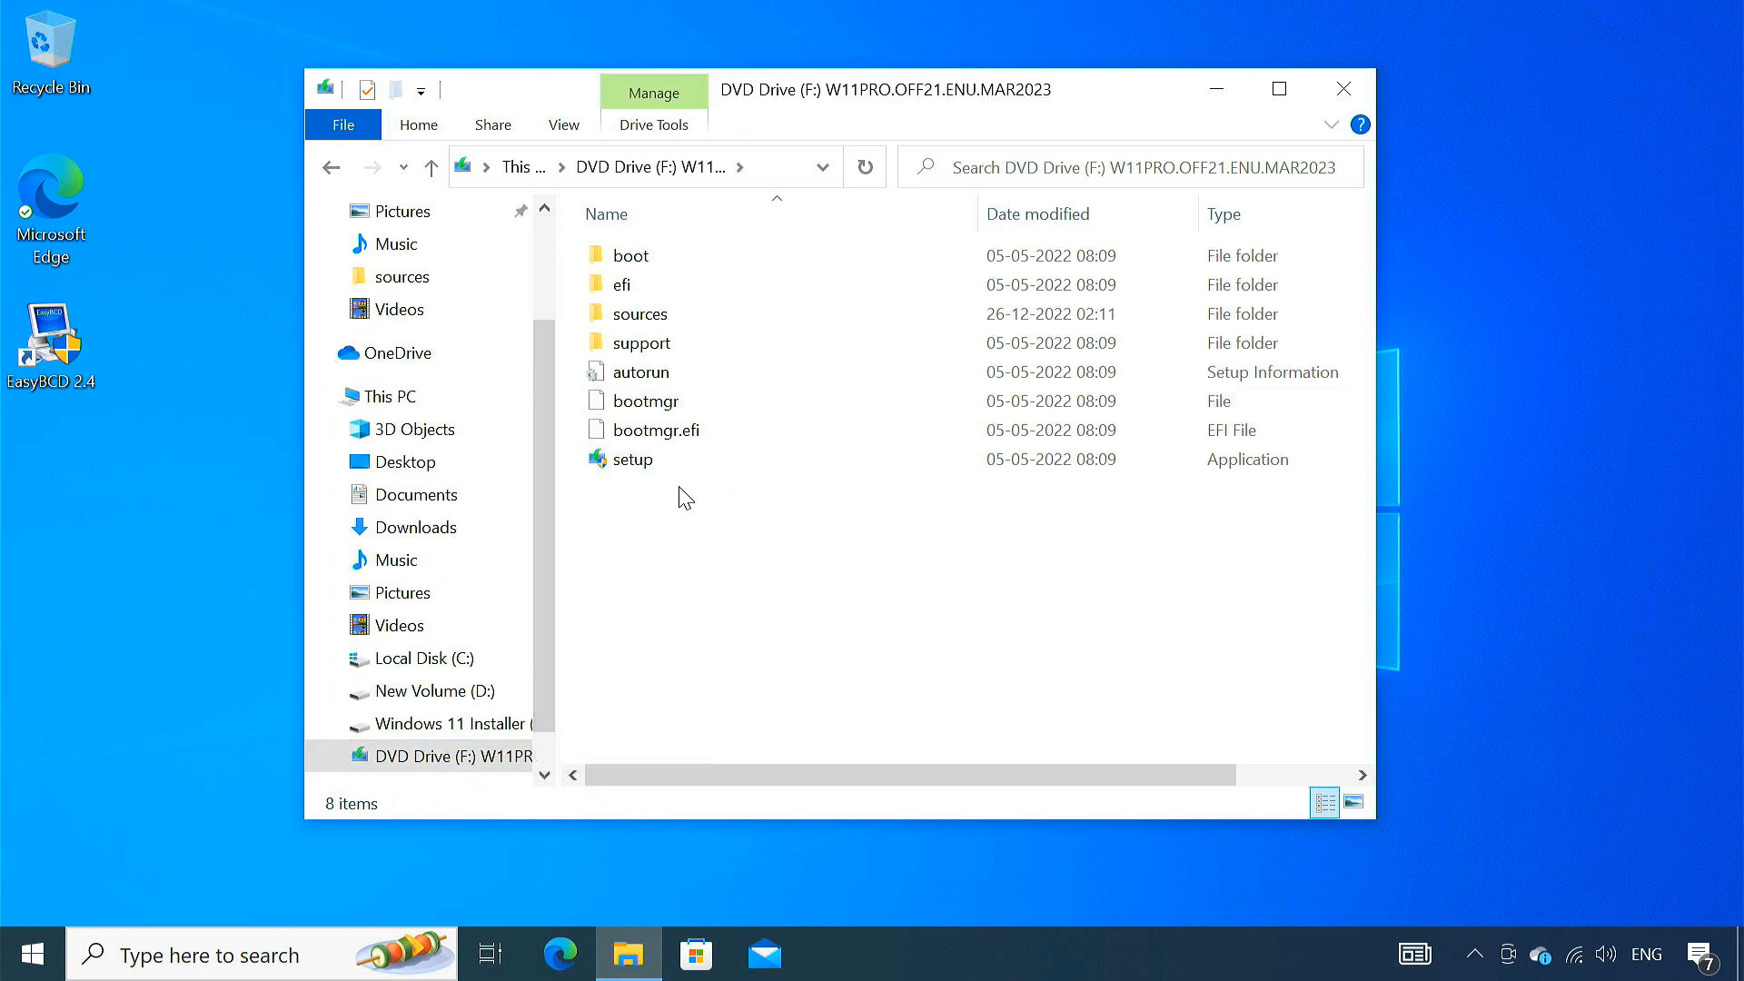
{"action": "key", "text": "ctrl+a"}
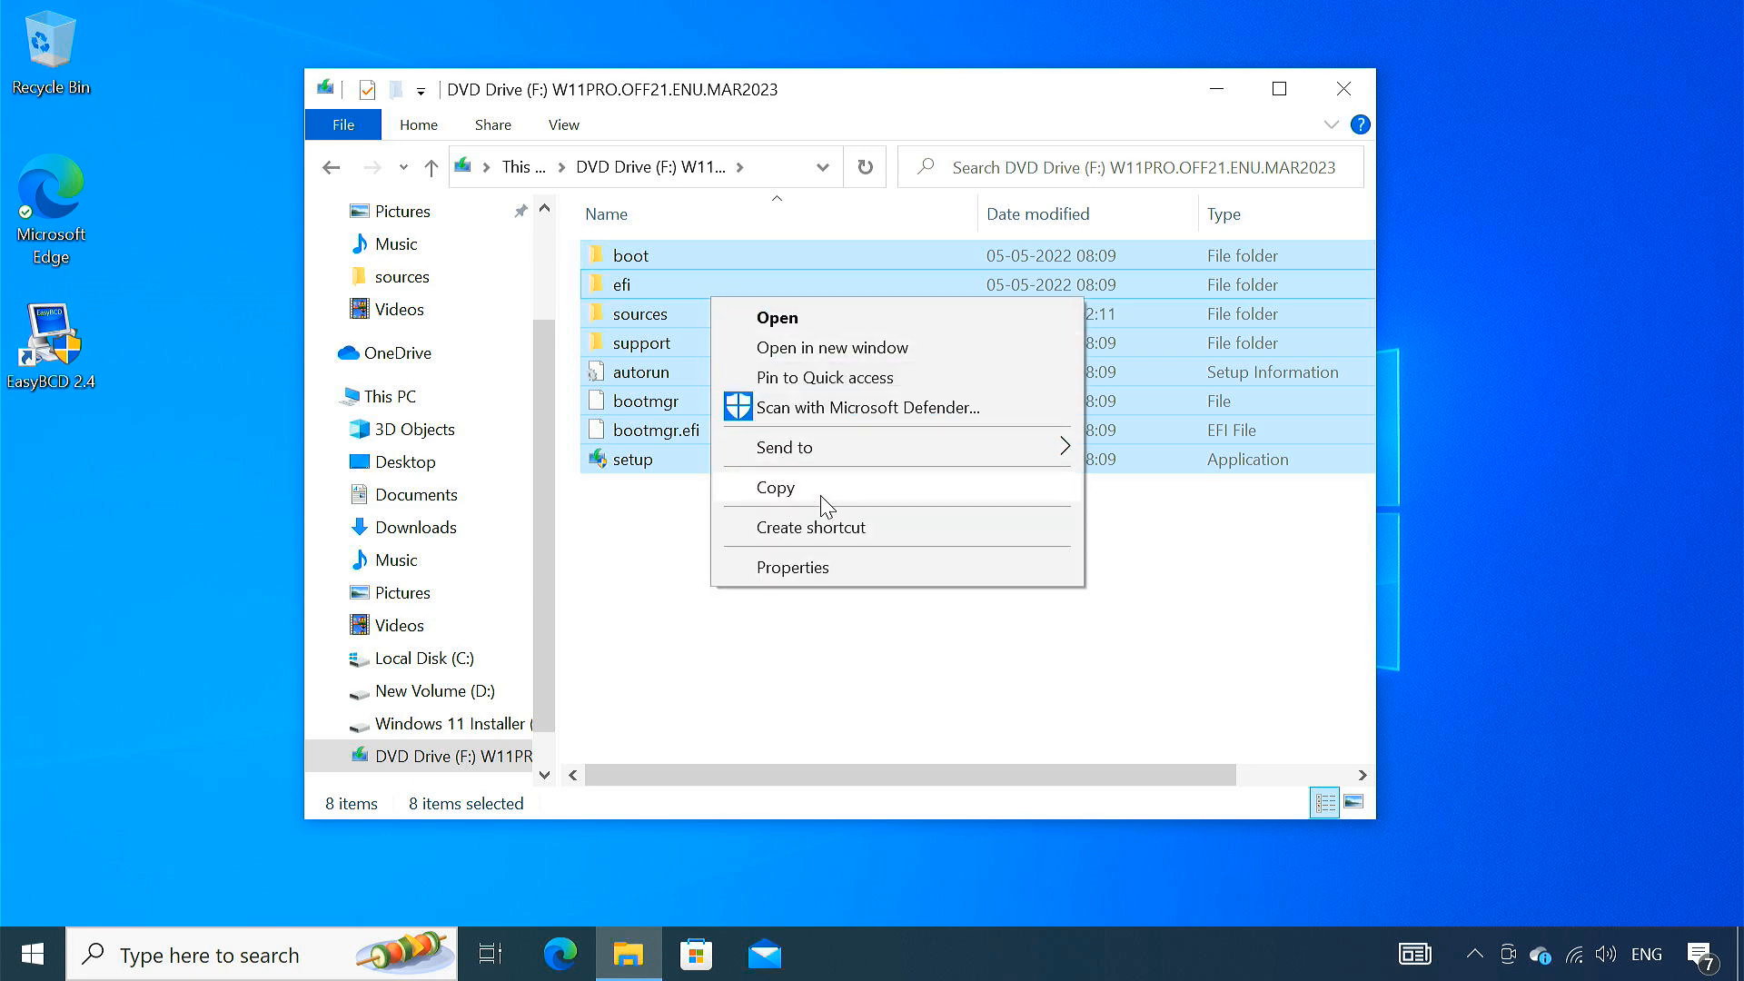
Step: Copy the ISO files onto Windows 11 Installer (E:), eject DVD Drive (F:), and close Explorer
{"action": "left_click", "coordinate": [385, 397]}
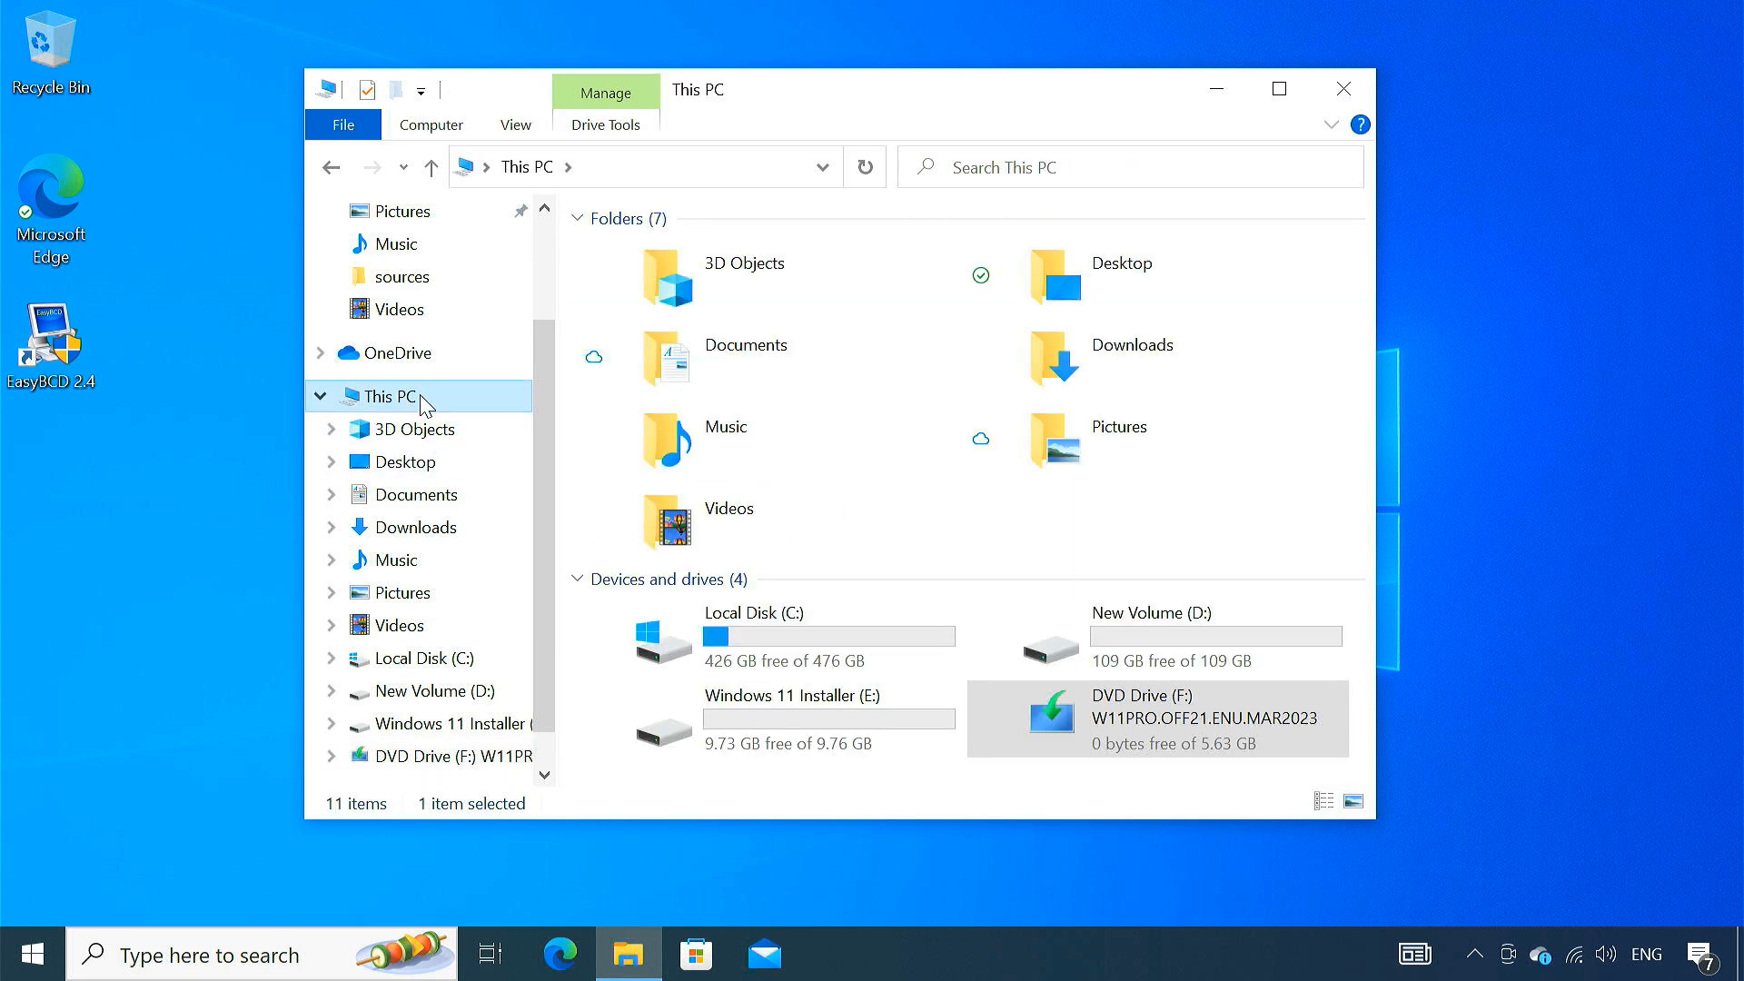
{"action": "mouse_move", "coordinate": [829, 718]}
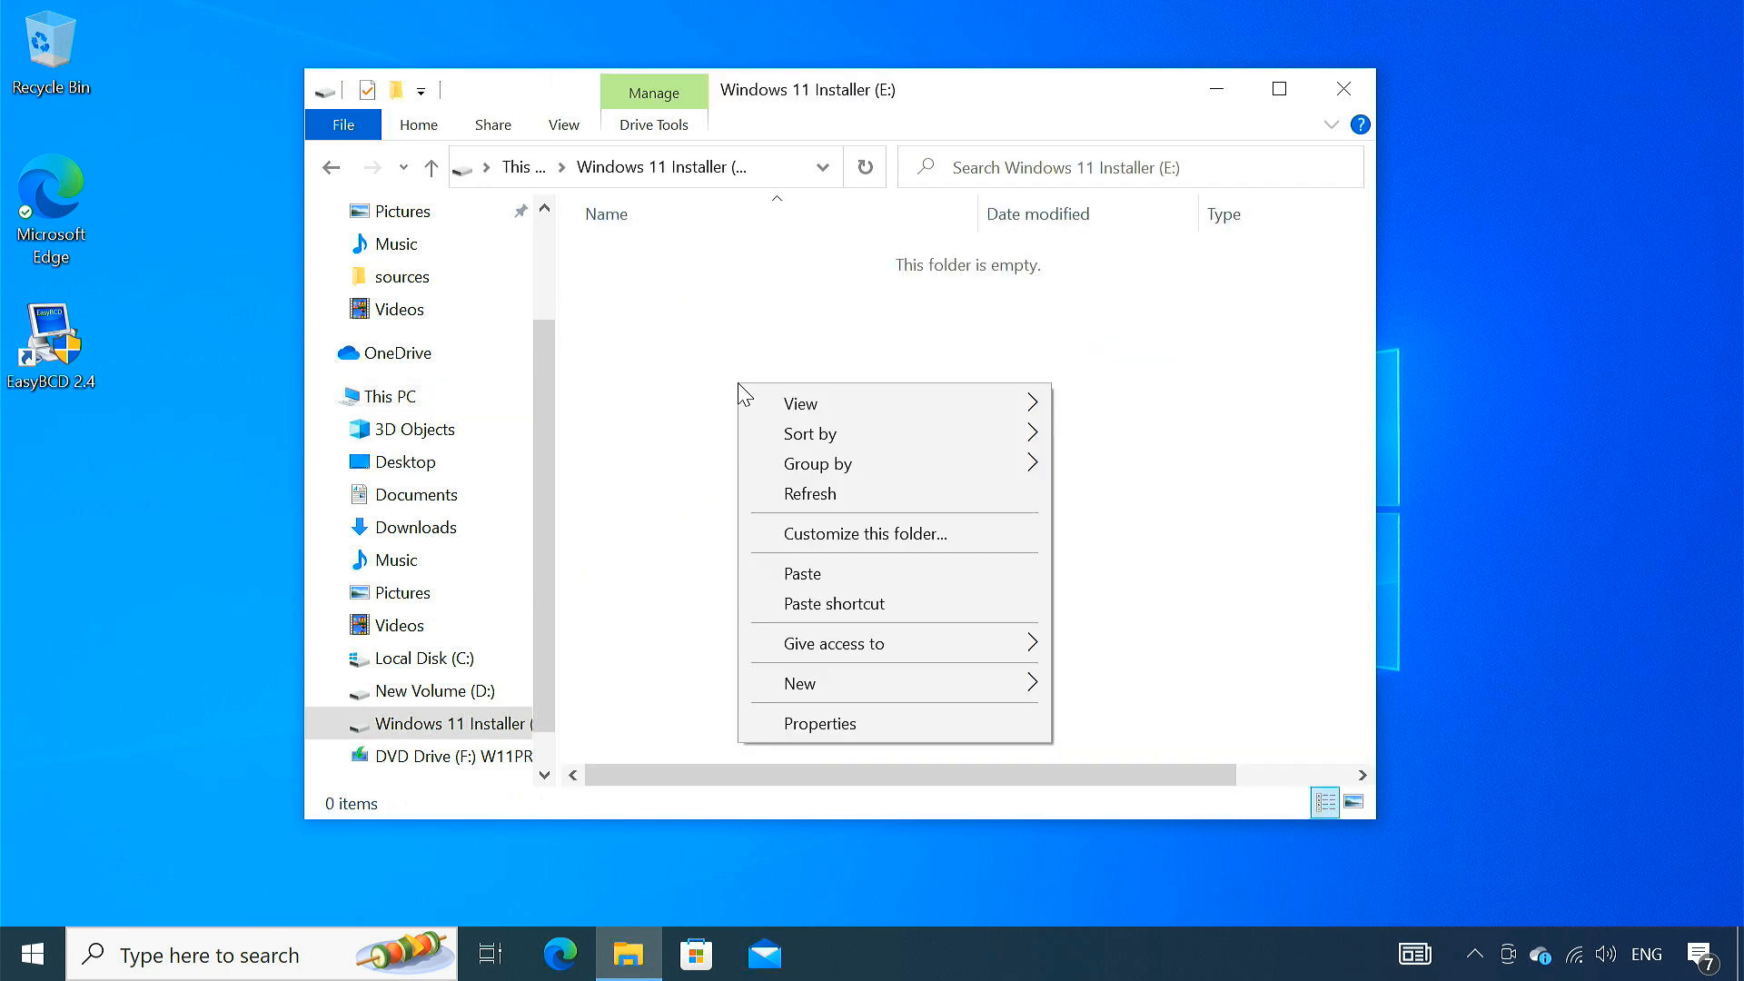
{"action": "left_click", "coordinate": [802, 573]}
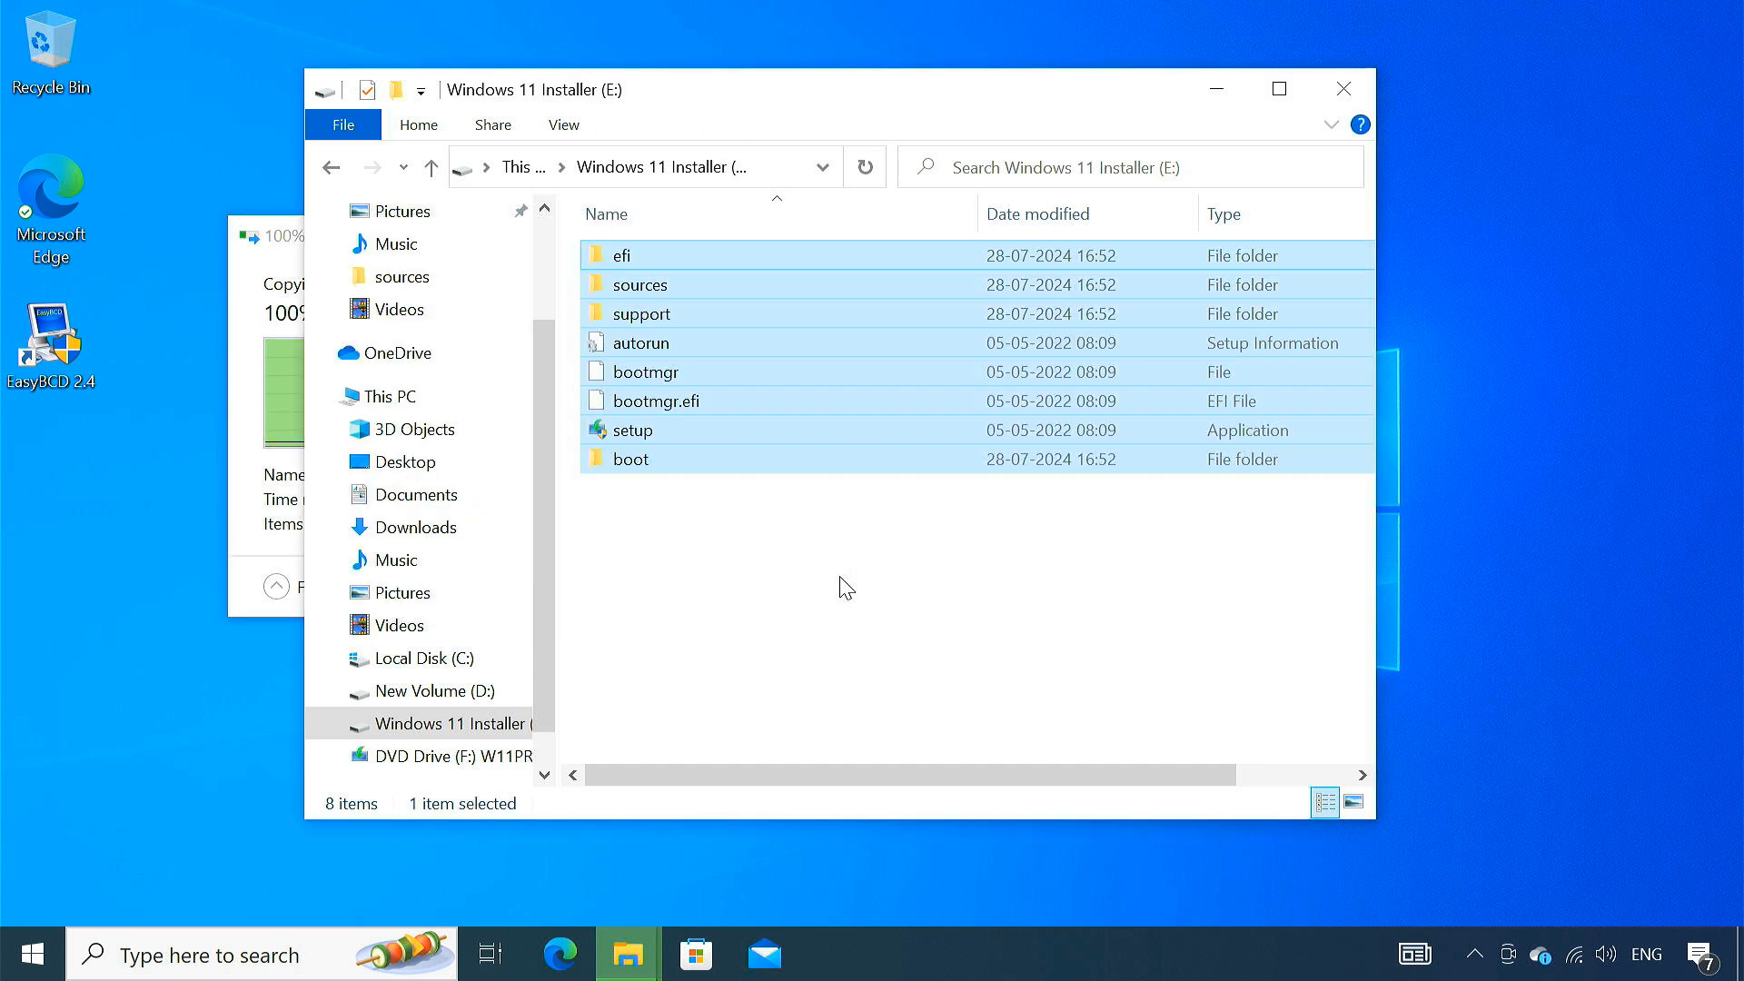
{"action": "left_click", "coordinate": [388, 395]}
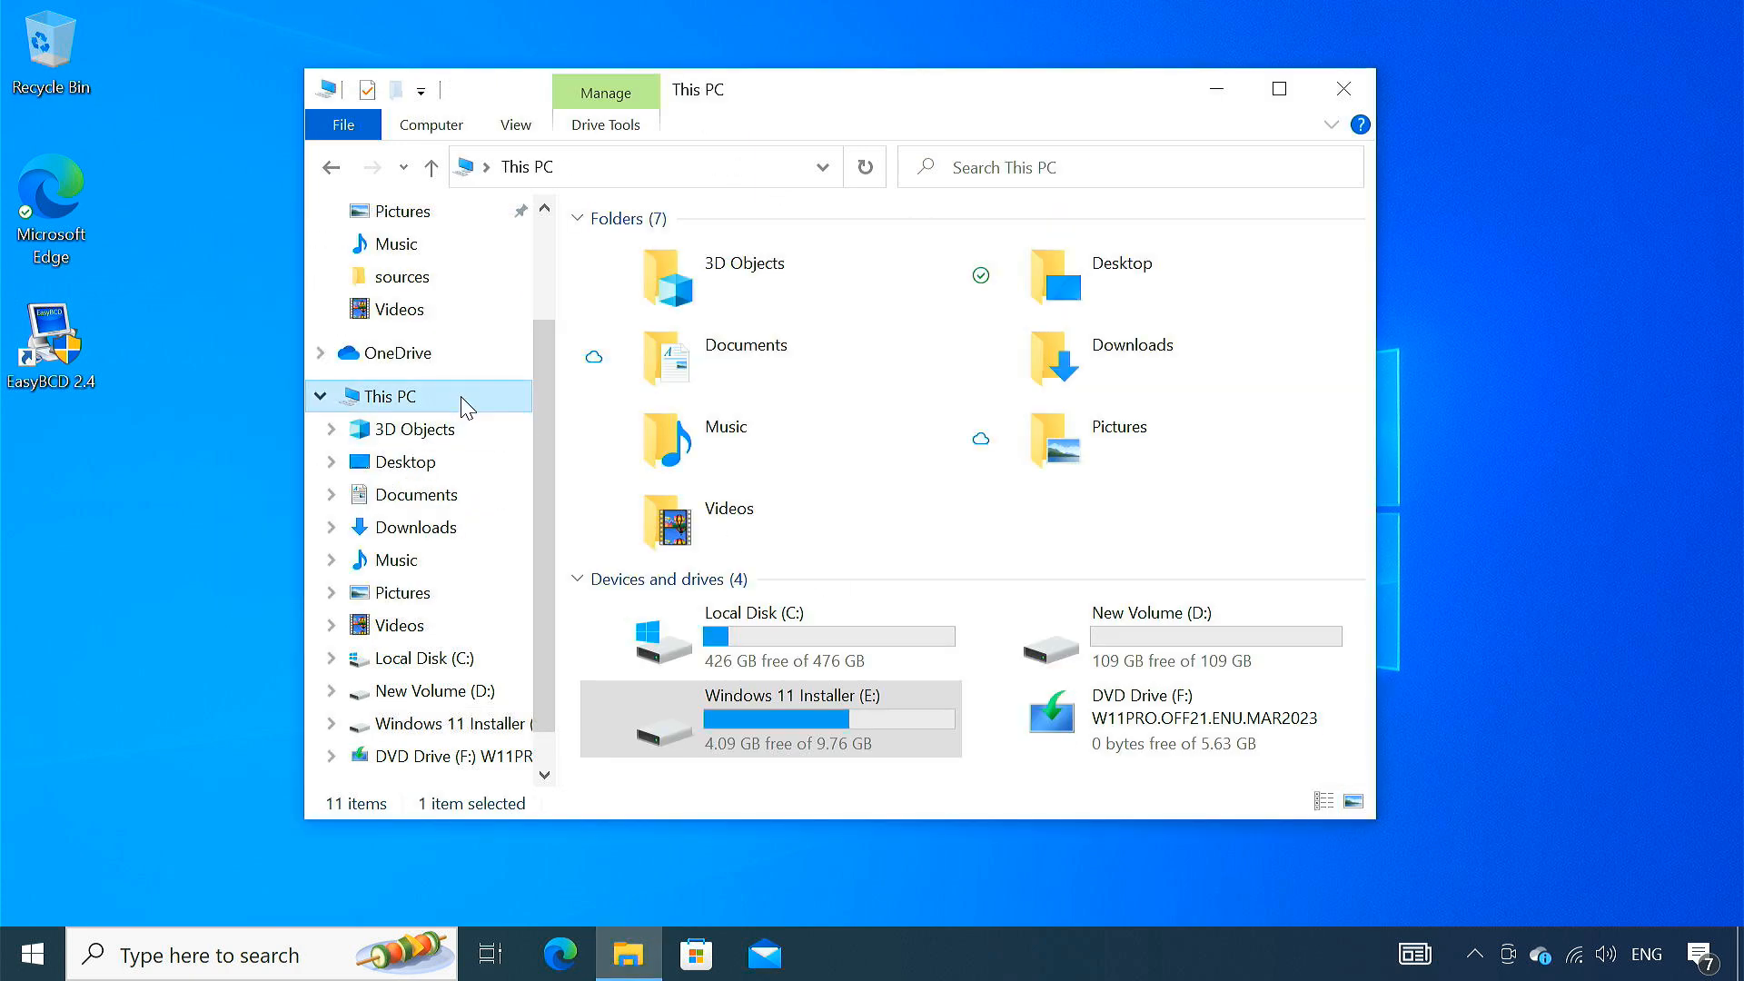
{"action": "right_click", "coordinate": [1051, 715]}
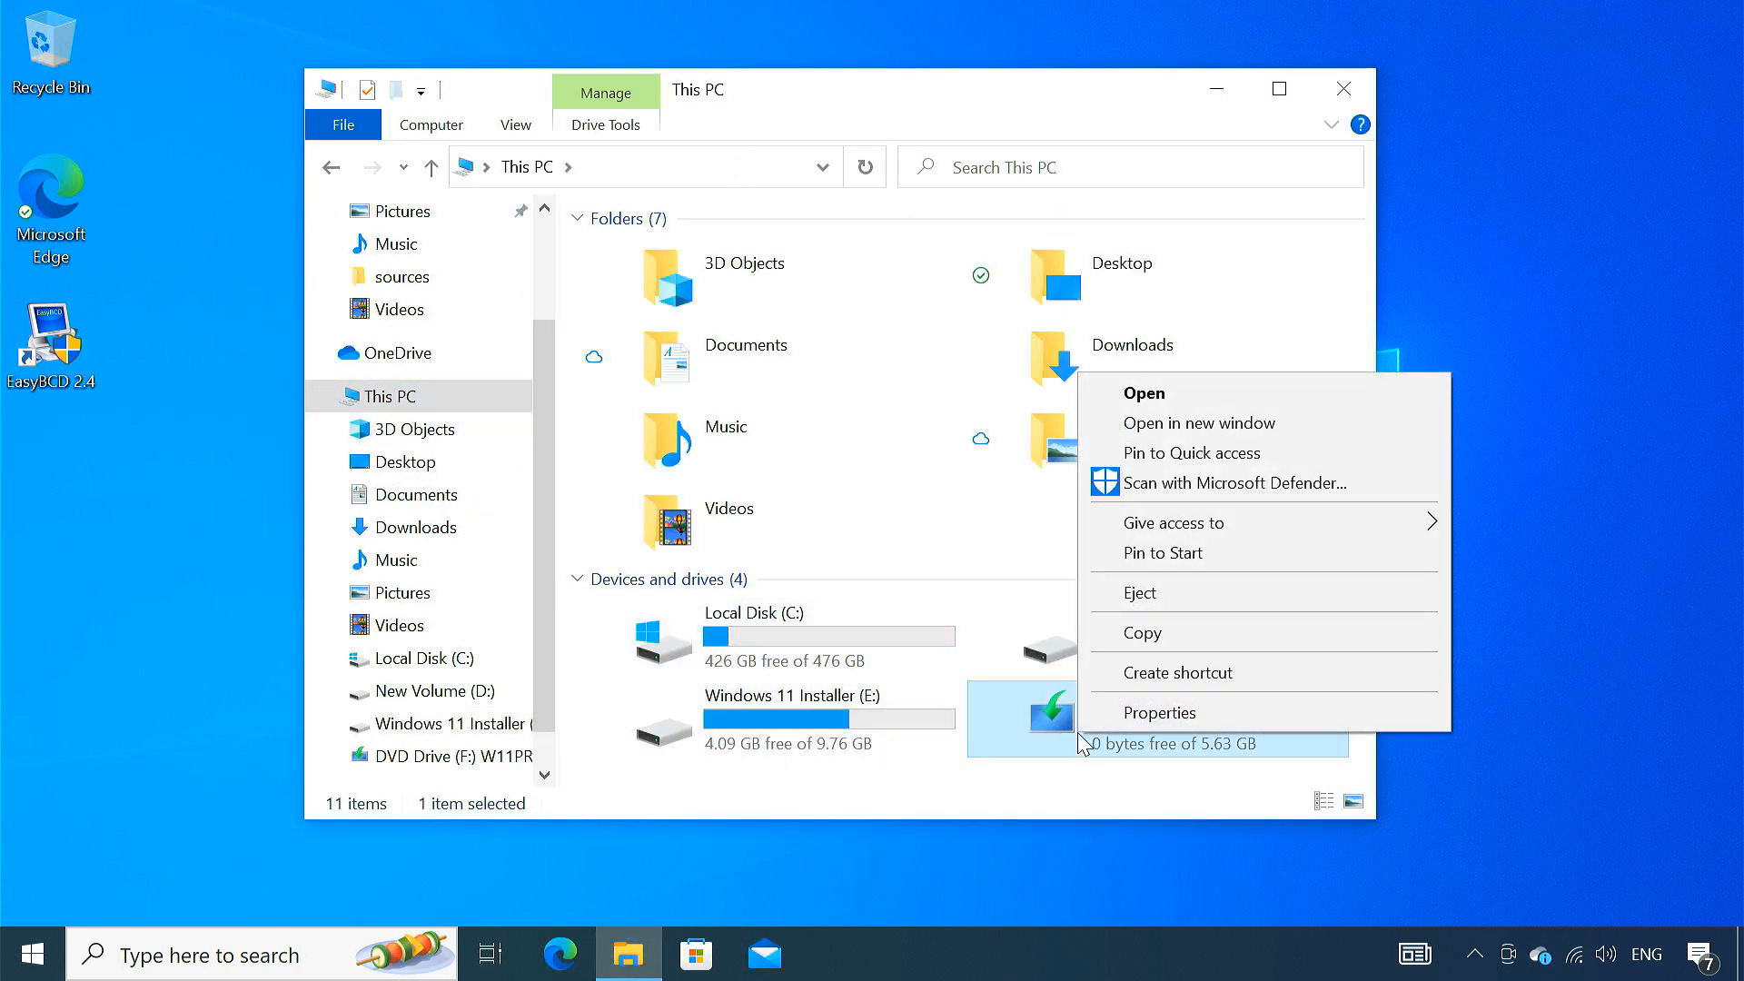
{"action": "left_click", "coordinate": [1138, 592]}
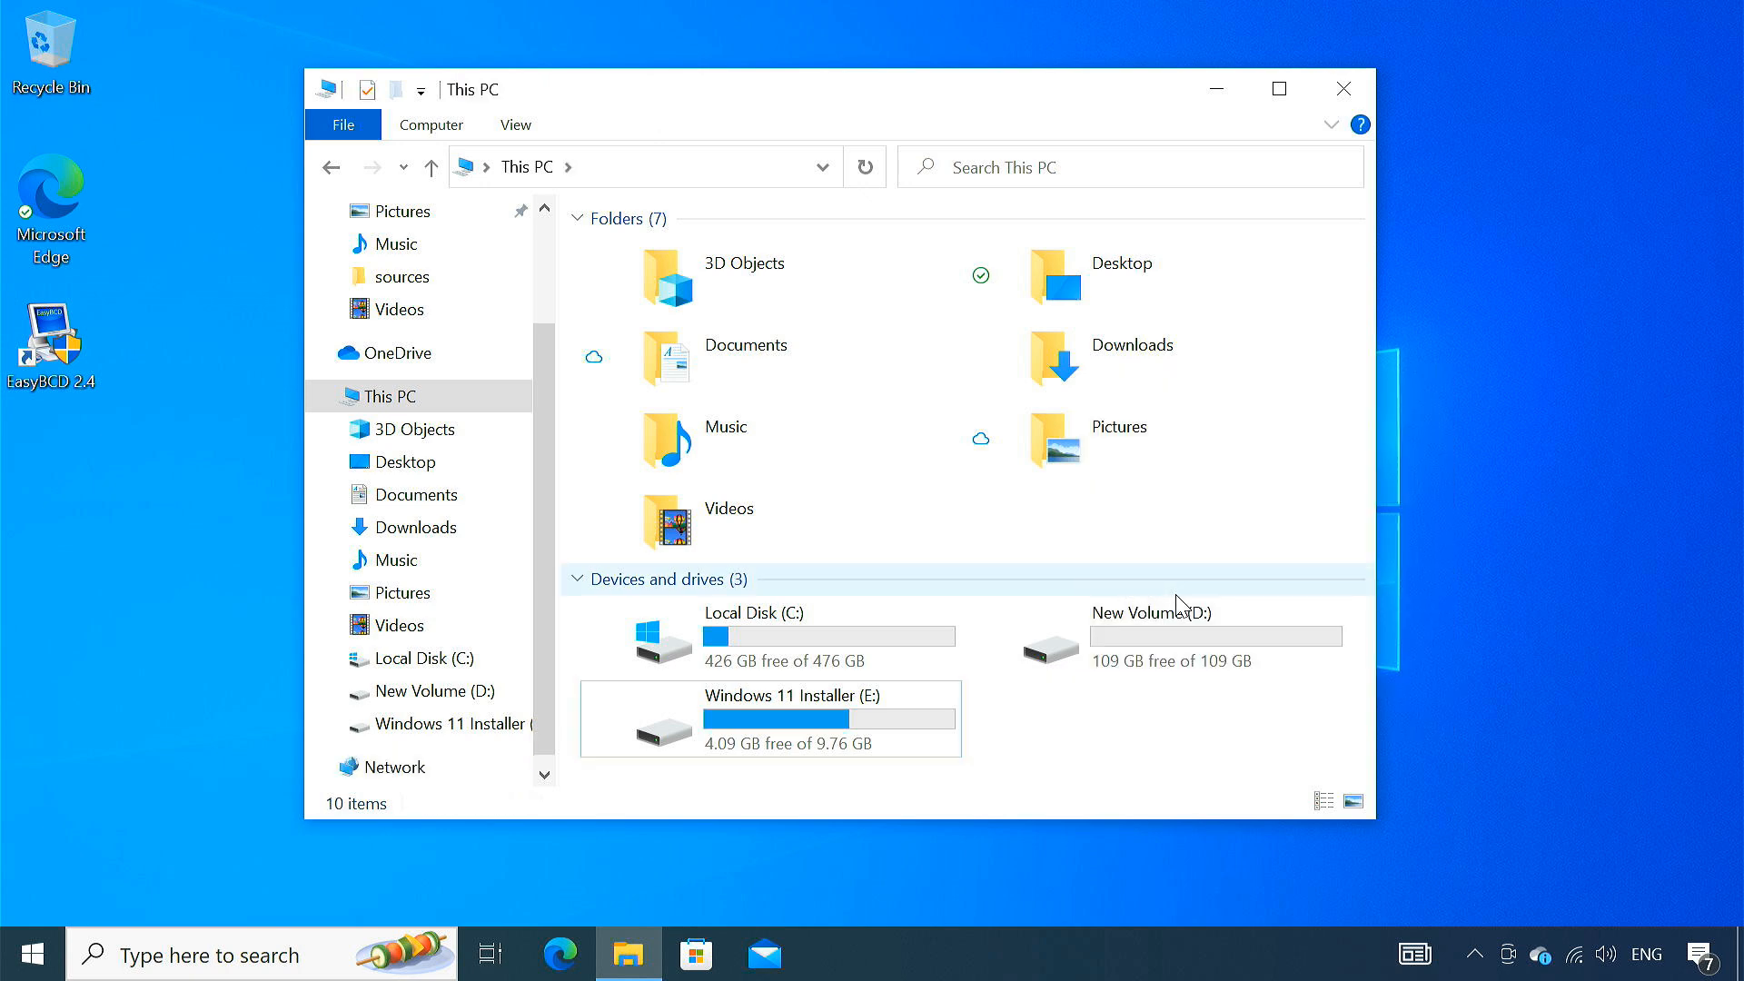
{"action": "left_click", "coordinate": [1343, 88]}
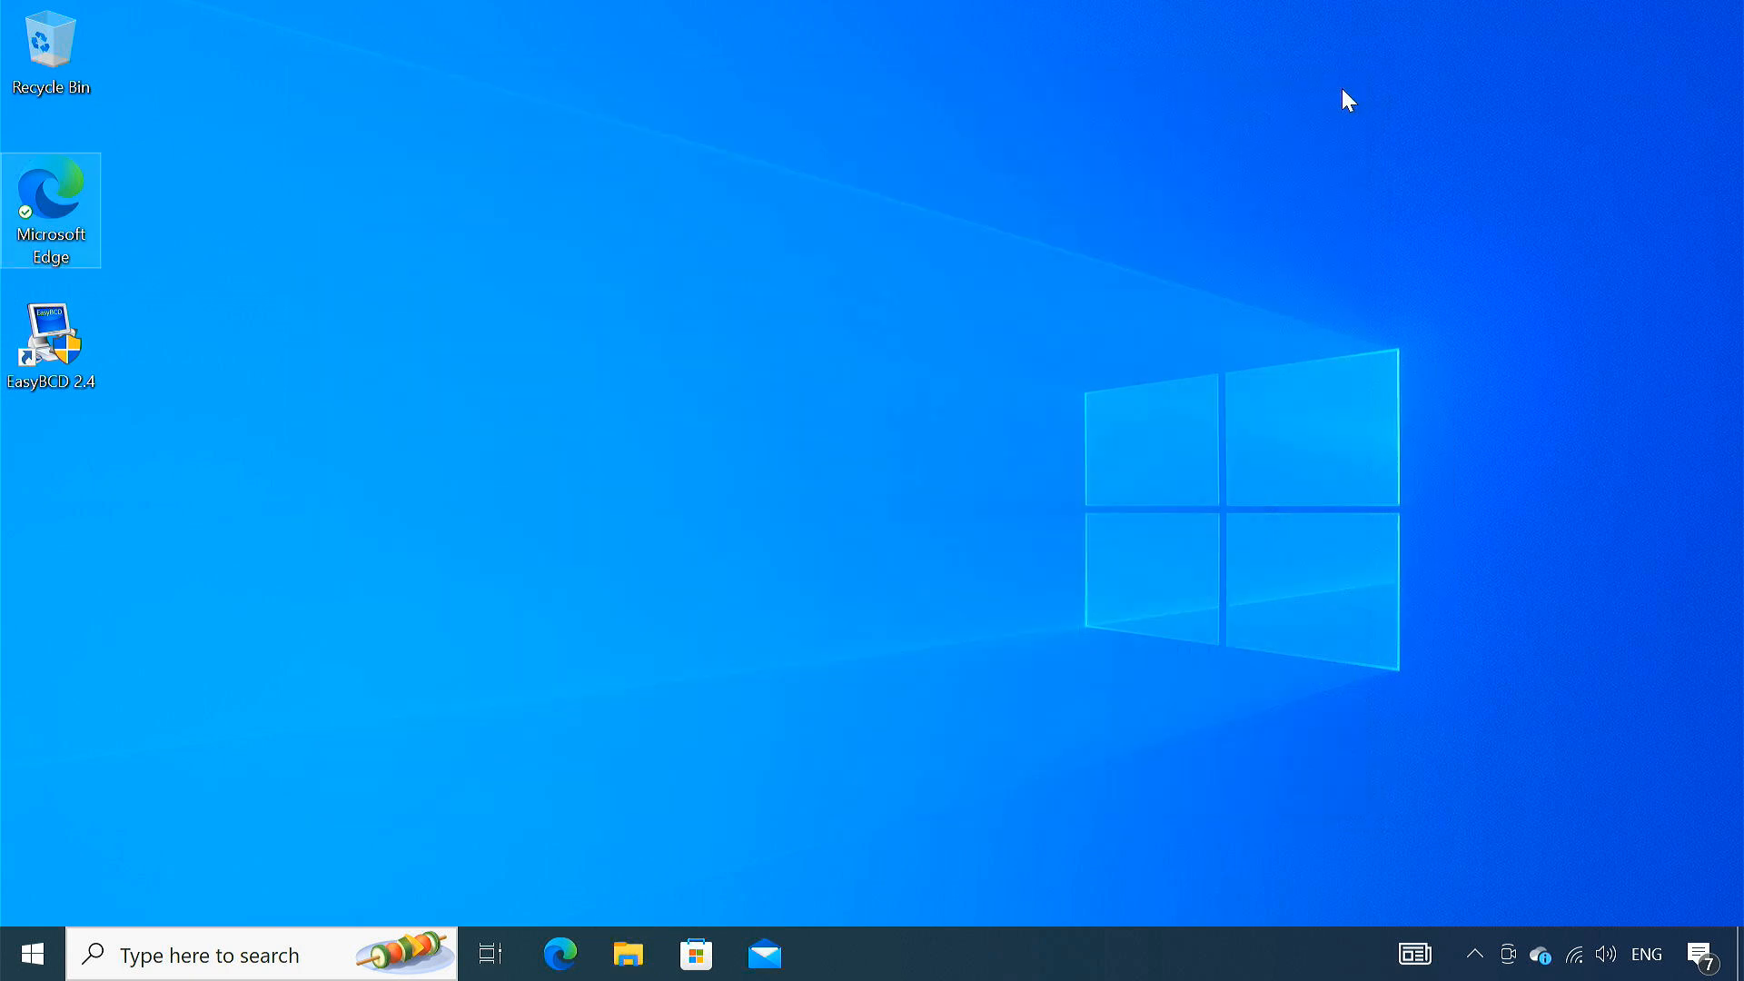
Step: Launch EasyBCD 2.4 and dismiss the 'EFI Bootloader Detected!' warning
{"action": "double_click", "coordinate": [50, 343]}
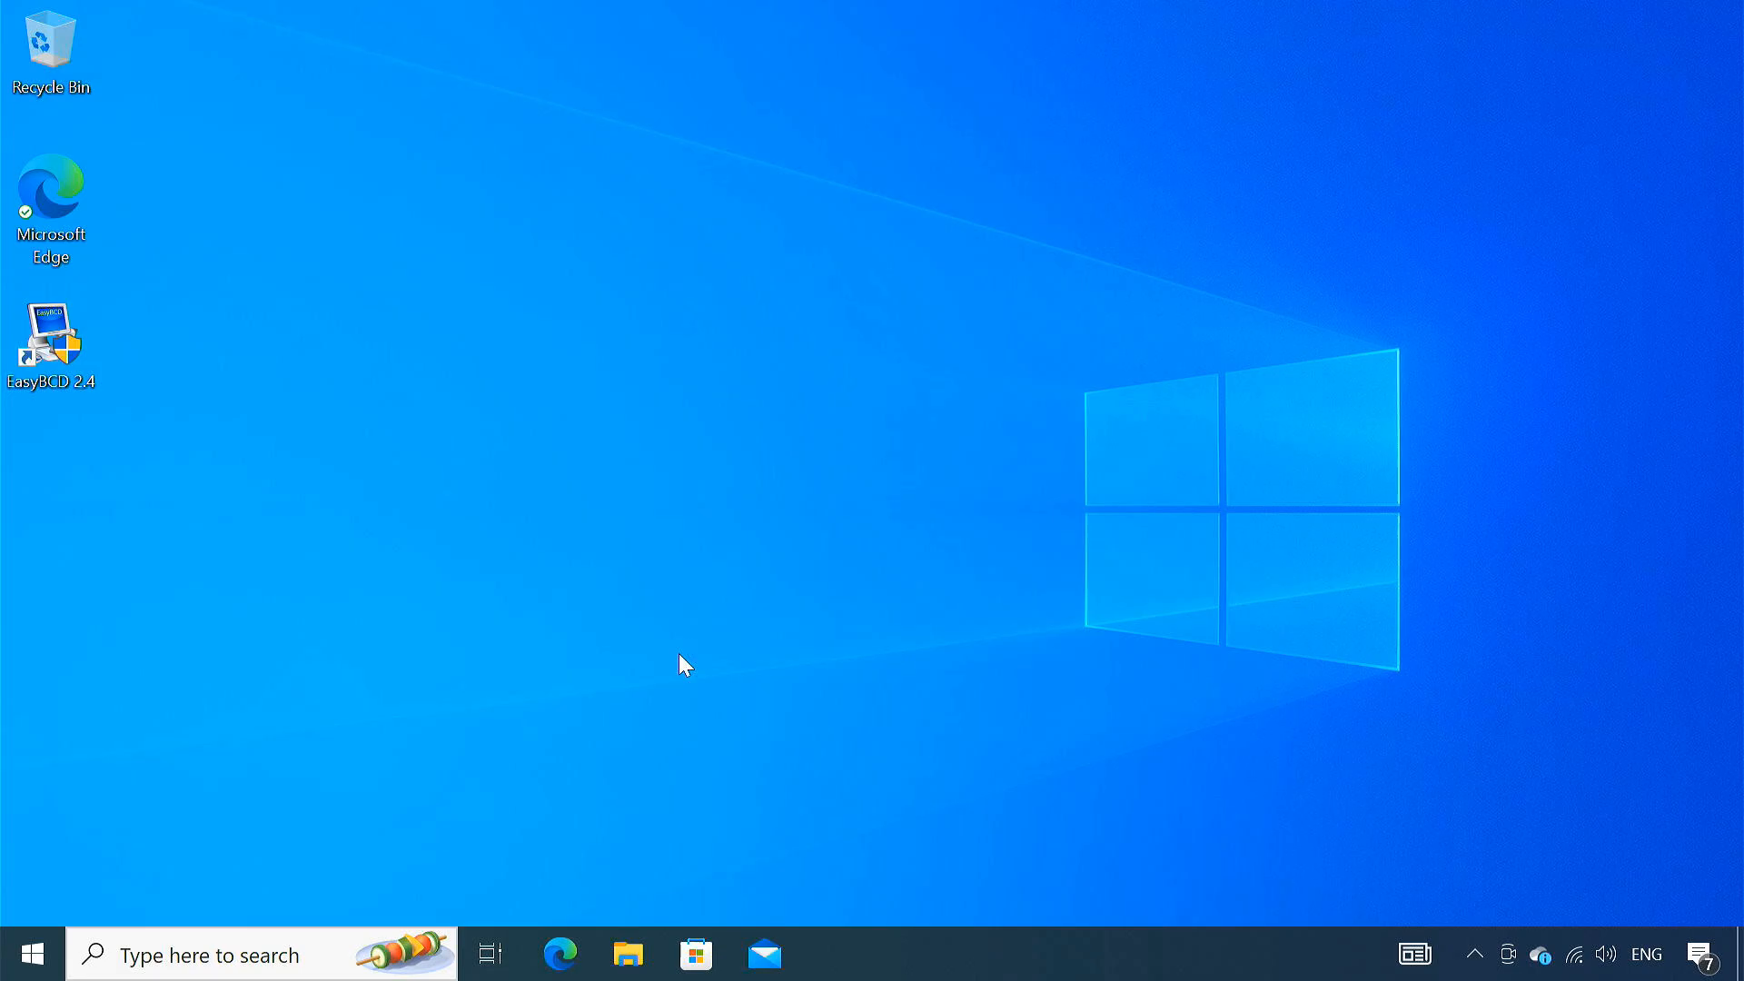
{"action": "double_click", "coordinate": [50, 338]}
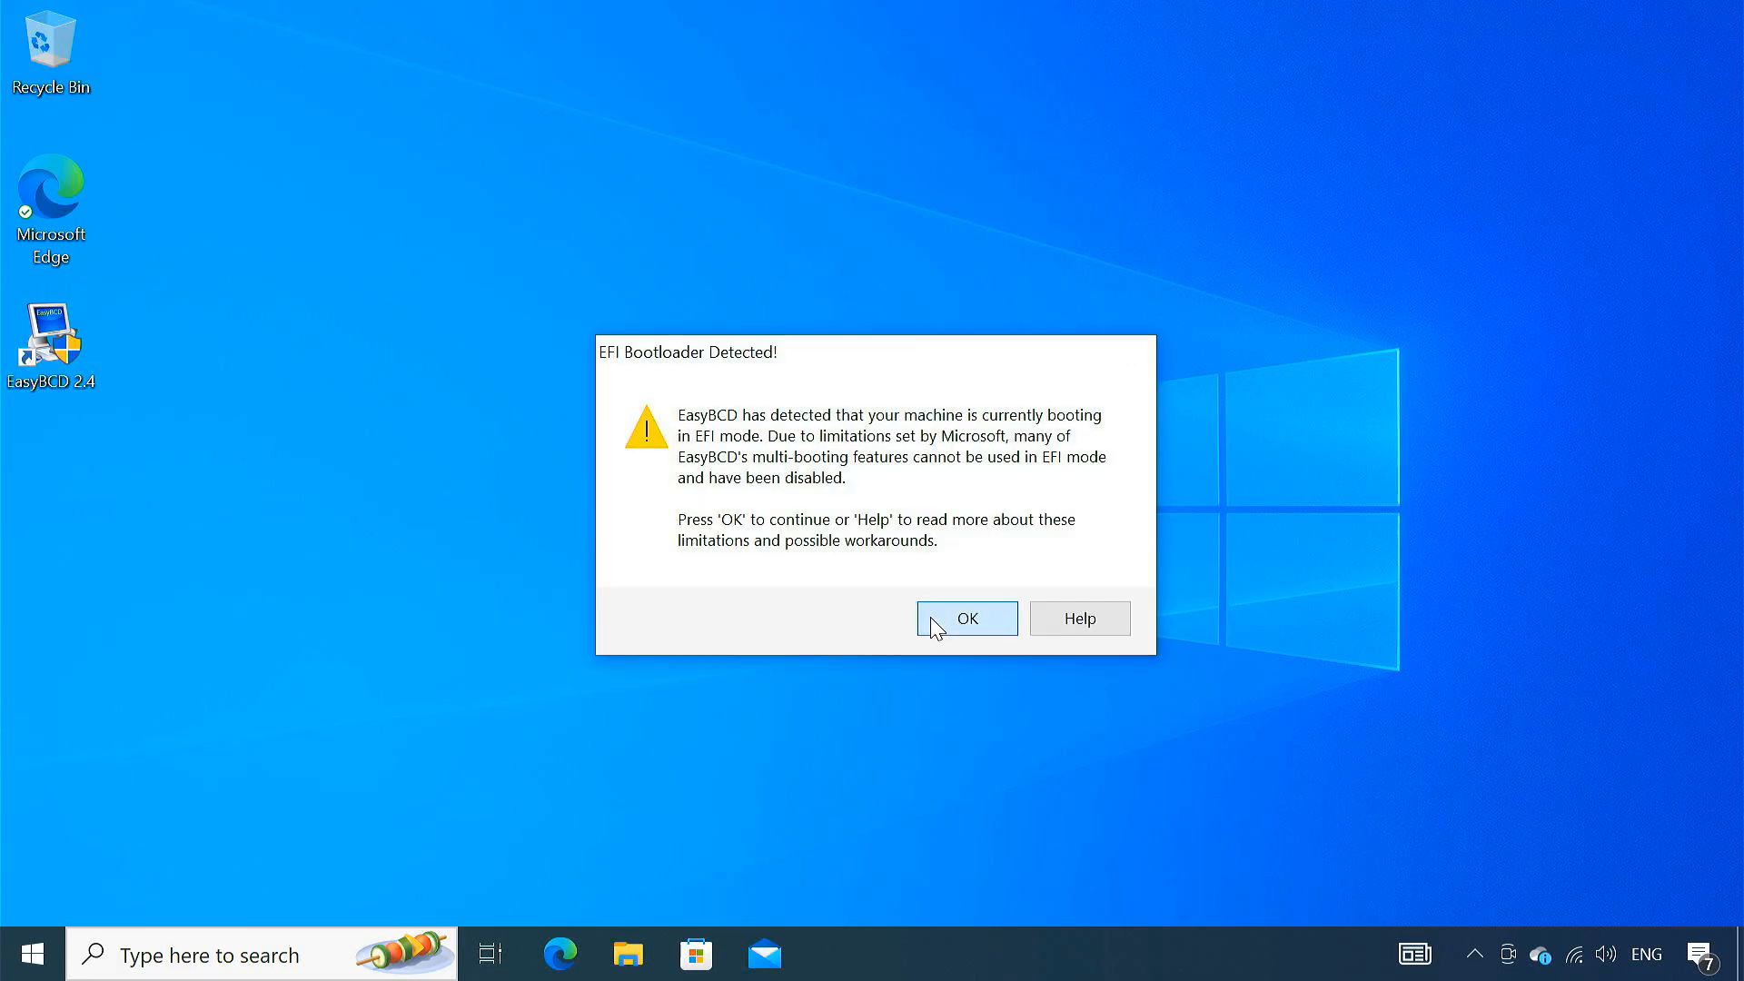
{"action": "left_click", "coordinate": [966, 618]}
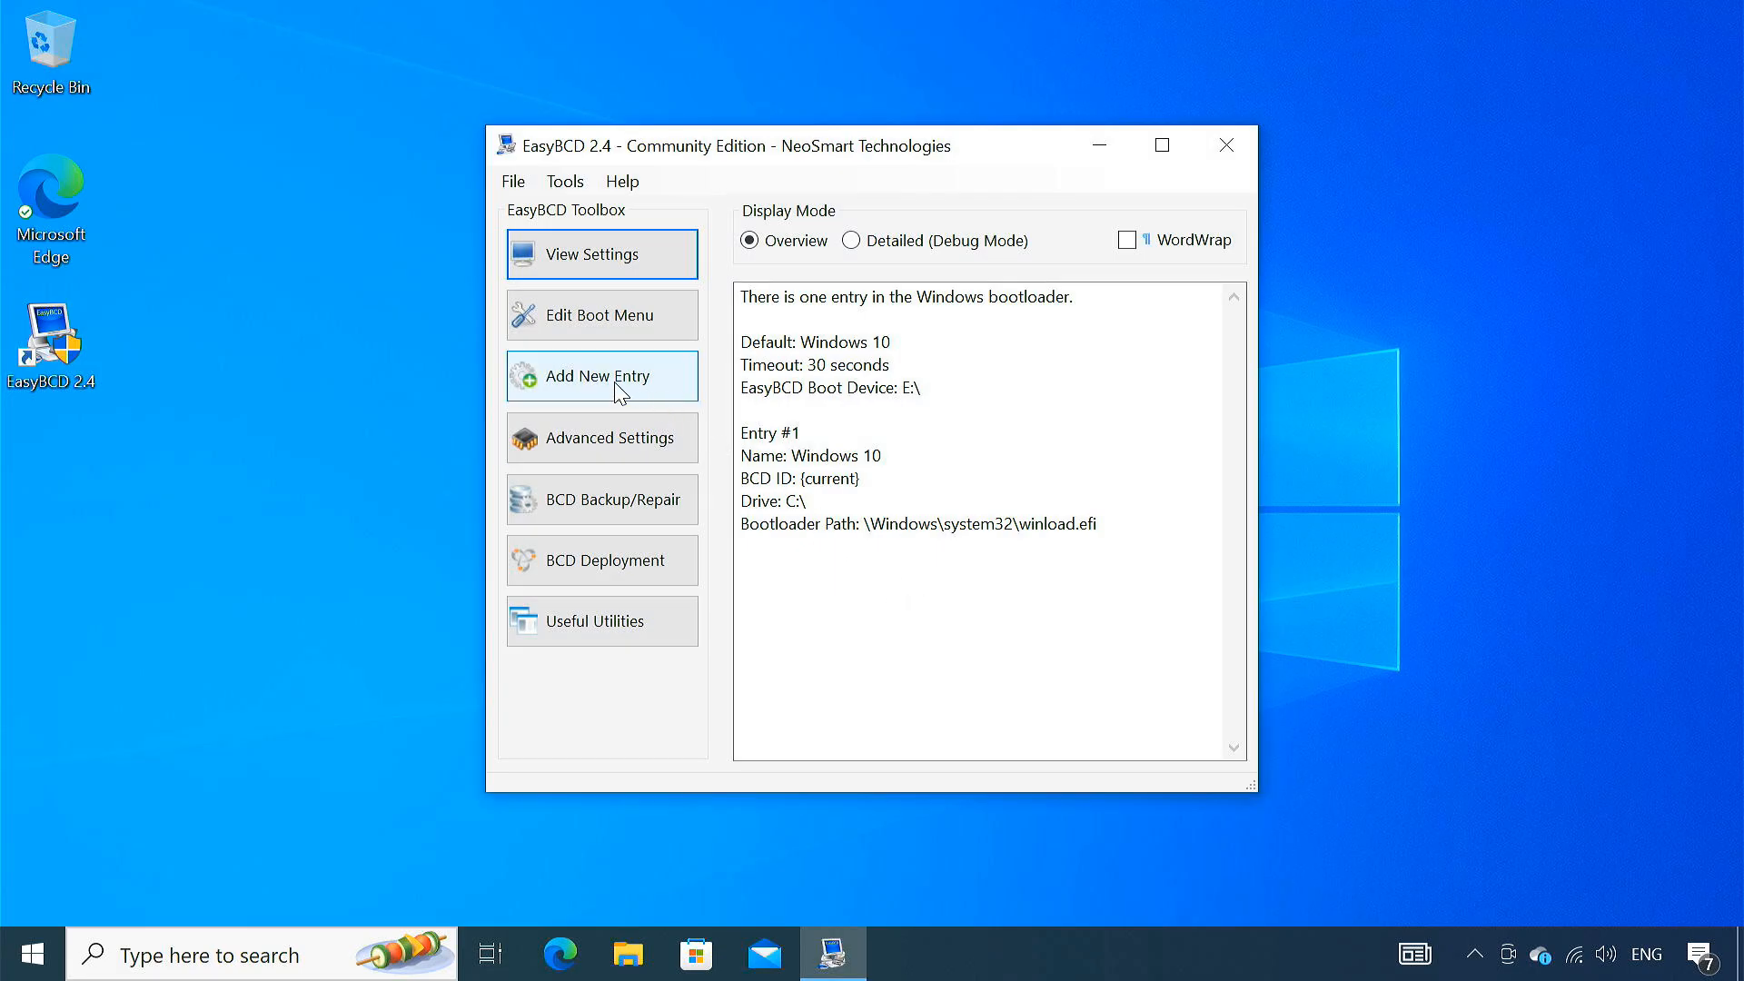
Step: Start a new WinPE boot entry and name it 'Windows 11 Installer'
{"action": "left_click", "coordinate": [601, 375]}
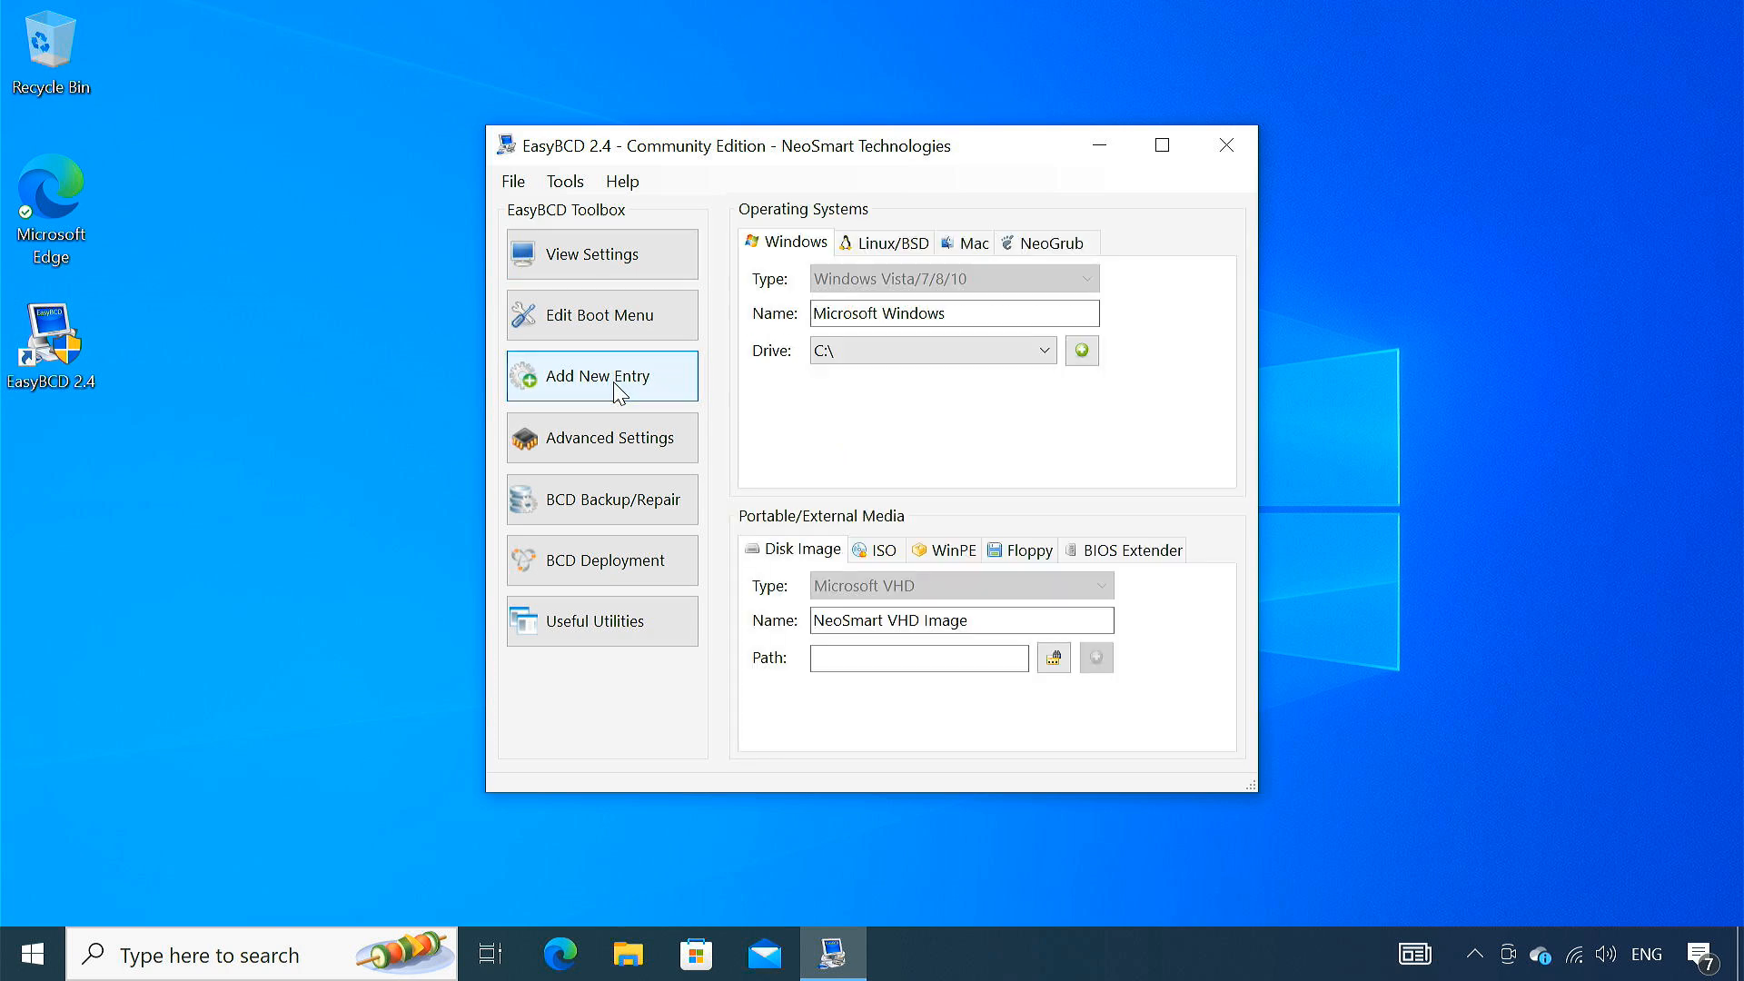
{"action": "mouse_move", "coordinate": [966, 560]}
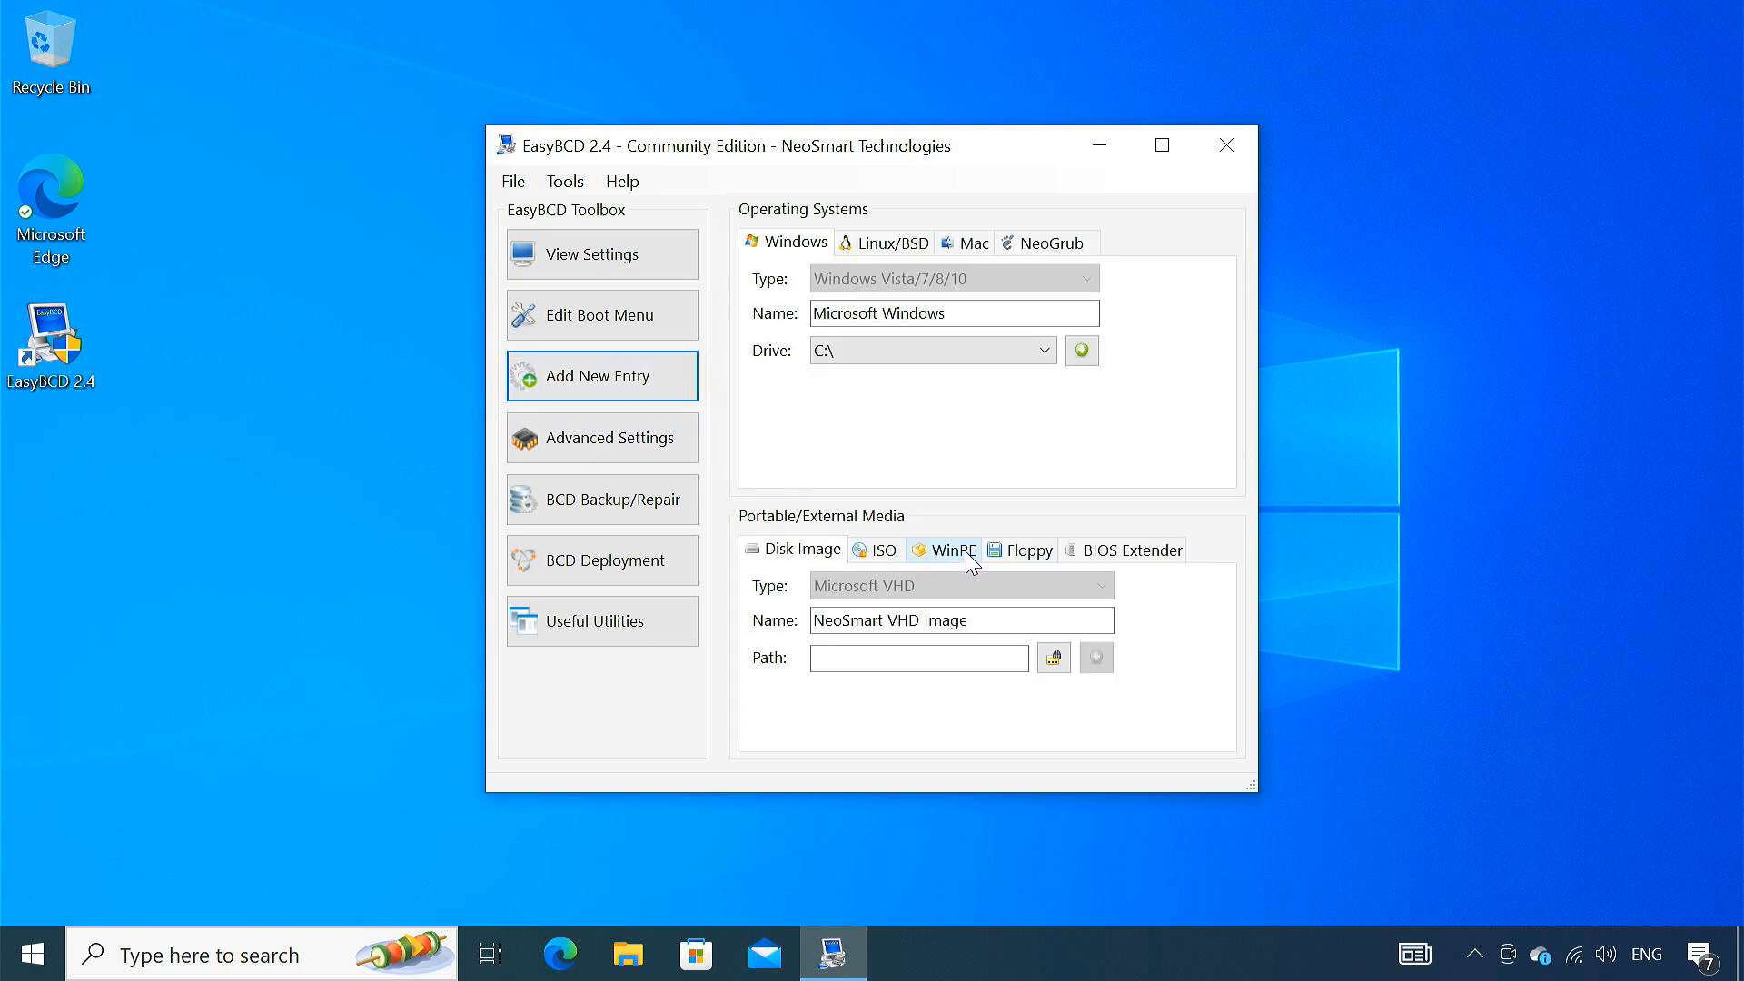
{"action": "left_click", "coordinate": [951, 549]}
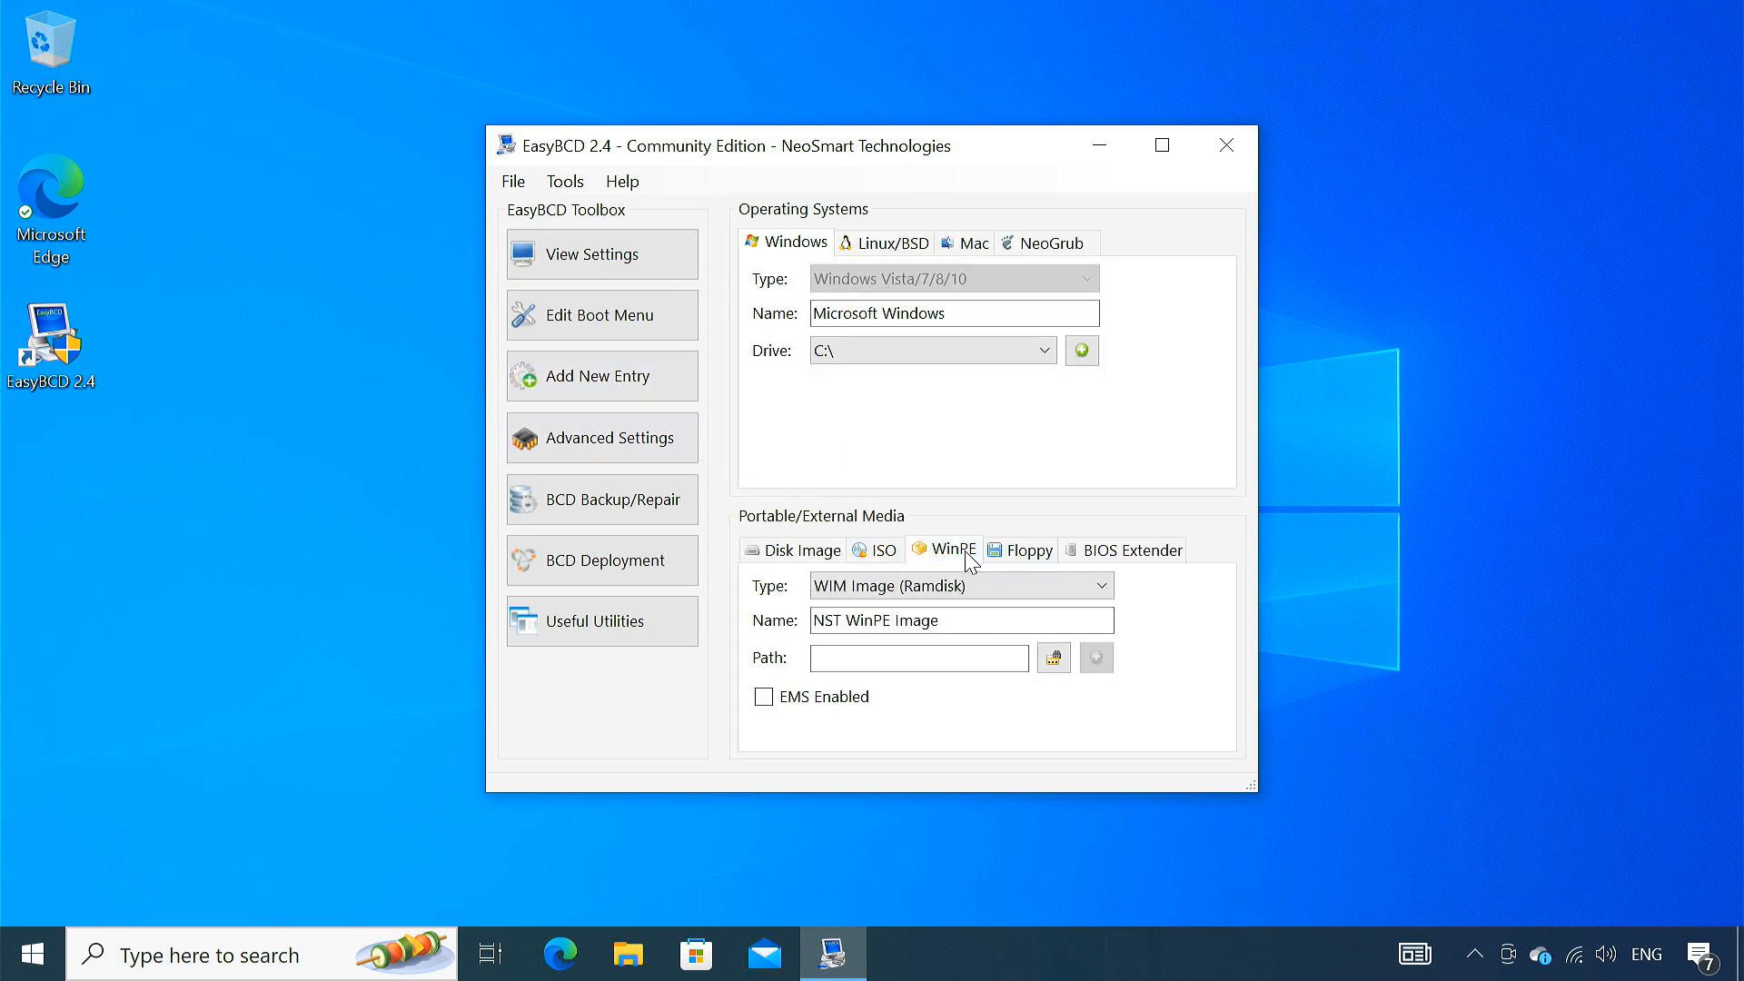
{"action": "triple_click", "coordinate": [960, 619]}
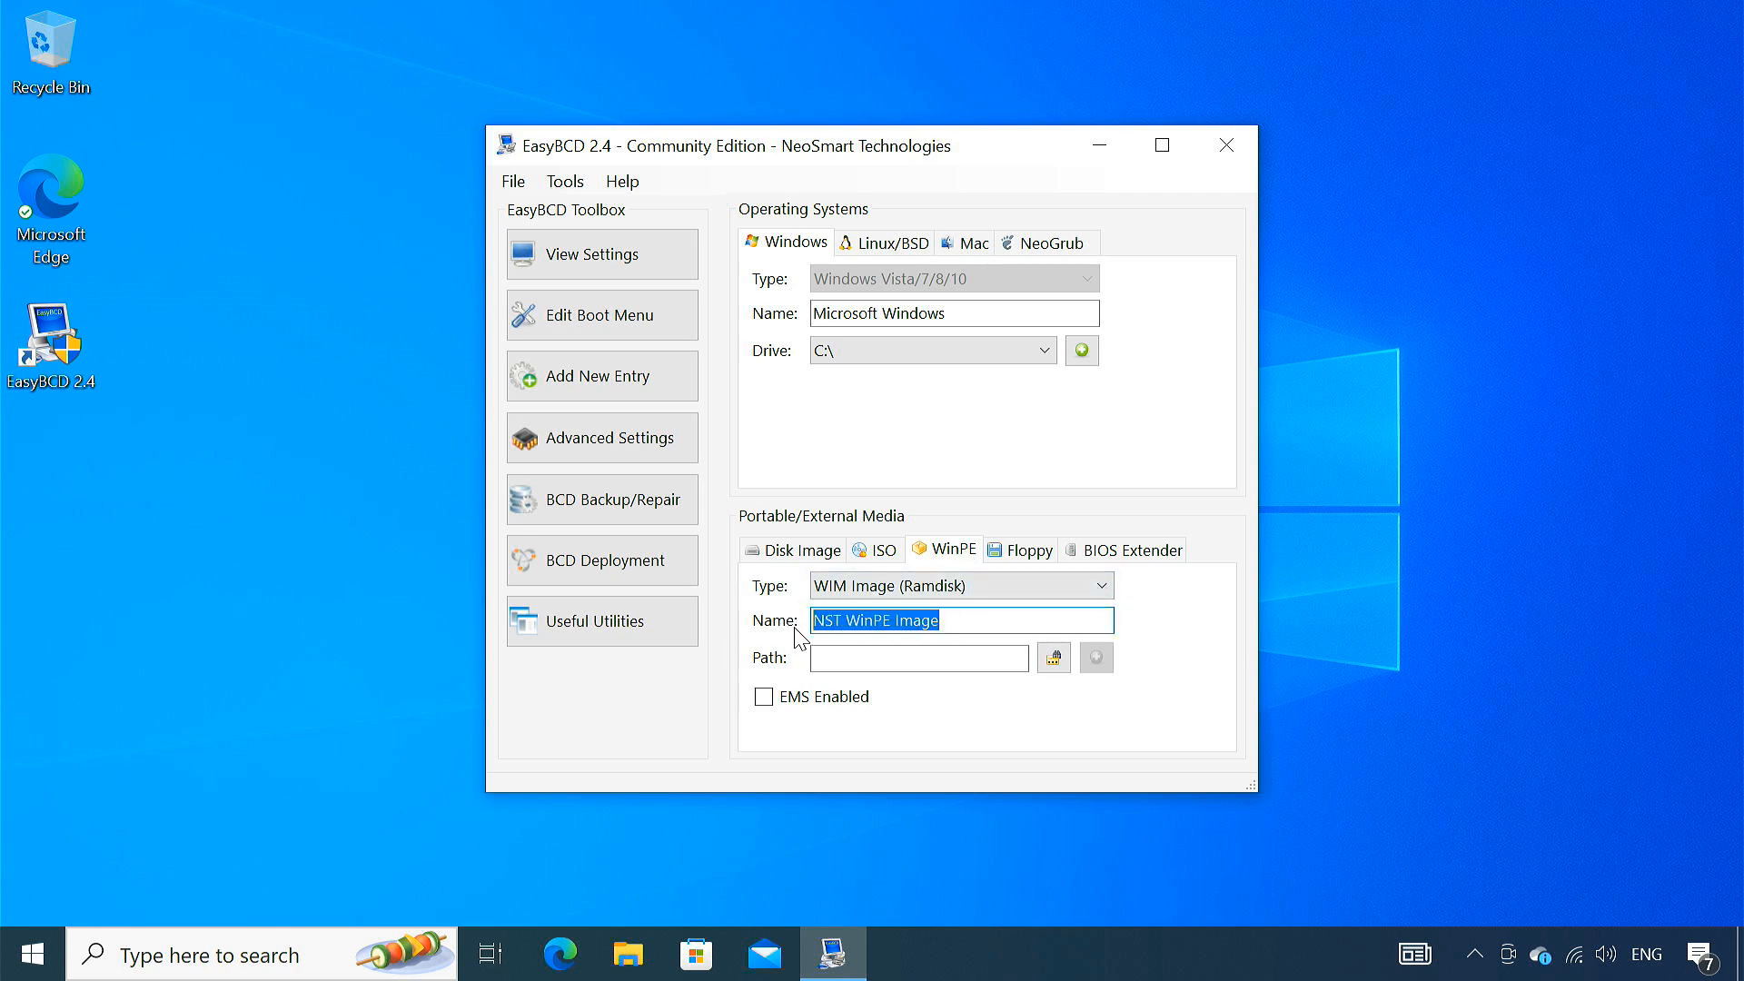
{"action": "type", "text": "Windows 11"}
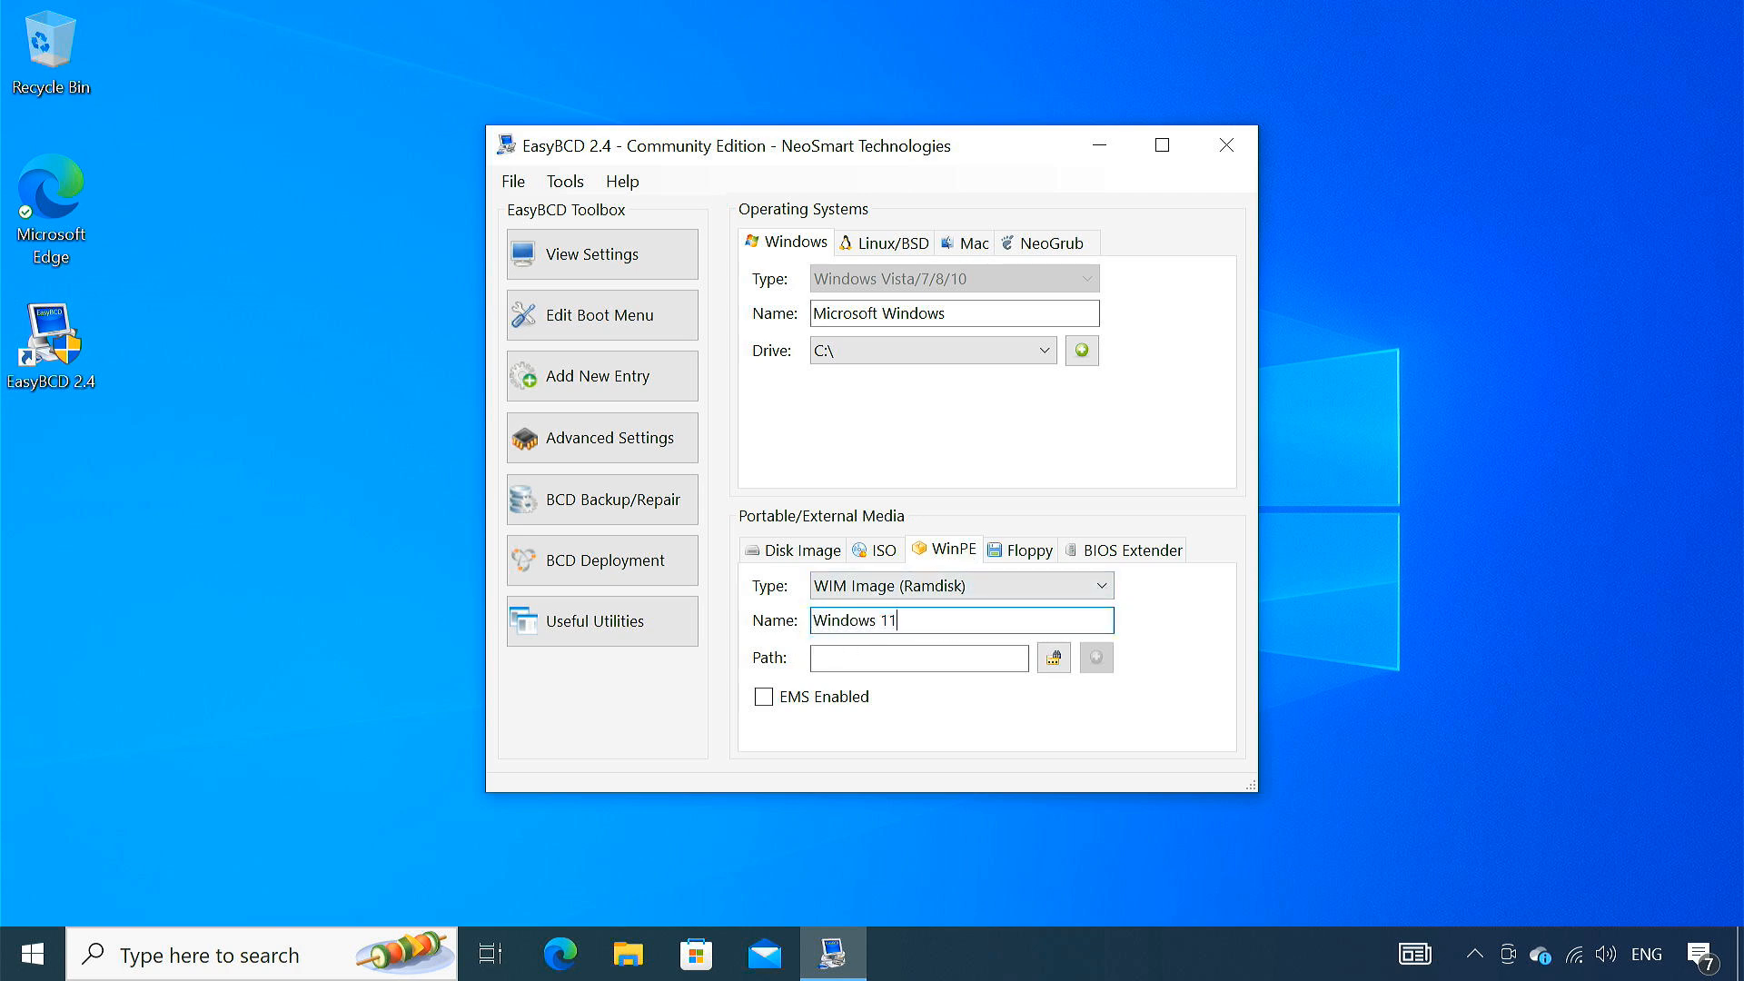
{"action": "type", "text": "Installer"}
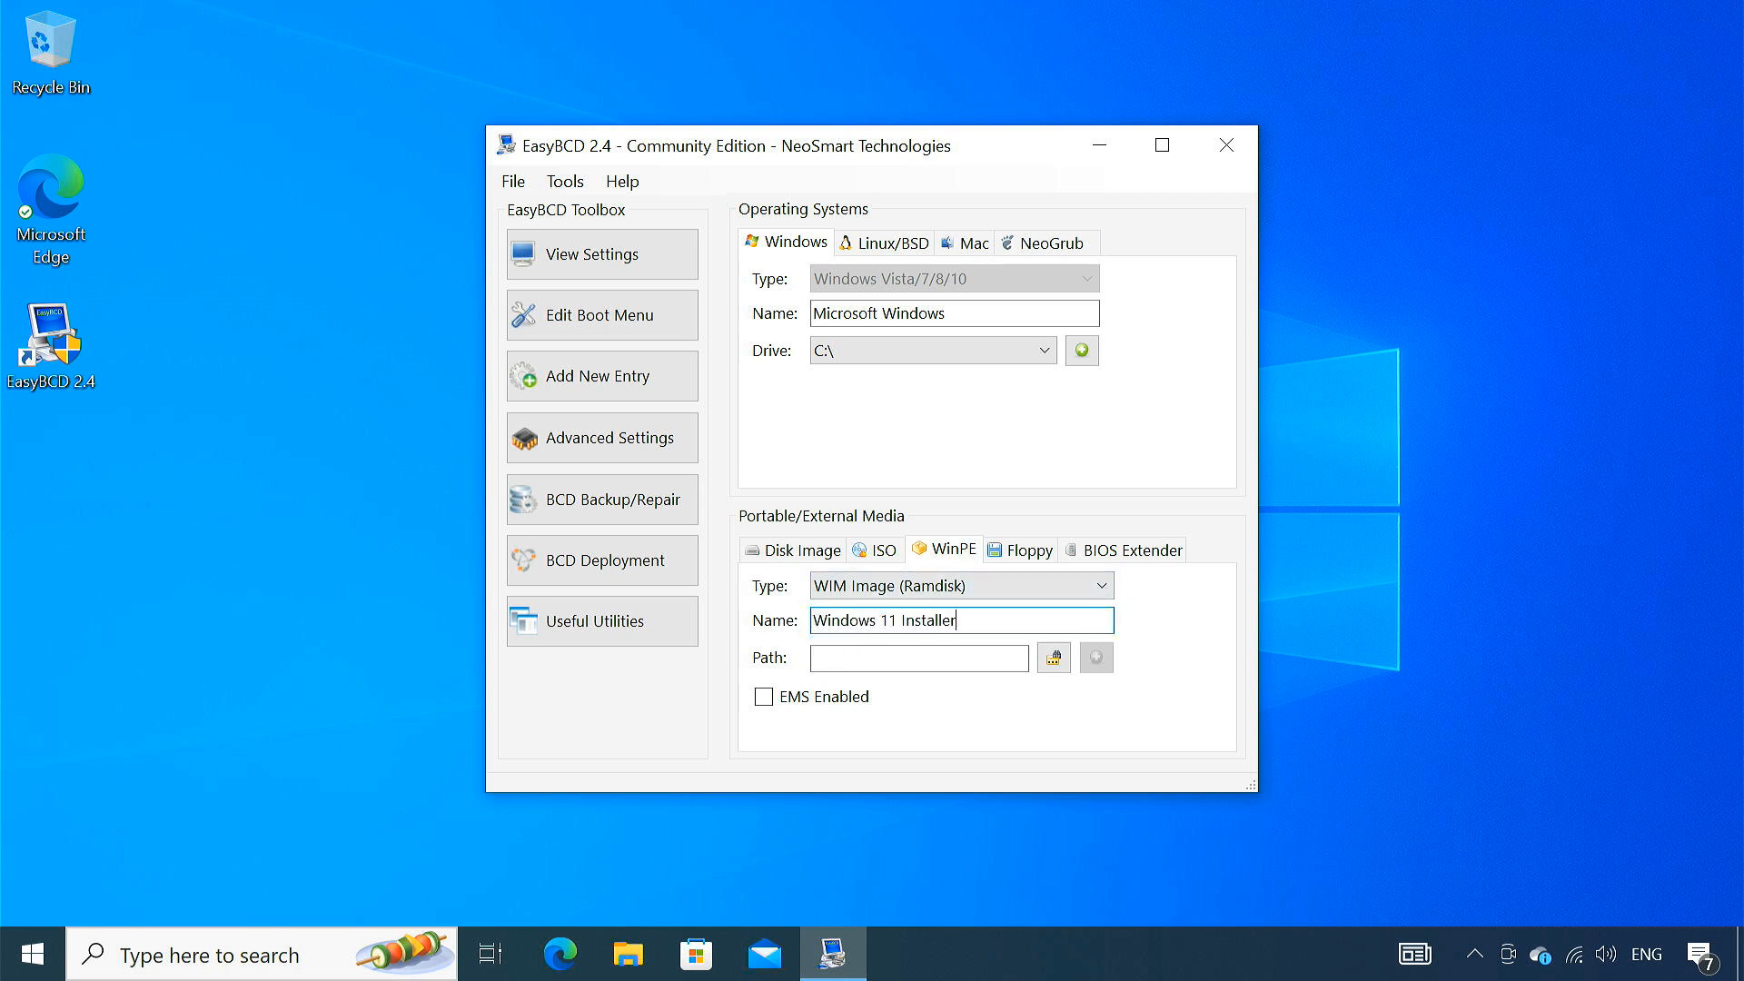
Step: Browse to the sources folder on Windows 11 Installer (E:) and pick boot.wim
{"action": "left_click", "coordinate": [1052, 656]}
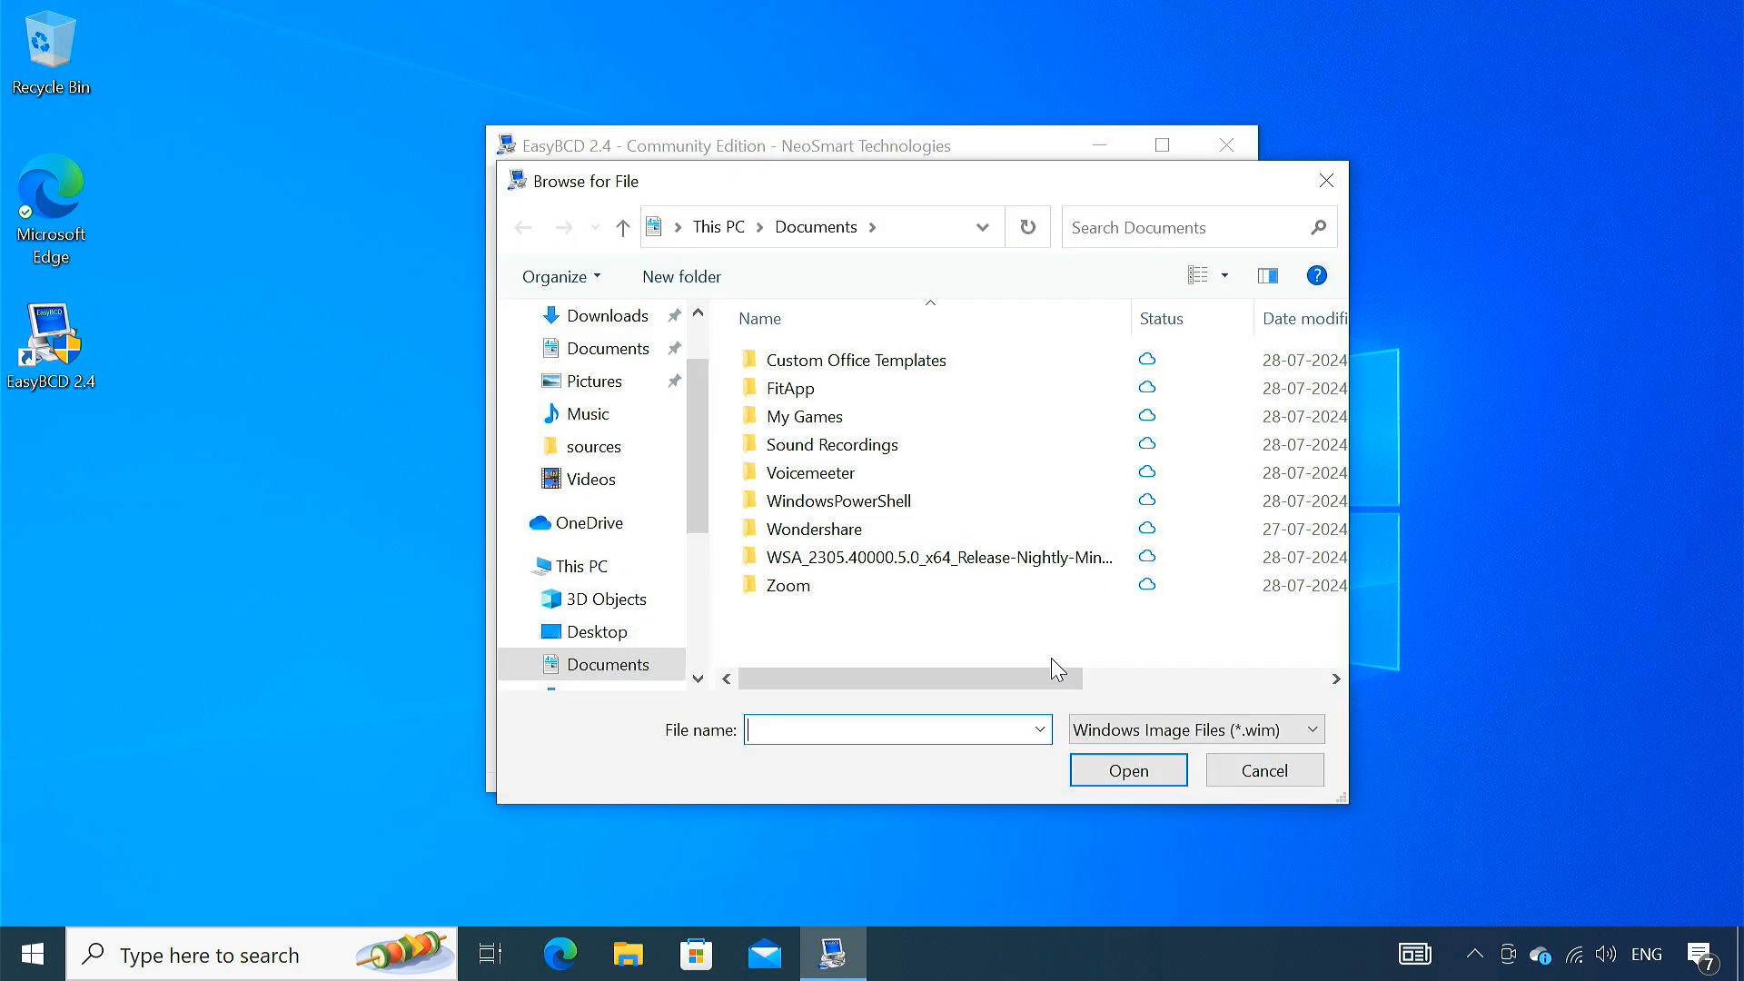
{"action": "left_click", "coordinate": [583, 566]}
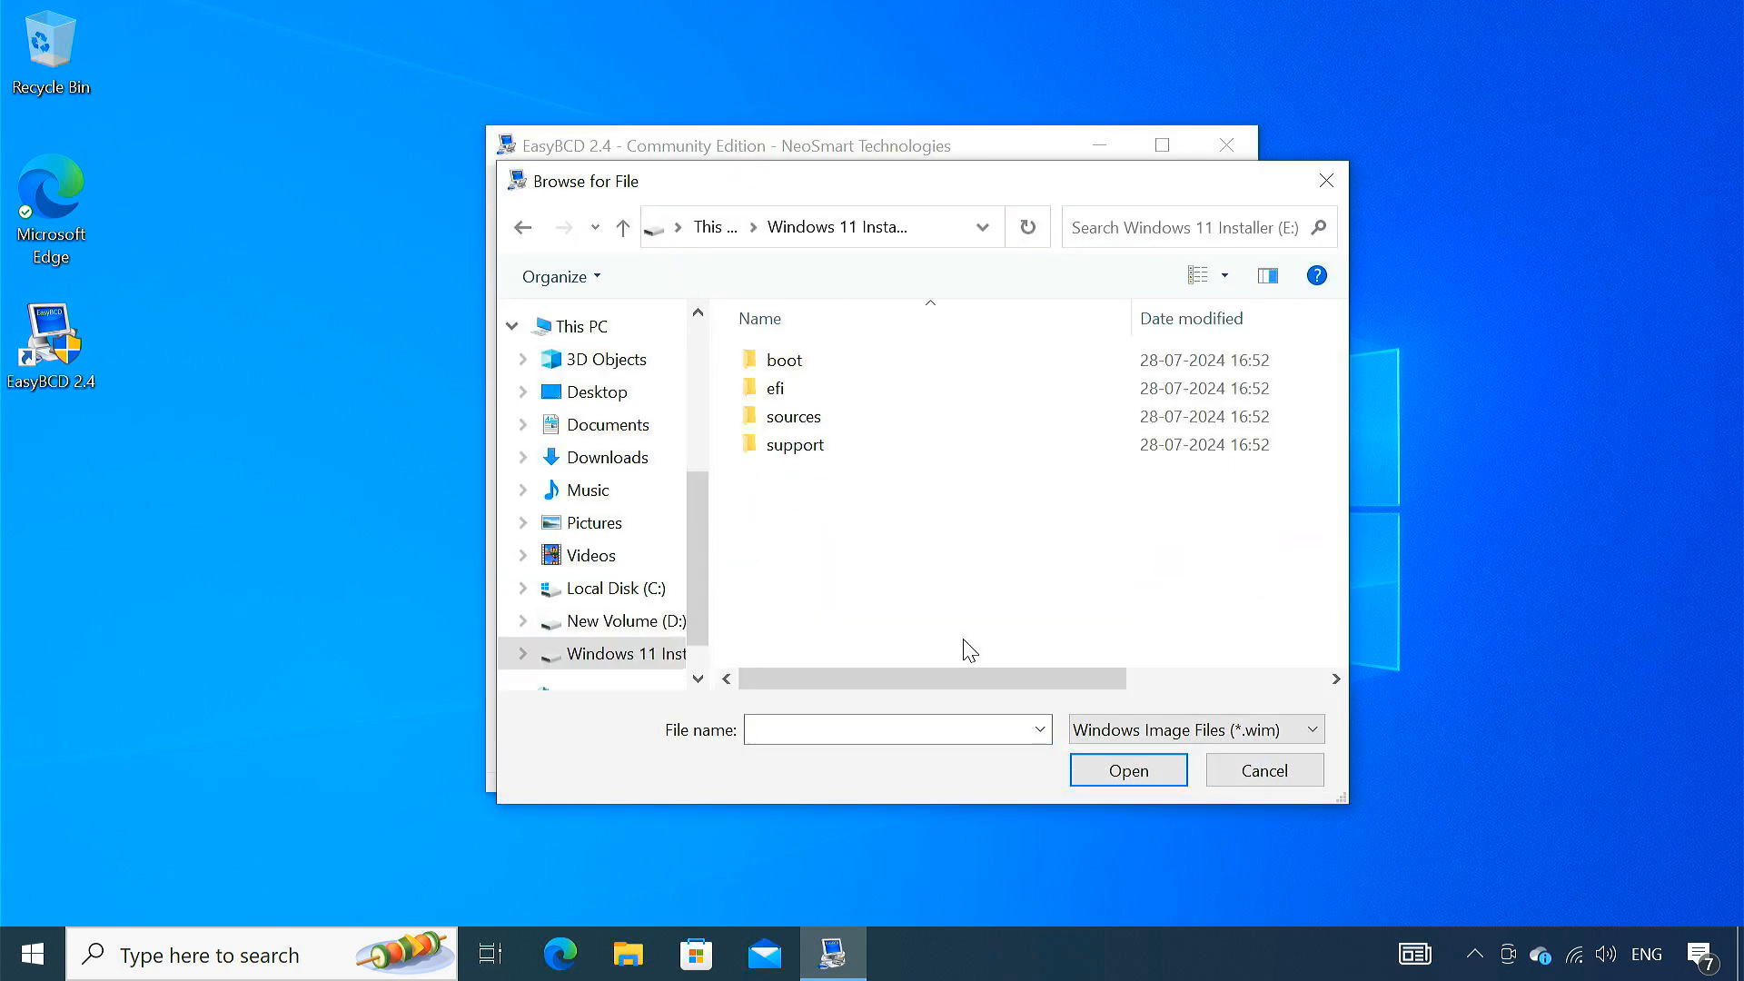
{"action": "double_click", "coordinate": [794, 416]}
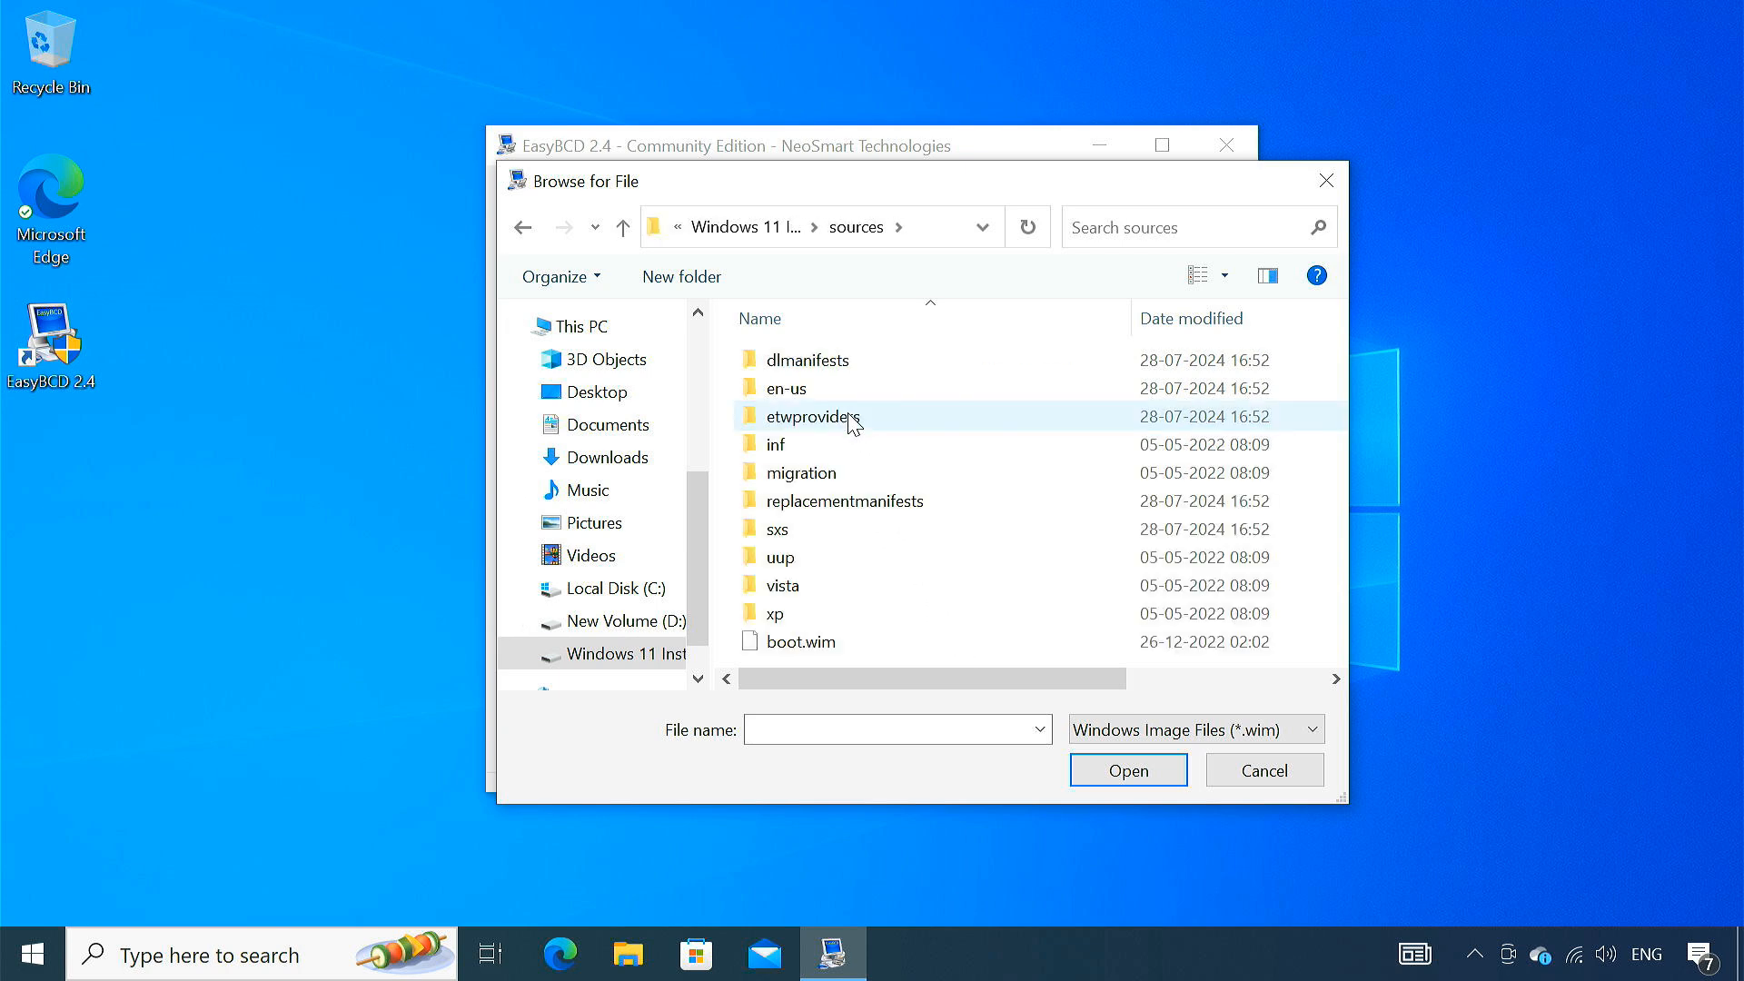
{"action": "left_click", "coordinate": [799, 642]}
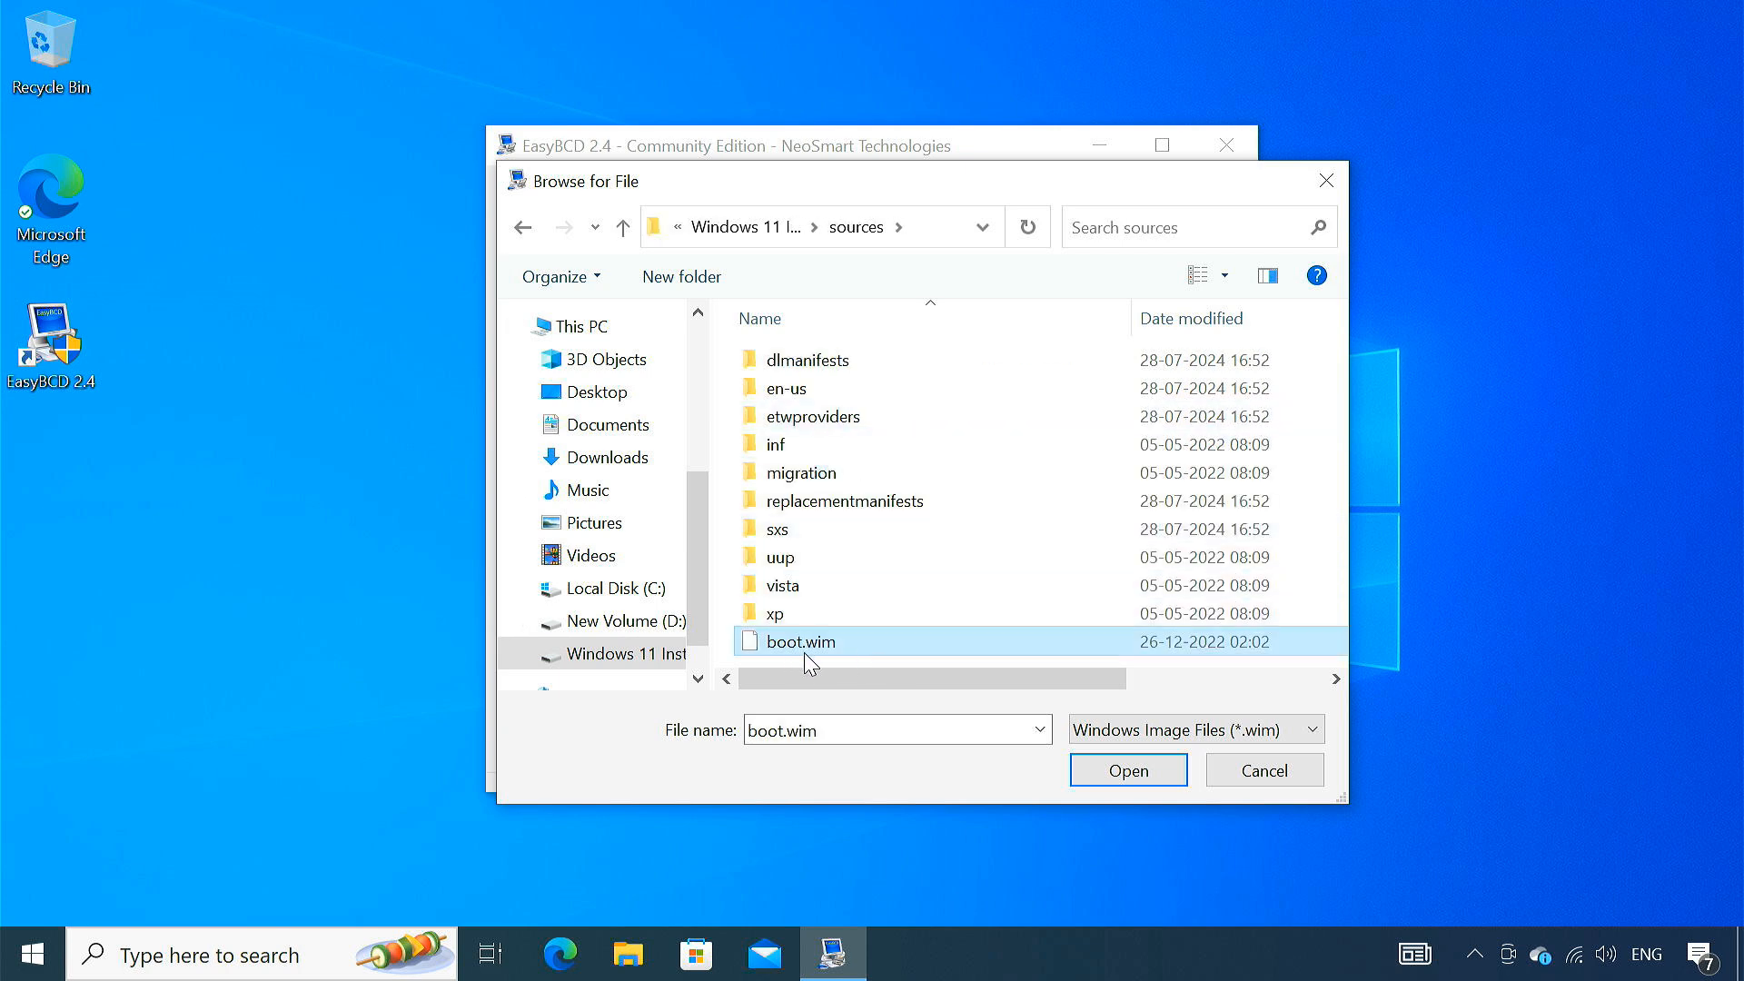
{"action": "mouse_move", "coordinate": [807, 659]}
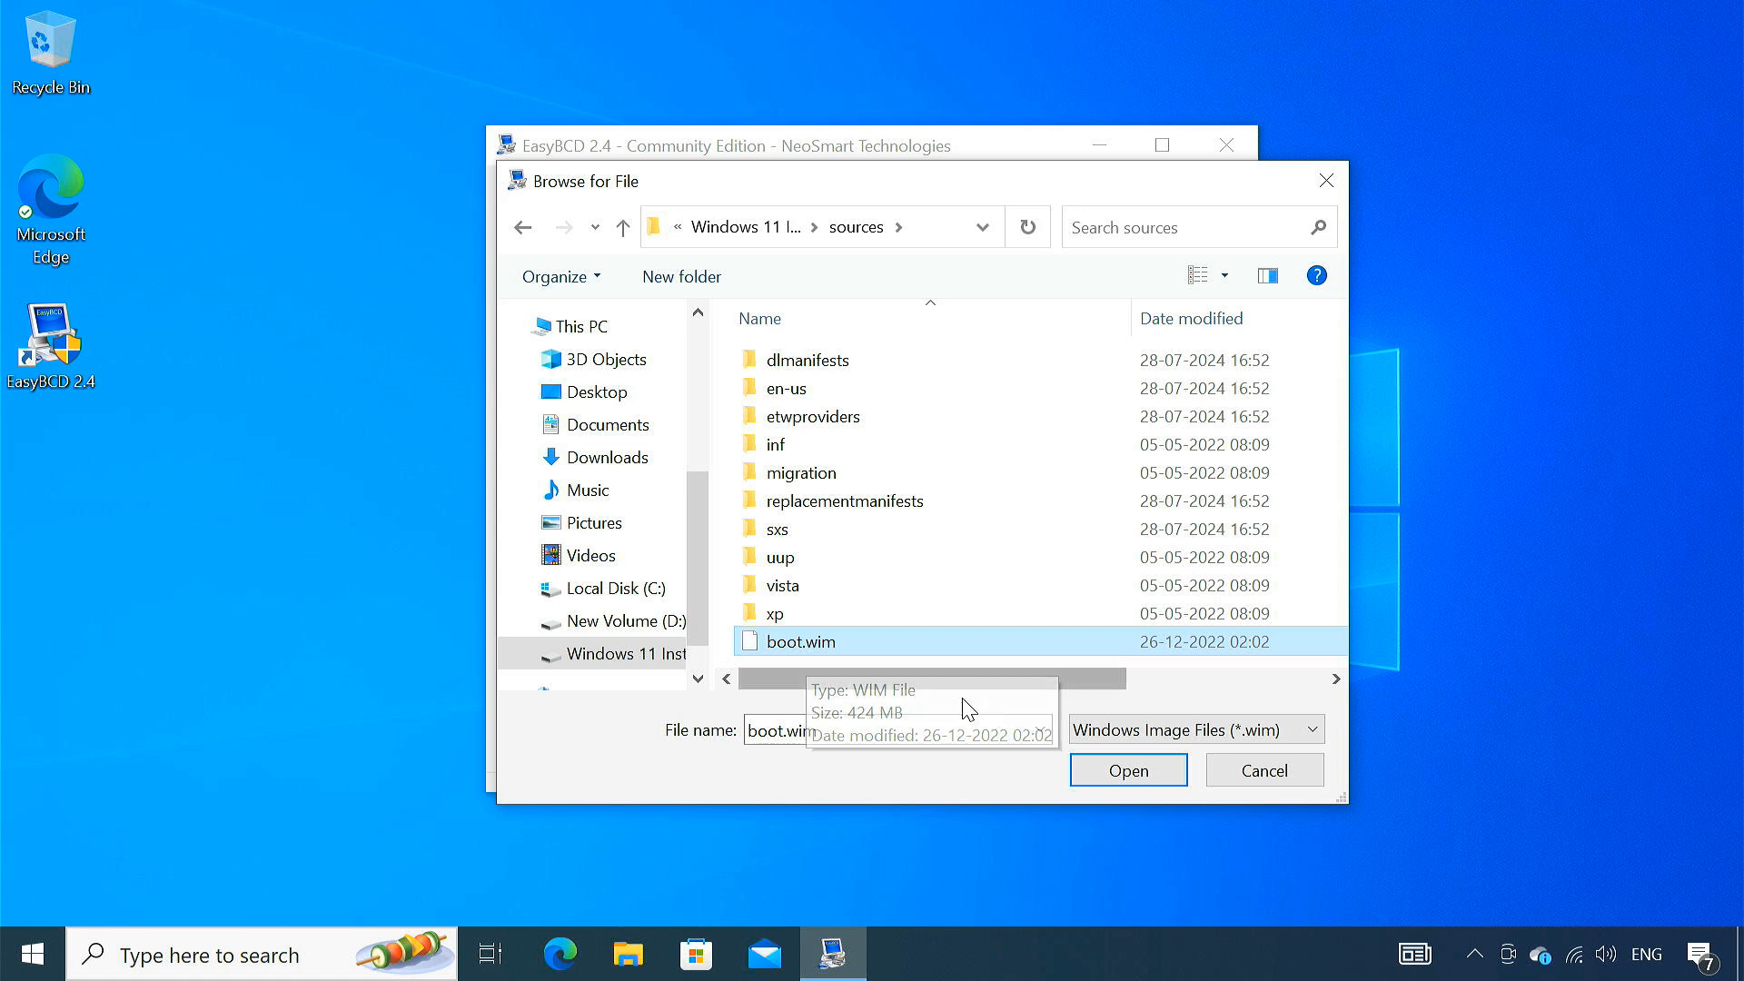
Step: Confirm E:\sources\boot.wim, add the Windows 11 Installer entry, and close EasyBCD
{"action": "left_click", "coordinate": [1126, 770]}
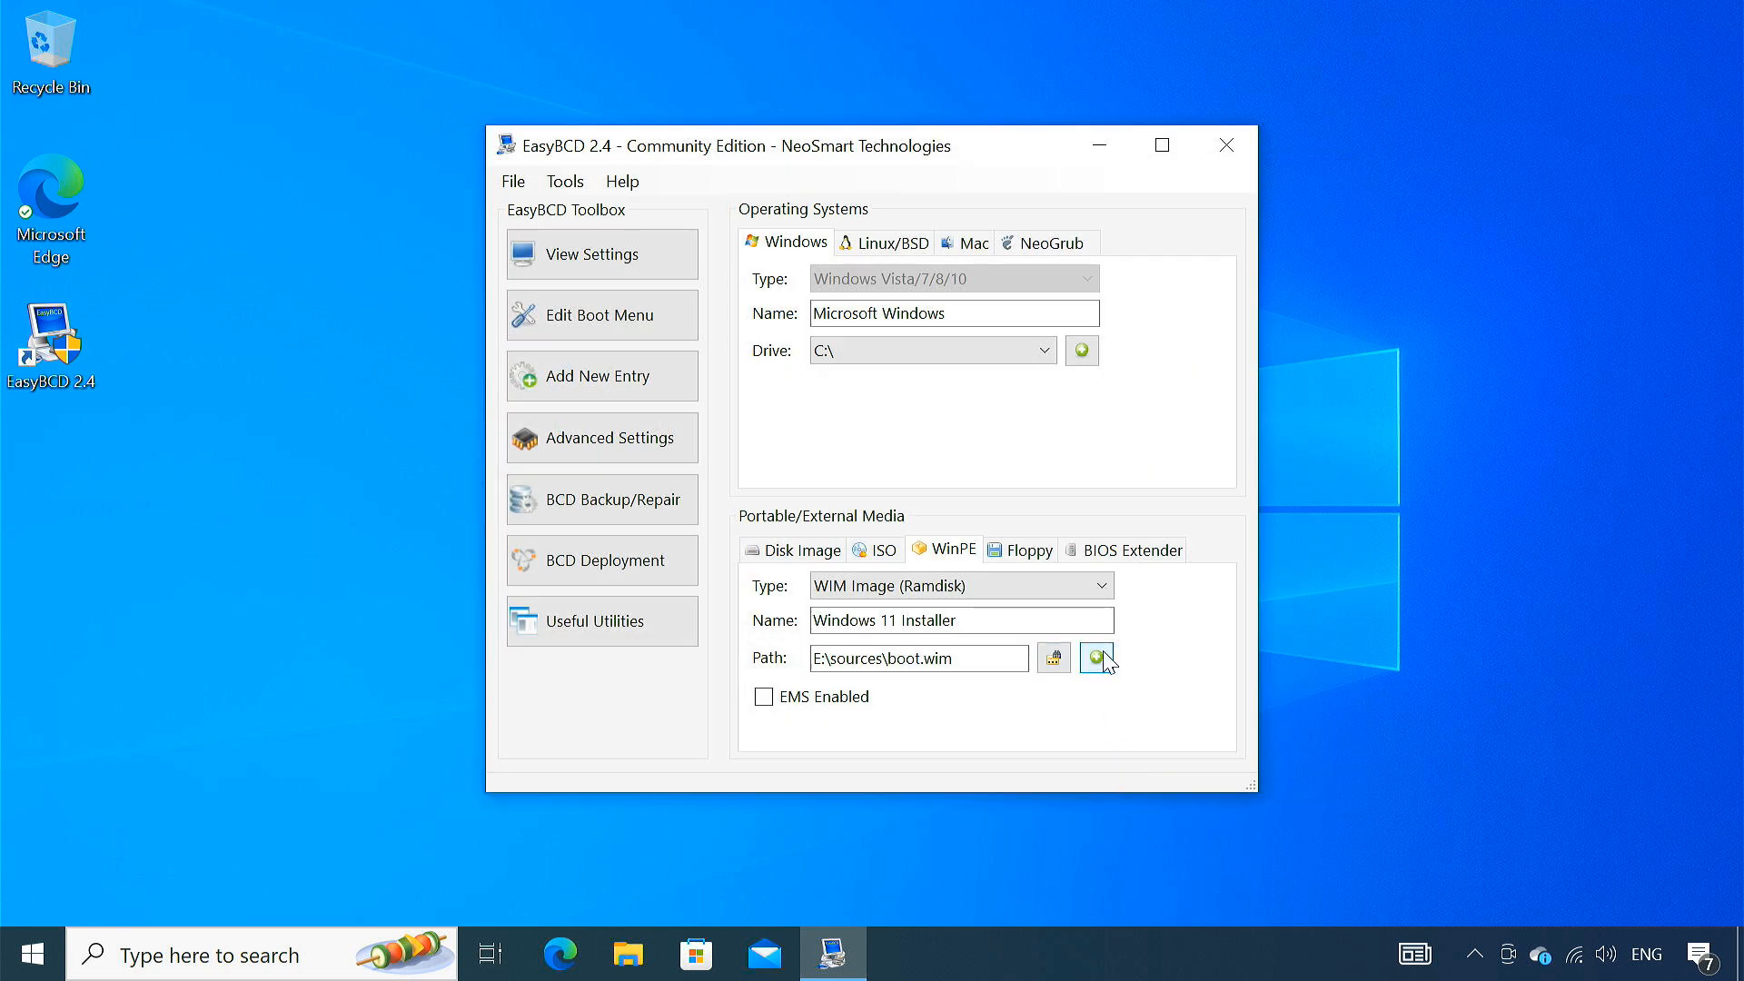
{"action": "left_click", "coordinate": [1096, 657]}
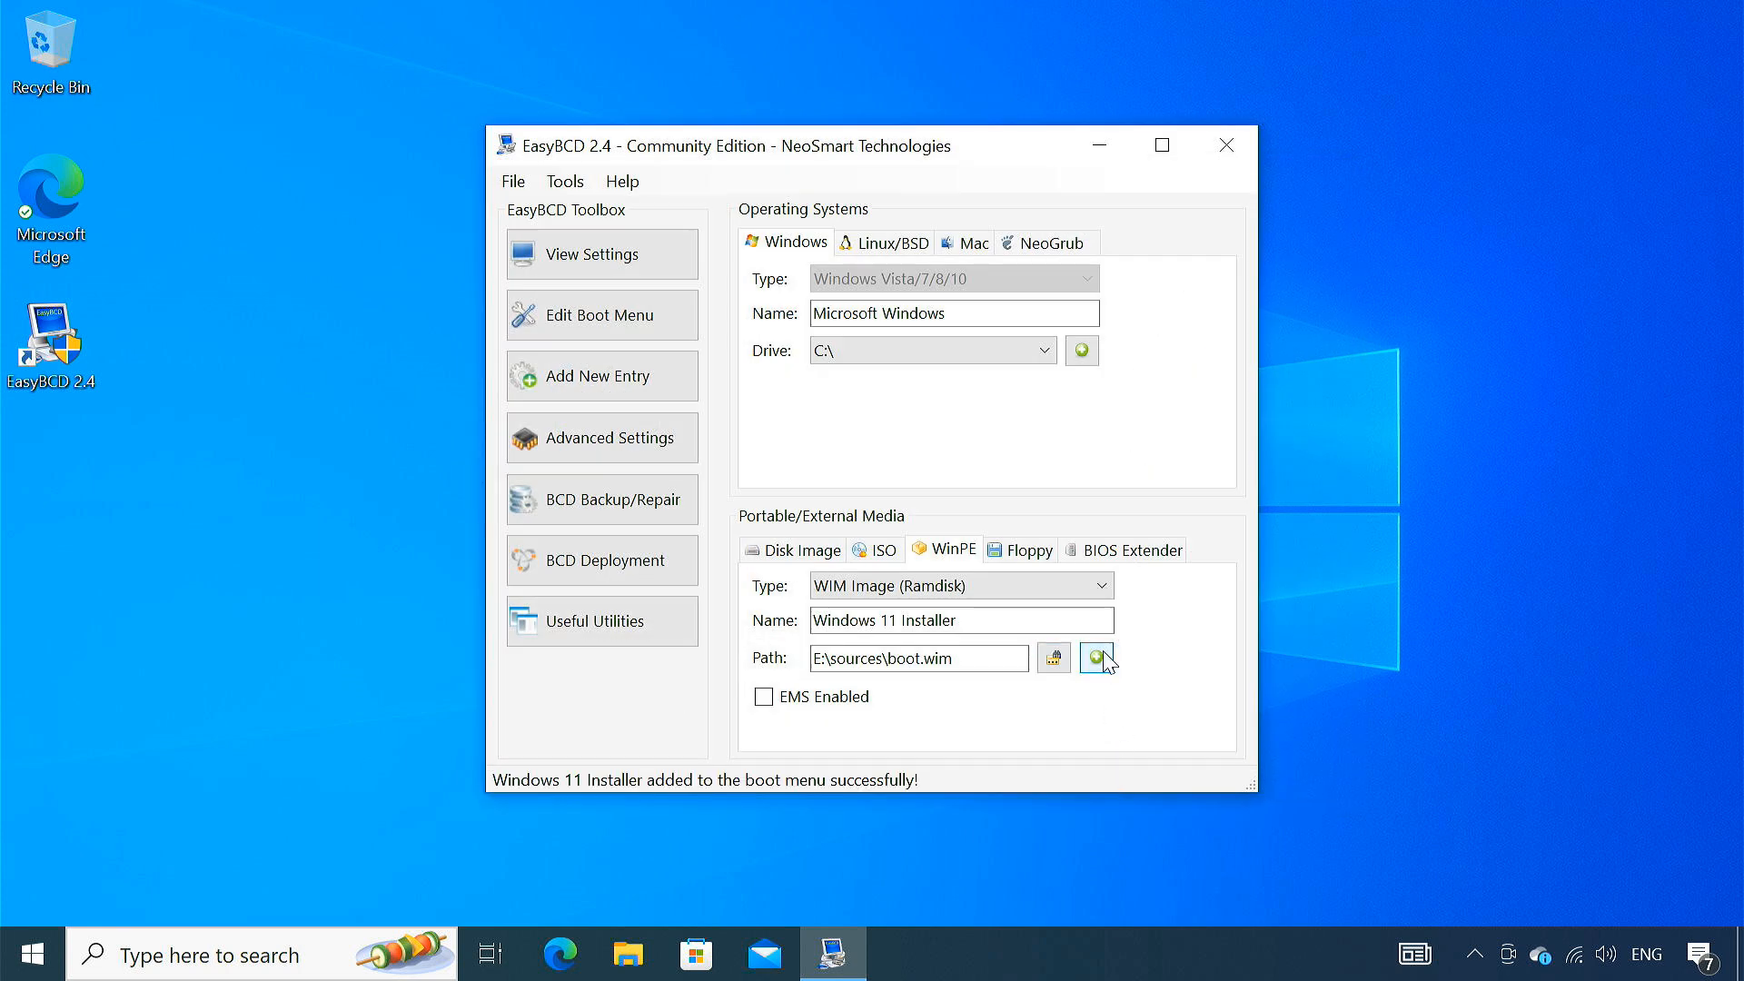
{"action": "mouse_move", "coordinate": [804, 795]}
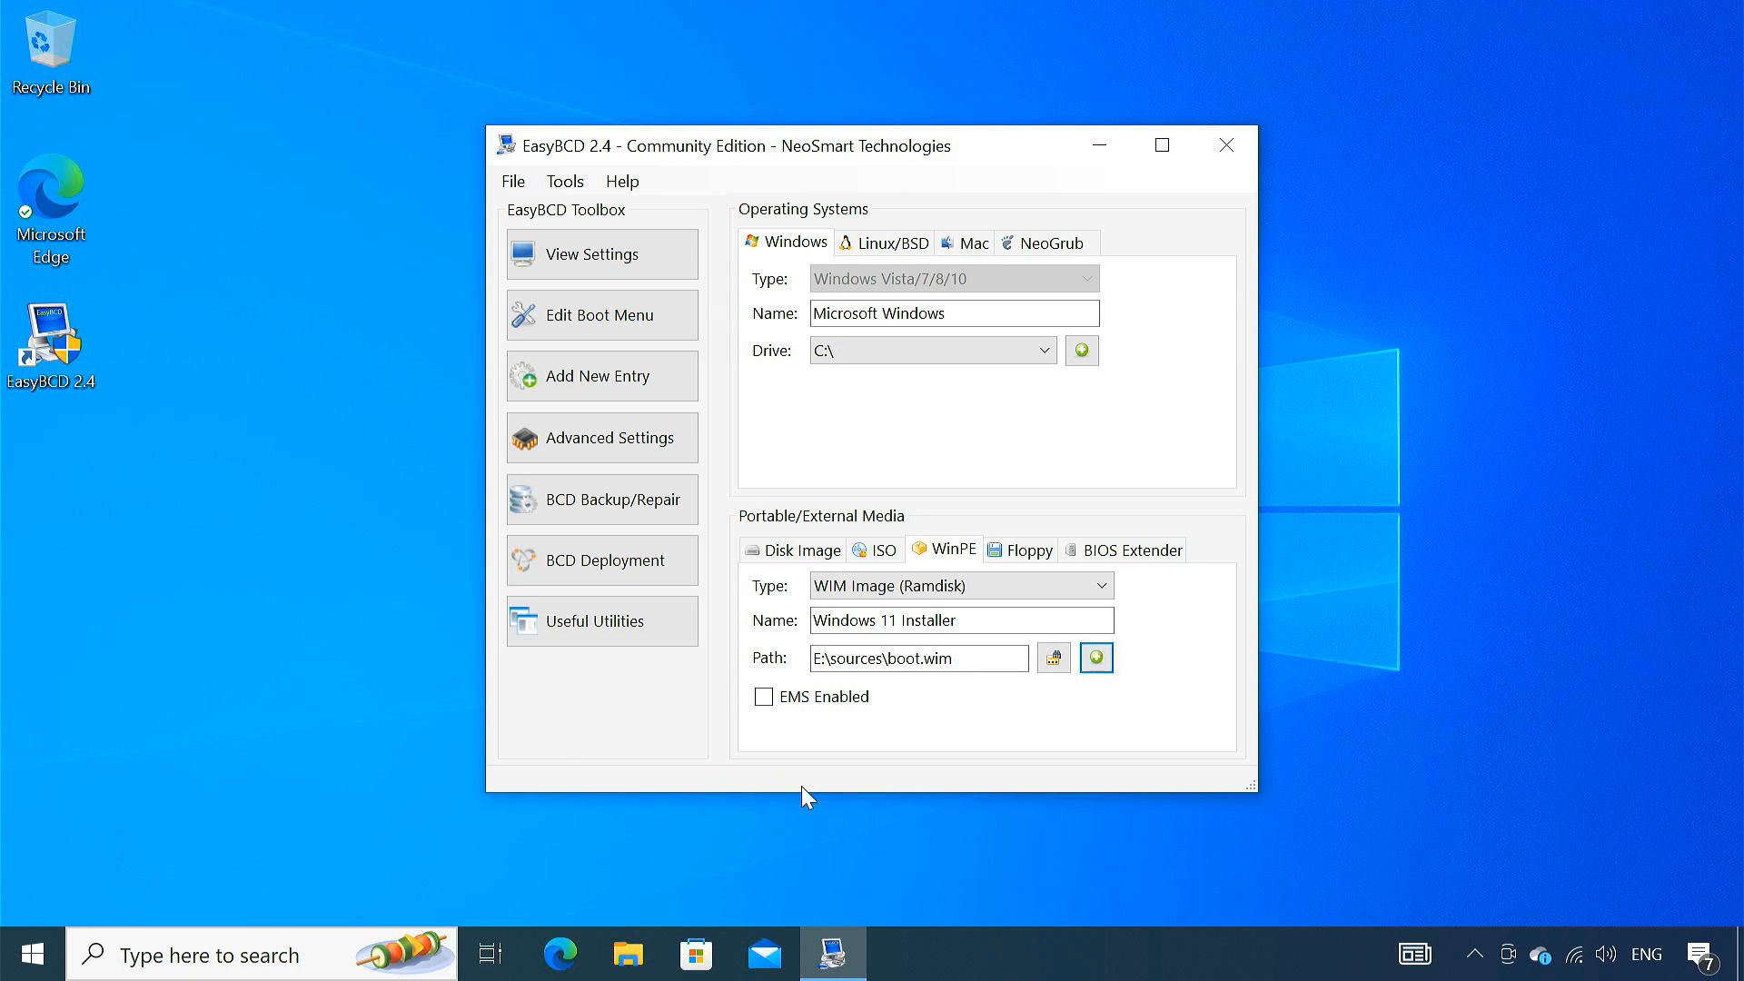
{"action": "left_click", "coordinate": [1226, 144]}
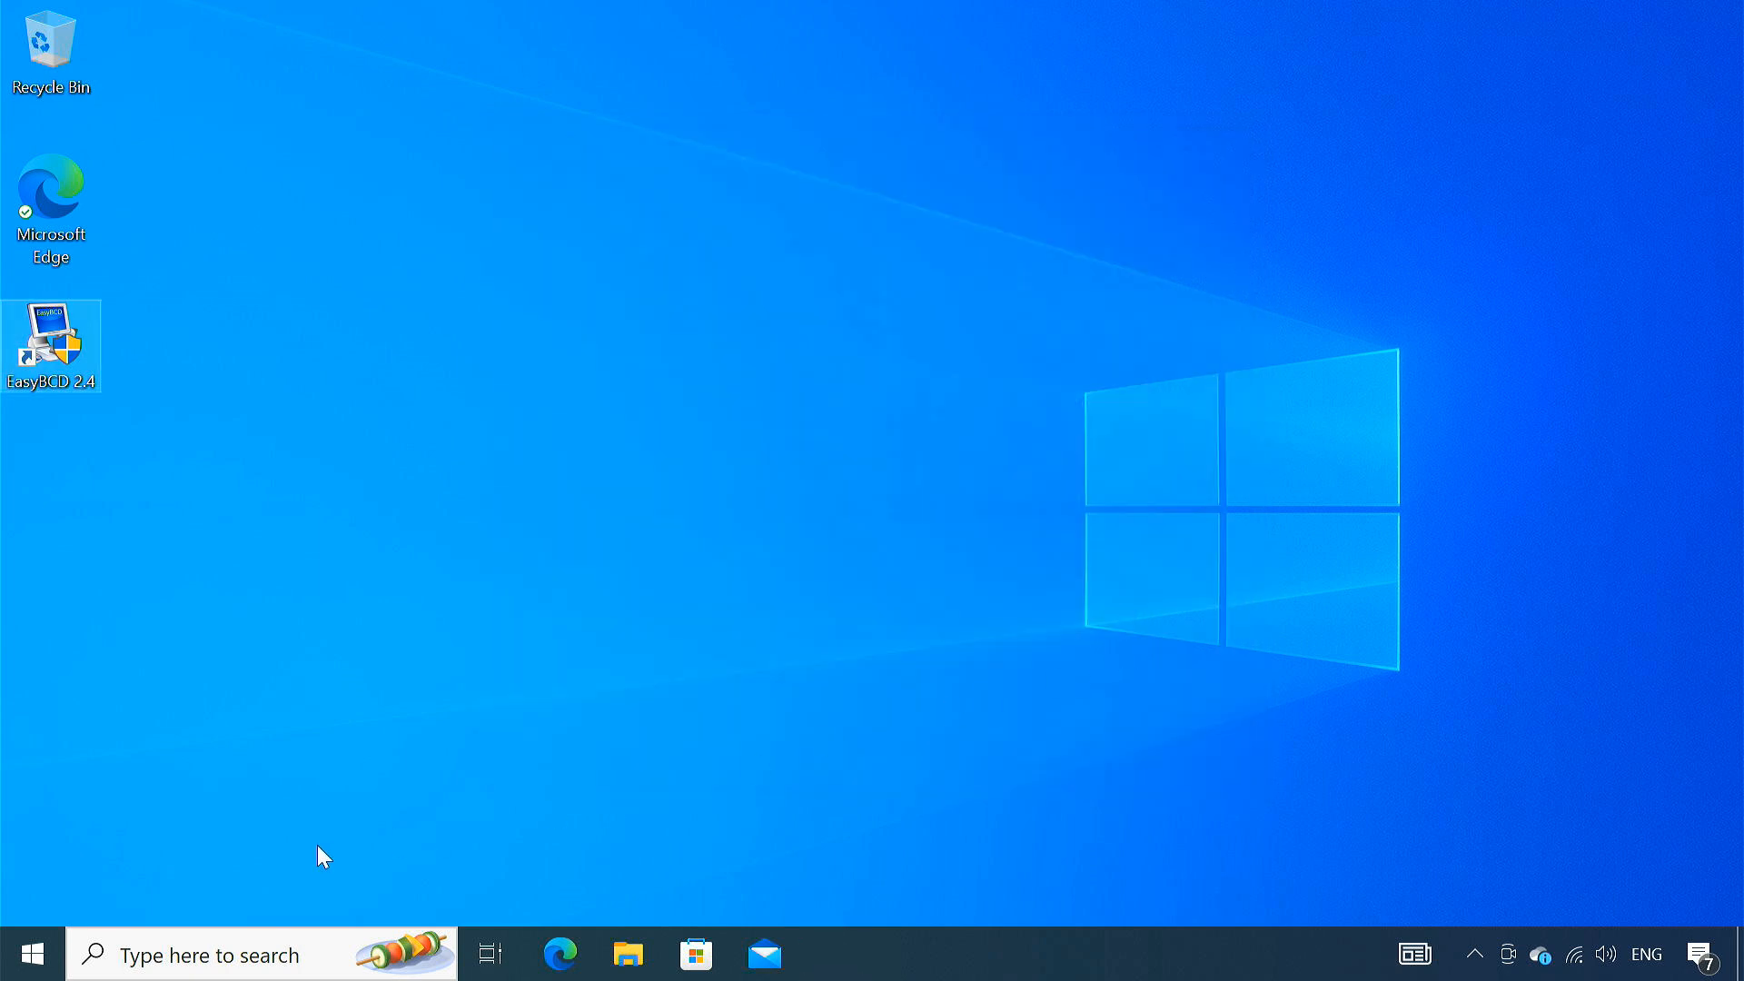
Step: Restart the PC from the Start menu's Power options
{"action": "left_click", "coordinate": [31, 953]}
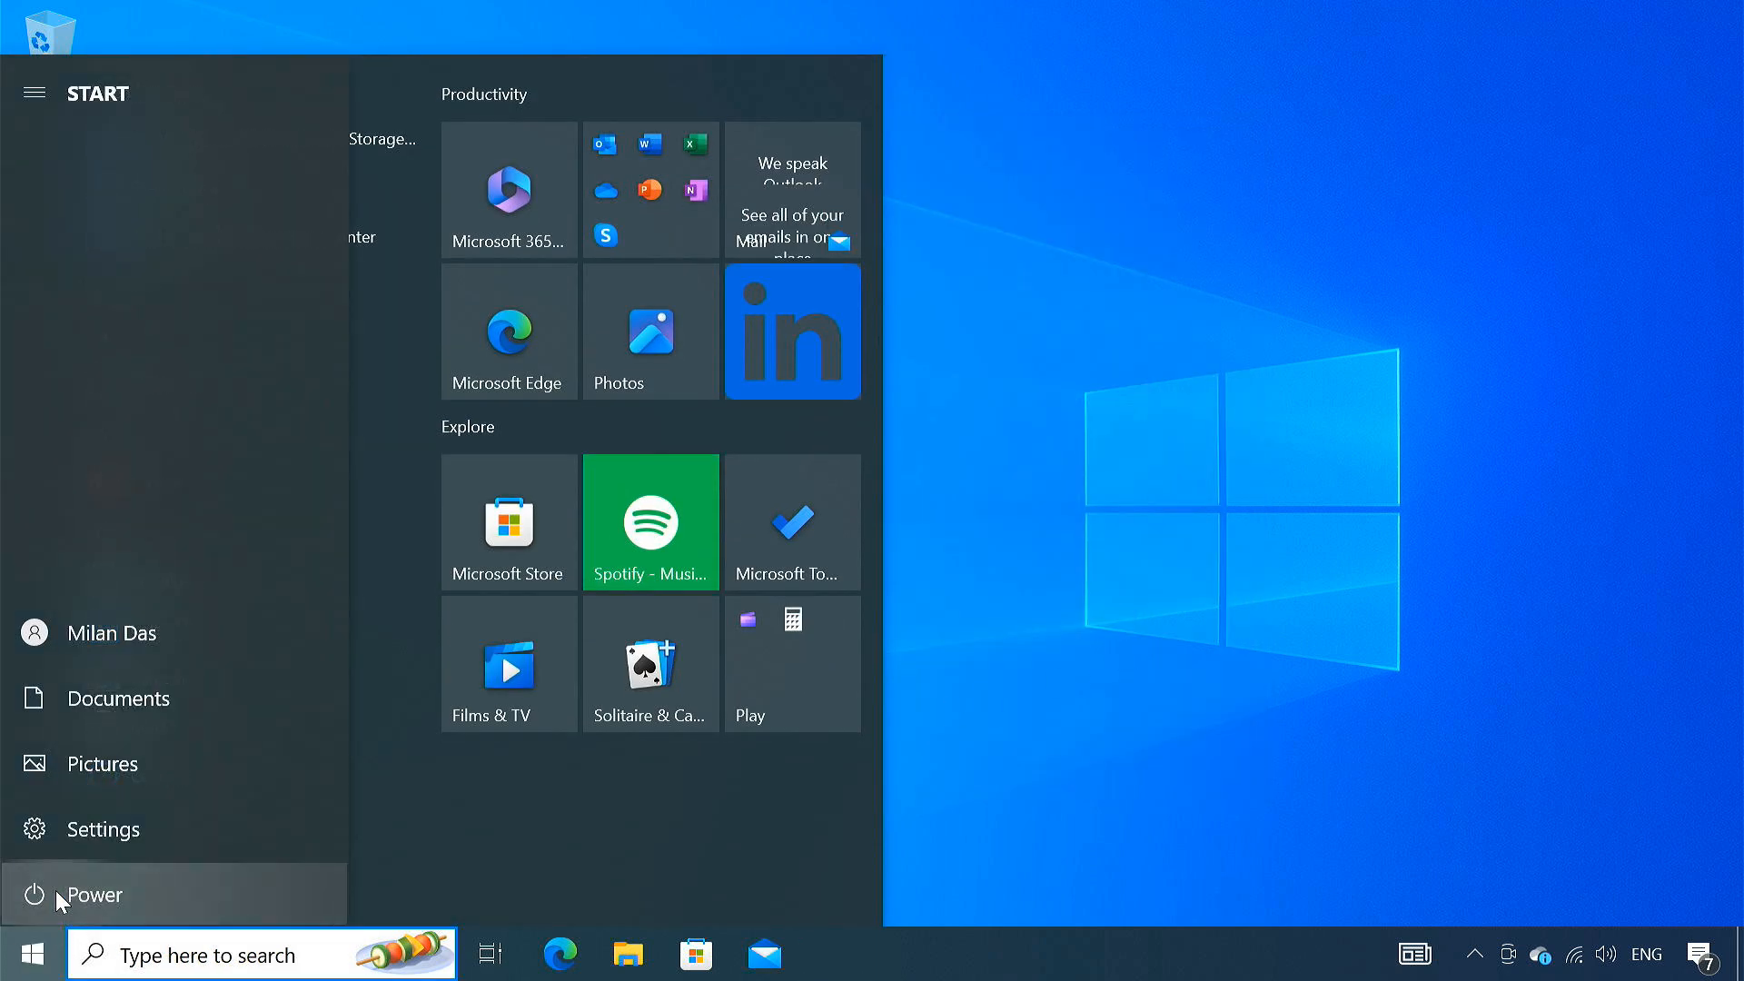
{"action": "left_click", "coordinate": [93, 894]}
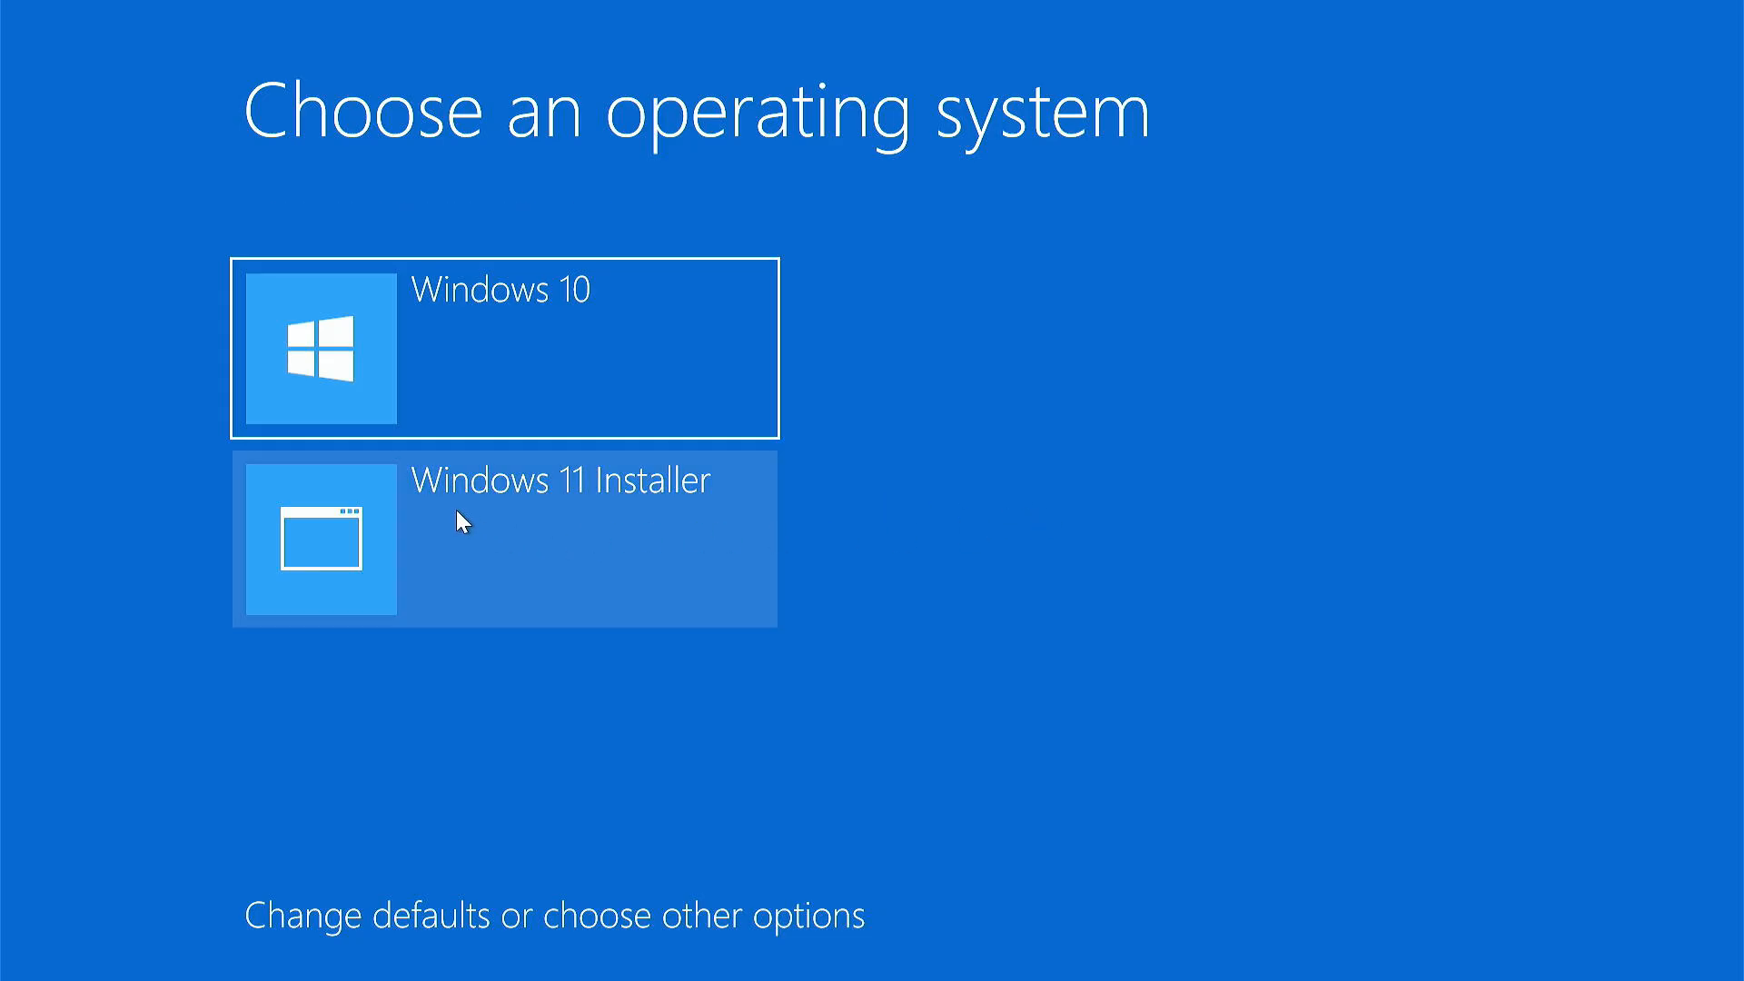
{"action": "mouse_move", "coordinate": [576, 535]}
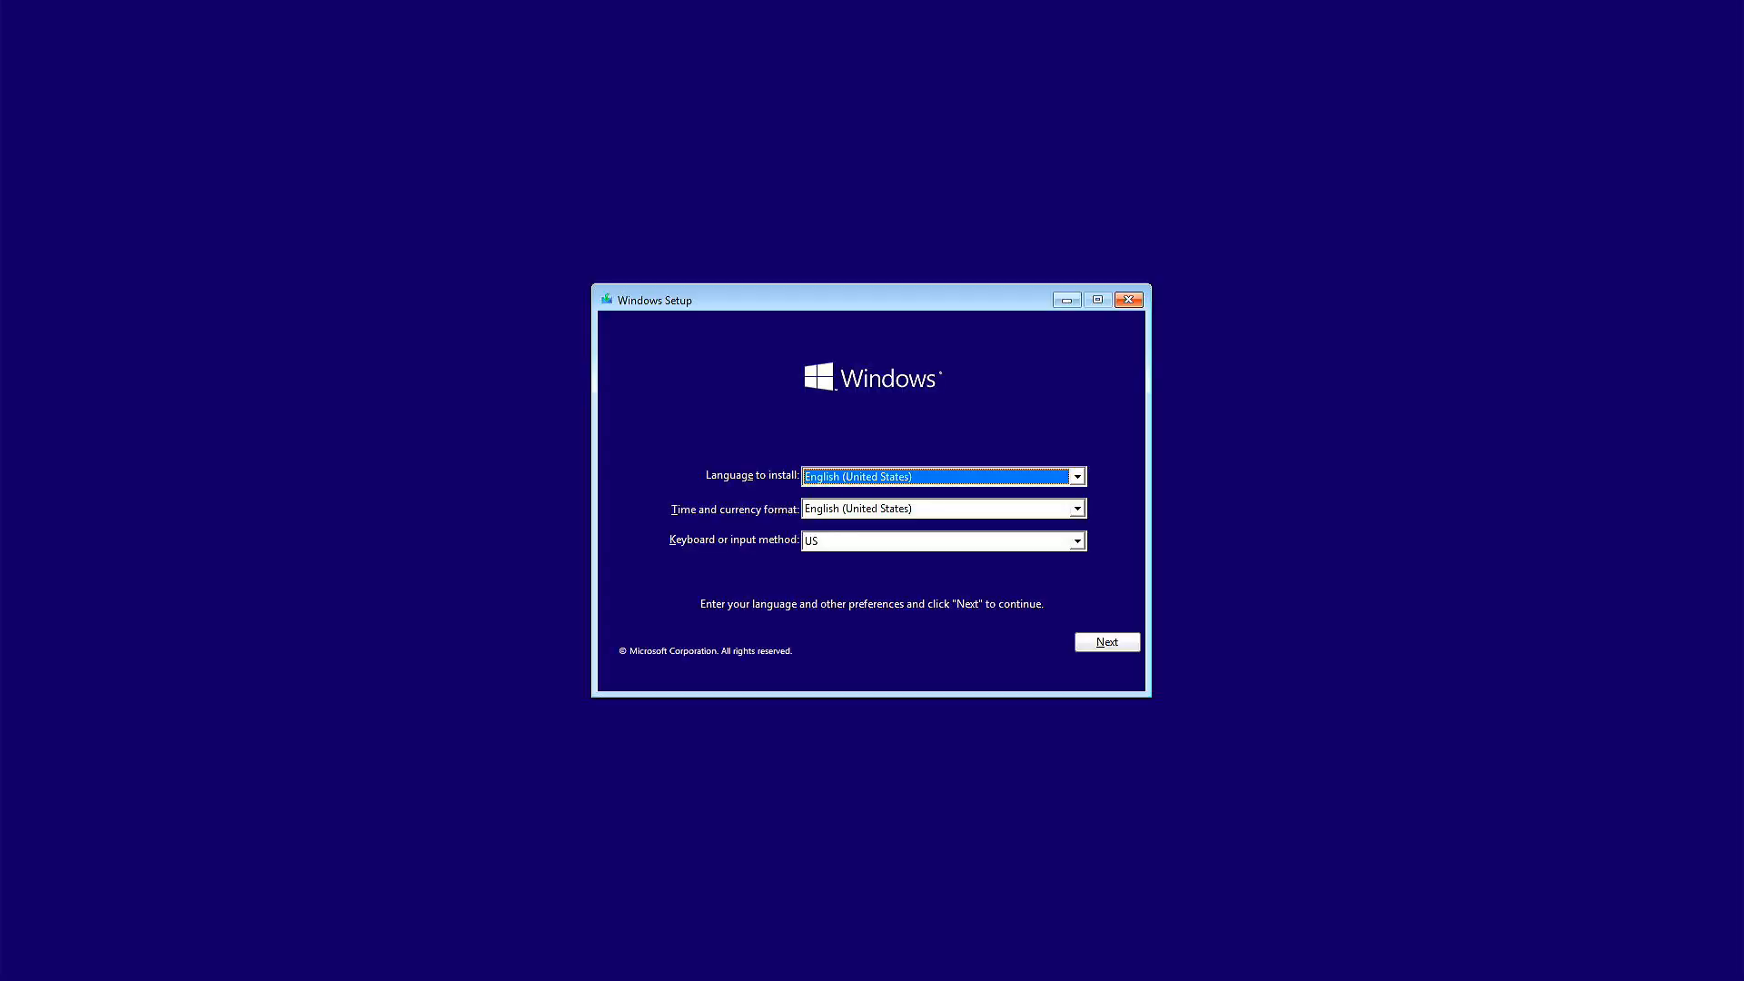
Step: Start Windows Setup's installation and accept the license terms
{"action": "left_click", "coordinate": [1105, 642]}
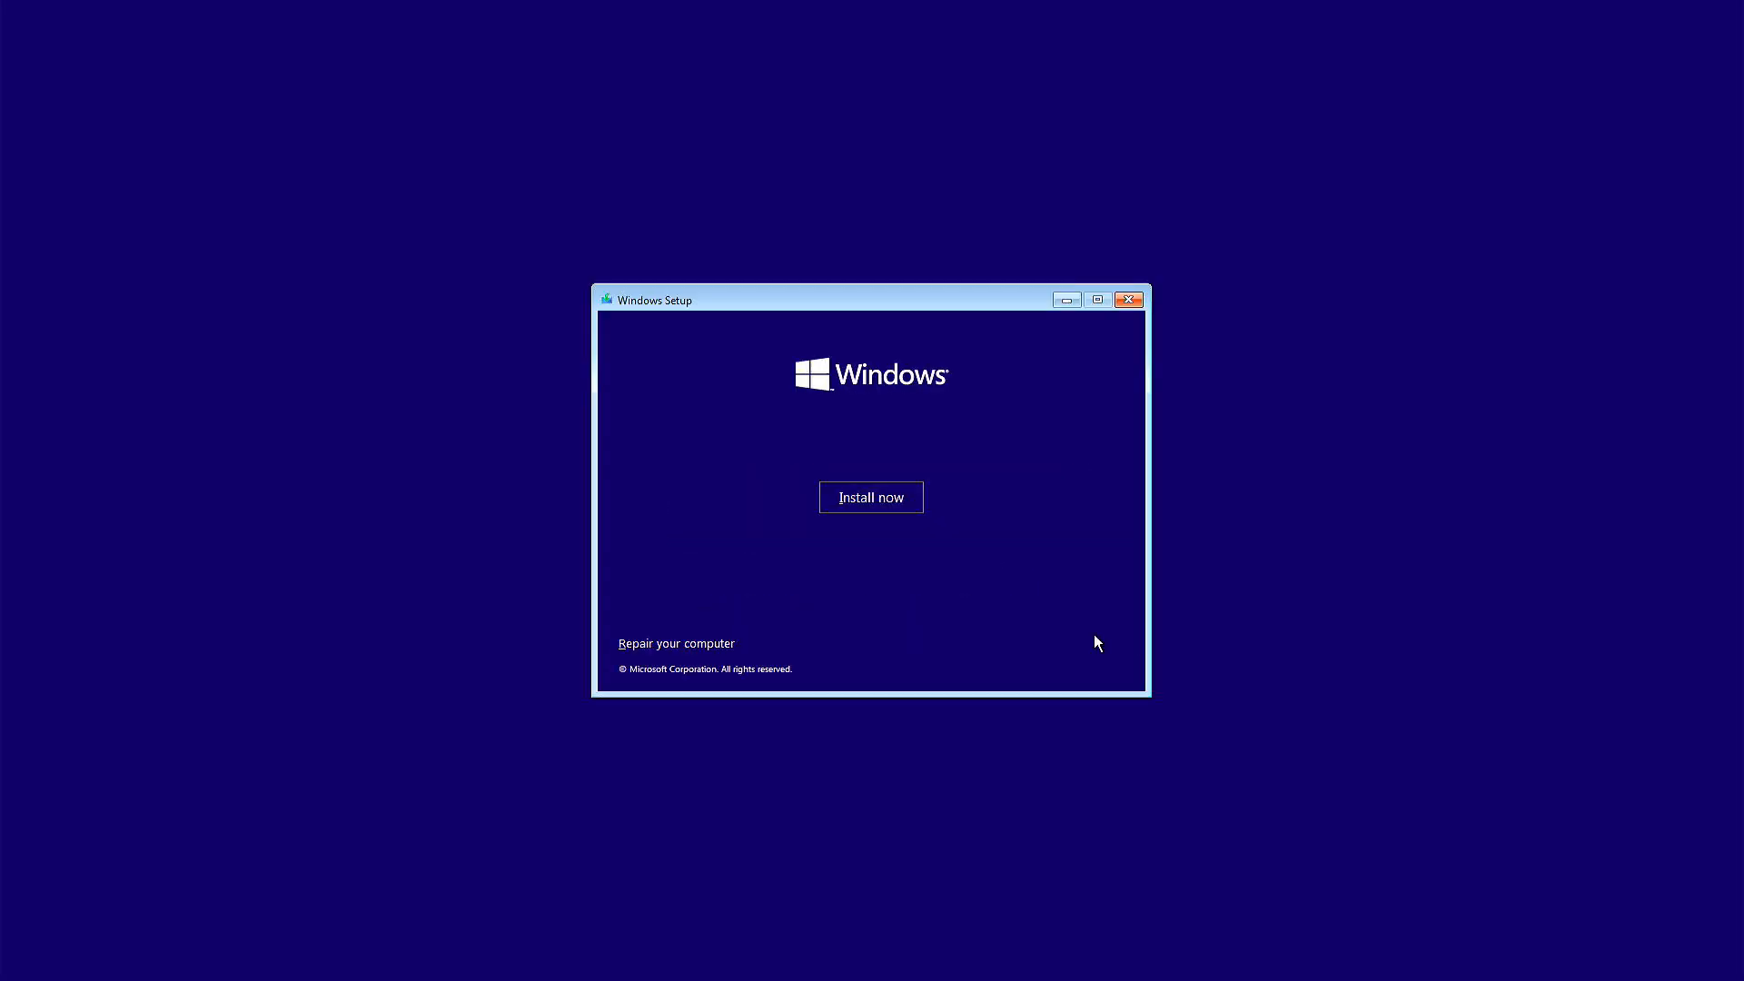
{"action": "left_click", "coordinate": [871, 497]}
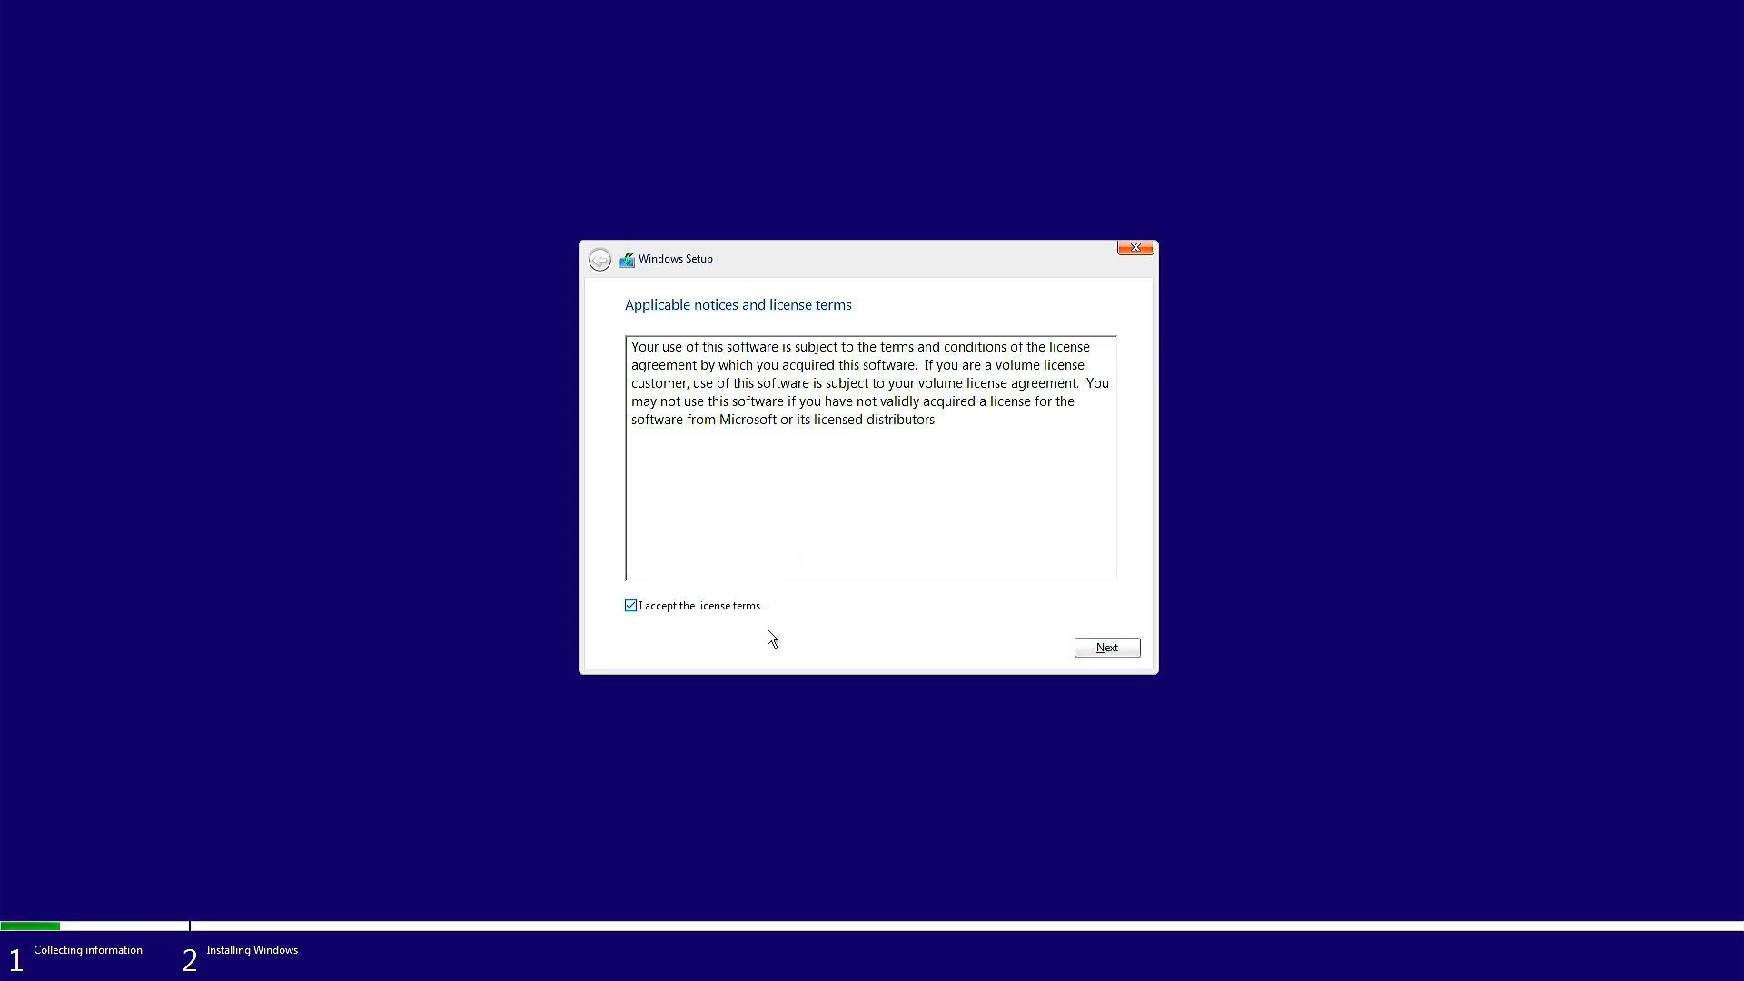
Step: Continue past the license and delete the Drive 0 partitions, including recovery
{"action": "left_click", "coordinate": [1105, 648]}
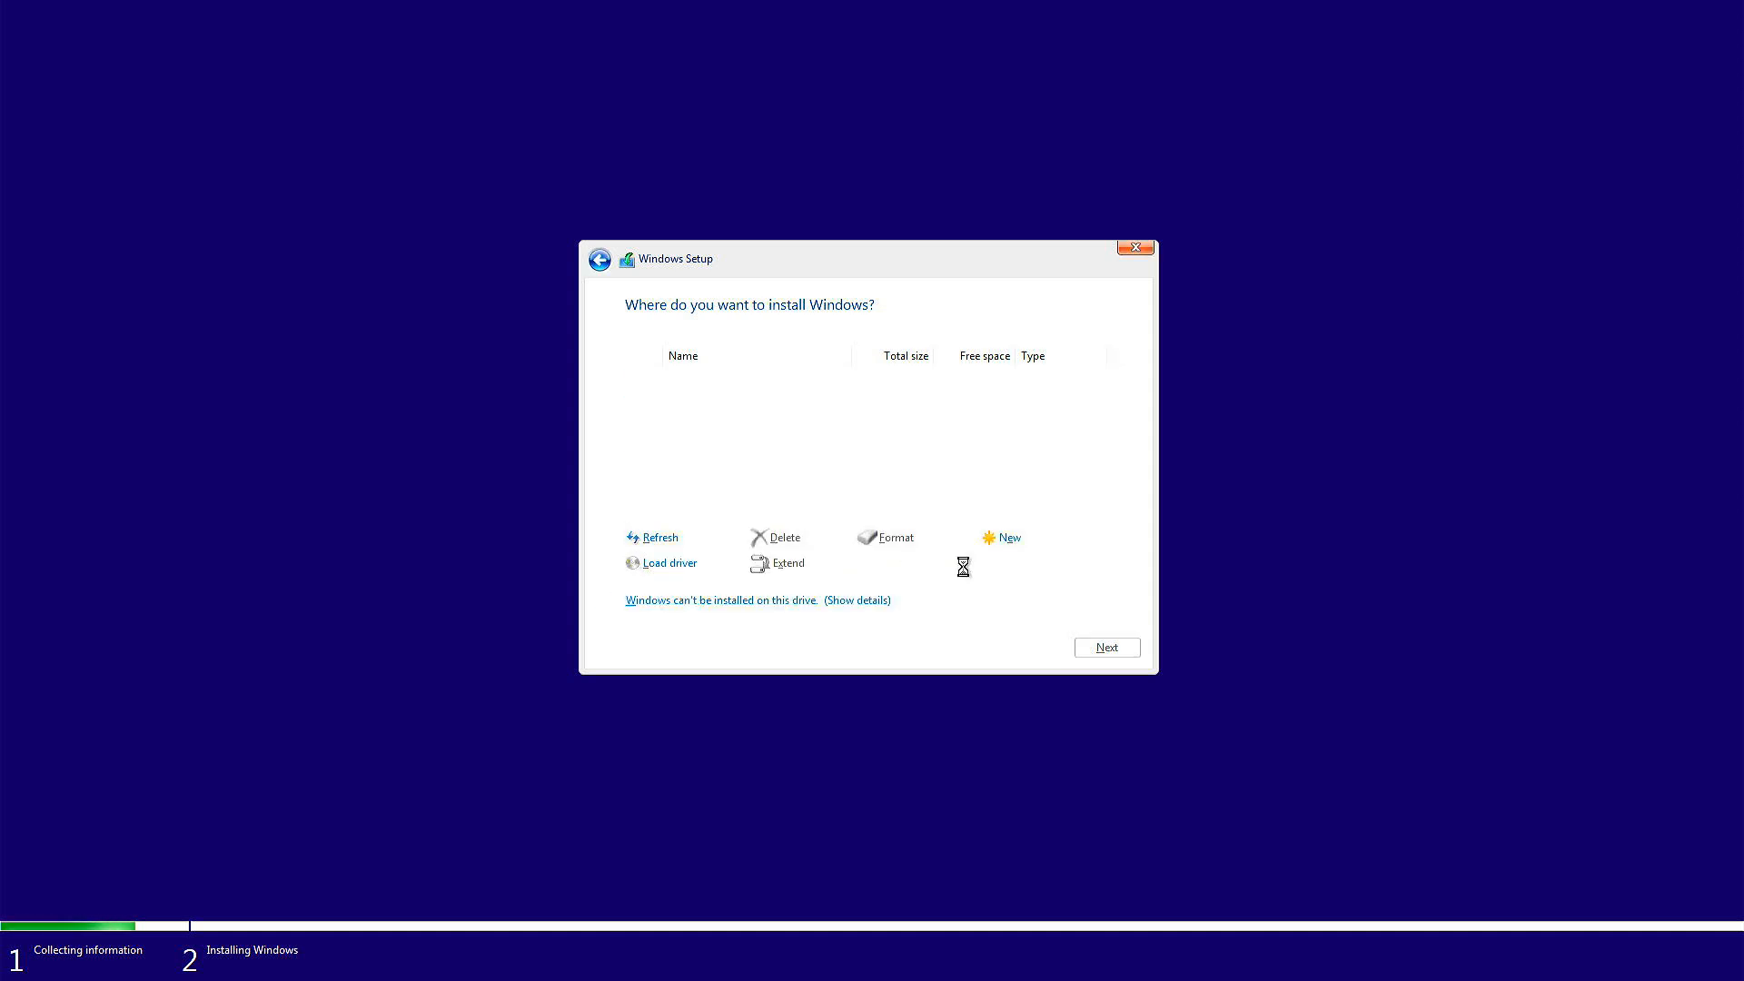
{"action": "left_click", "coordinate": [894, 536]}
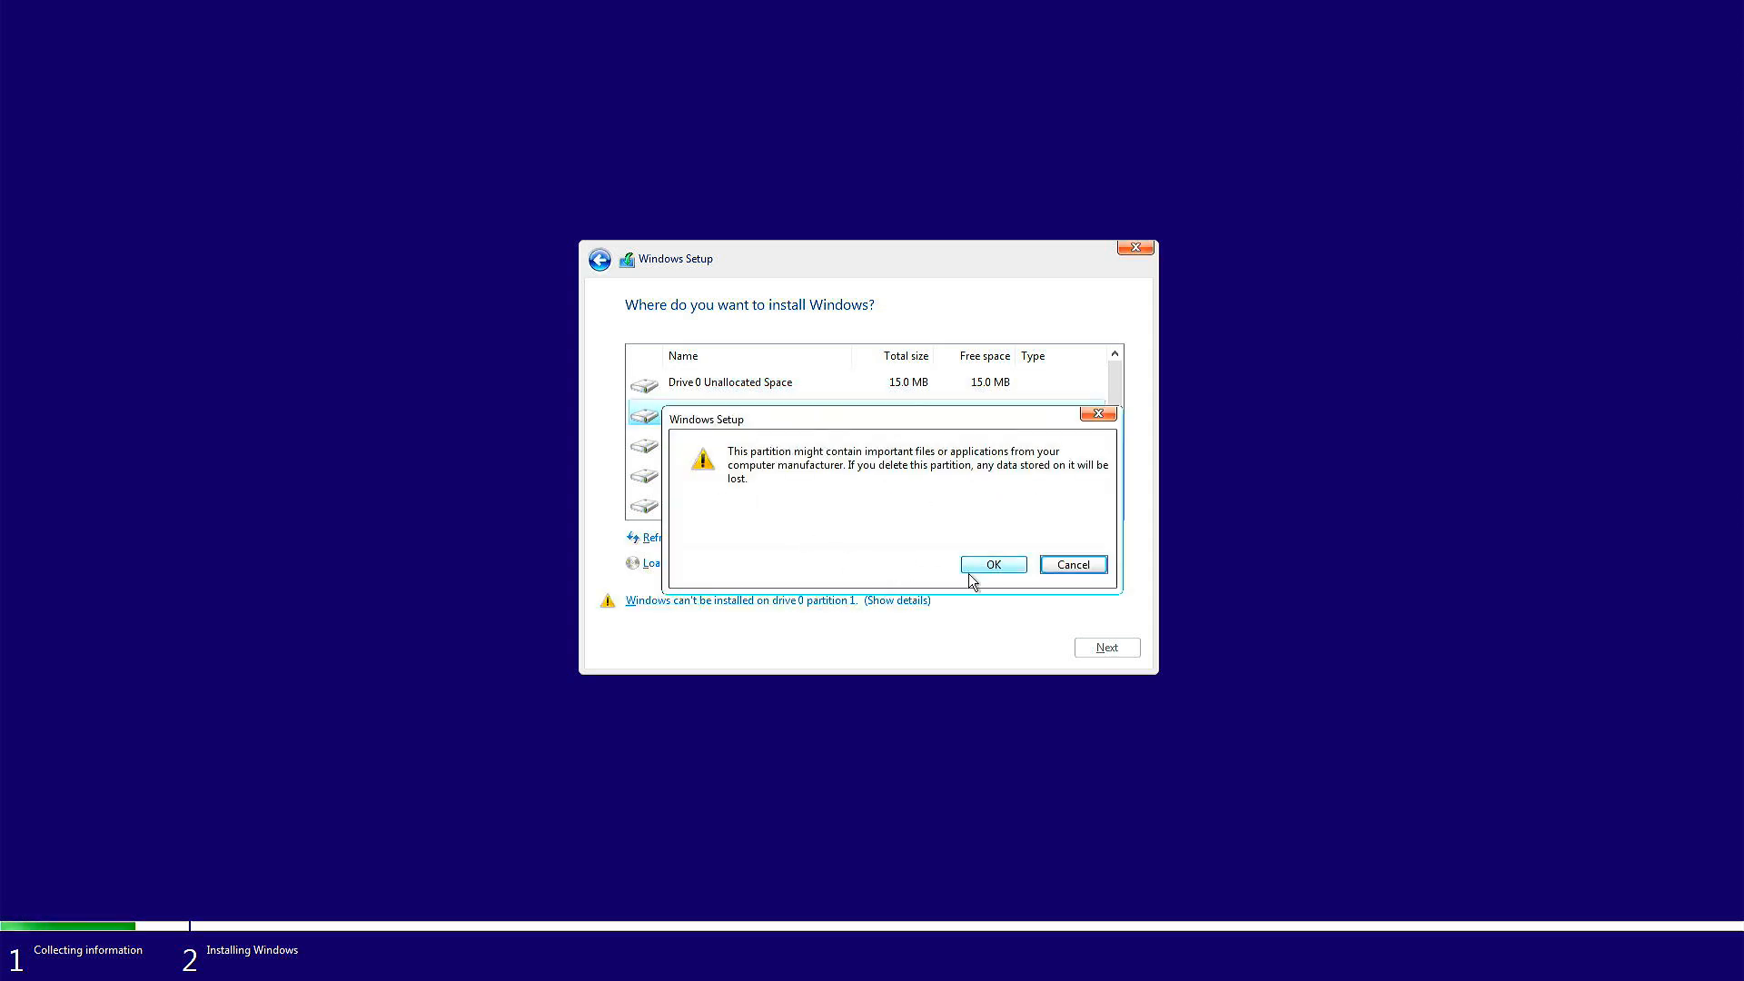
{"action": "left_click", "coordinate": [991, 564]}
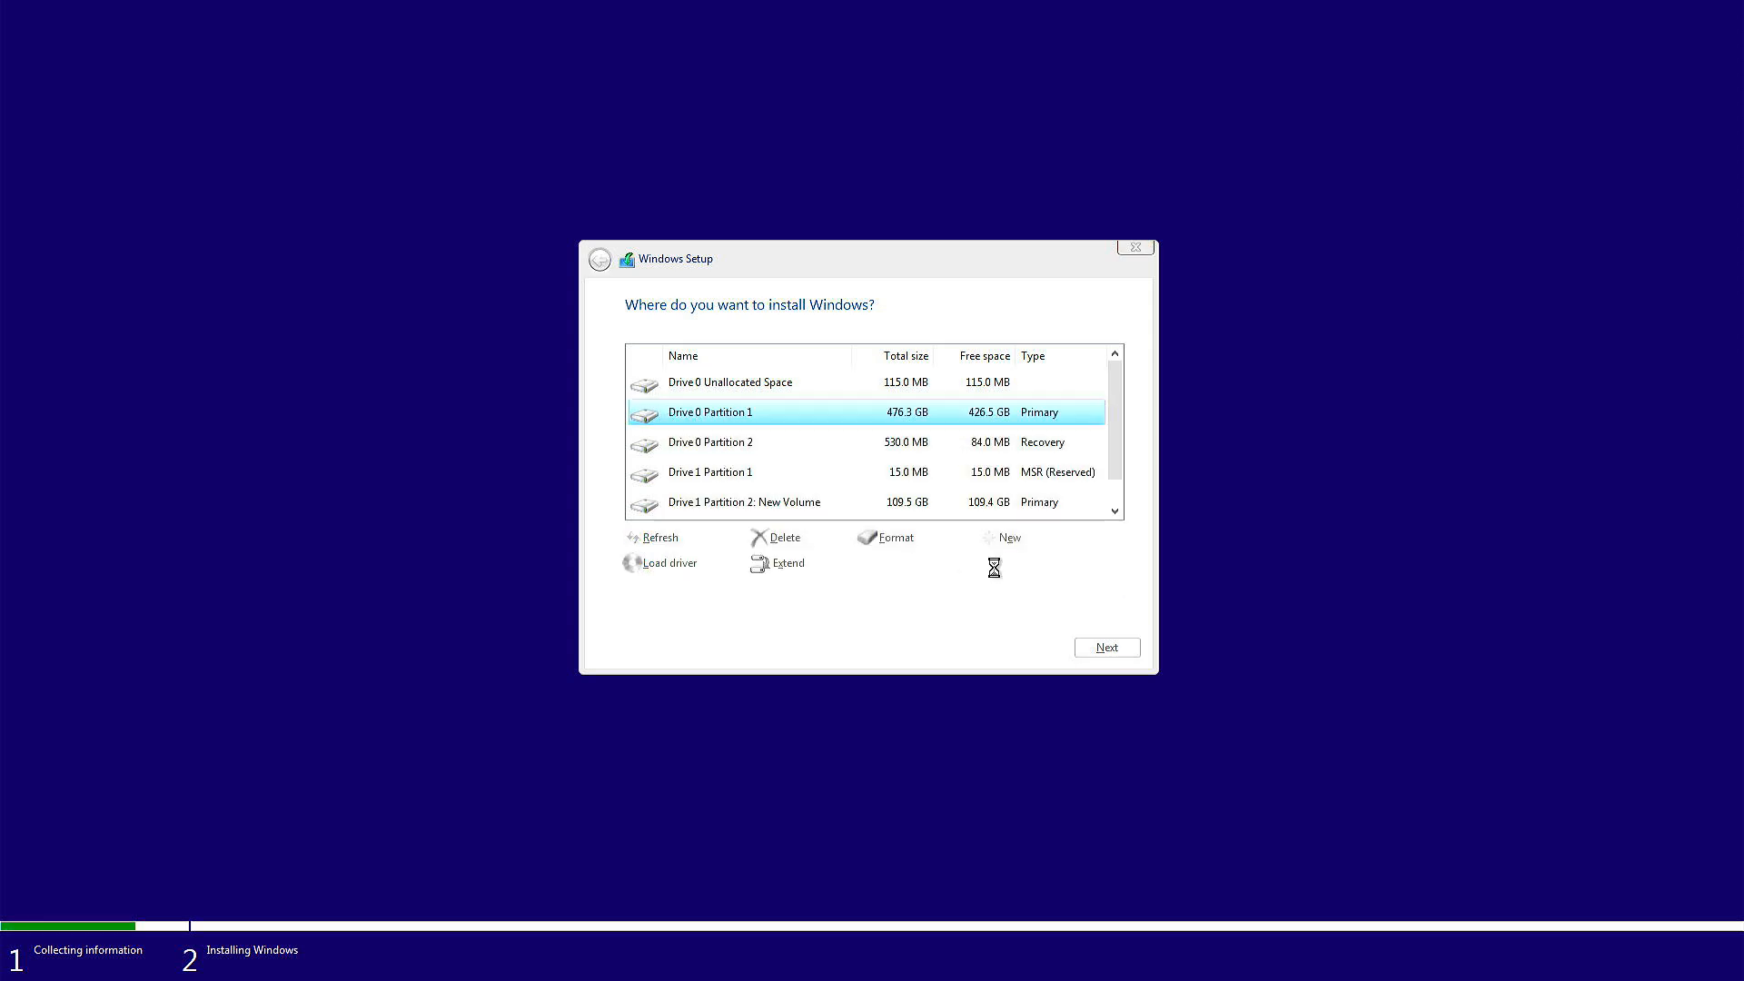
{"action": "left_click", "coordinate": [783, 537]}
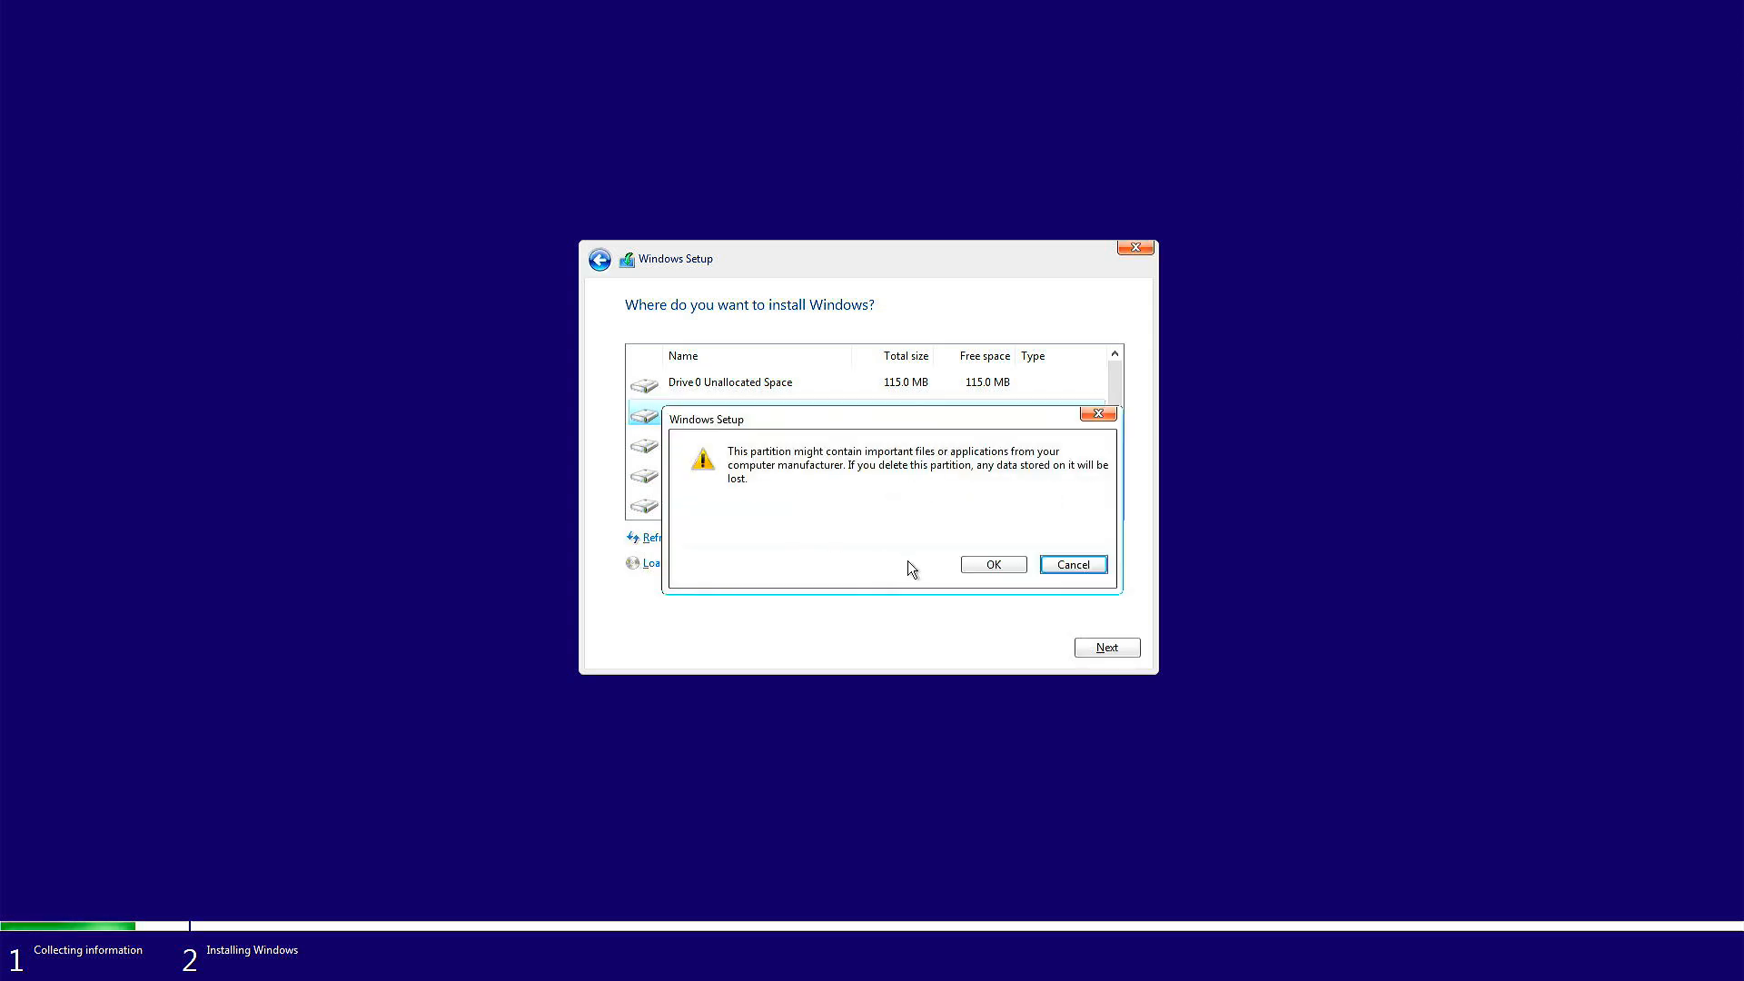
{"action": "left_click", "coordinate": [991, 565]}
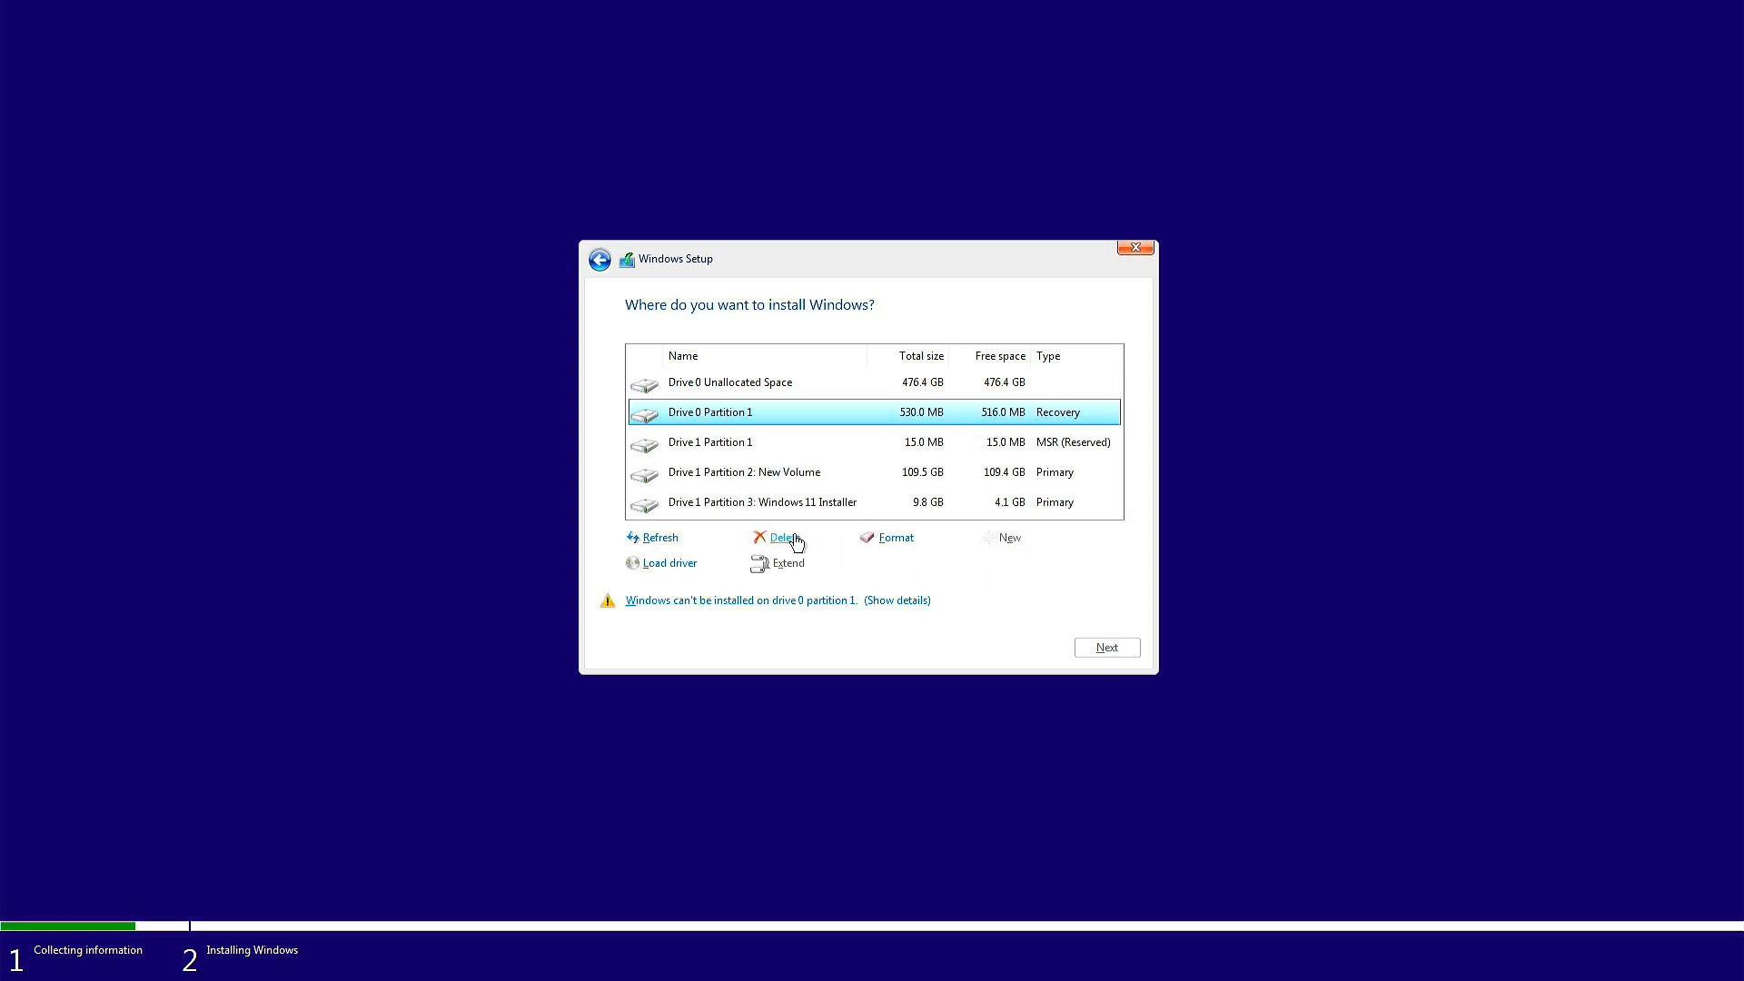
{"action": "left_click", "coordinate": [784, 537]}
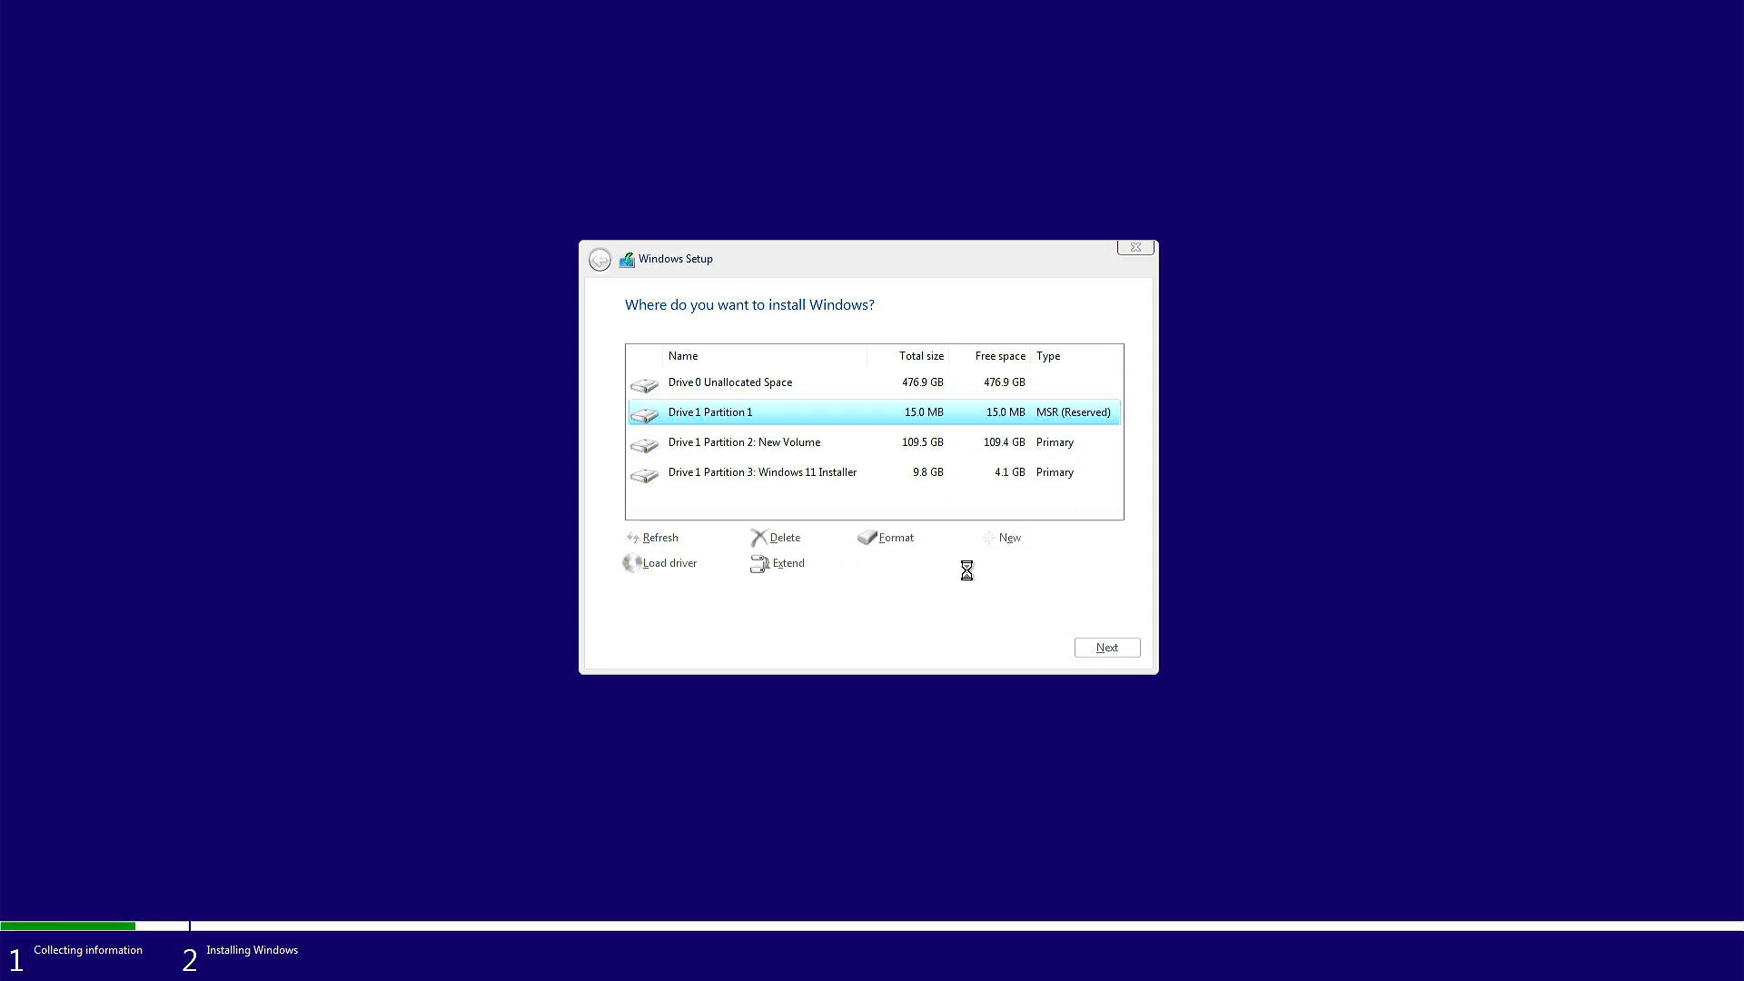
Step: Remove the MSR partition and install Windows on the unallocated space
{"action": "left_click", "coordinate": [777, 537]}
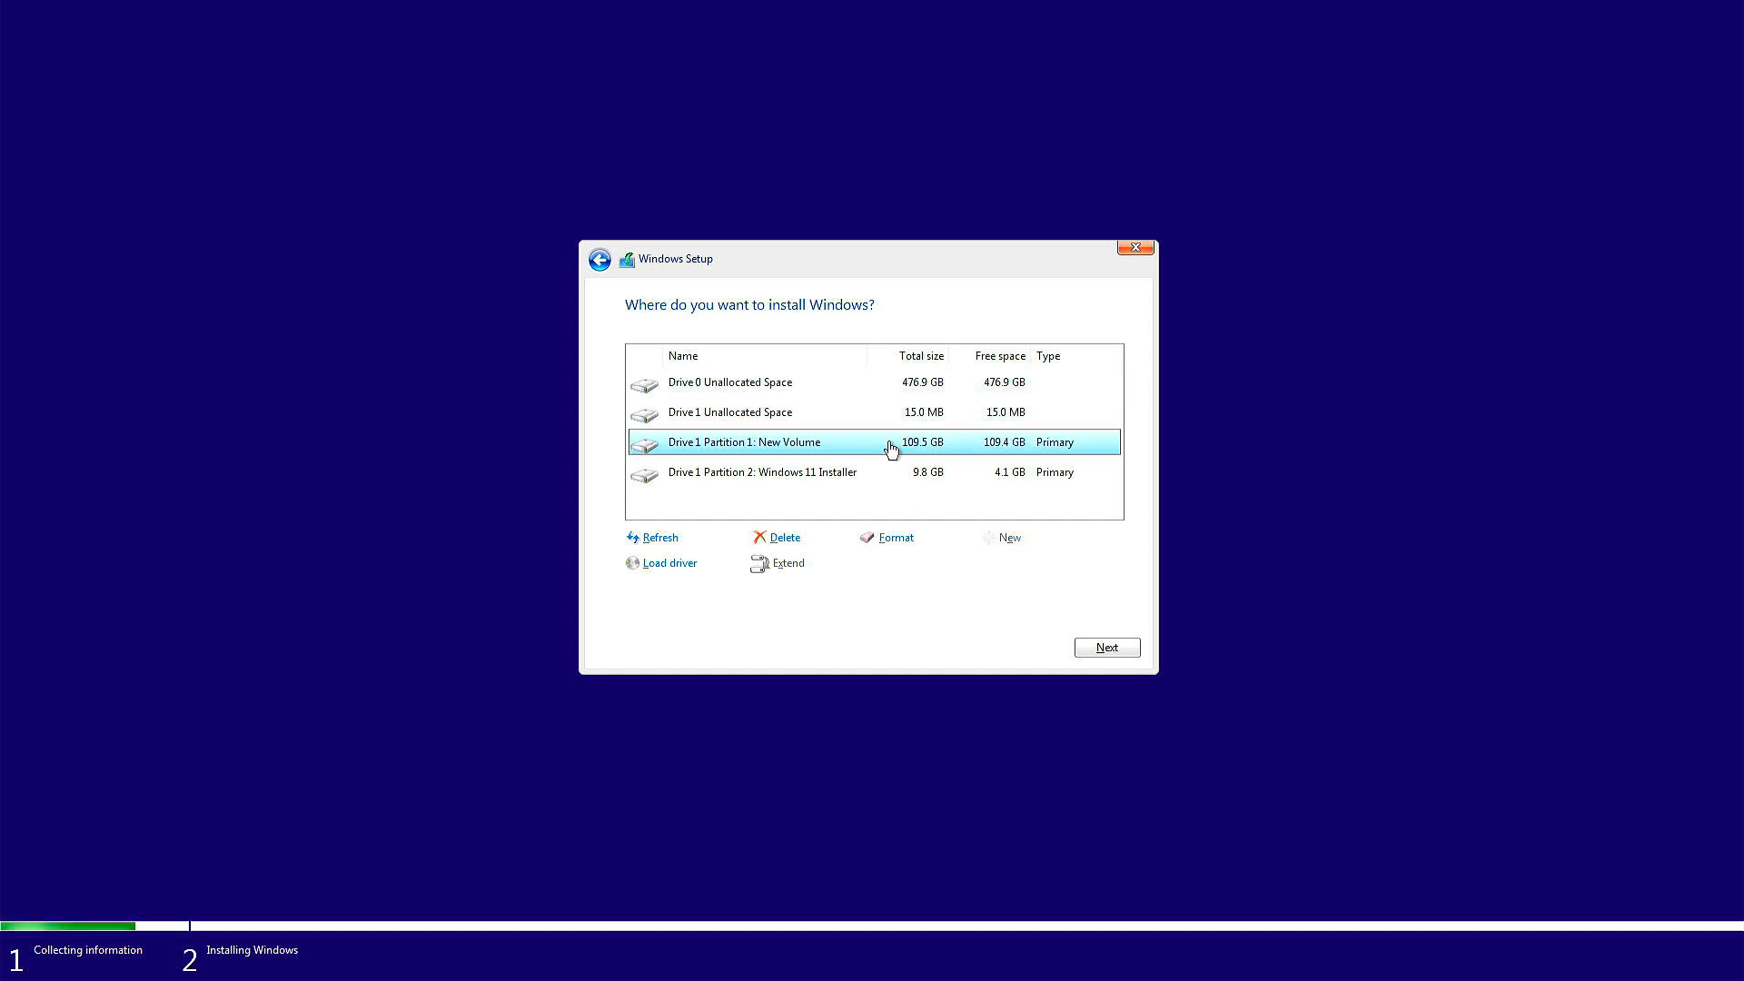
{"action": "left_click", "coordinate": [1106, 648]}
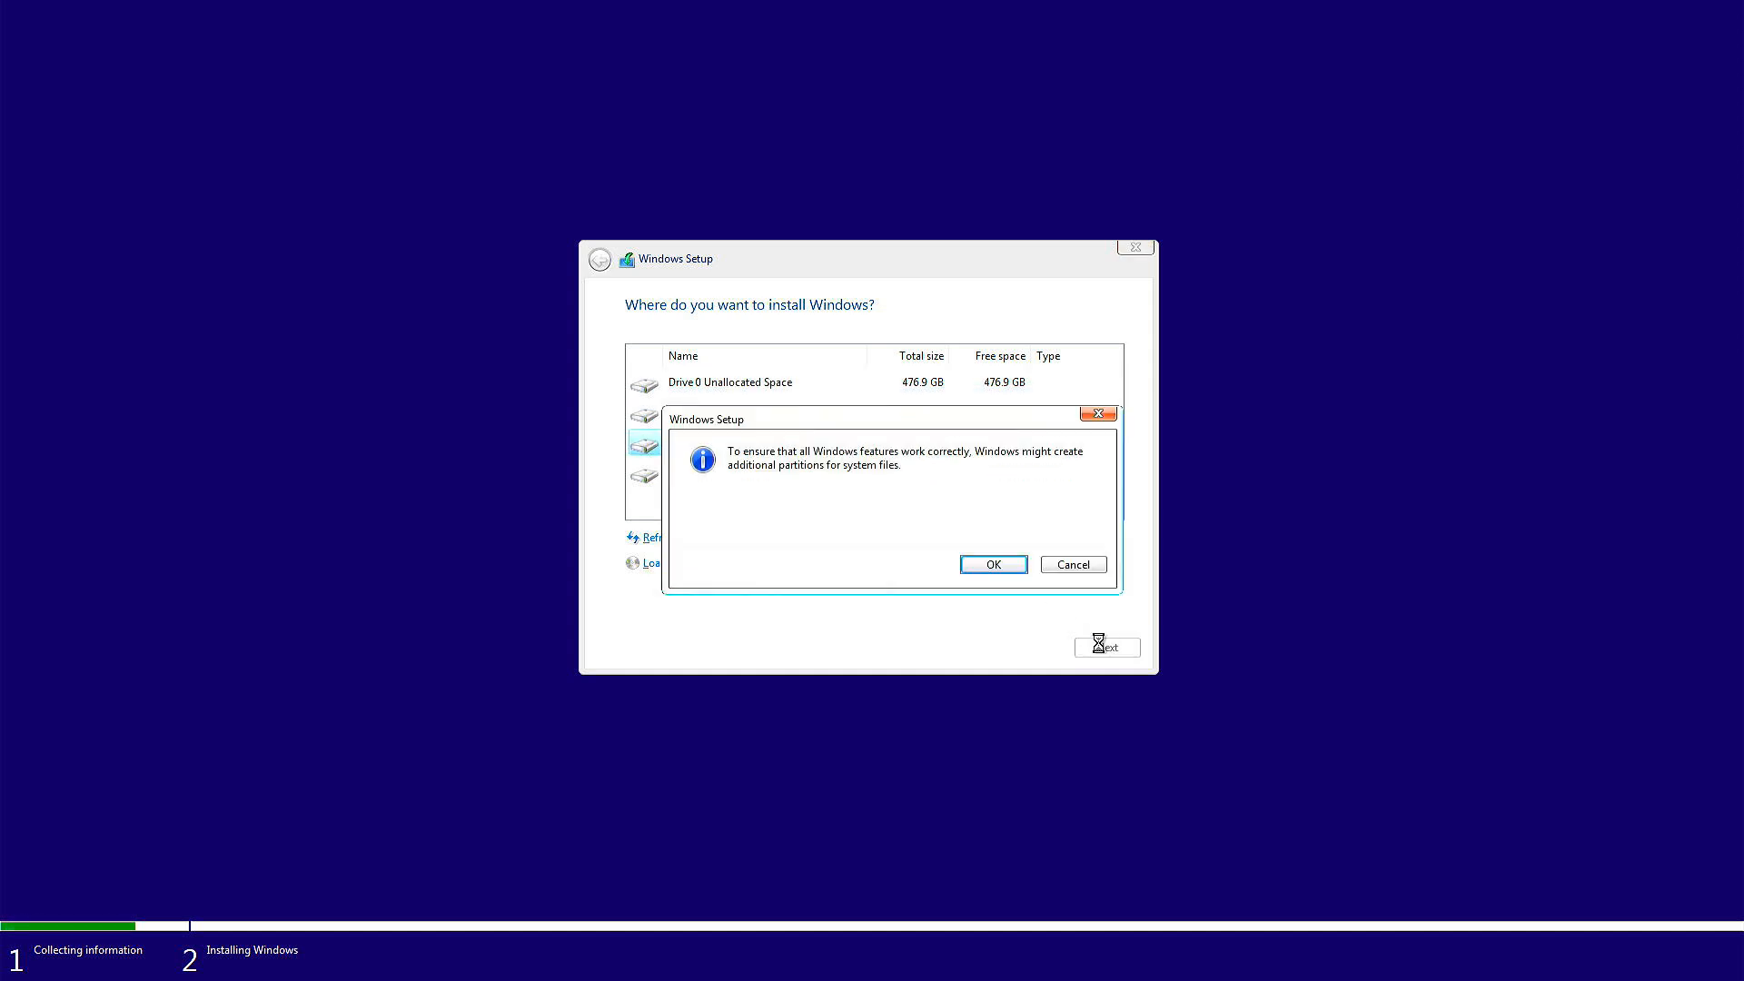
{"action": "left_click", "coordinate": [991, 564]}
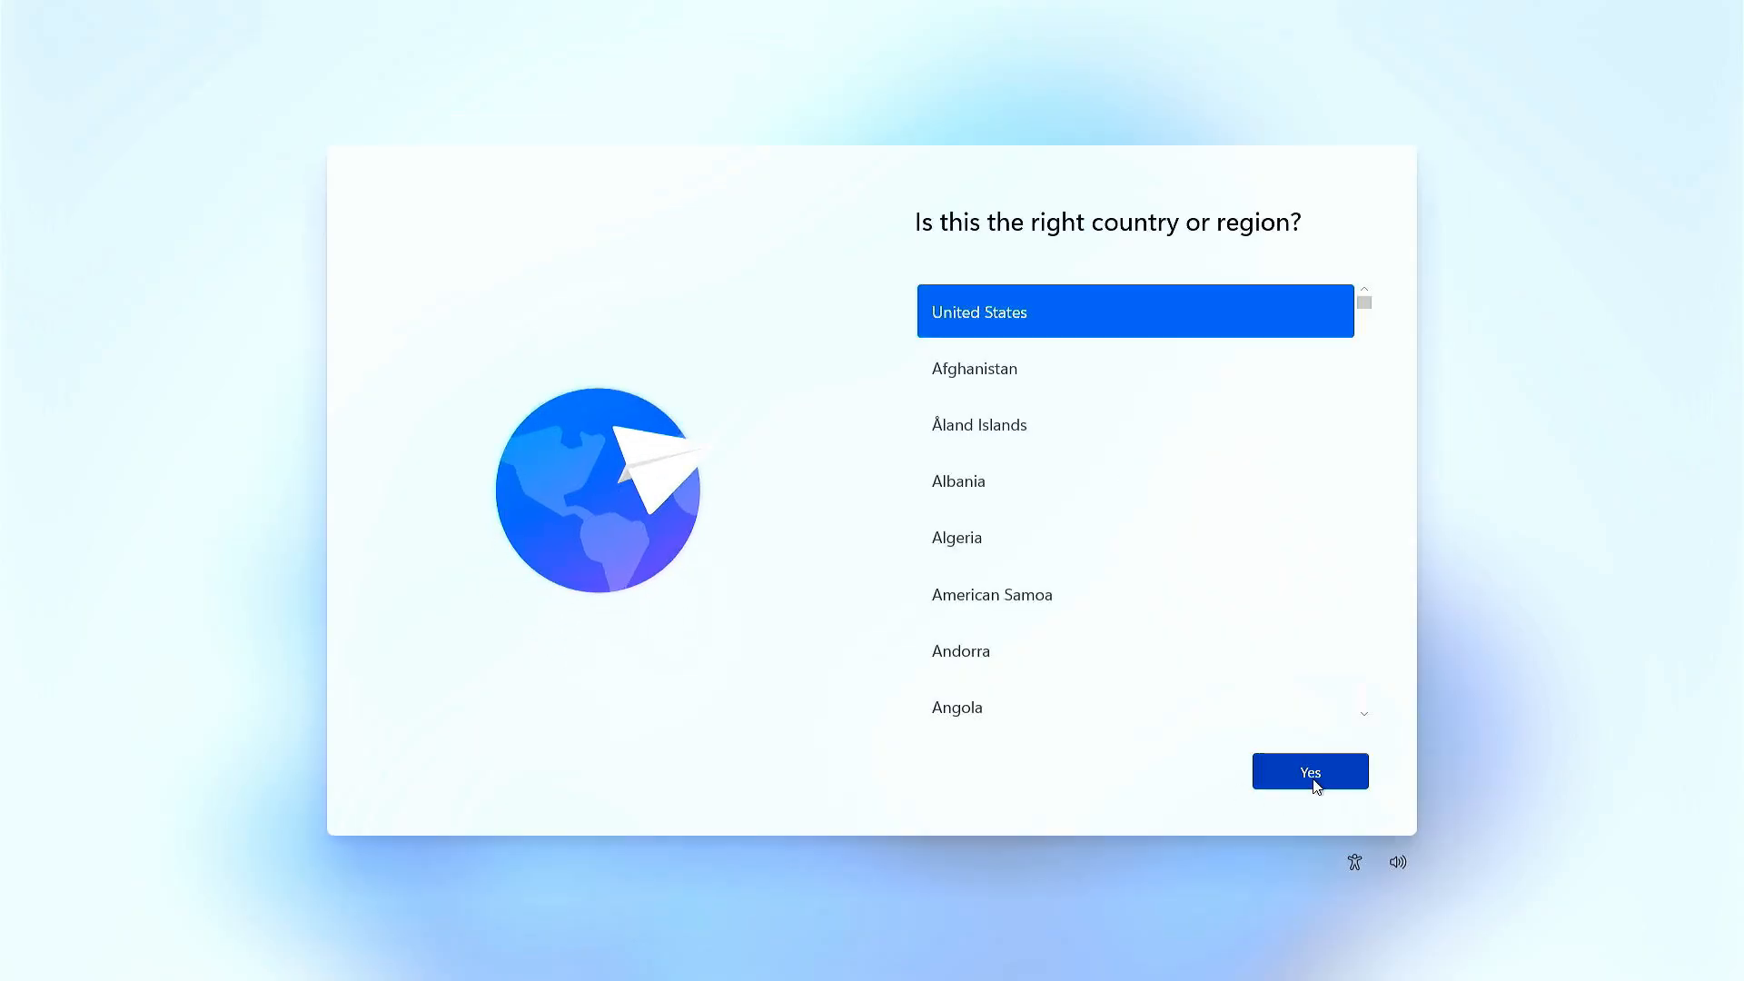
Step: Confirm United States, skip a second keyboard layout, and join TP-Link_1084 Wi-Fi
{"action": "left_click", "coordinate": [1310, 772]}
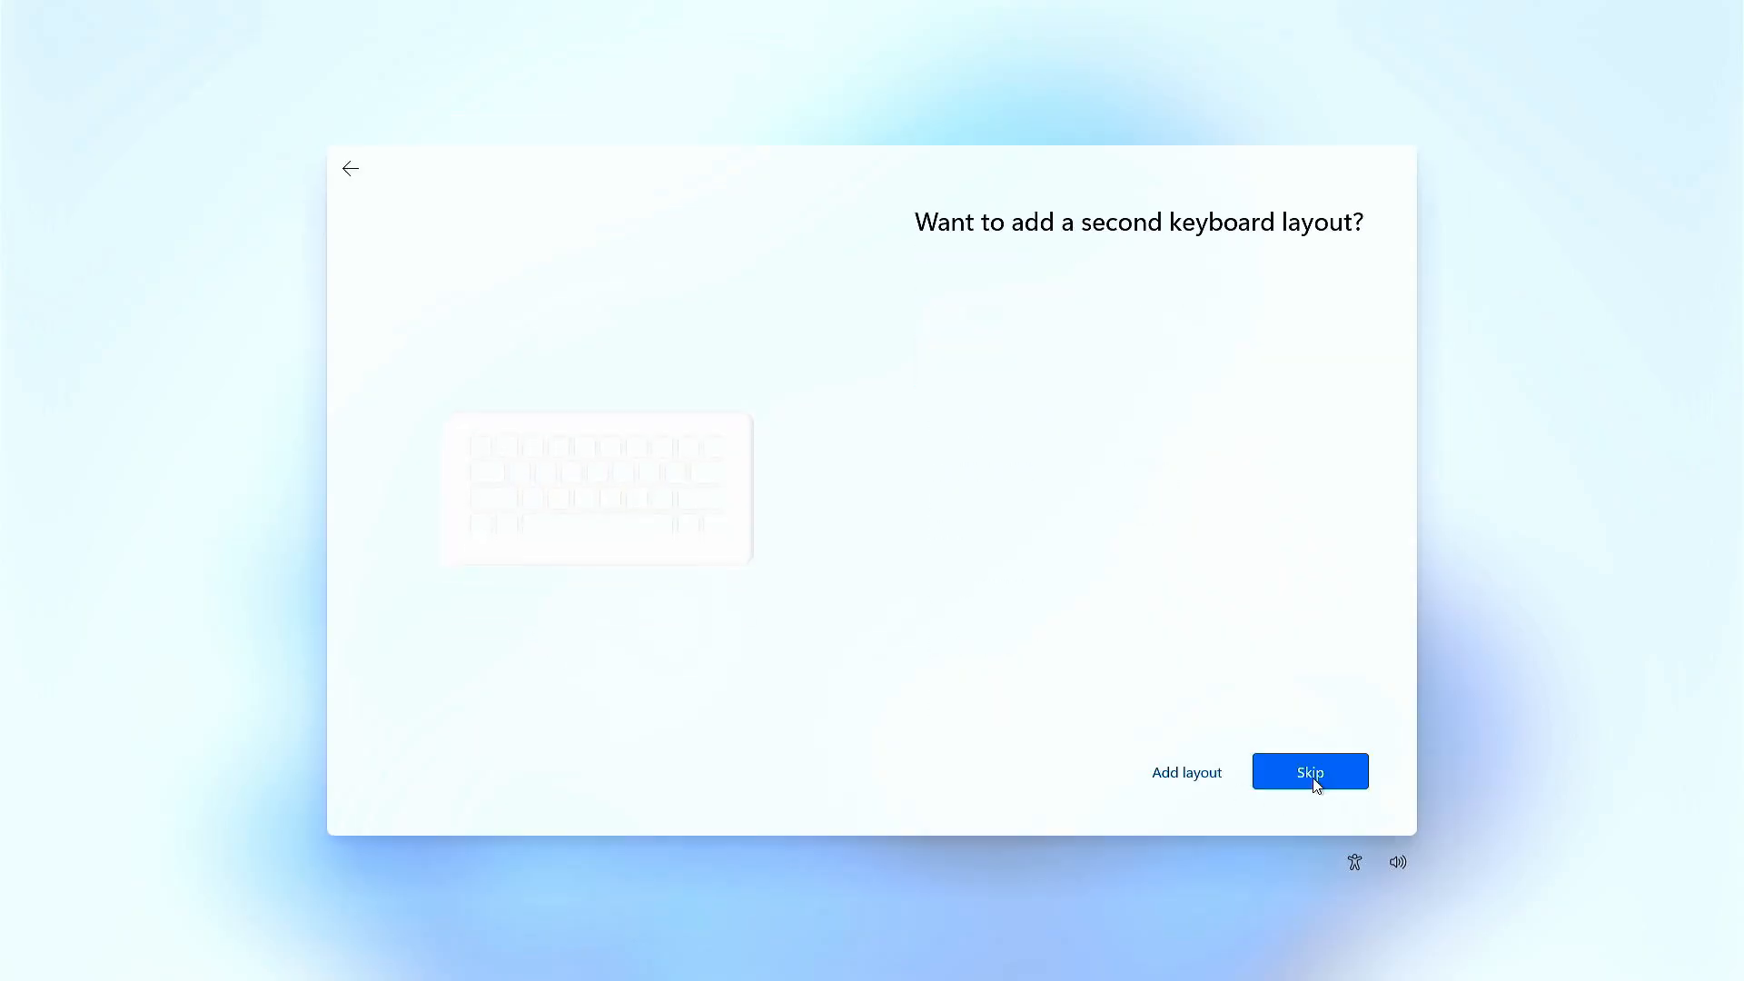
{"action": "left_click", "coordinate": [1309, 772]}
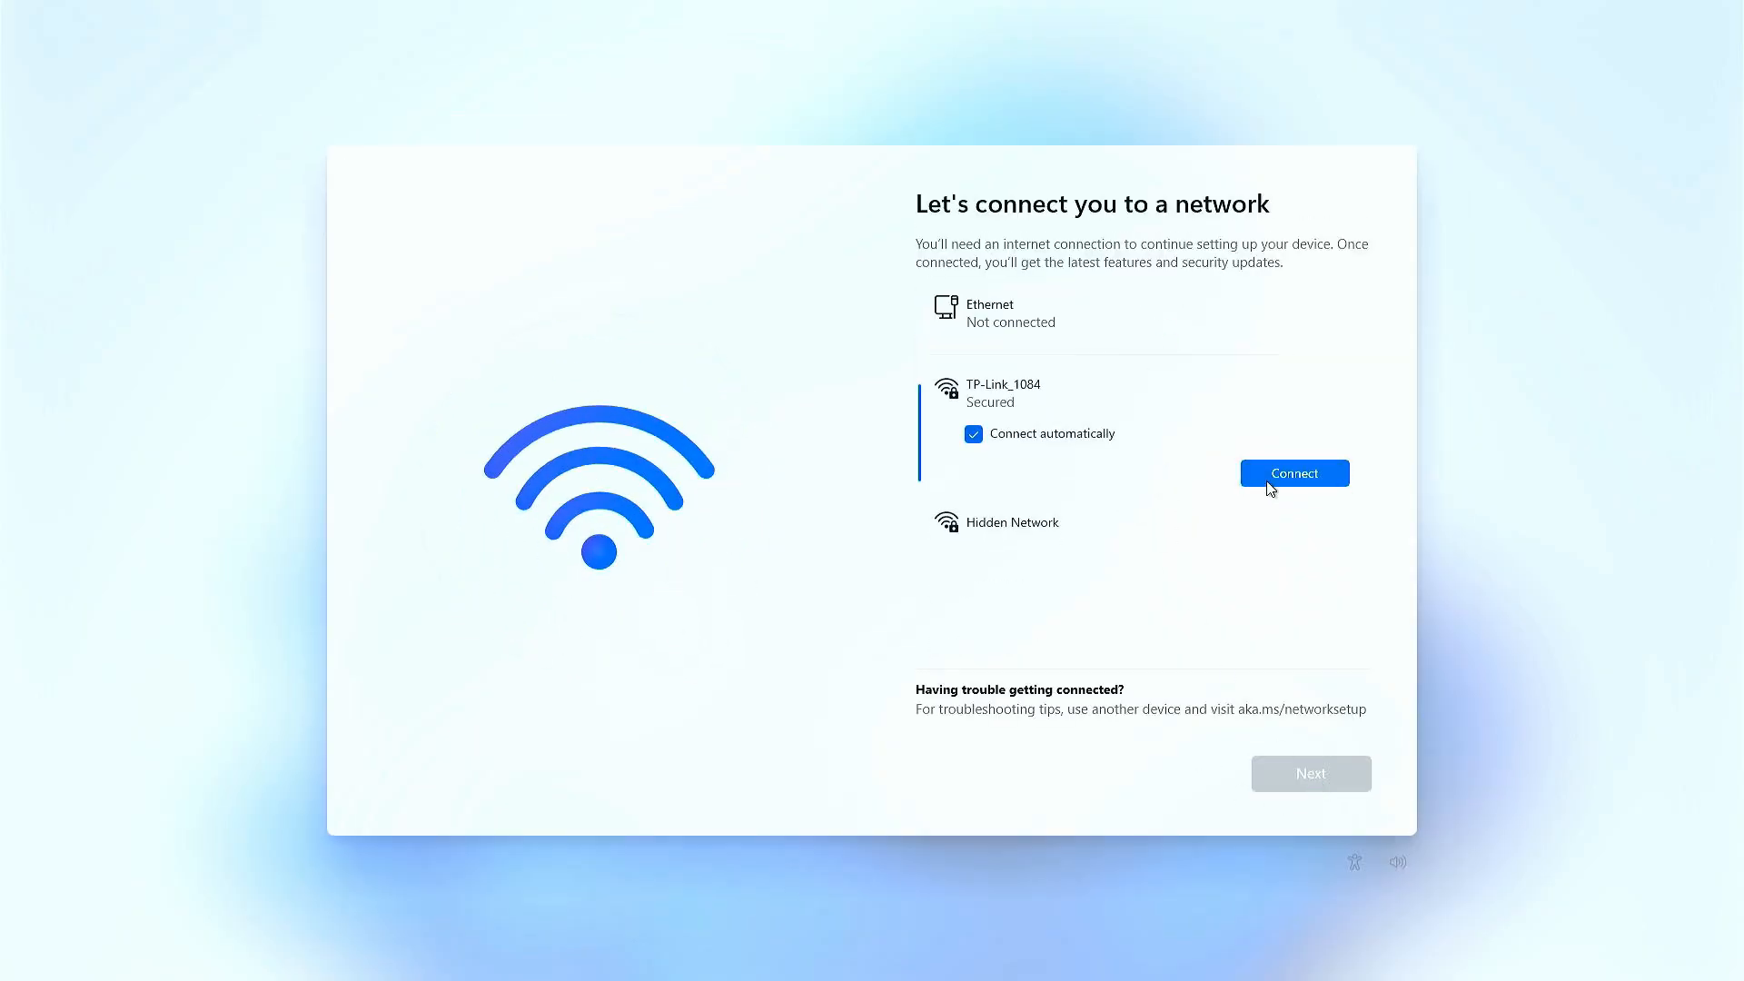
{"action": "left_click", "coordinate": [1293, 473]}
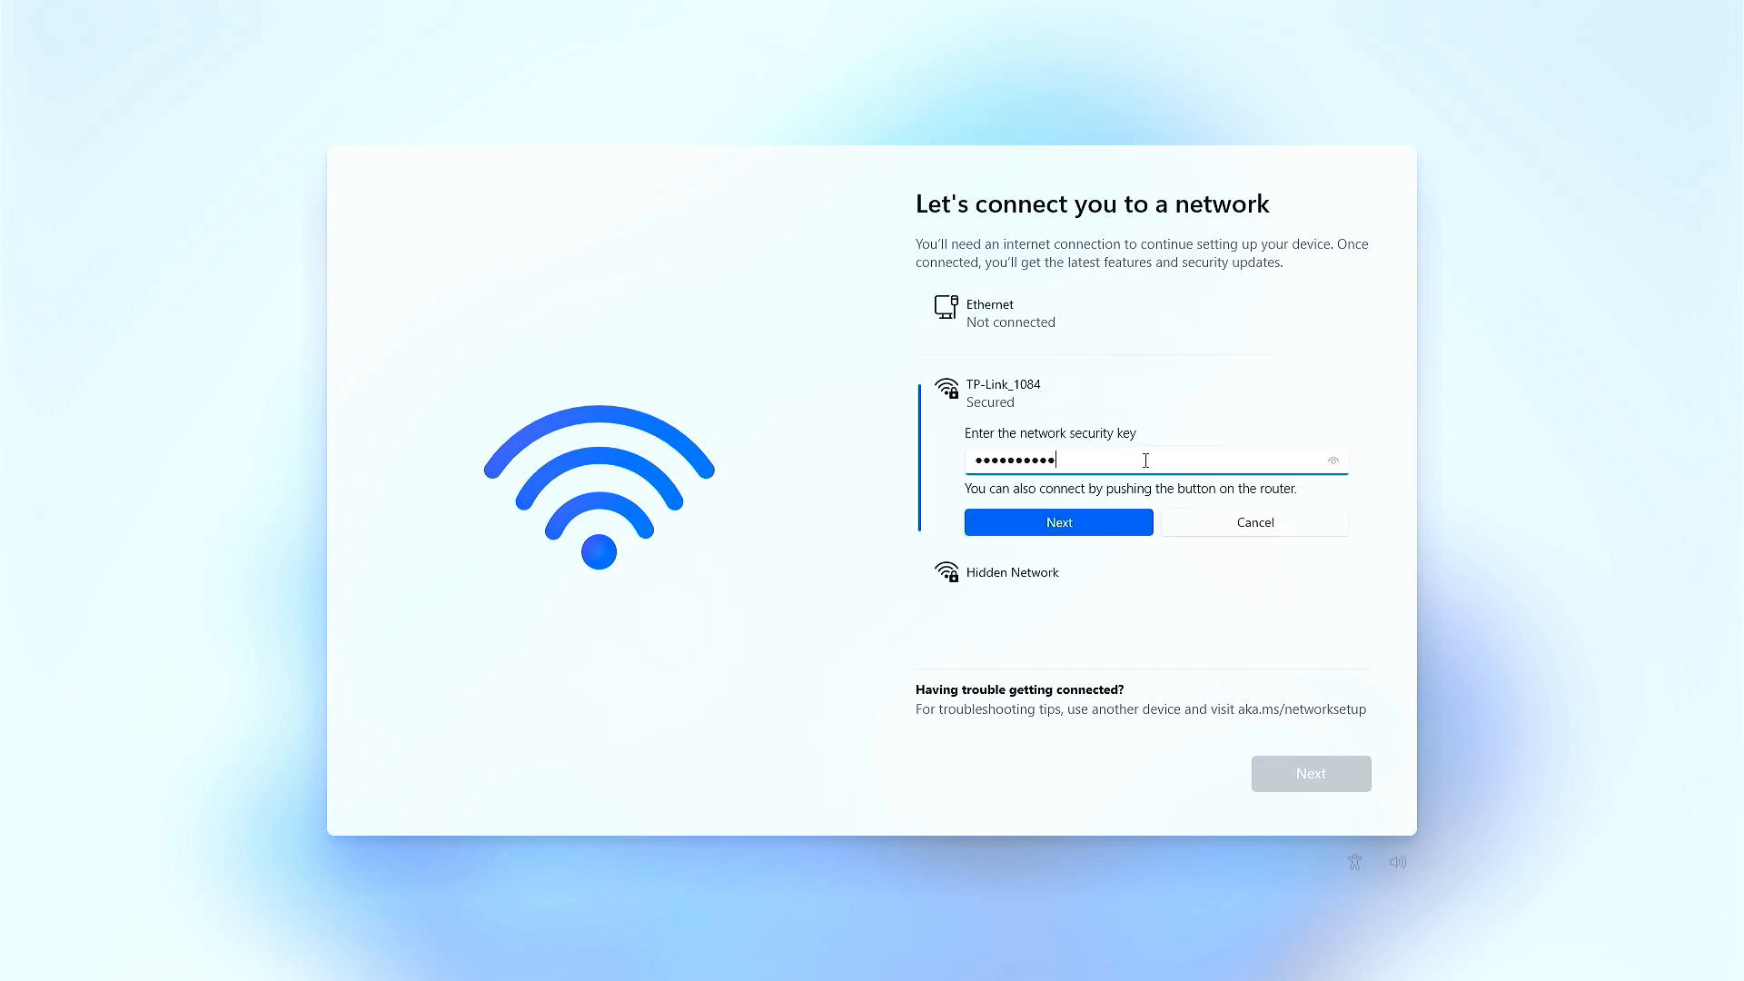
{"action": "left_click", "coordinate": [1058, 521]}
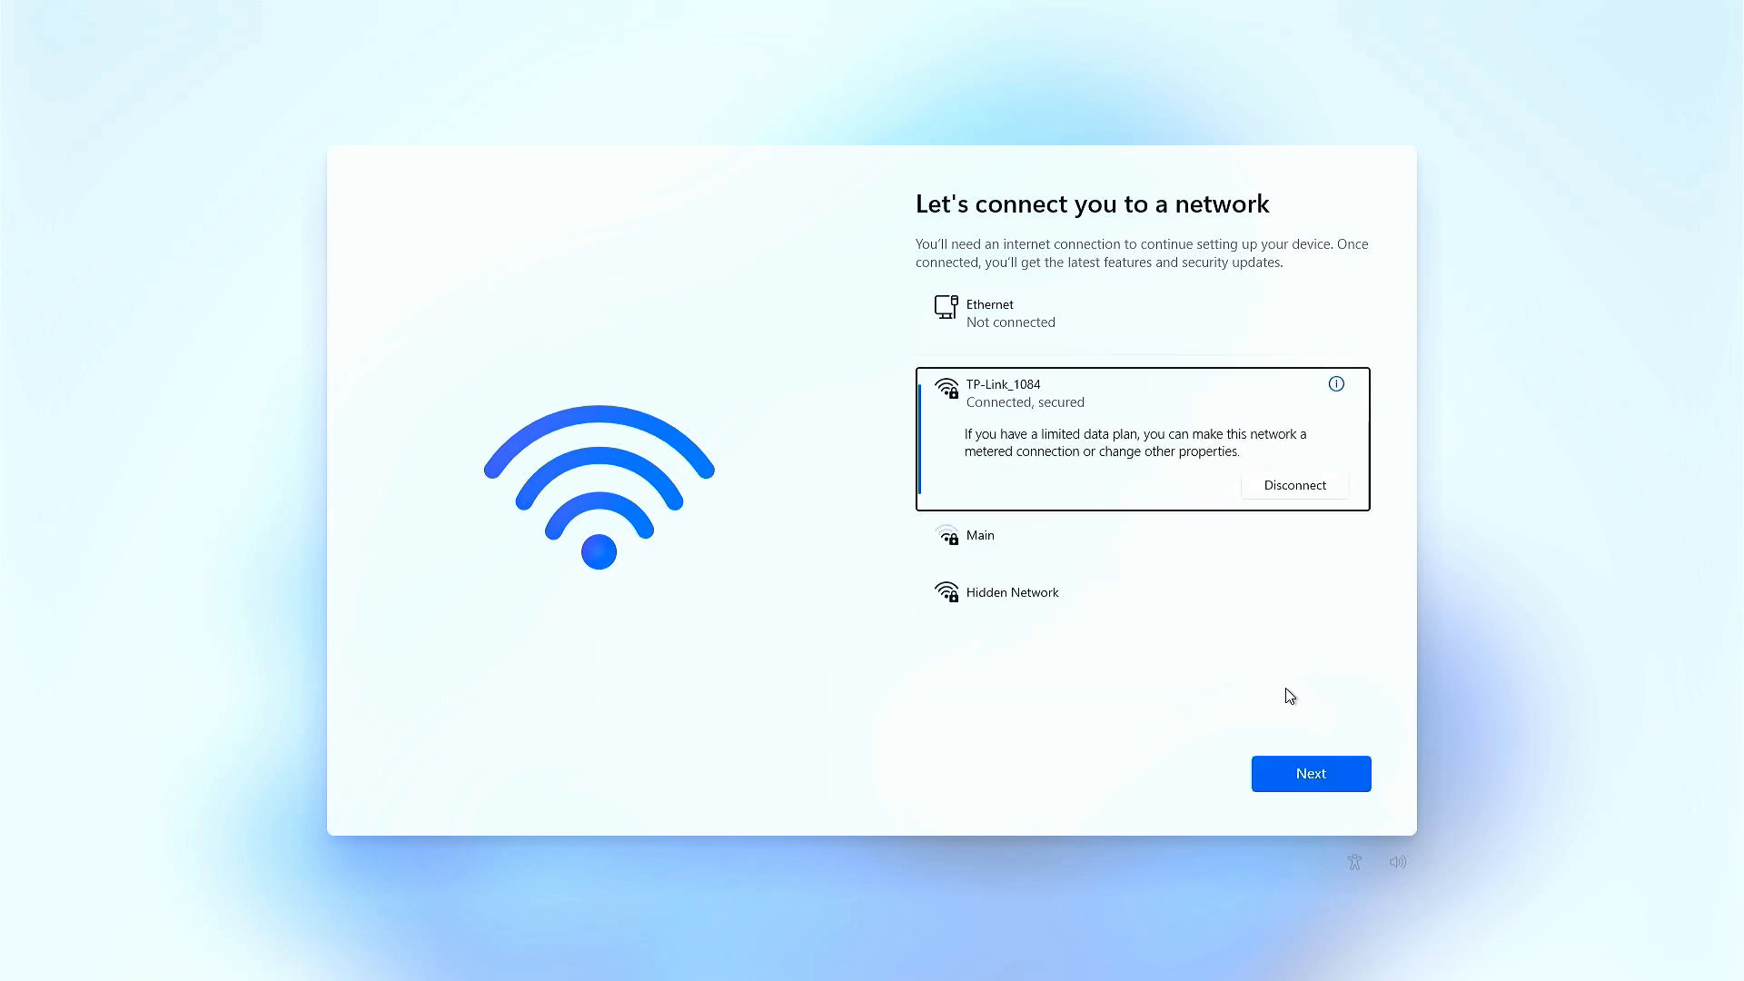
{"action": "left_click", "coordinate": [1310, 773]}
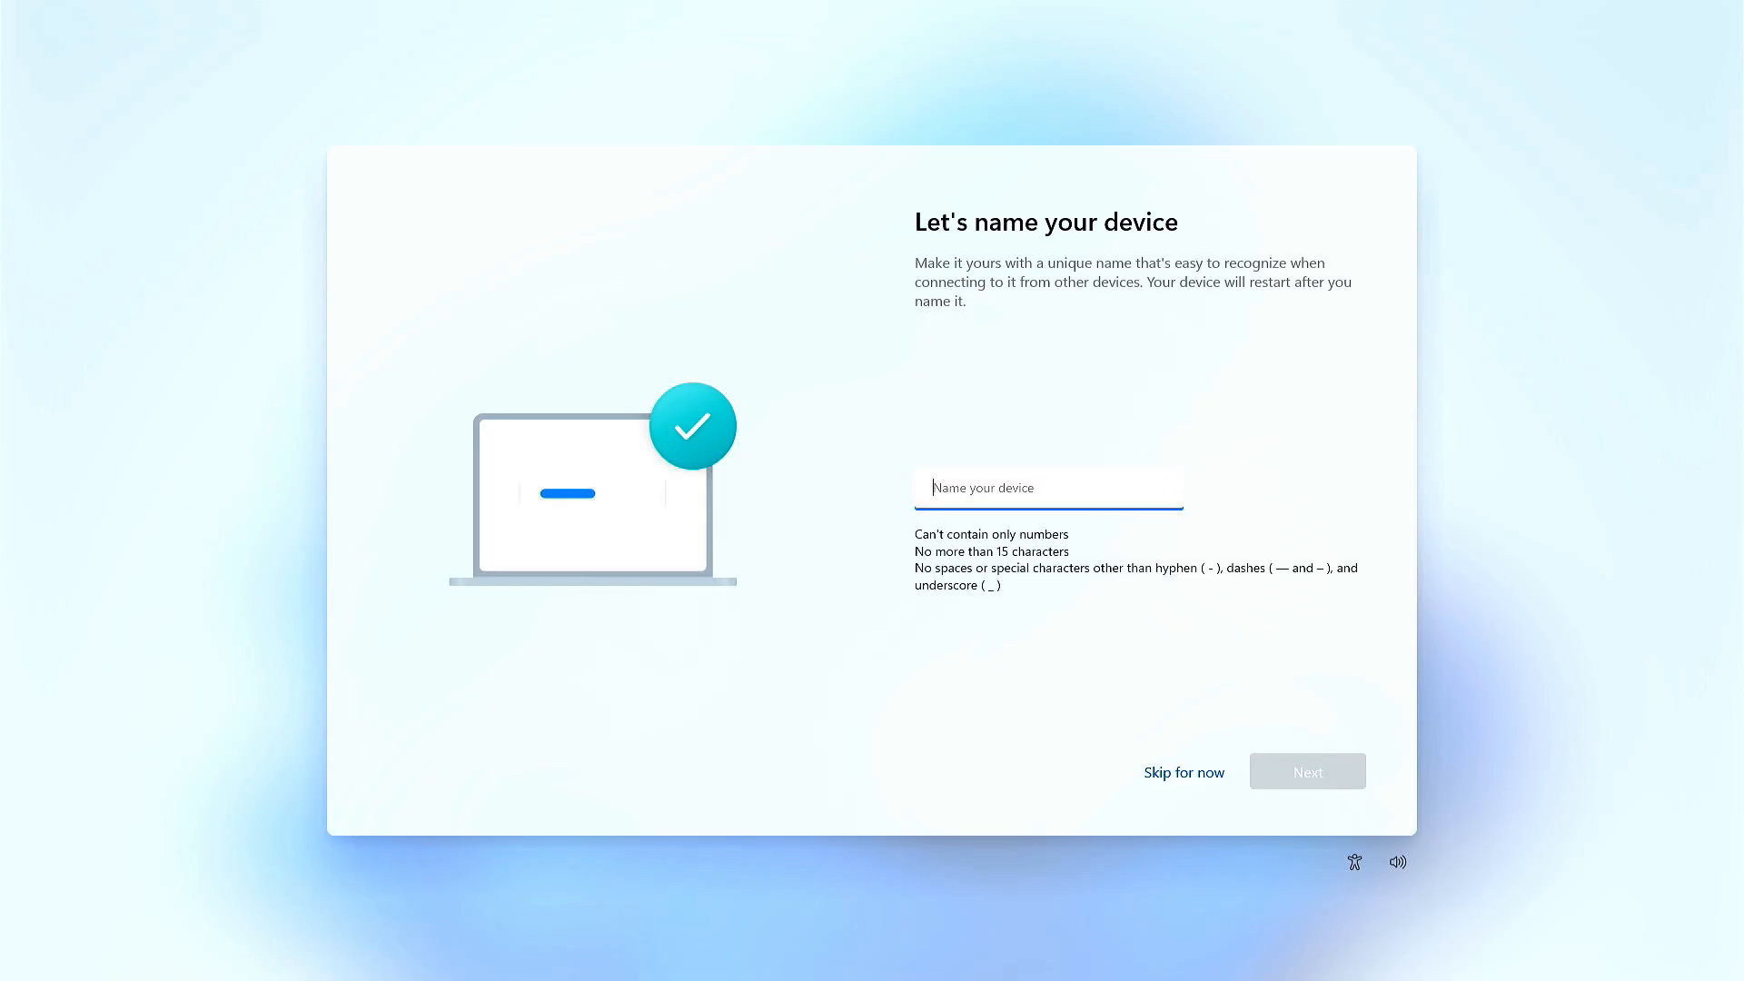
Step: Skip naming the device and sign in with the Microsoft account
{"action": "left_click", "coordinate": [1307, 772]}
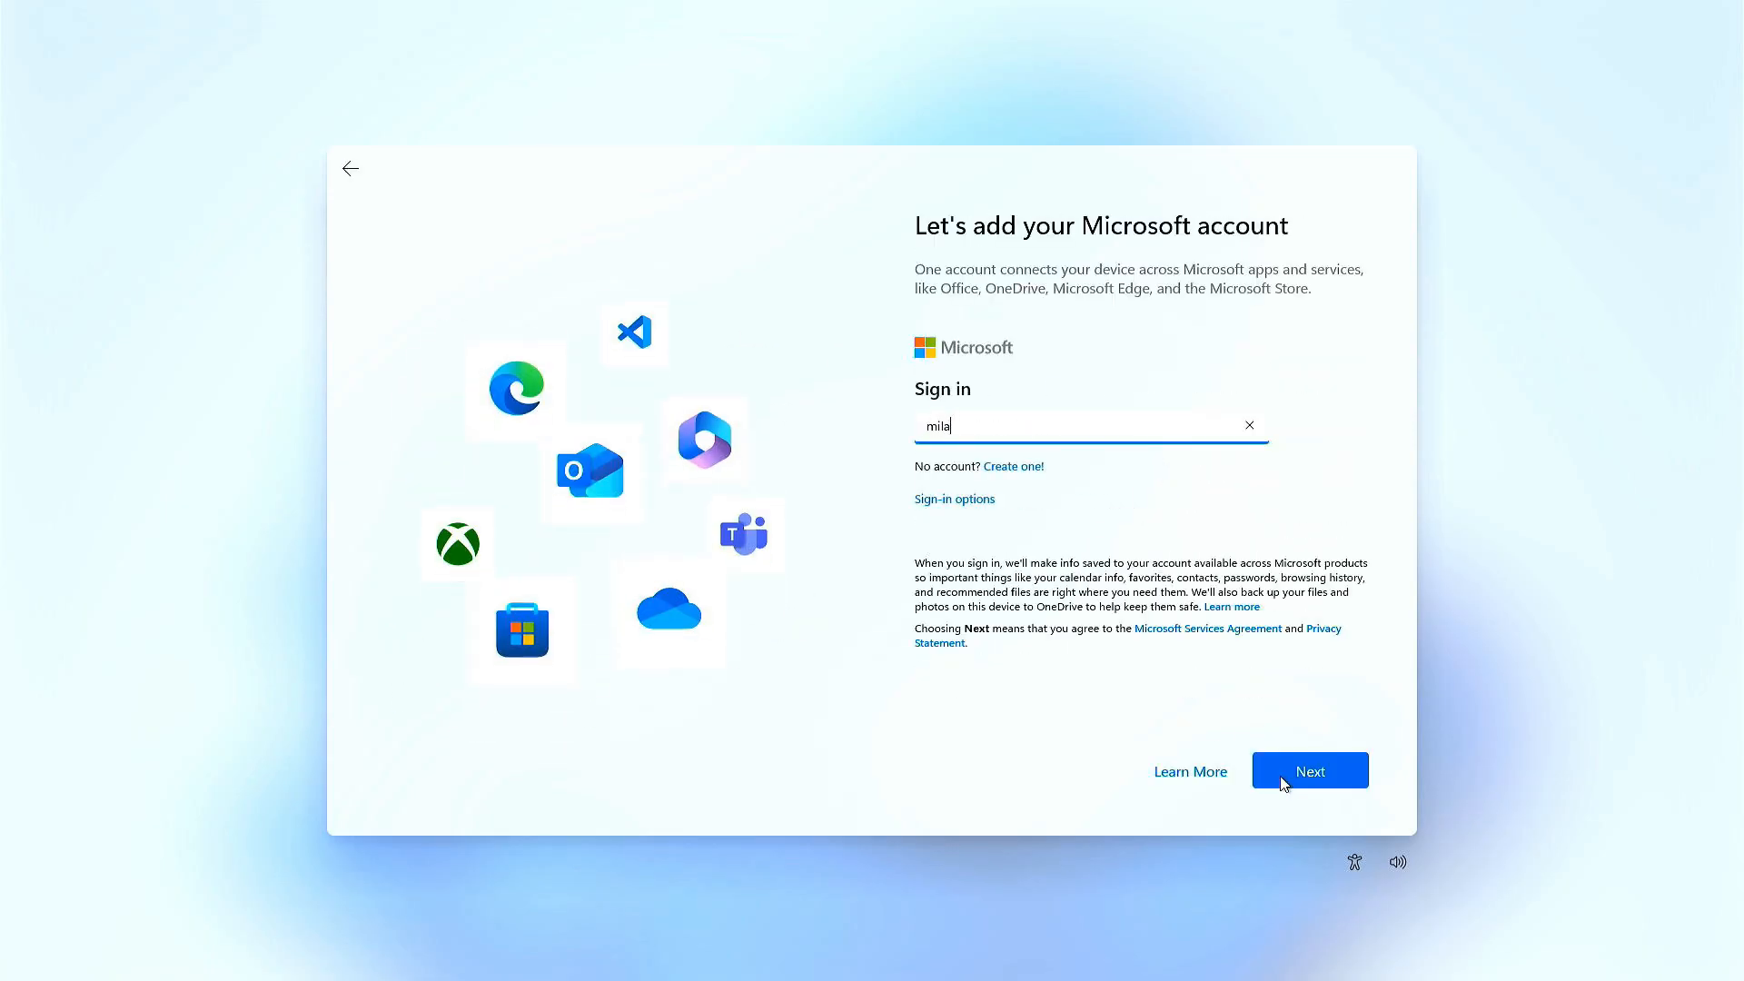
{"action": "left_click", "coordinate": [1309, 770]}
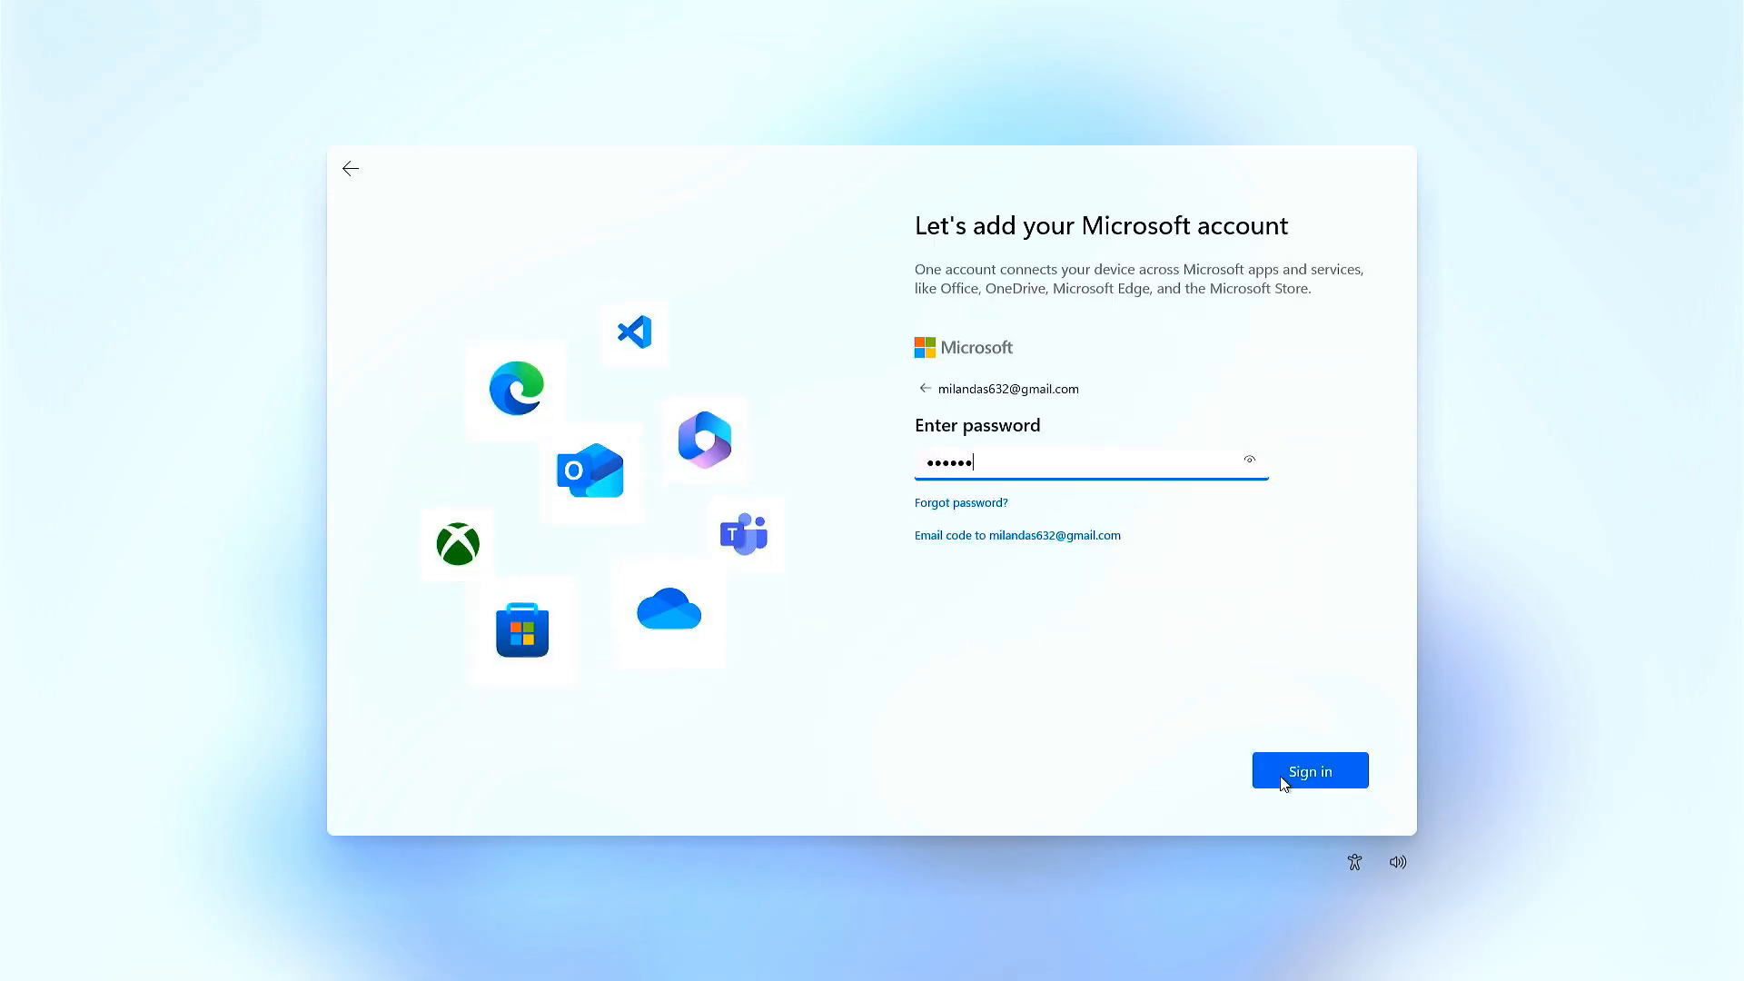
{"action": "left_click", "coordinate": [1310, 769]}
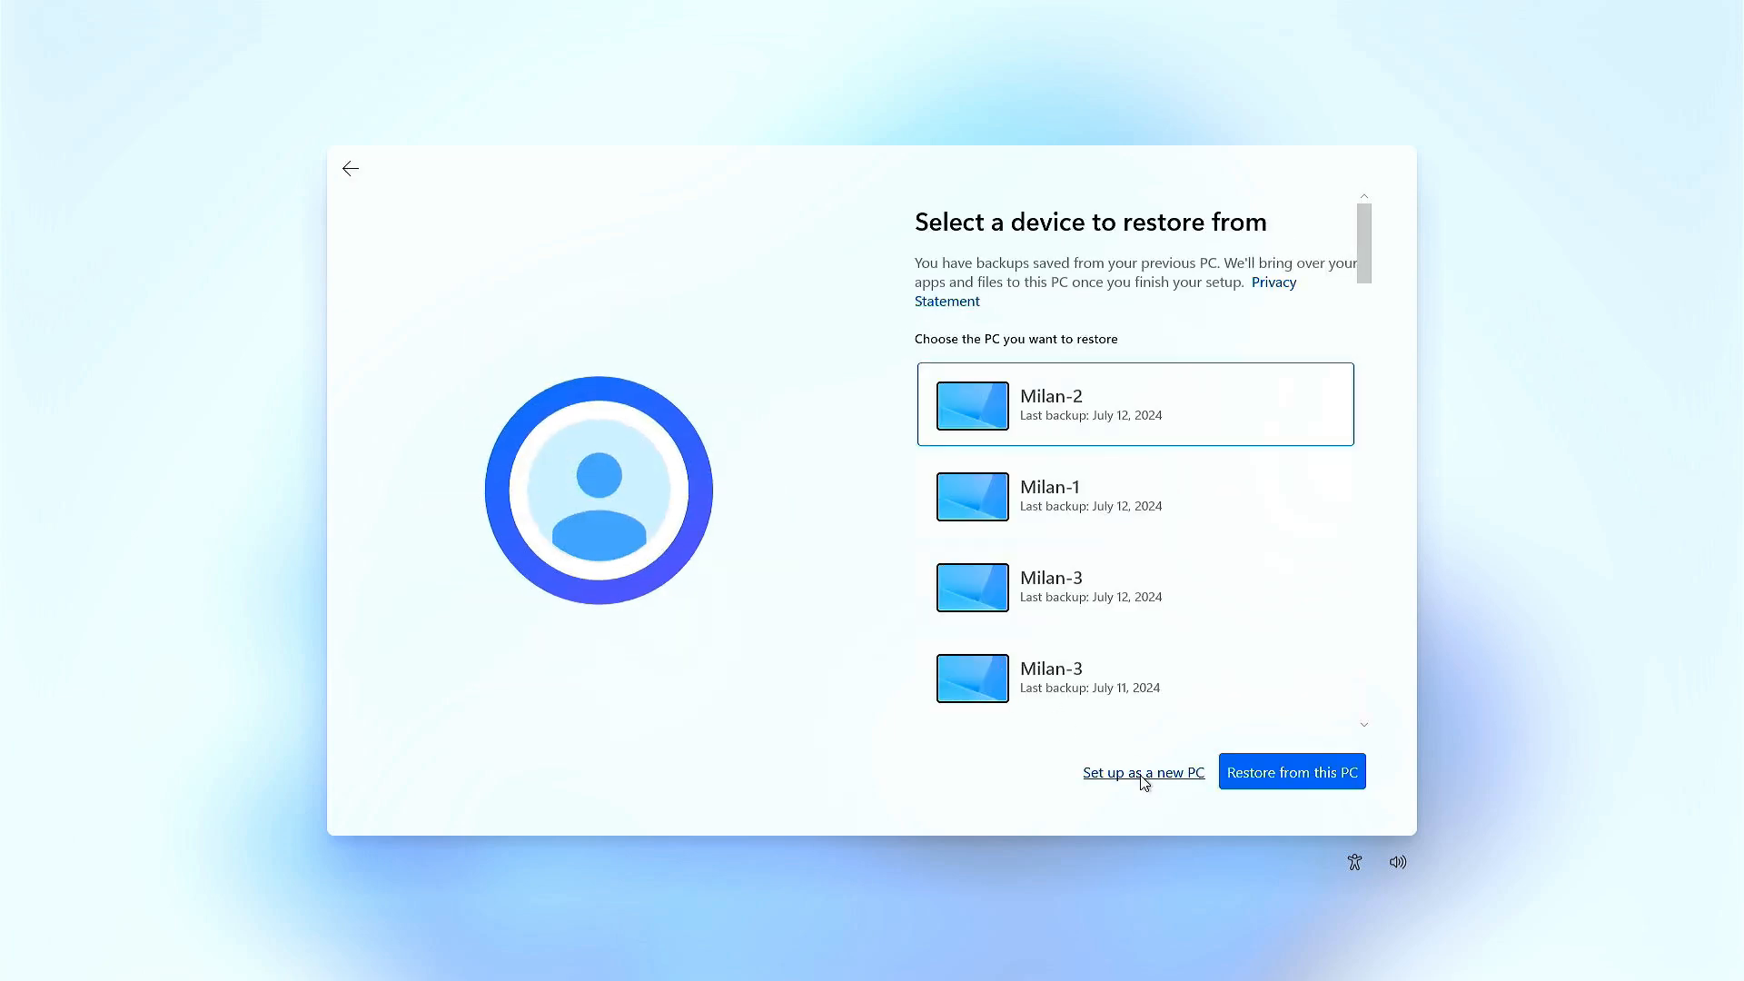
Step: Set up as a new PC and create a PIN
{"action": "left_click", "coordinate": [1143, 772]}
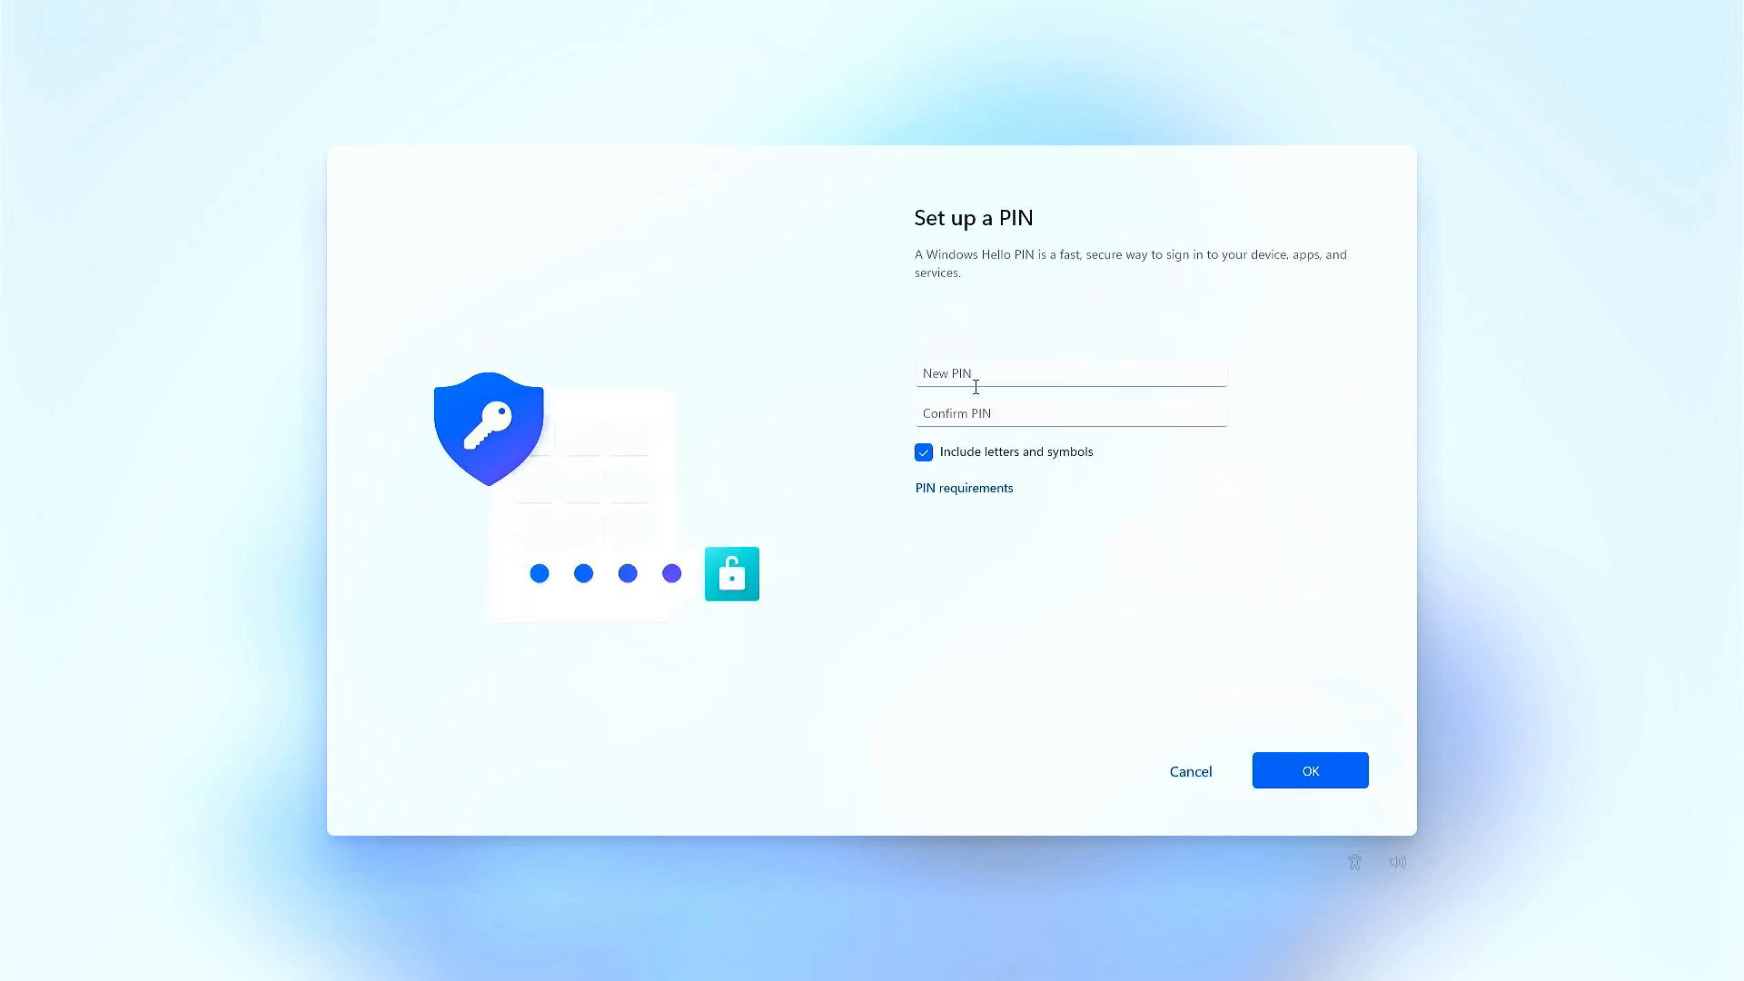
{"action": "type", "text": "password"}
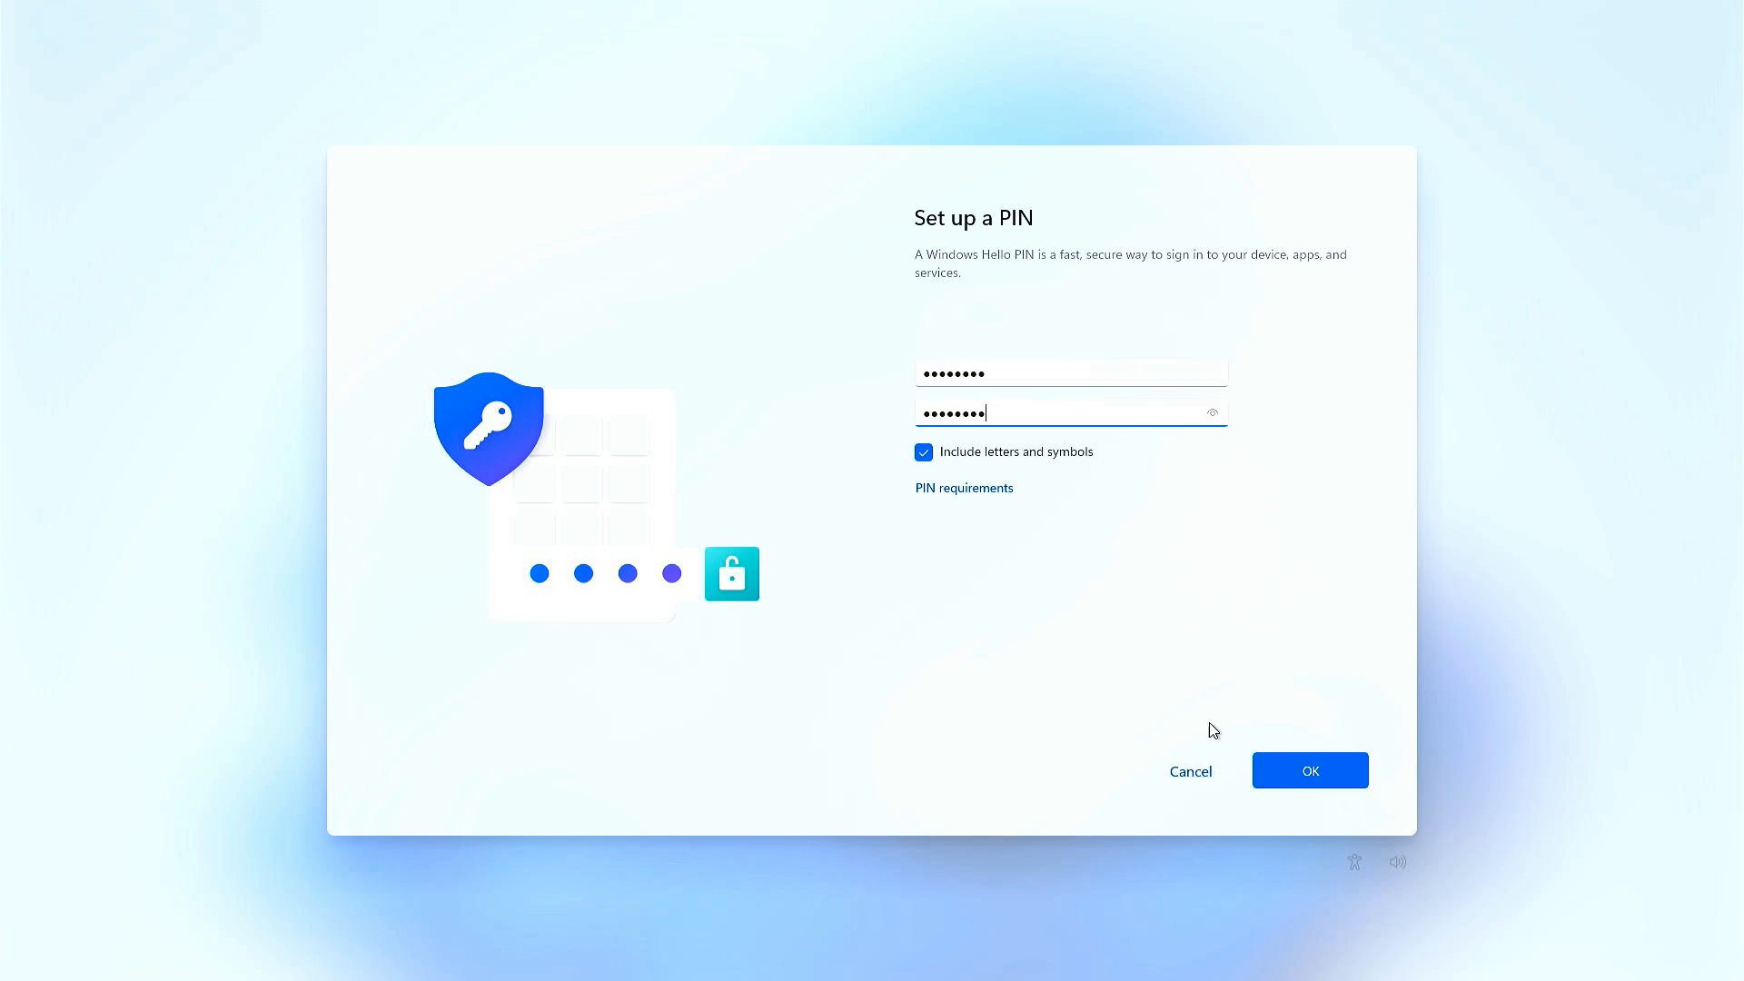
{"action": "left_click", "coordinate": [1310, 769]}
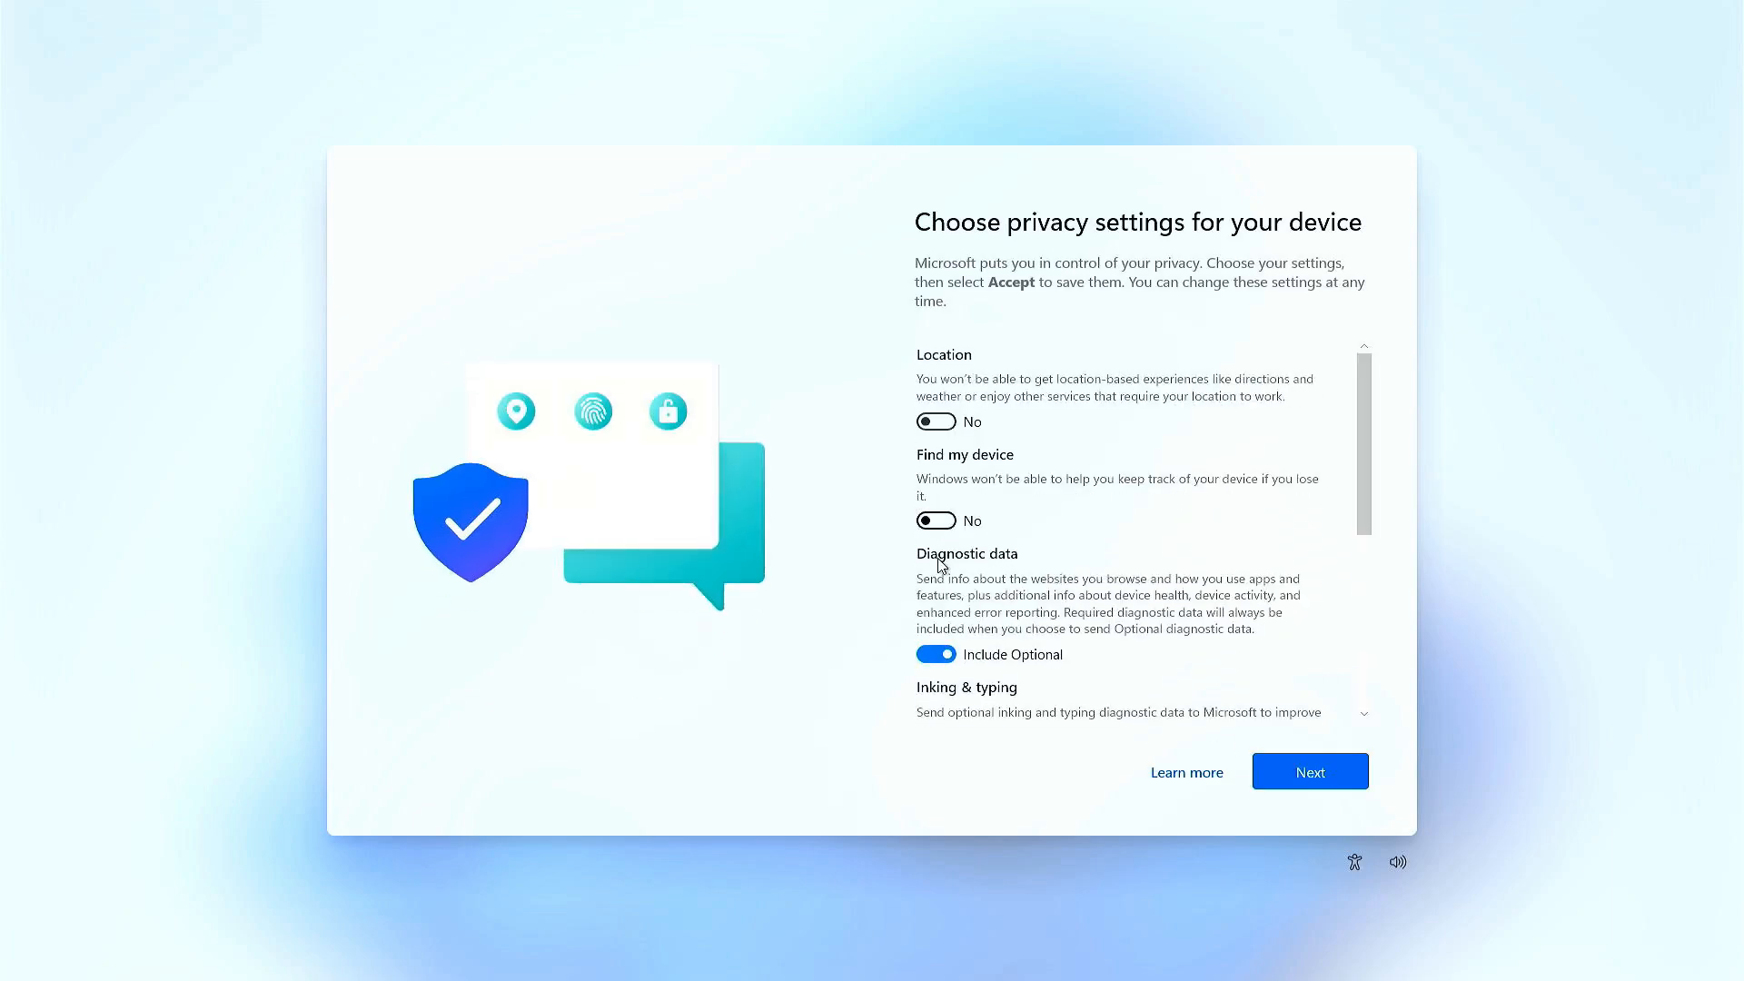
Step: Accept the privacy settings and skip the PC Game Pass offer
{"action": "left_click", "coordinate": [1309, 771]}
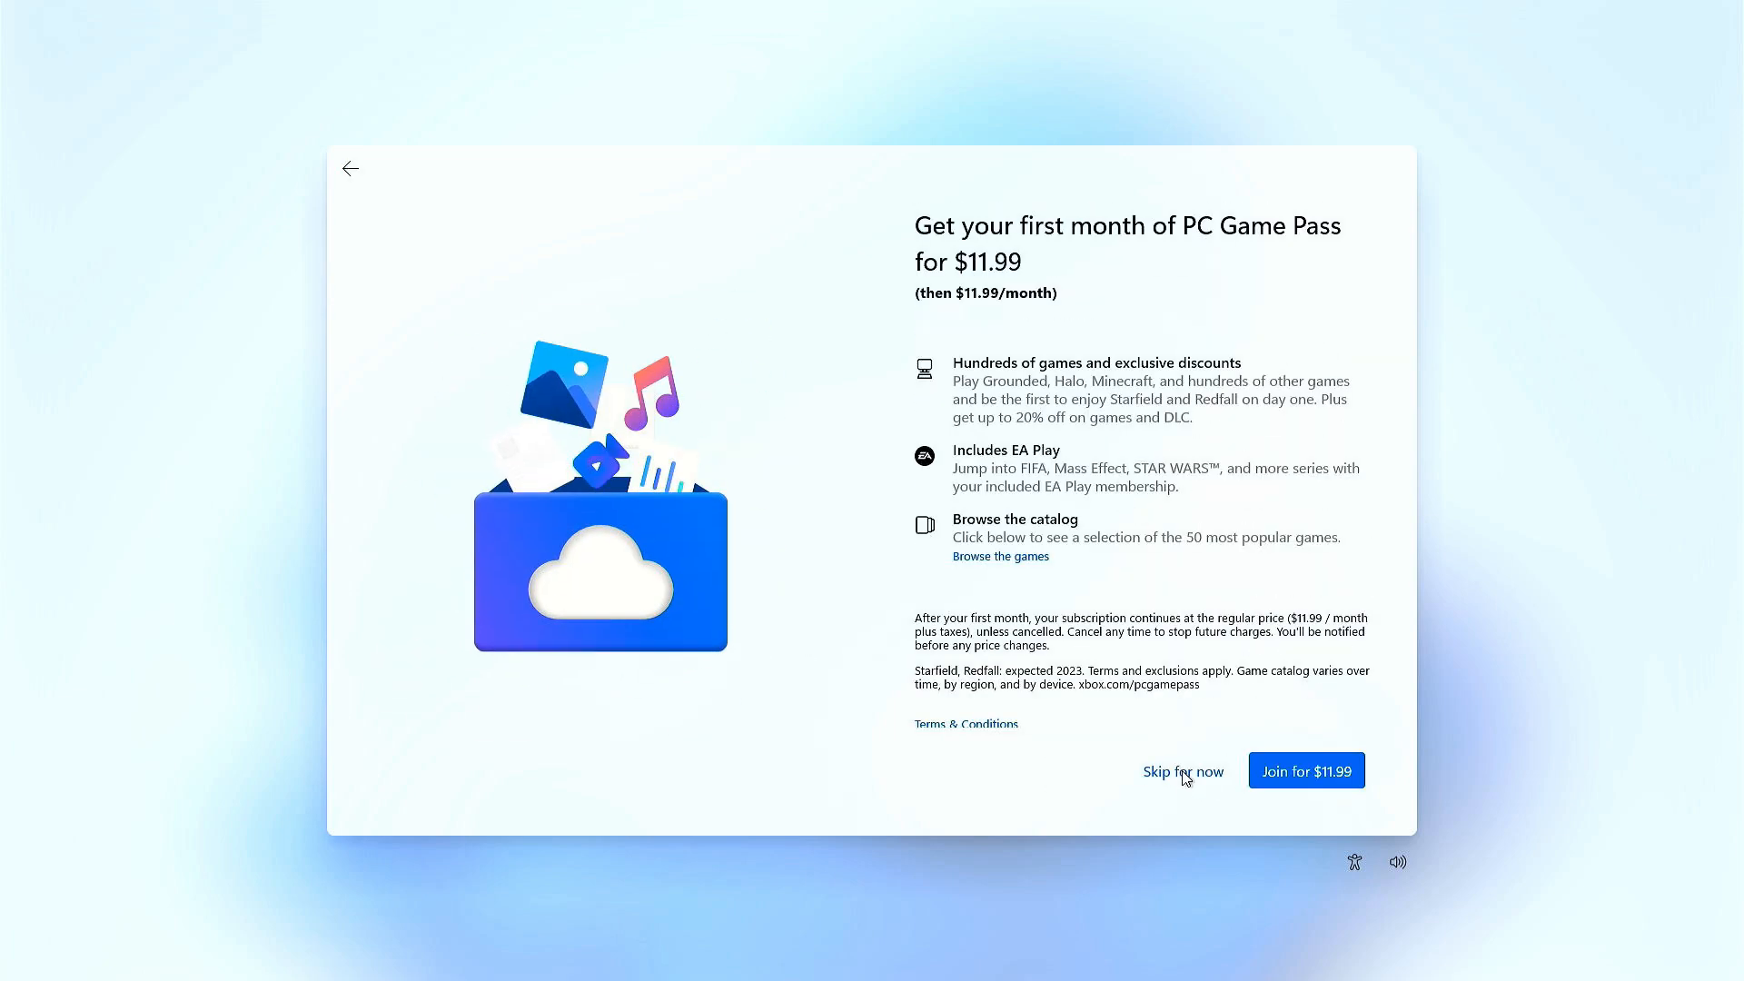
{"action": "left_click", "coordinate": [1183, 771]}
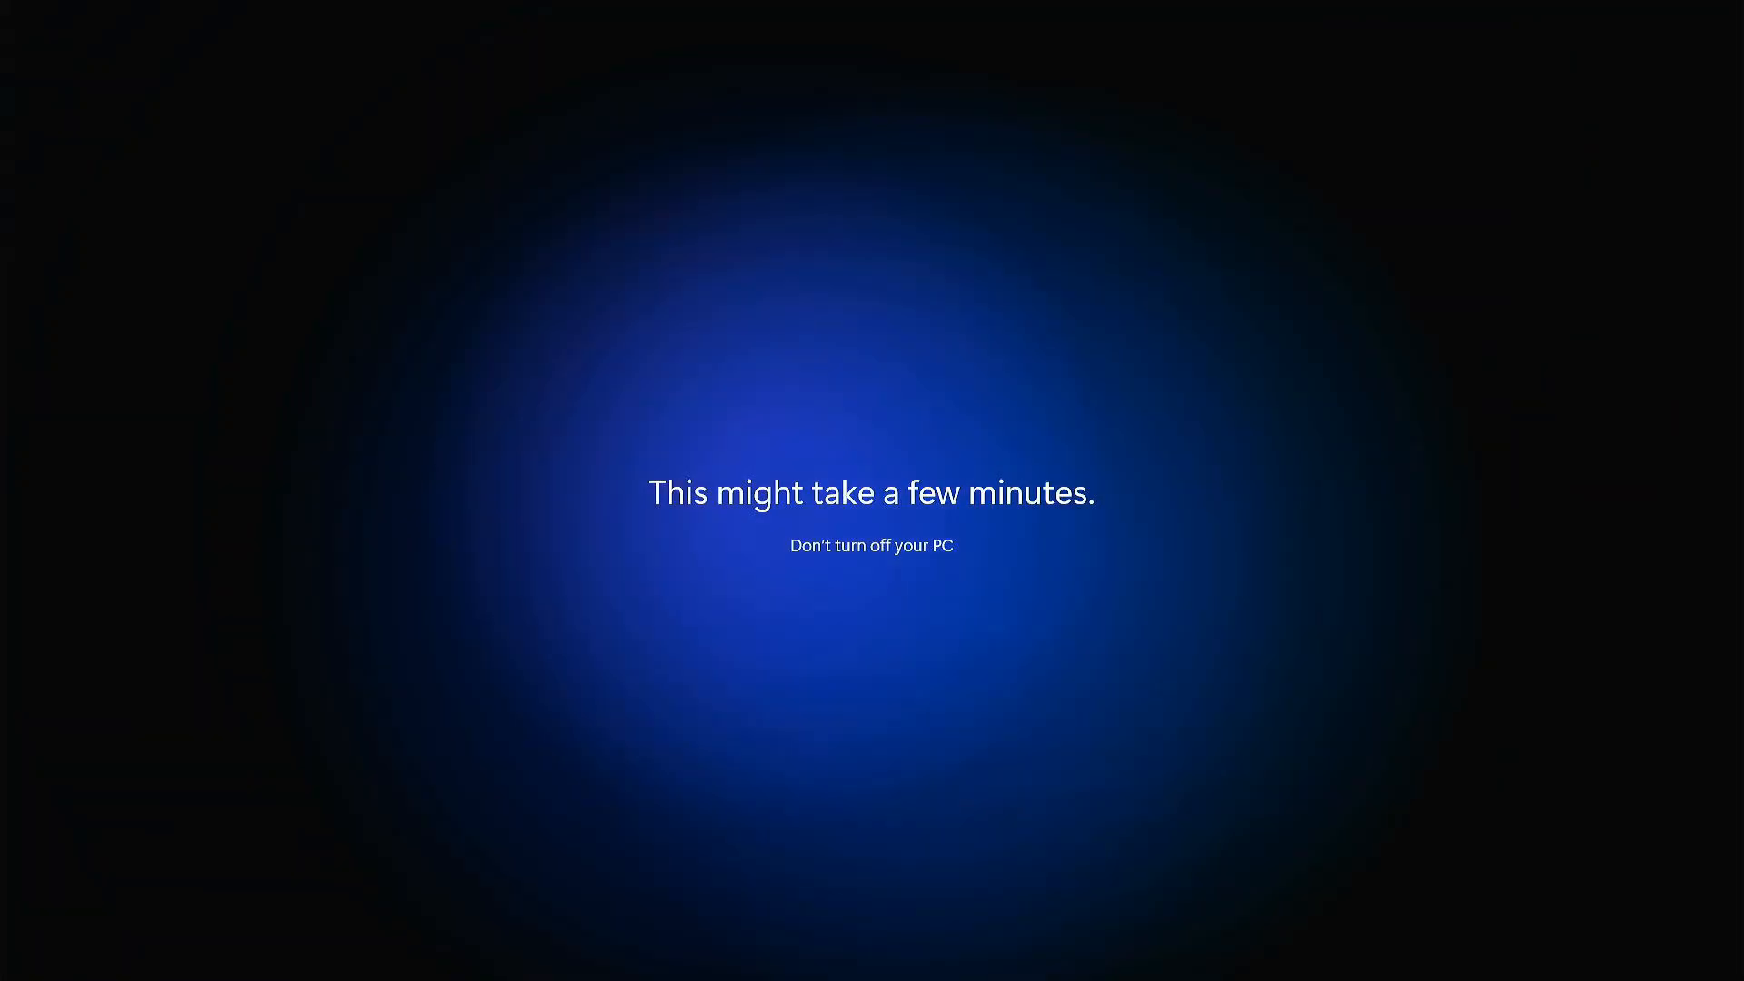